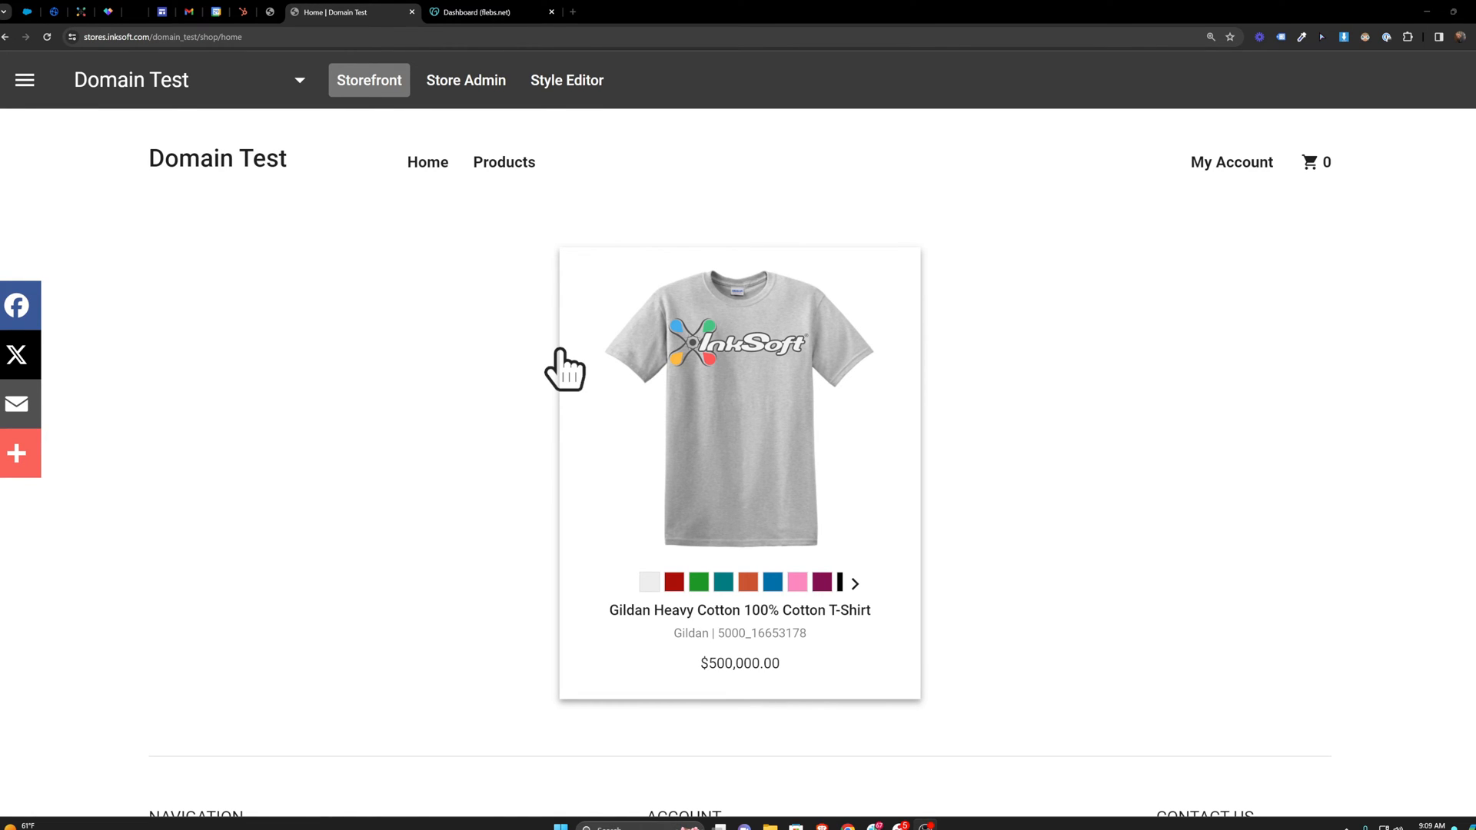
{"action": "mouse_move", "coordinate": [337, 370]}
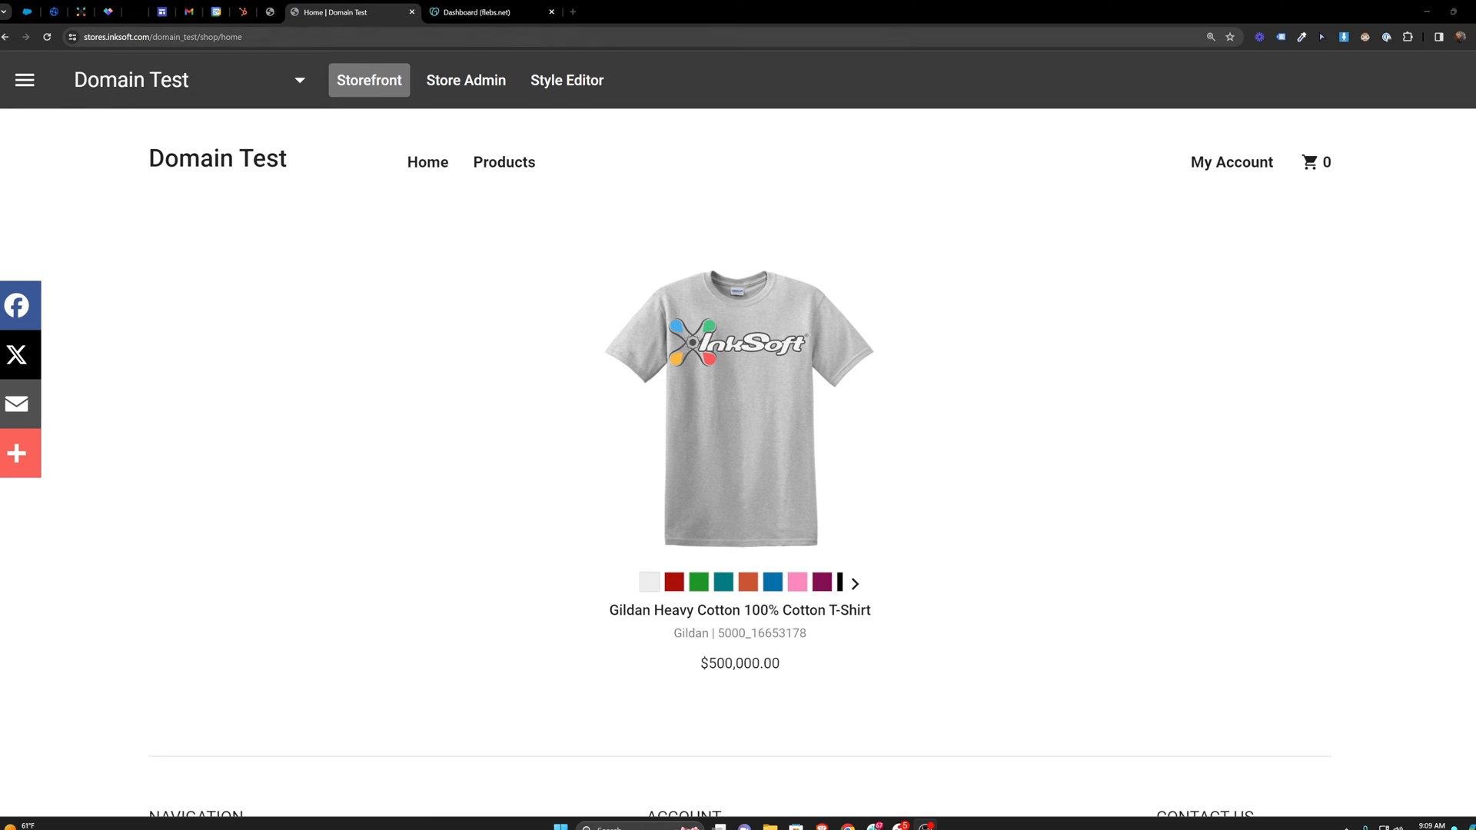
{"action": "mouse_move", "coordinate": [153, 282]}
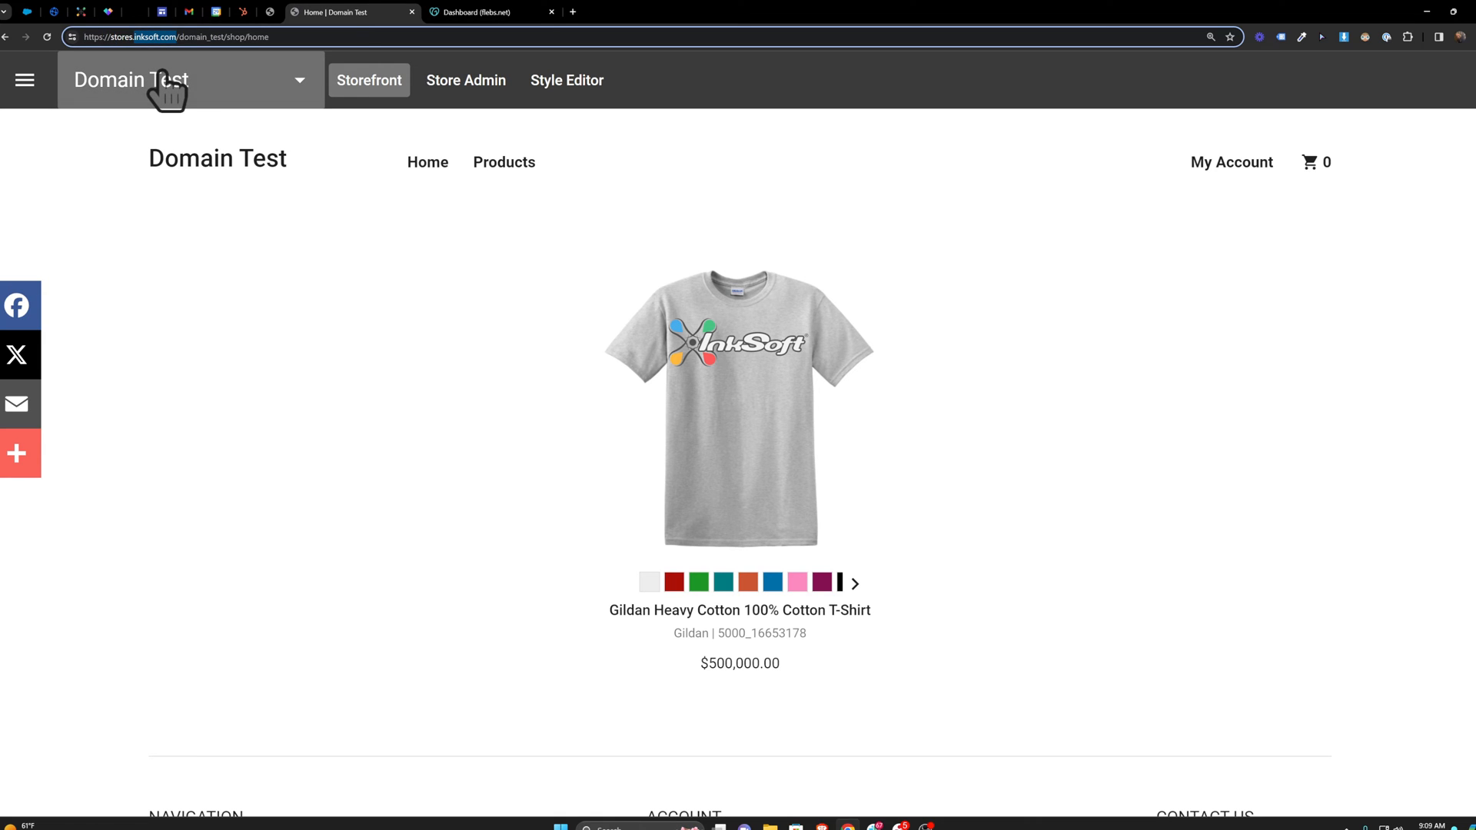
{"action": "mouse_move", "coordinate": [151, 215]}
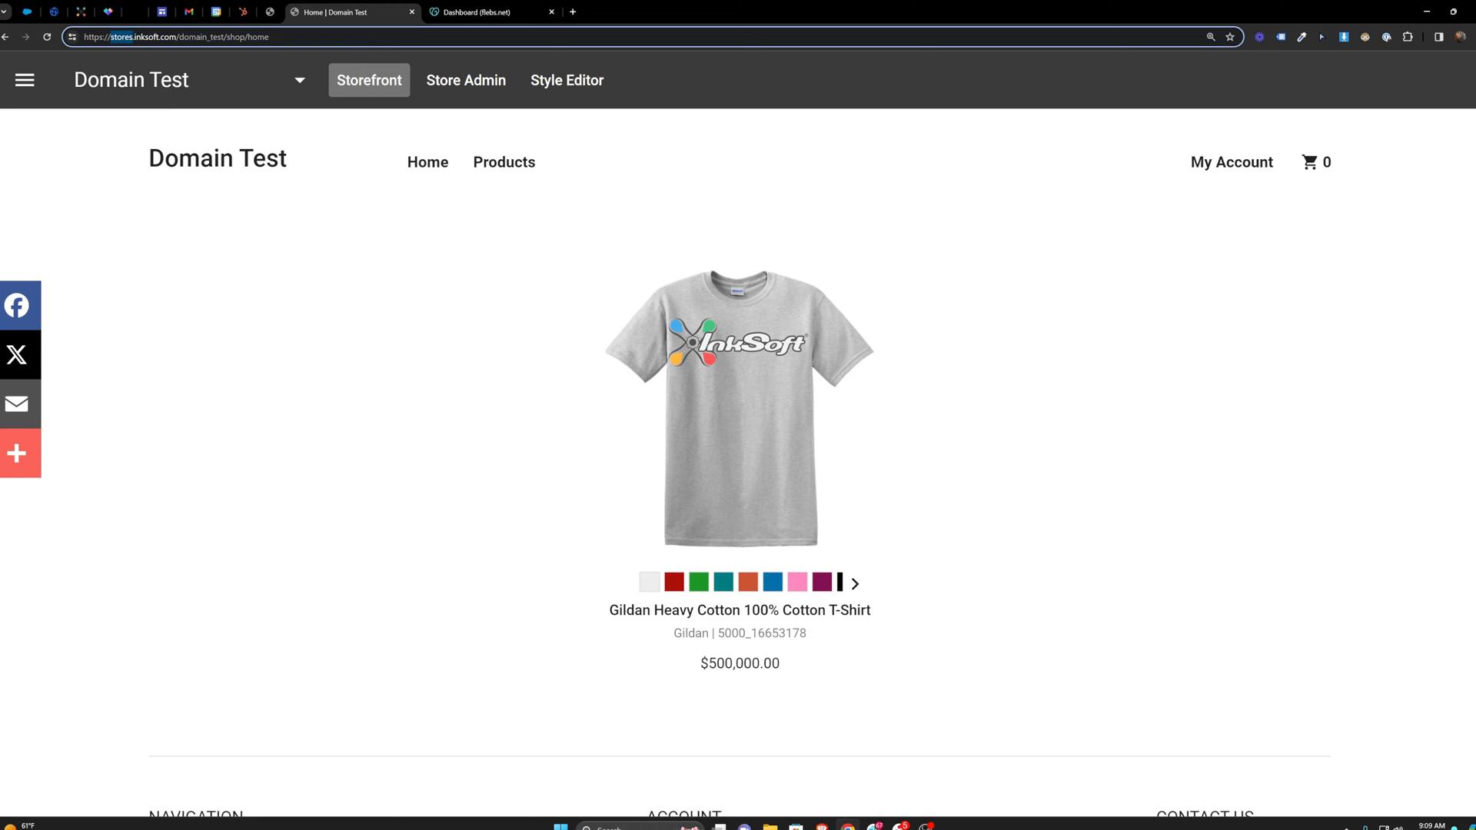
Step: Reach the flebs.net DNS records page from the GoDaddy dashboard's Domain overview
{"action": "left_click", "coordinate": [489, 12]}
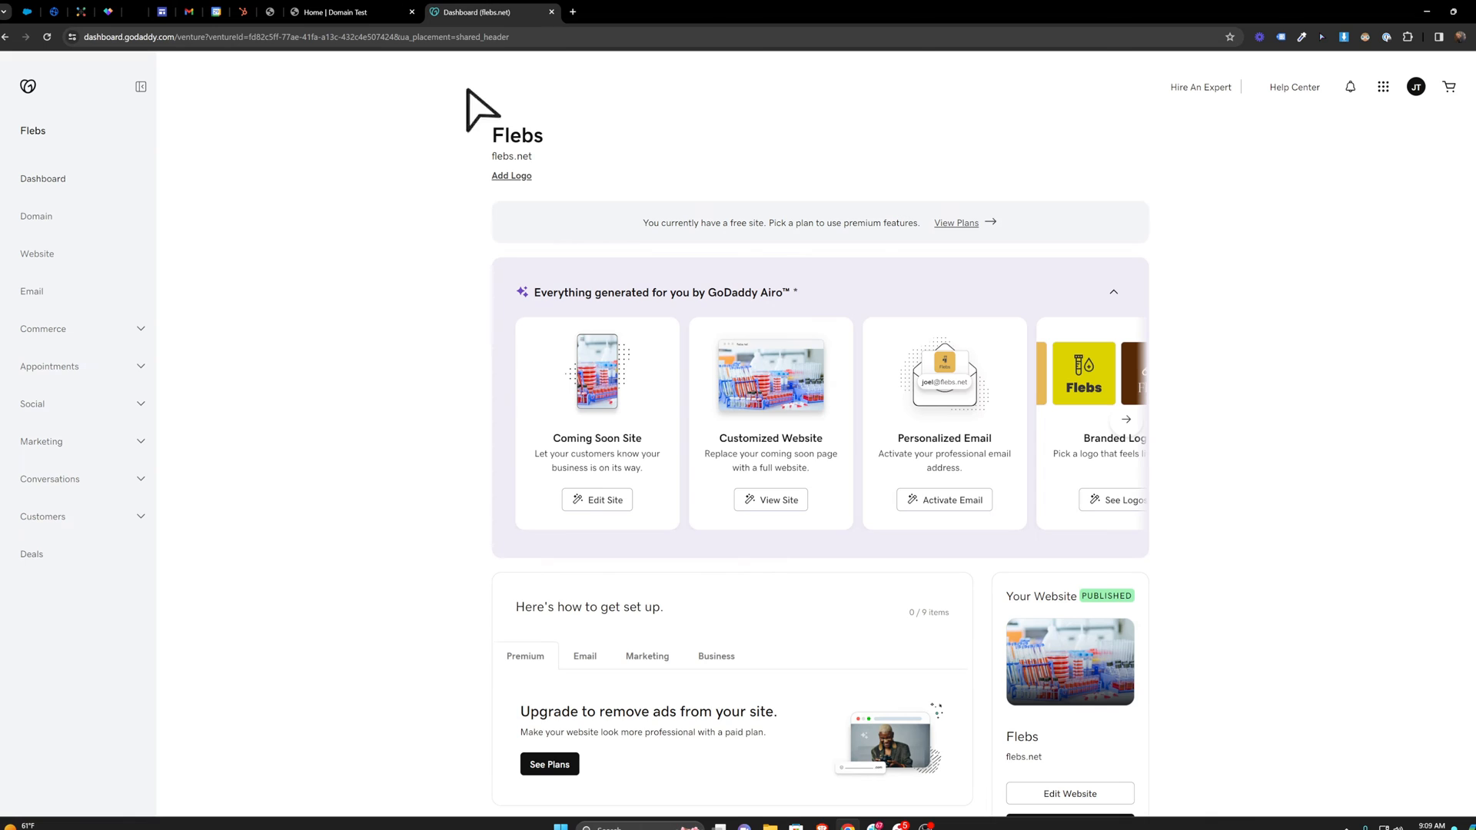
{"action": "mouse_move", "coordinate": [283, 233]}
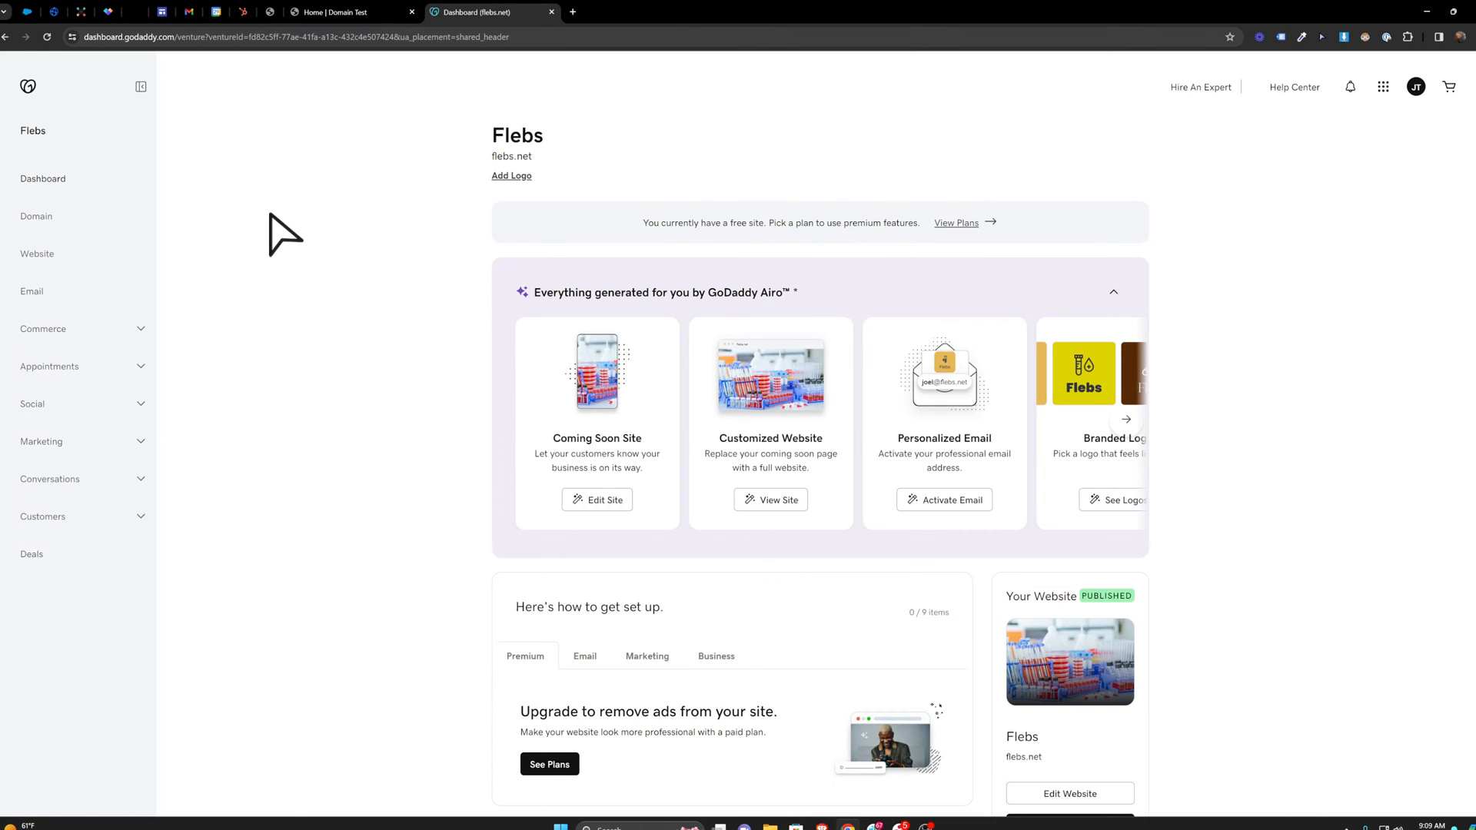
{"action": "mouse_move", "coordinate": [36, 219]}
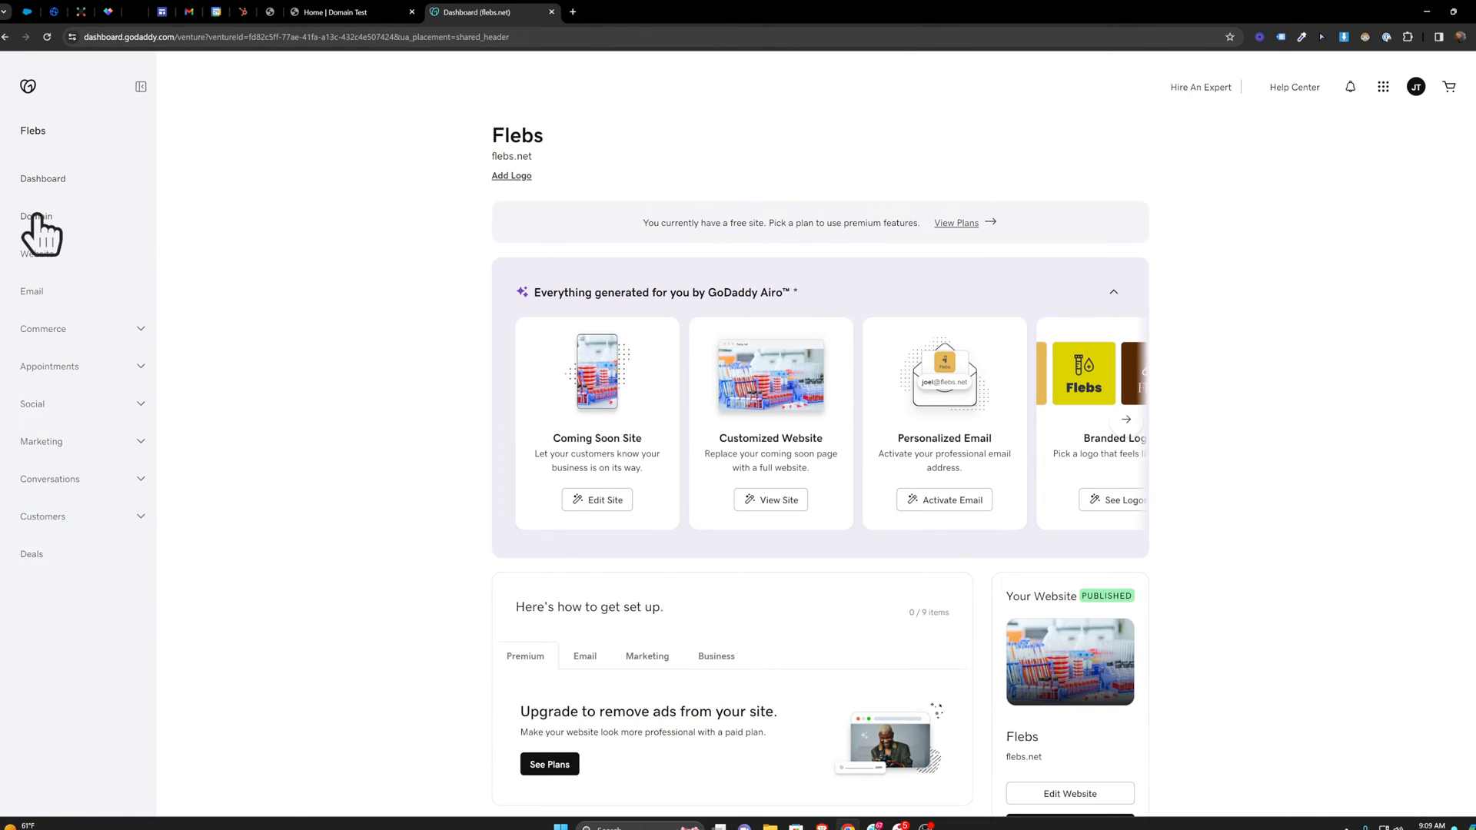
{"action": "left_click", "coordinate": [35, 216]}
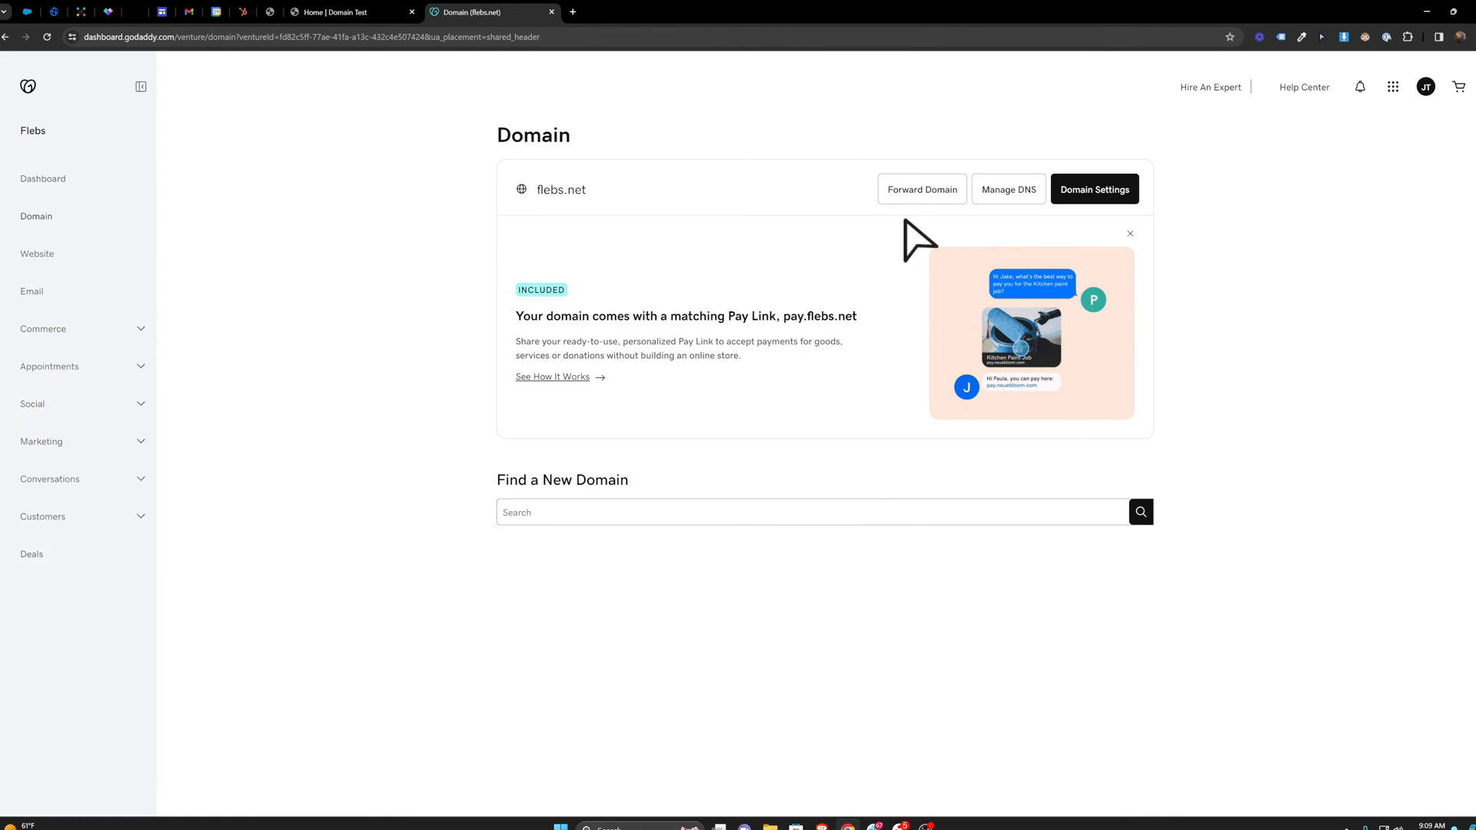
{"action": "left_click", "coordinate": [1093, 189]}
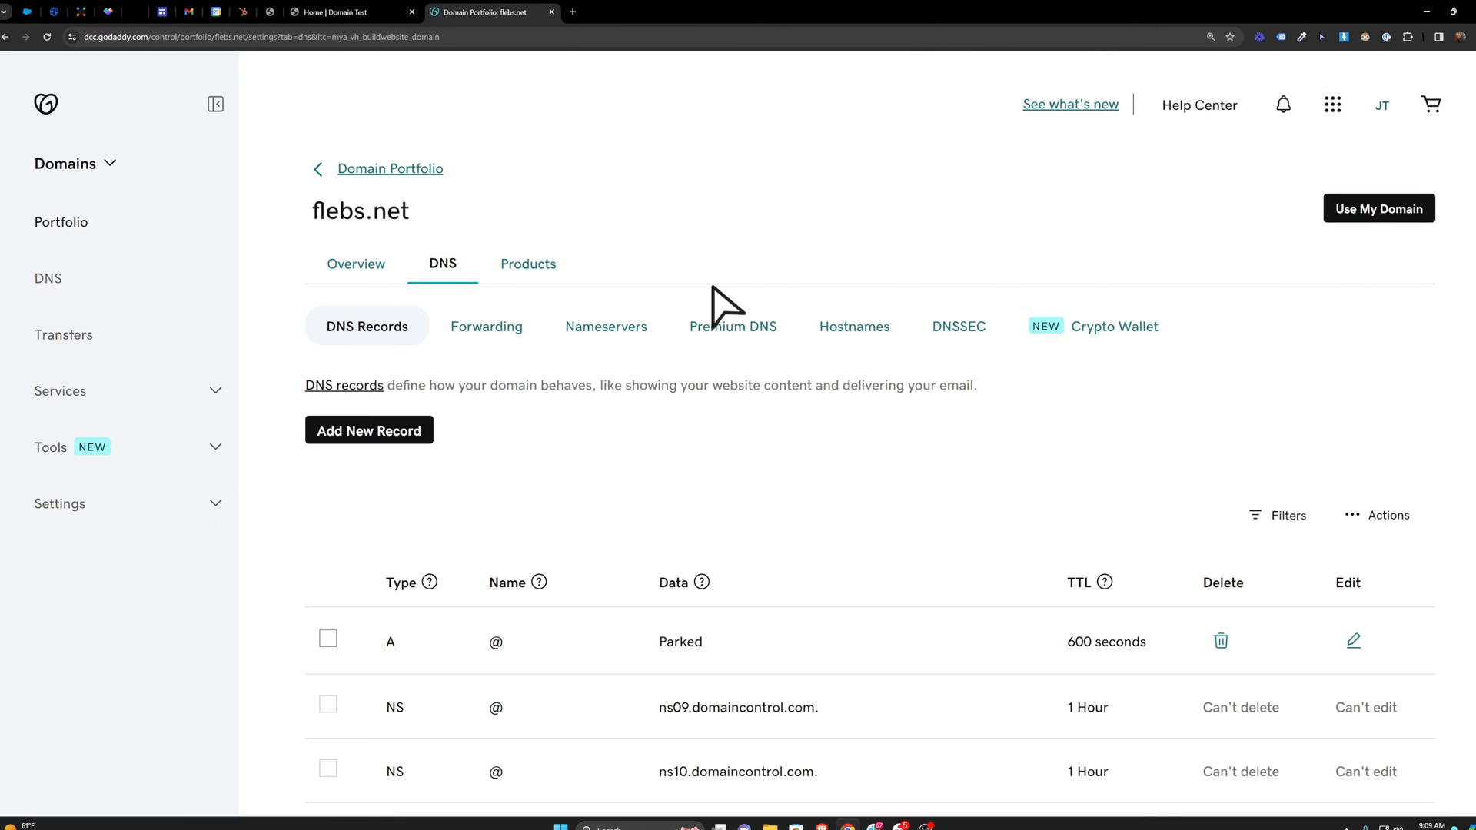
{"action": "mouse_move", "coordinate": [681, 477]}
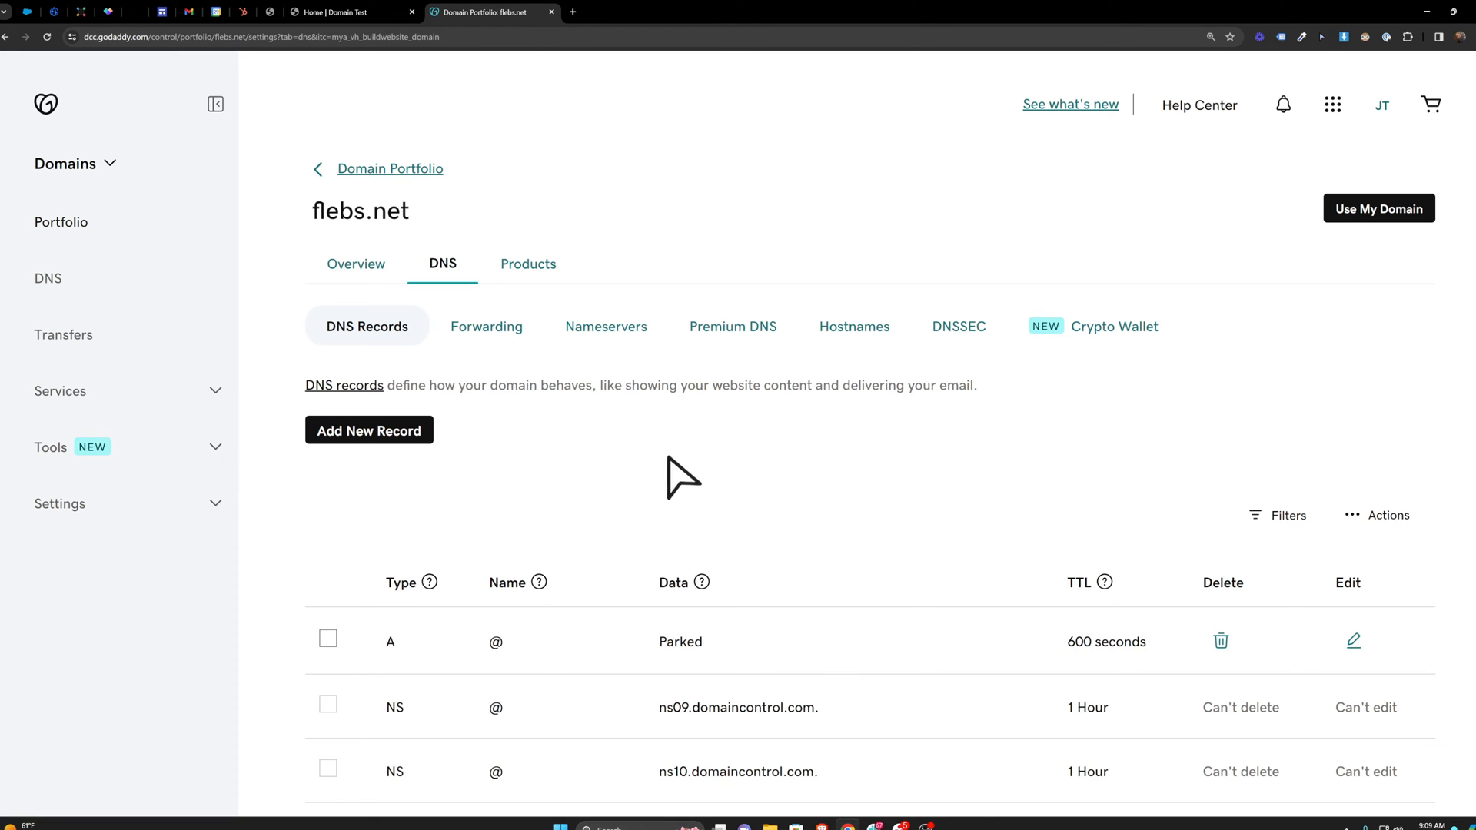
{"action": "mouse_move", "coordinate": [724, 469]}
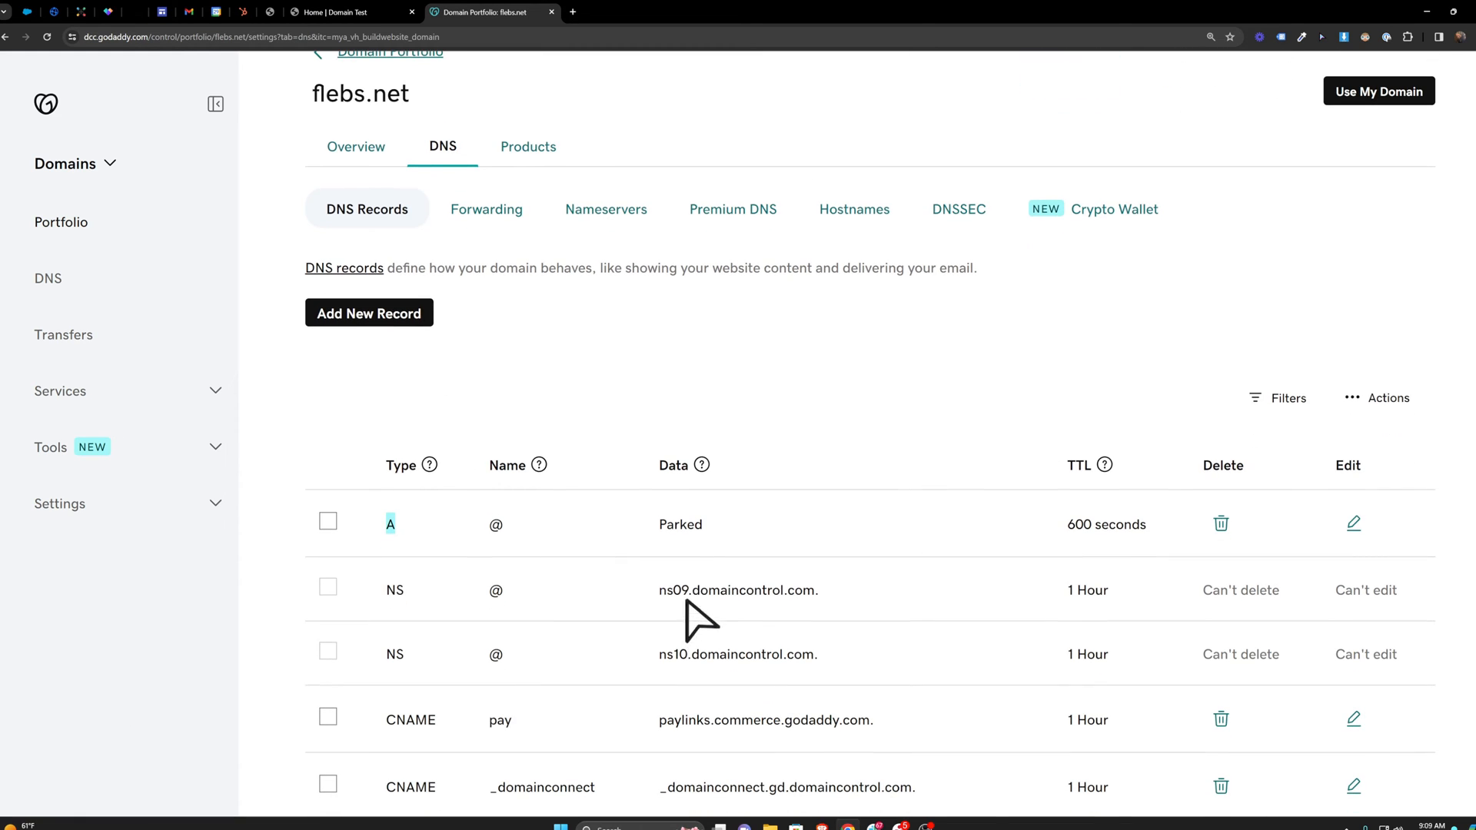
{"action": "mouse_move", "coordinate": [398, 544]}
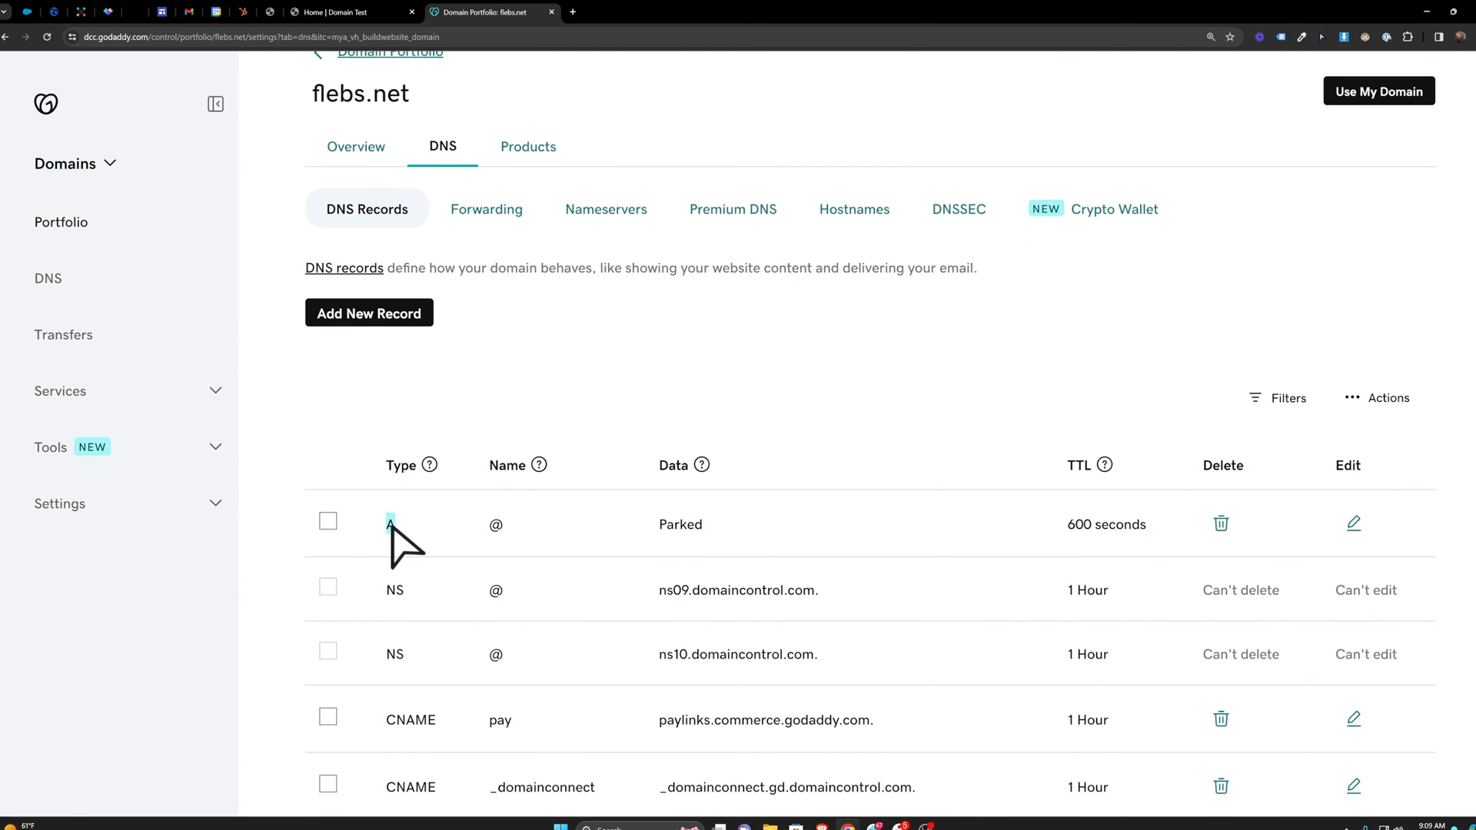
{"action": "mouse_move", "coordinate": [420, 541]}
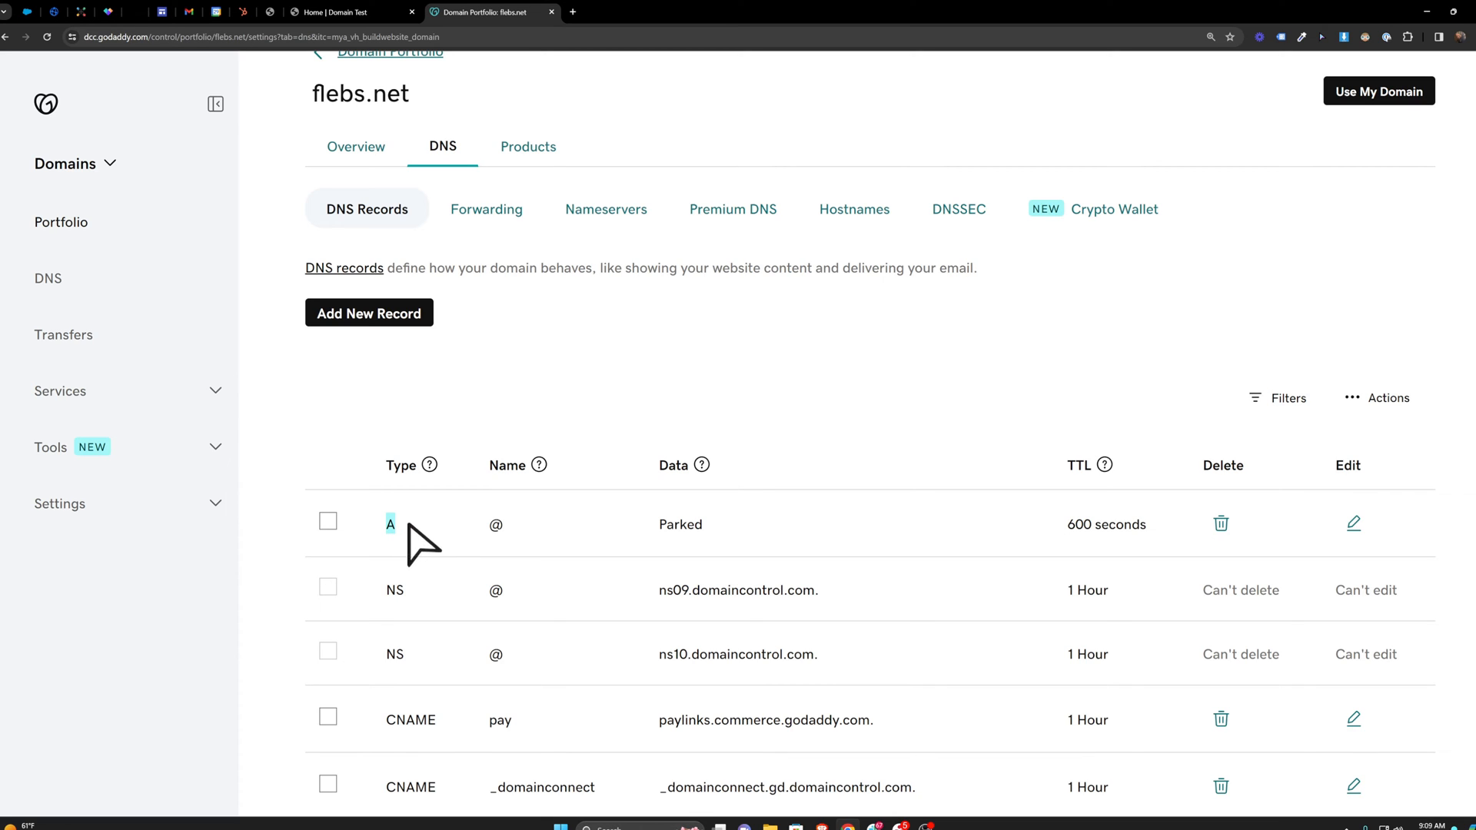
{"action": "scroll", "scroll_direction": "up", "scroll_amount": 3}
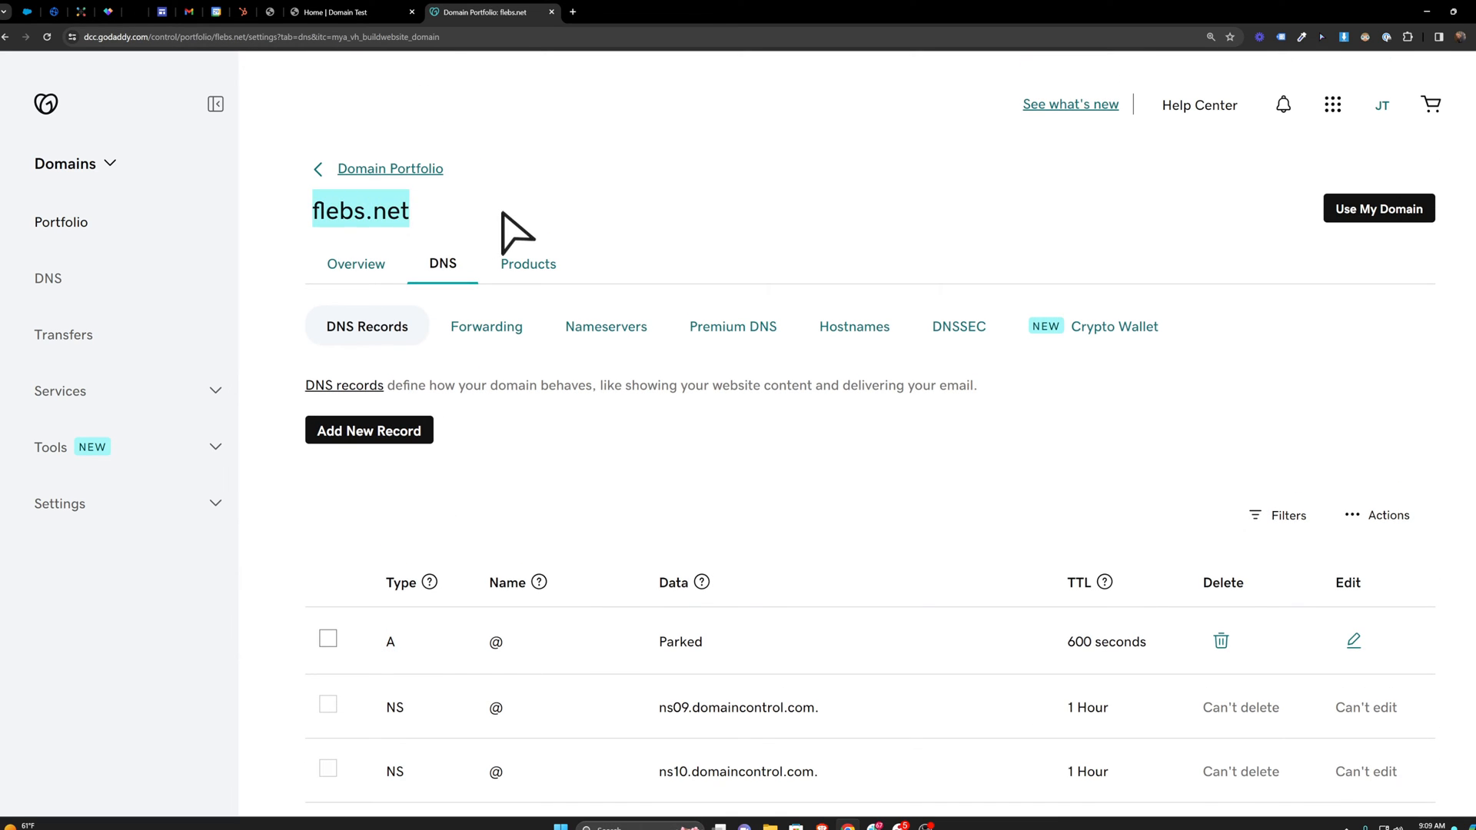
{"action": "scroll", "scroll_direction": "down", "scroll_amount": 3}
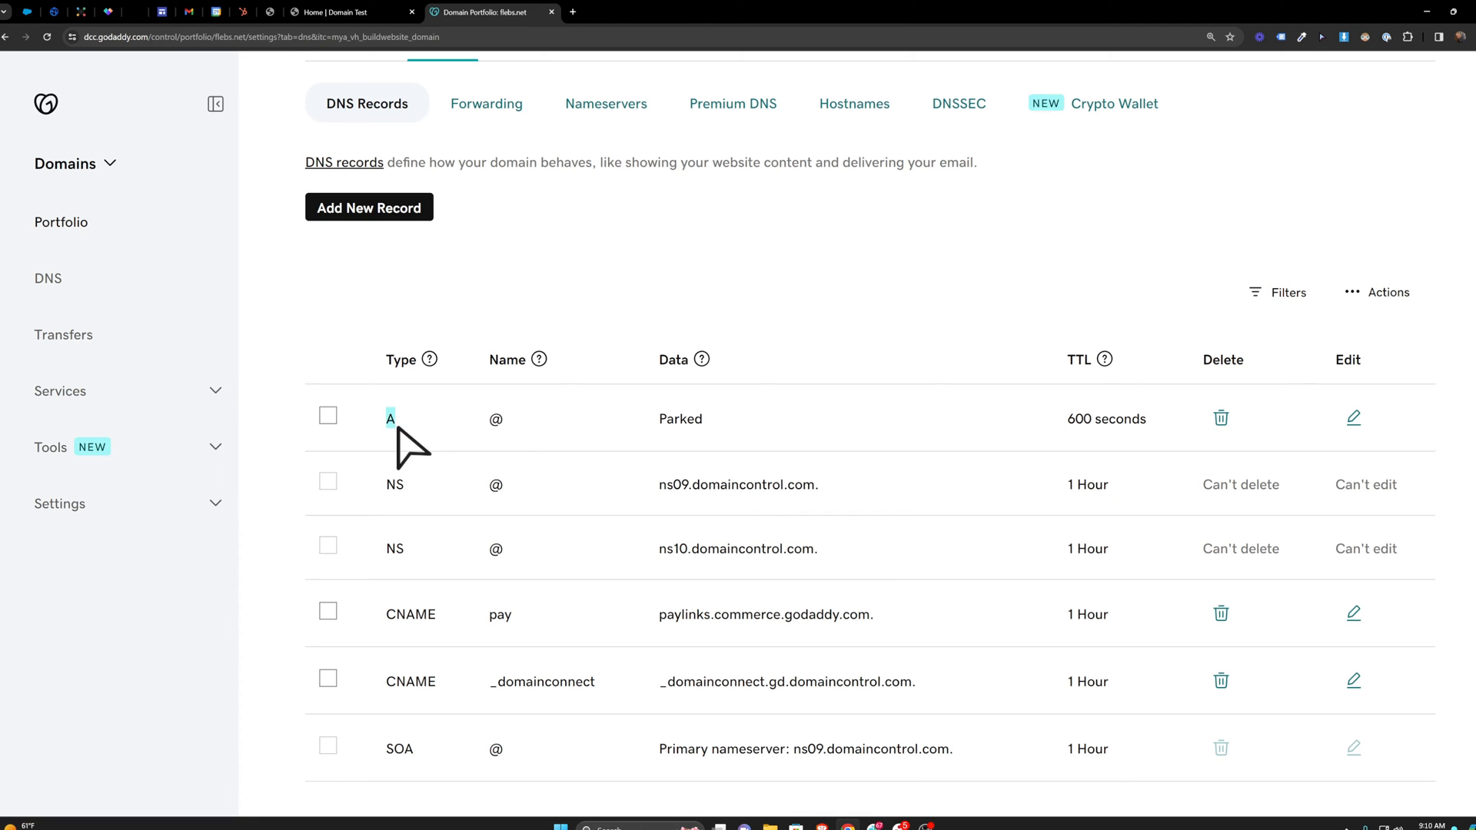
{"action": "mouse_move", "coordinate": [1353, 418]}
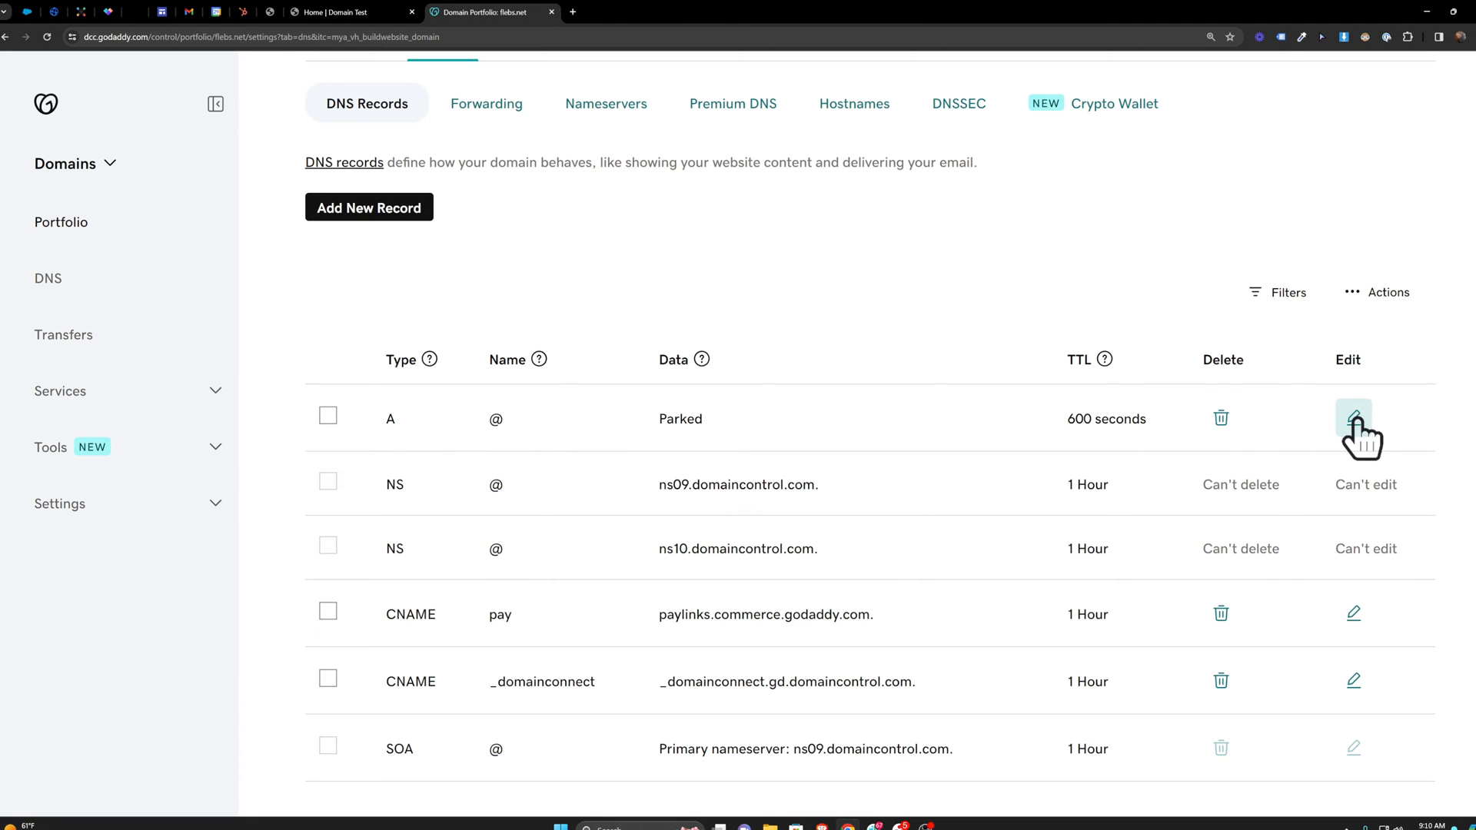
Step: Start editing the parked A record for flebs.net, then return to the InkSoft storefront
{"action": "left_click", "coordinate": [1353, 417]}
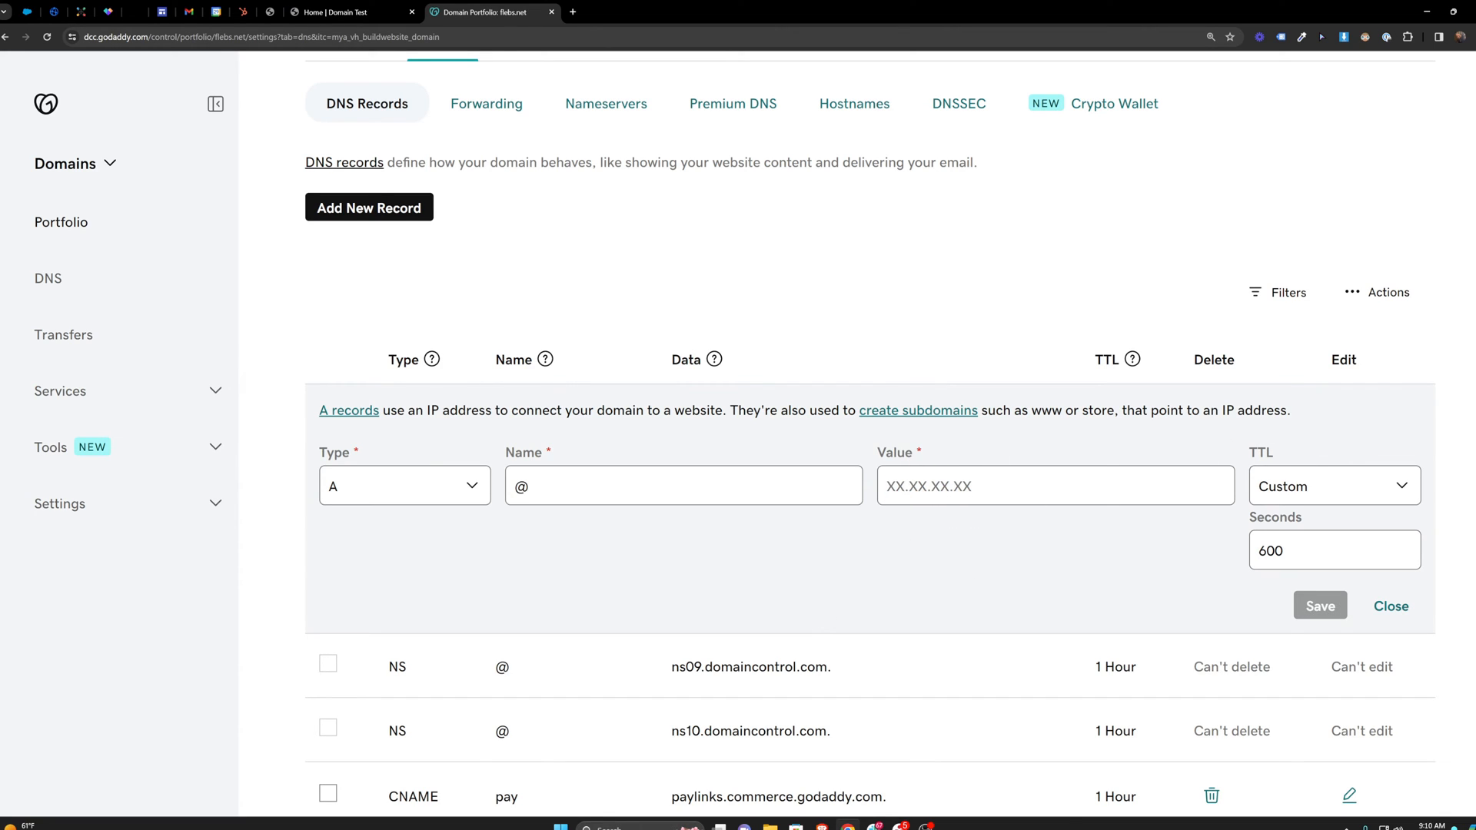
{"action": "left_click", "coordinate": [349, 12]}
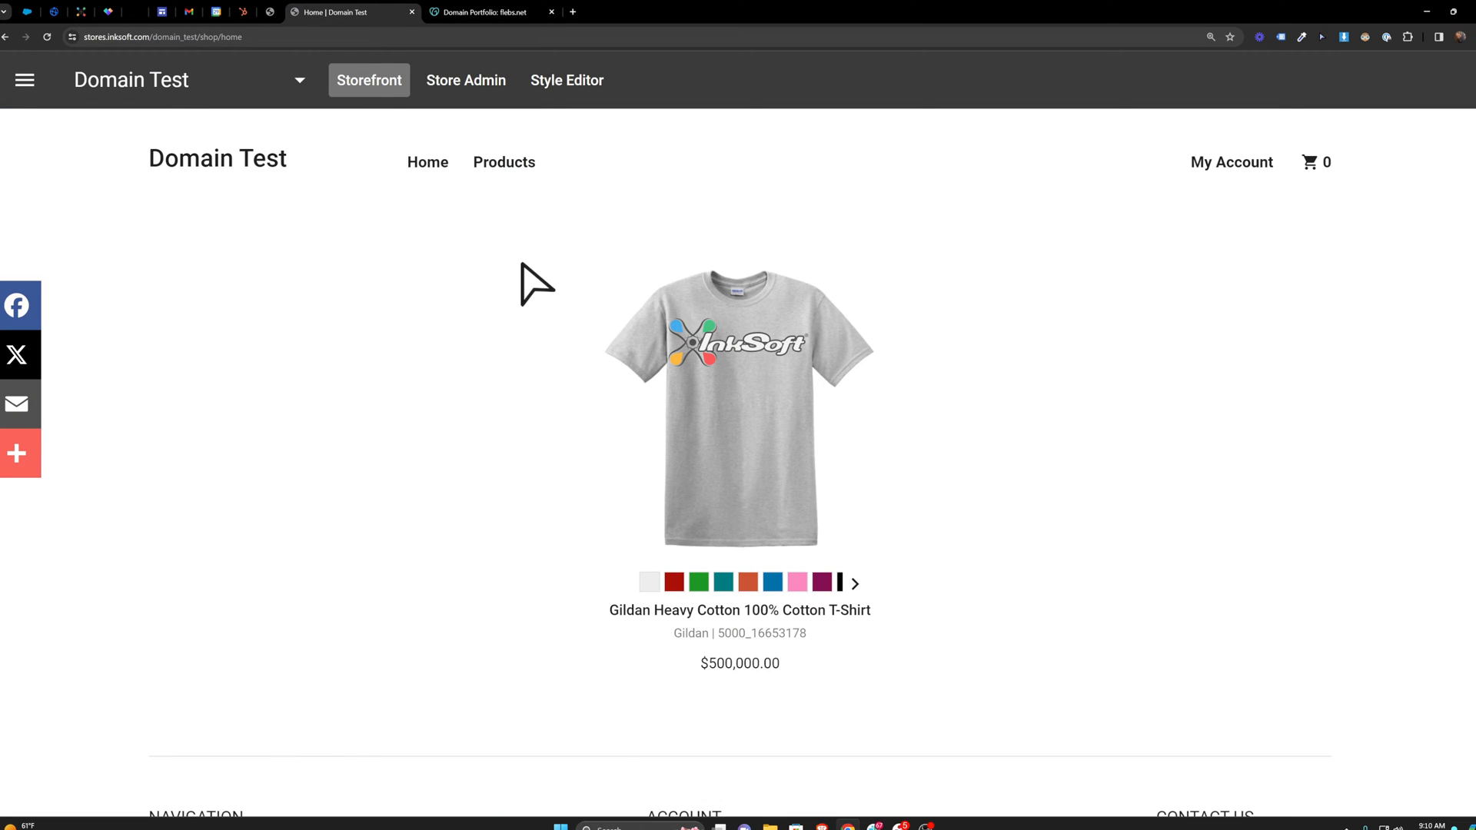
{"action": "mouse_move", "coordinate": [324, 322]}
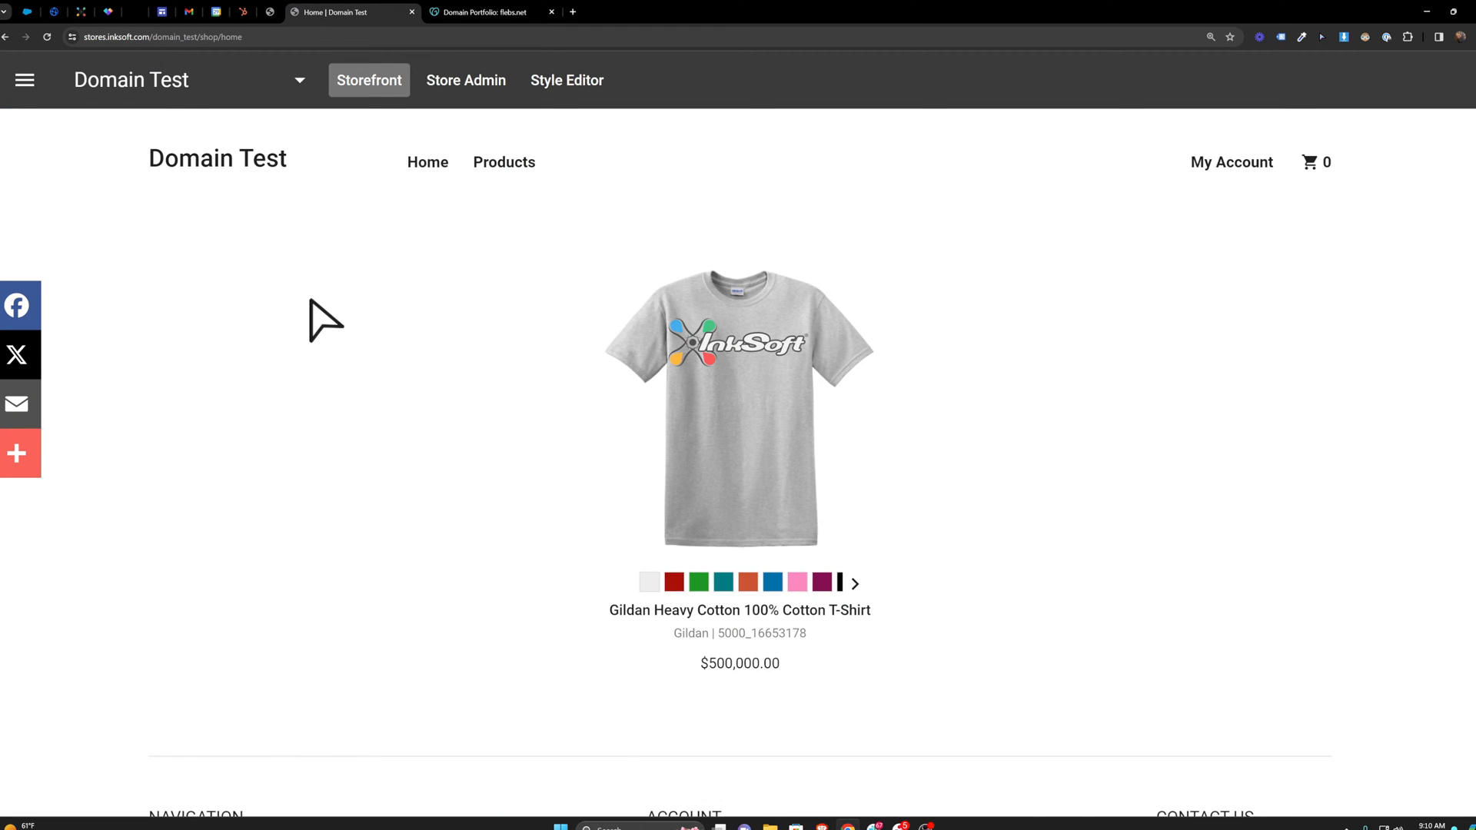
Step: In Store Admin's Custom Domain & SSL, choose 'Yes, I have a custom domain' to reveal connection instructions
{"action": "left_click", "coordinate": [464, 80]}
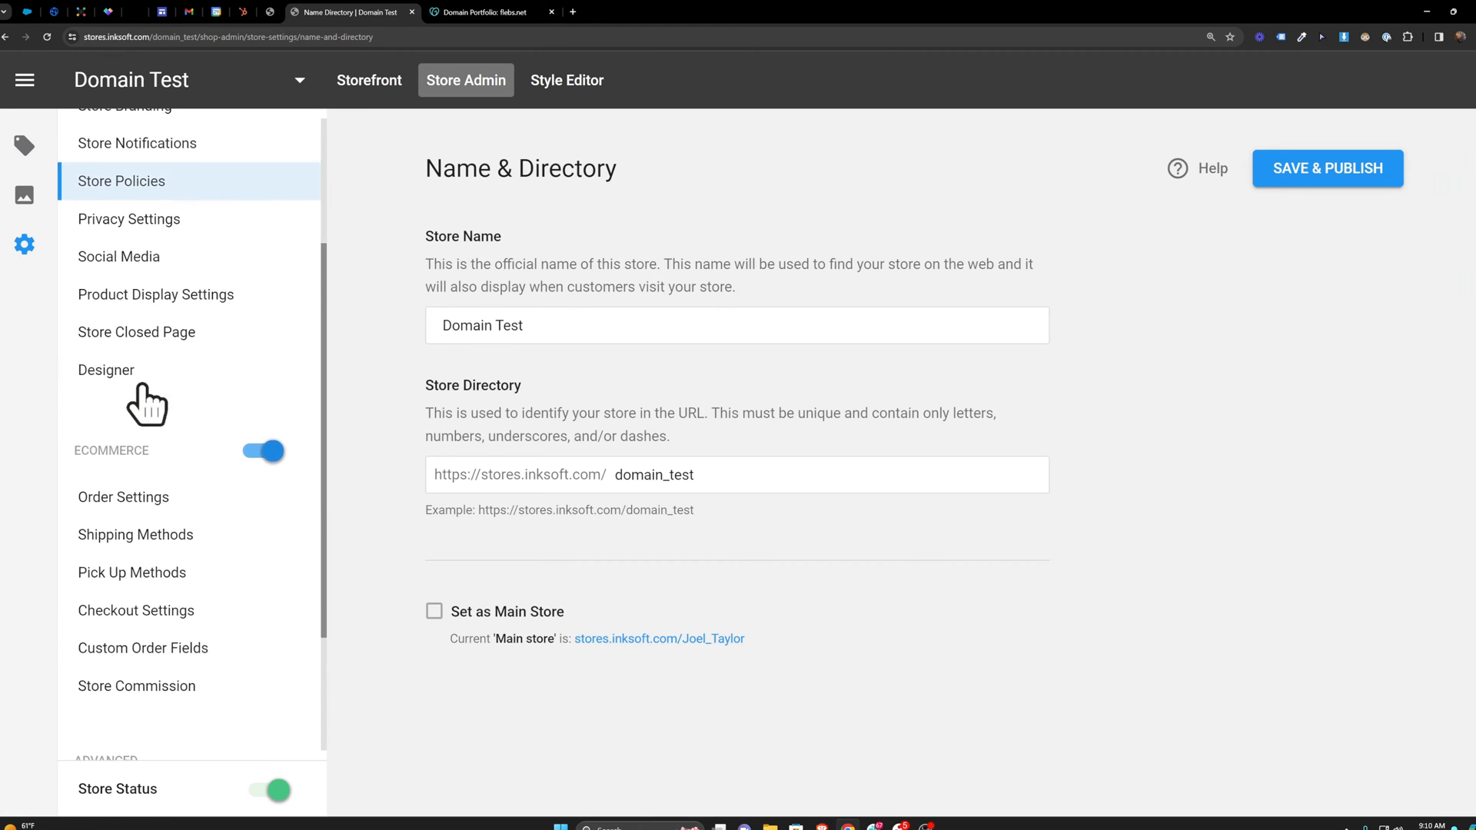
{"action": "left_click", "coordinate": [149, 616]}
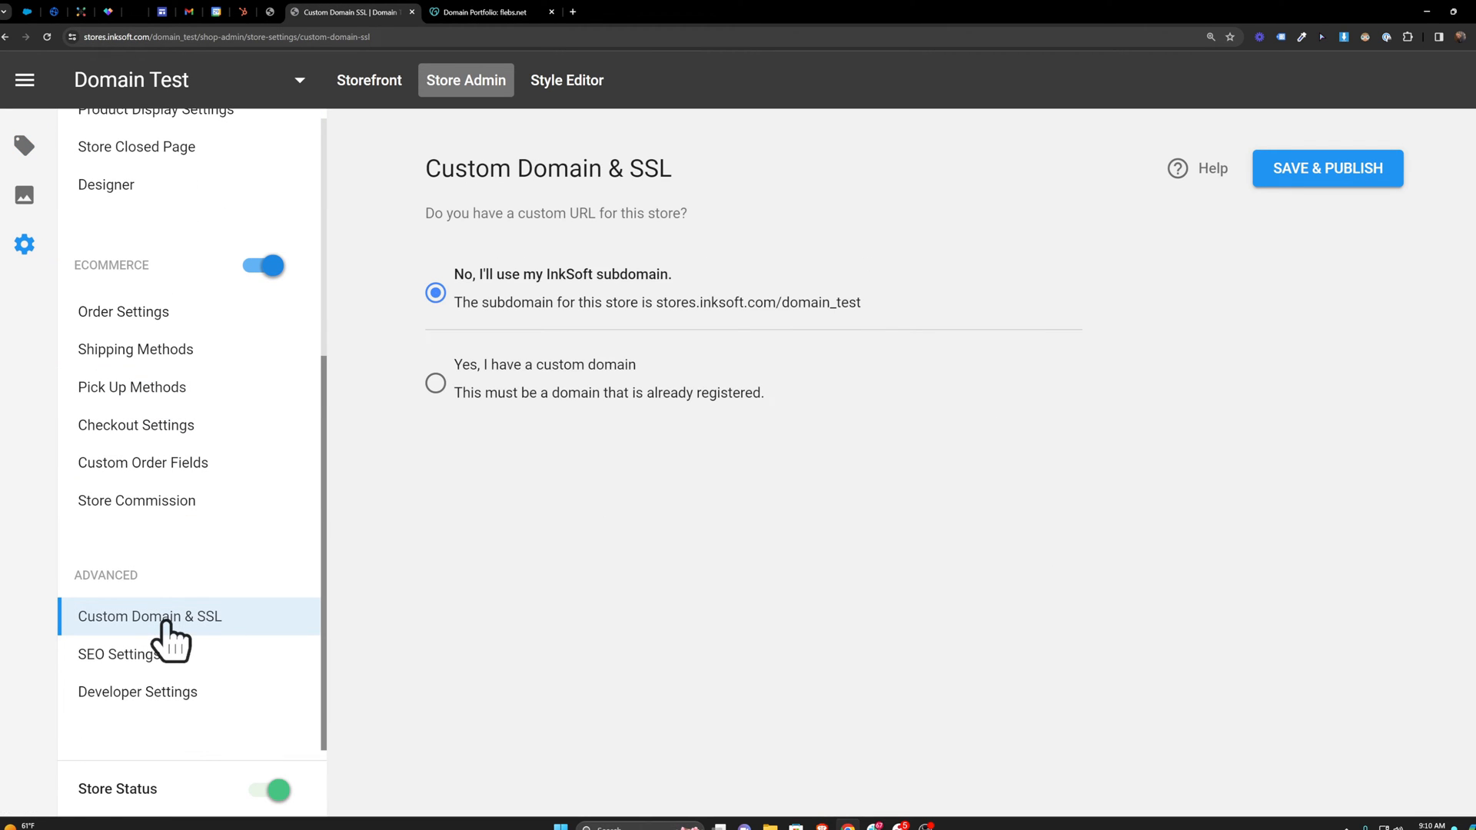
{"action": "left_click", "coordinate": [435, 383]}
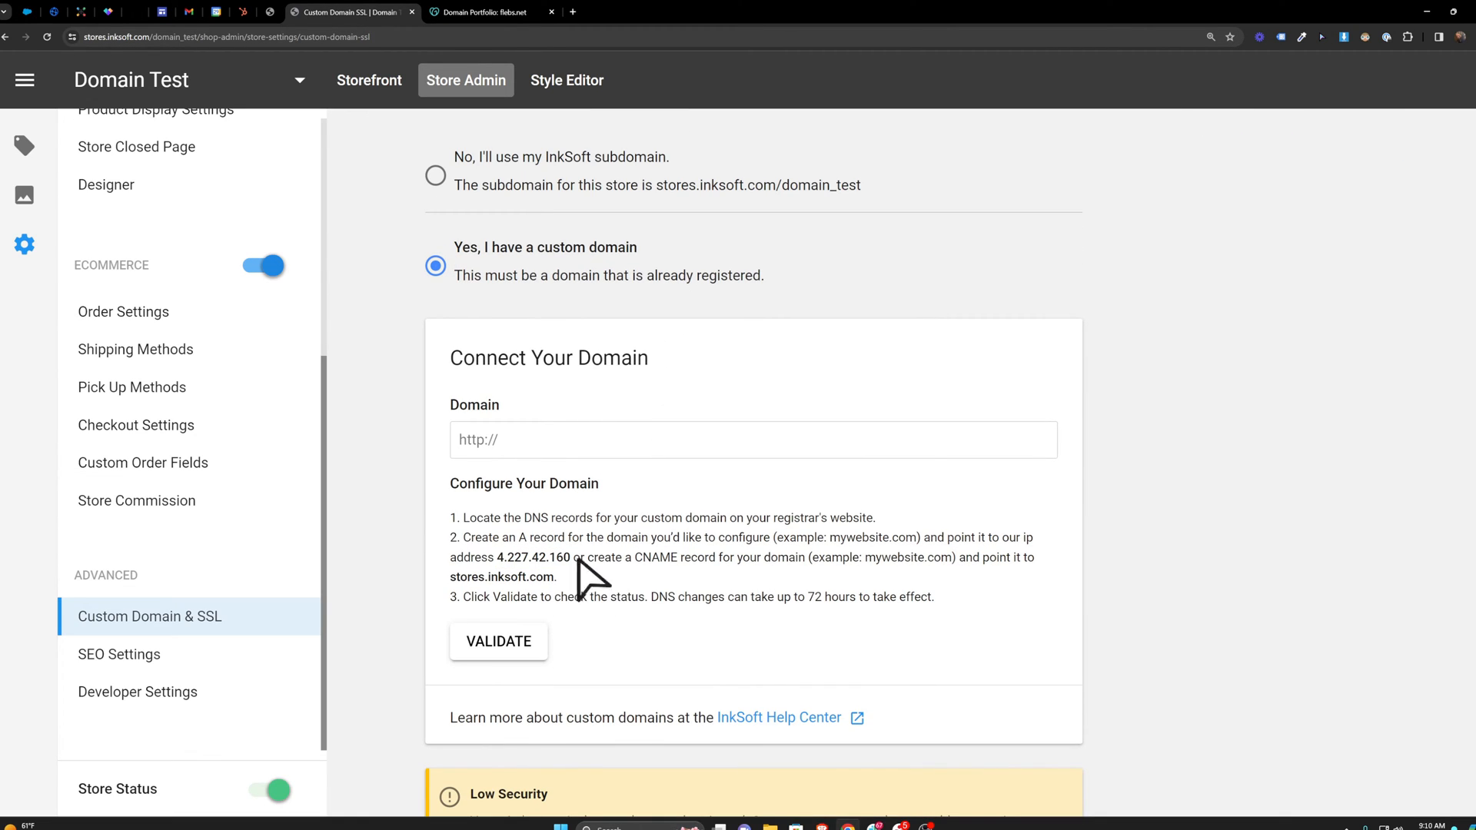
{"action": "left_click", "coordinate": [481, 11]}
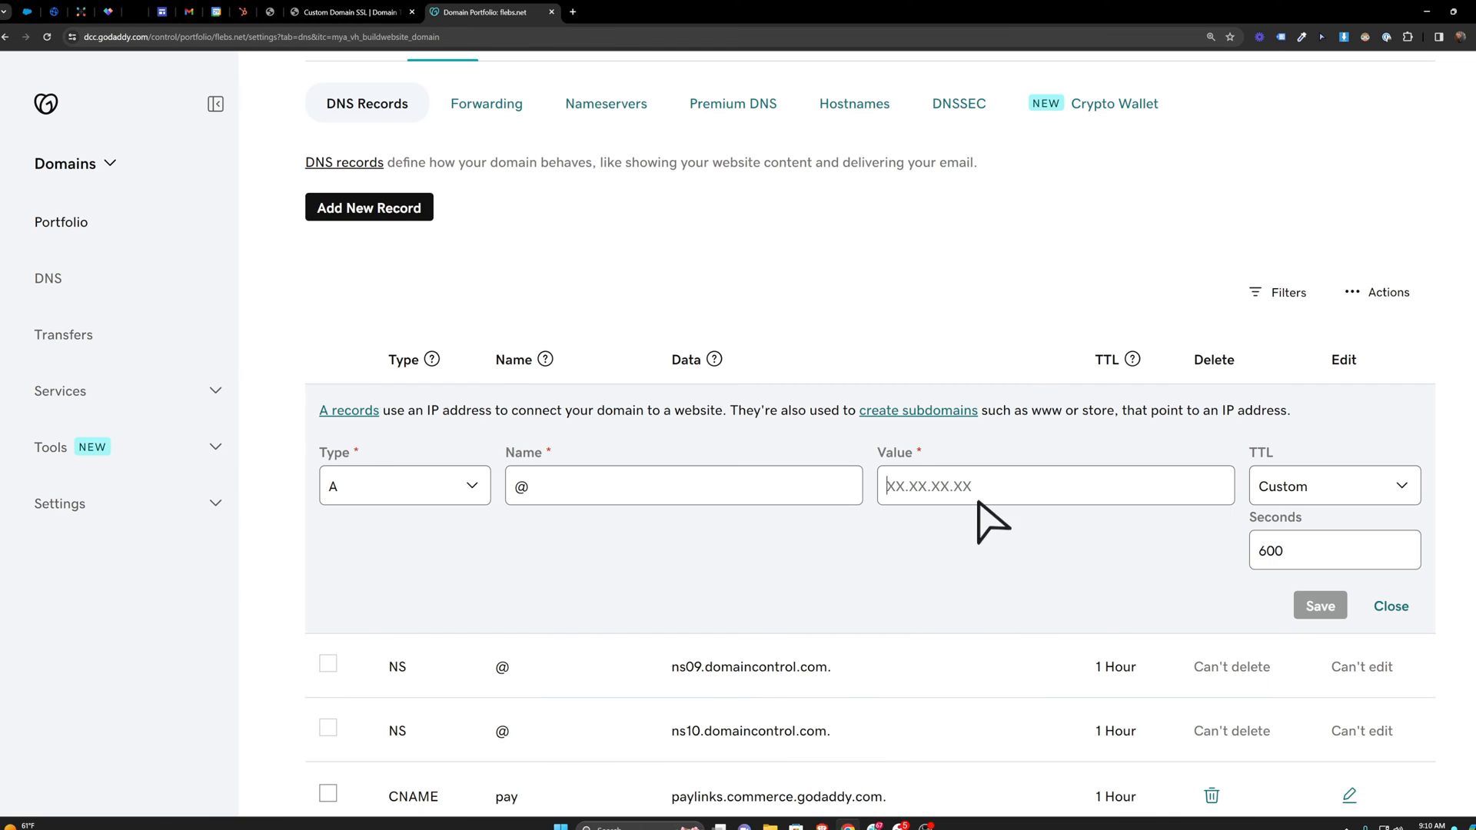
{"action": "type", "text": "4.227.42.160"}
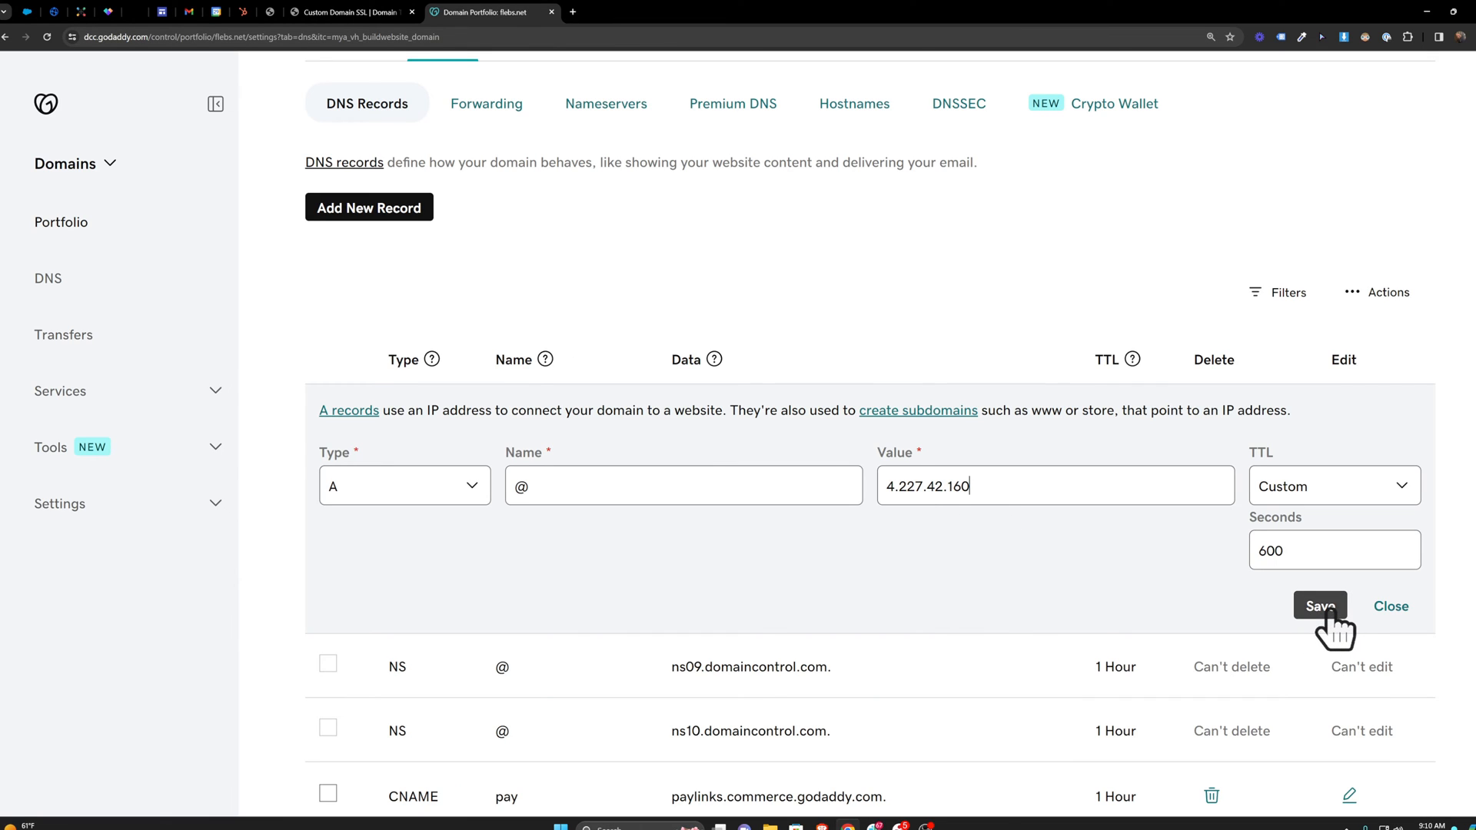
{"action": "left_click", "coordinate": [1319, 606]}
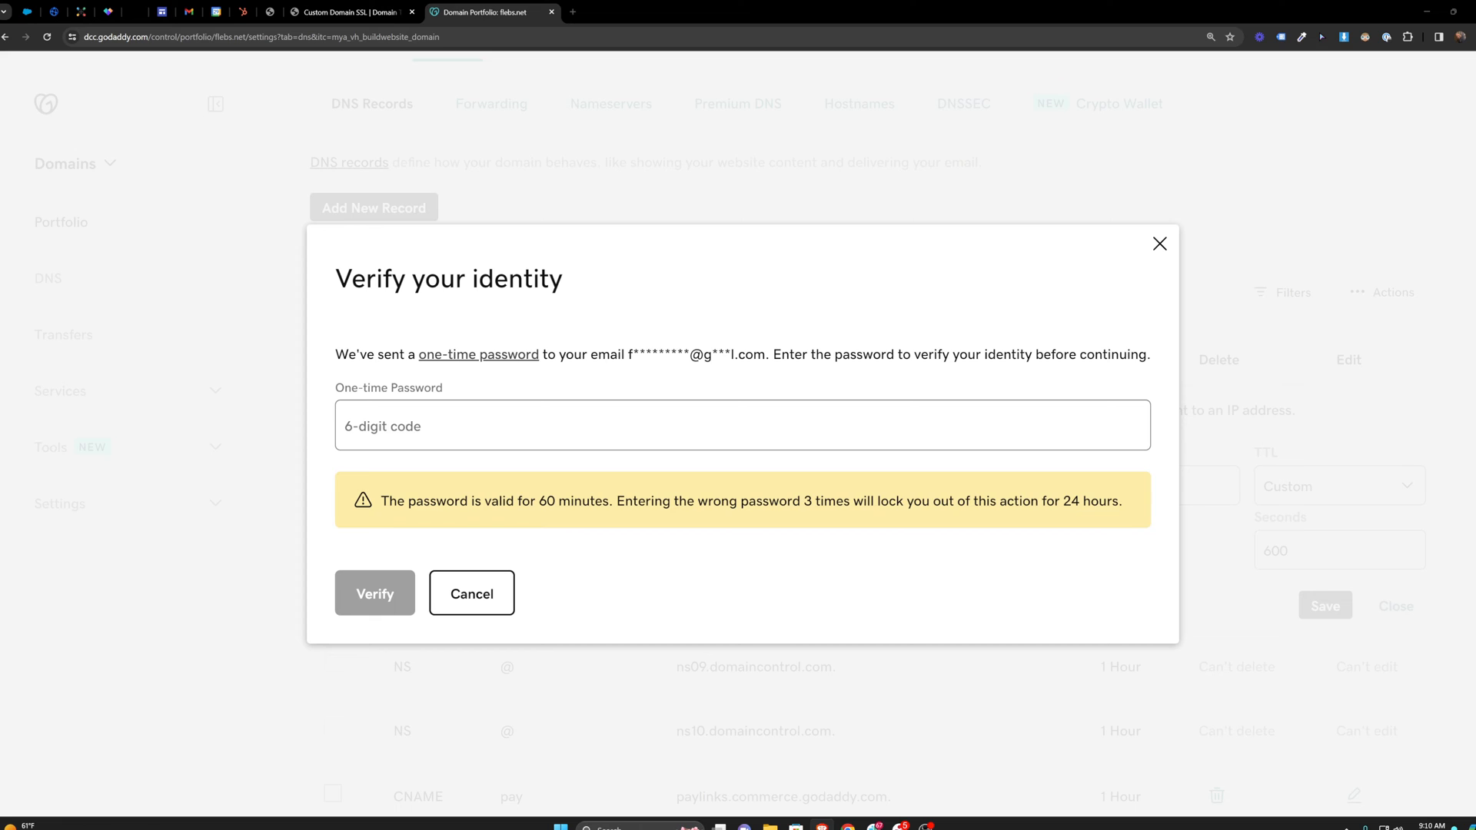
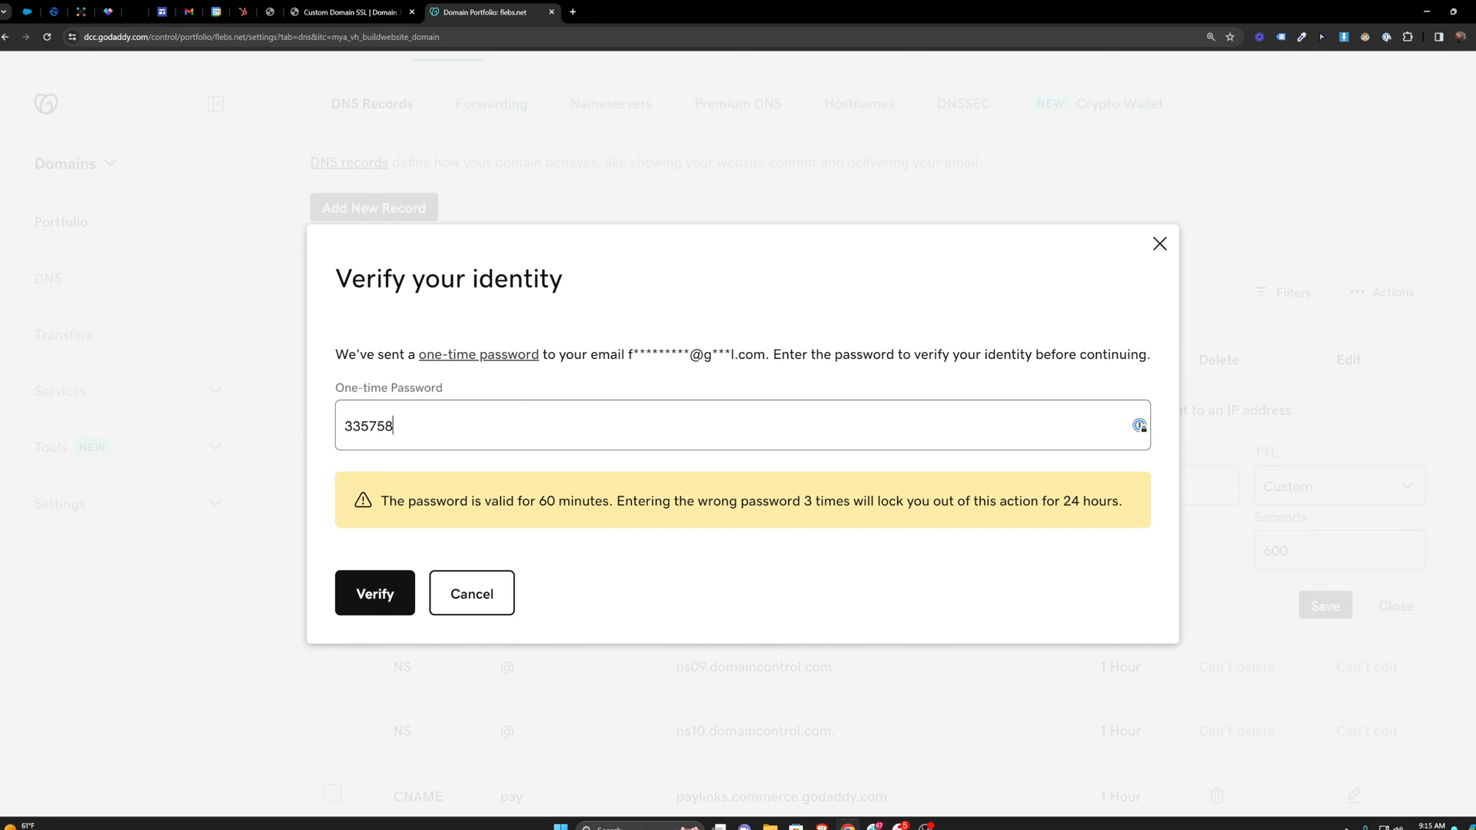
{"action": "left_click", "coordinate": [373, 594]}
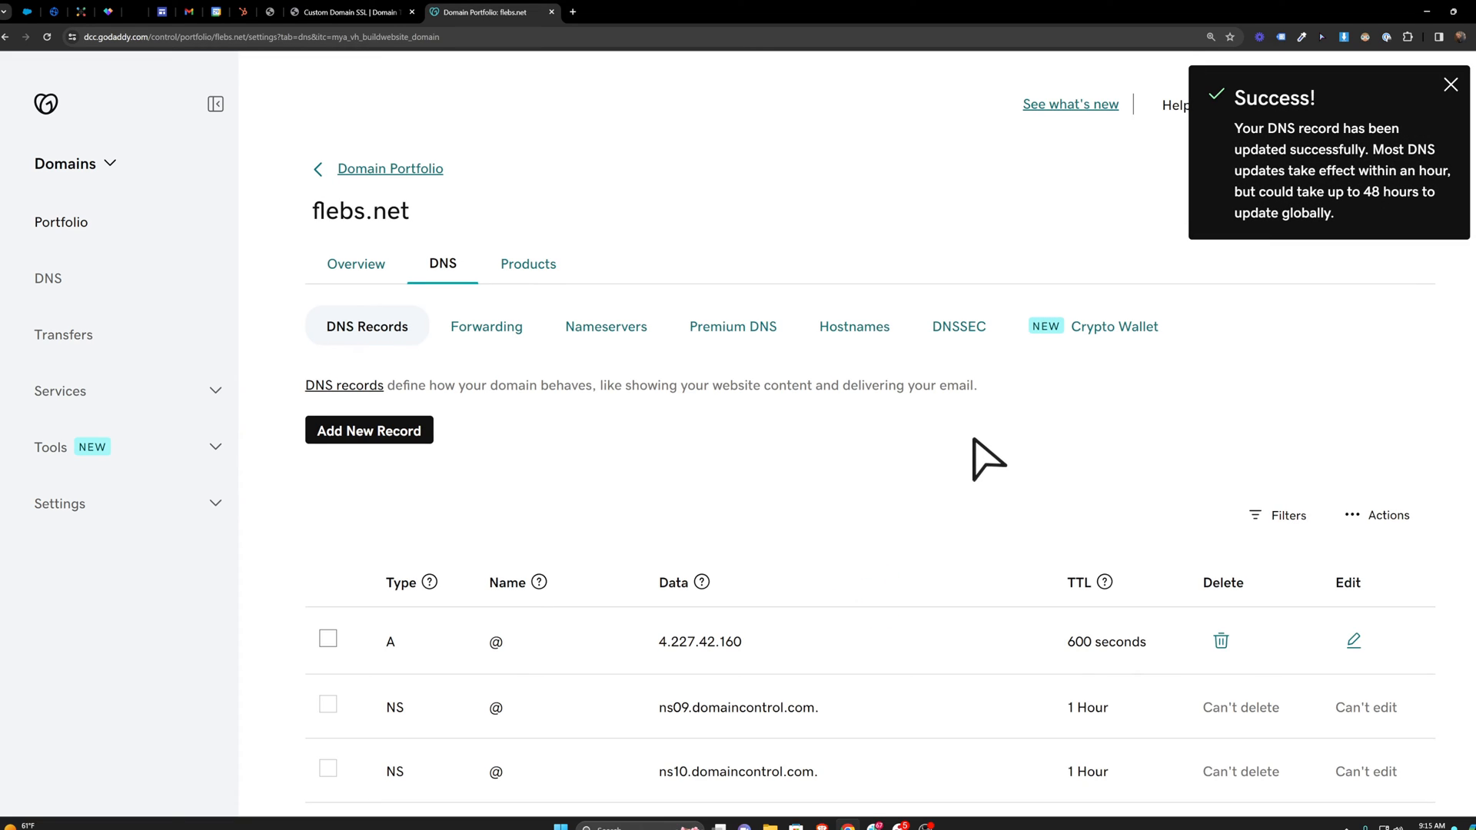
{"action": "scroll", "scroll_direction": "down", "scroll_amount": 3}
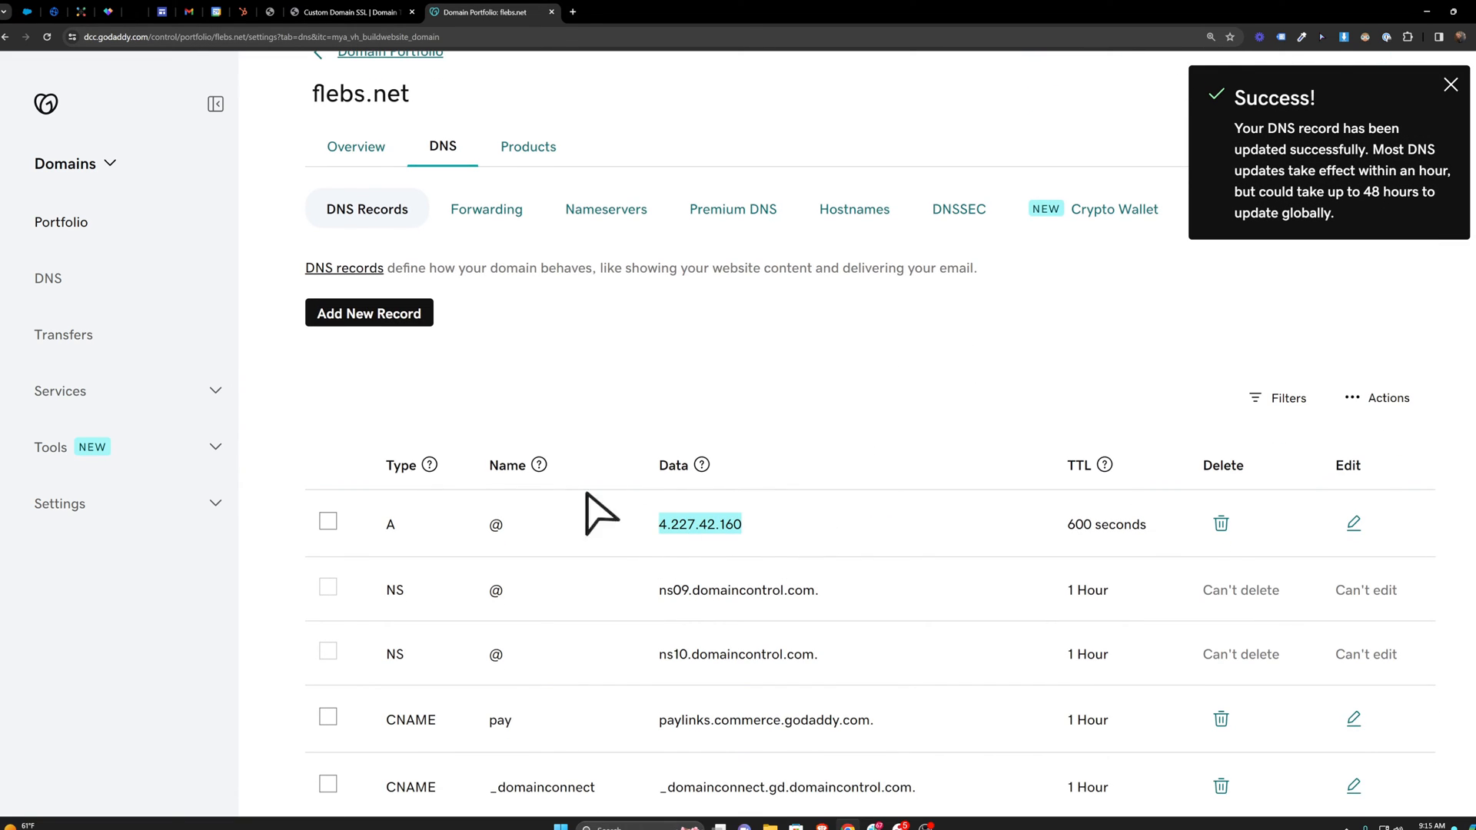
{"action": "mouse_move", "coordinate": [697, 551]}
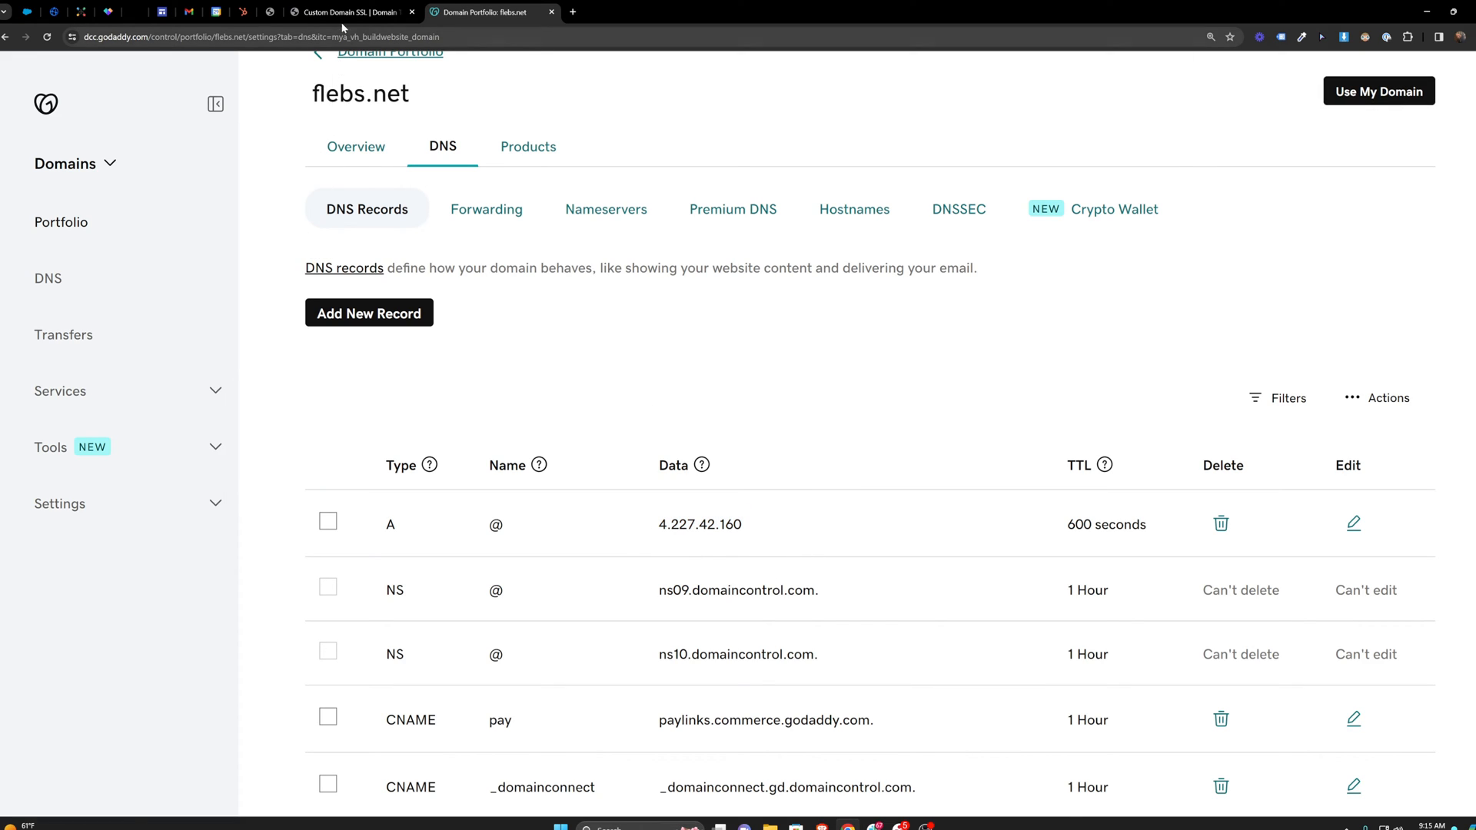
Step: Enter flebs.net as the store domain, validate it as Connected, and save and publish
{"action": "left_click", "coordinate": [349, 11]}
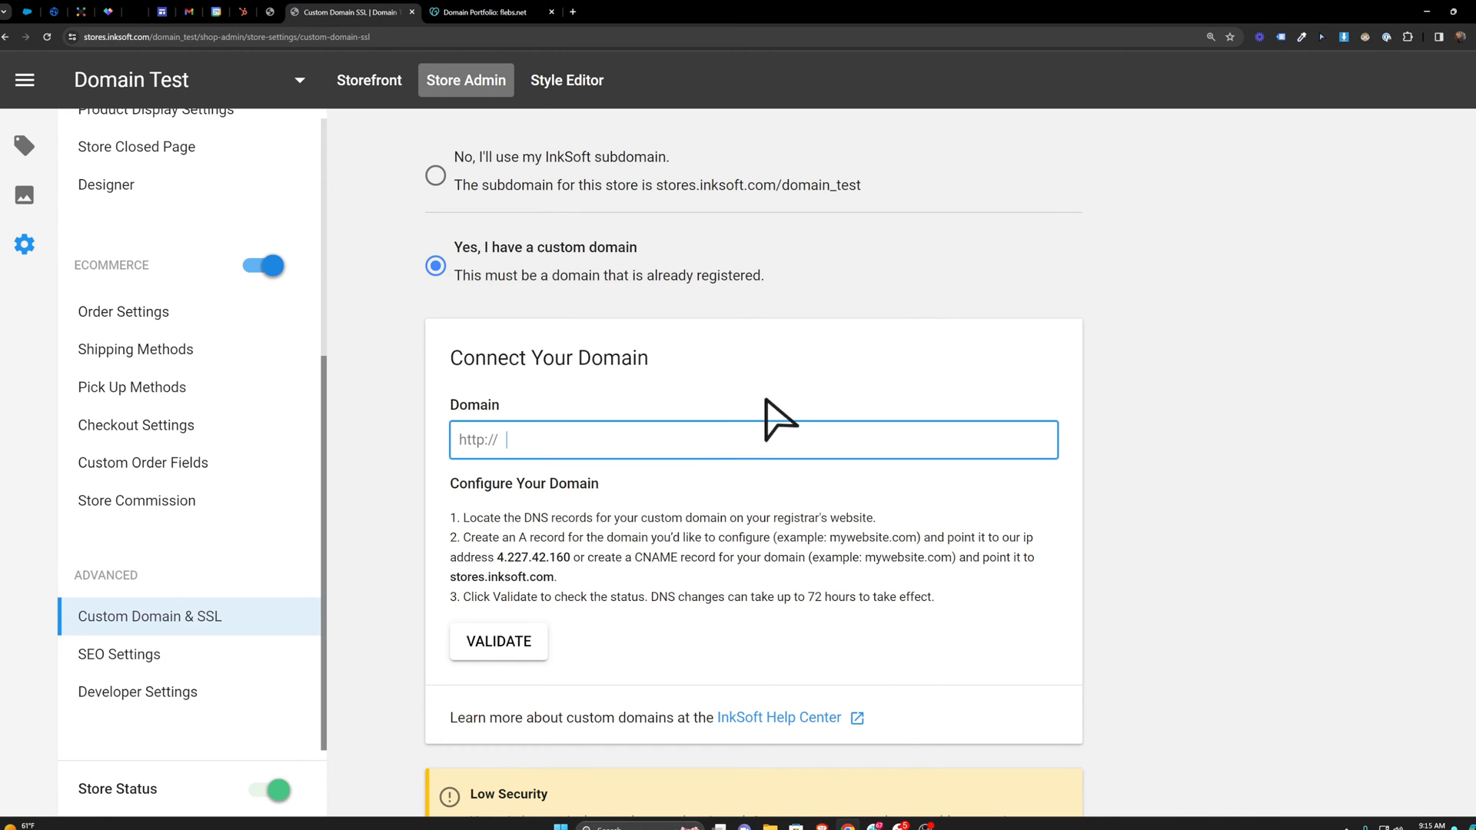
{"action": "type", "text": "fle"}
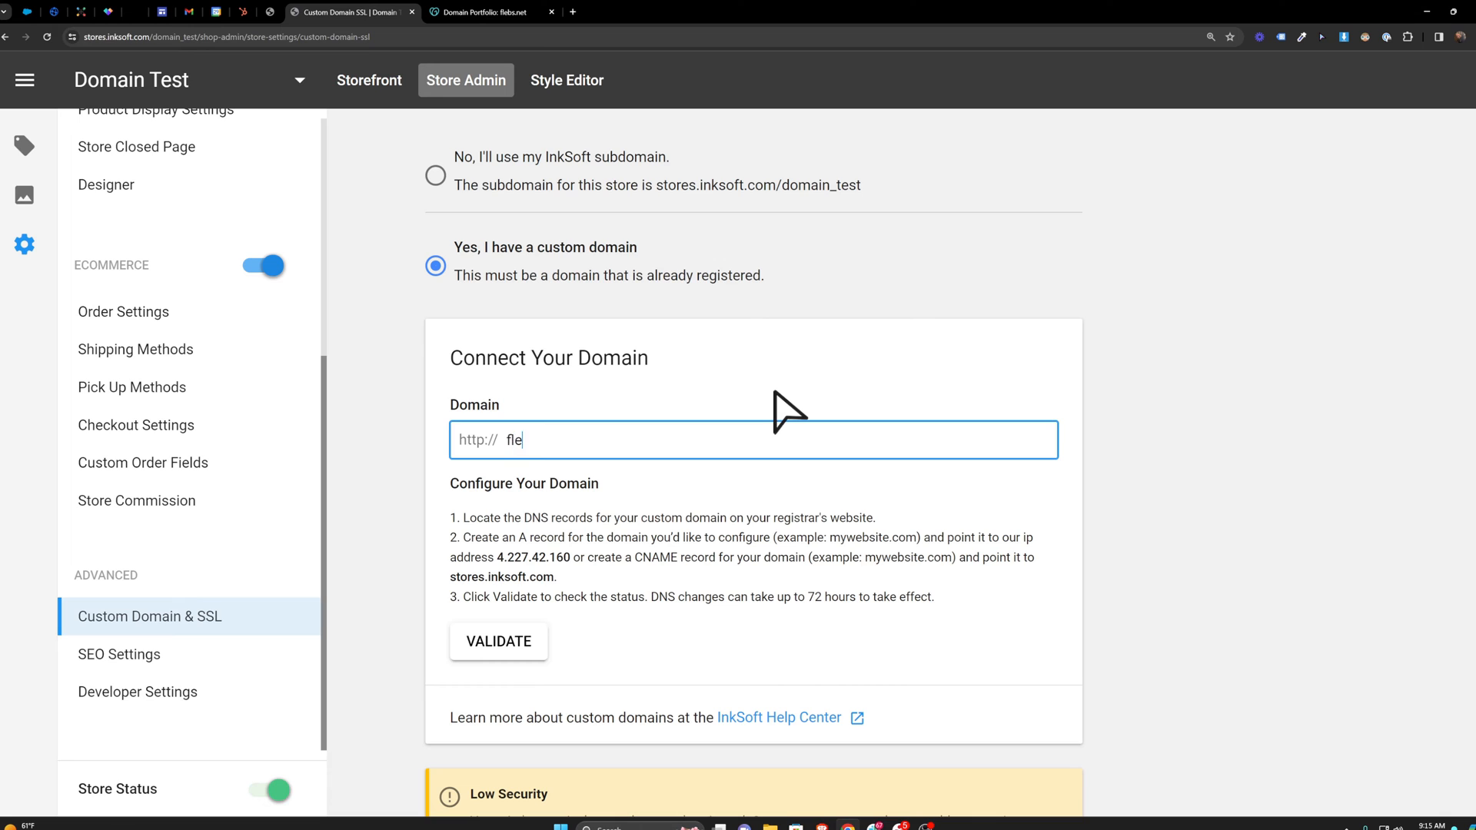
{"action": "type", "text": "bs.net"}
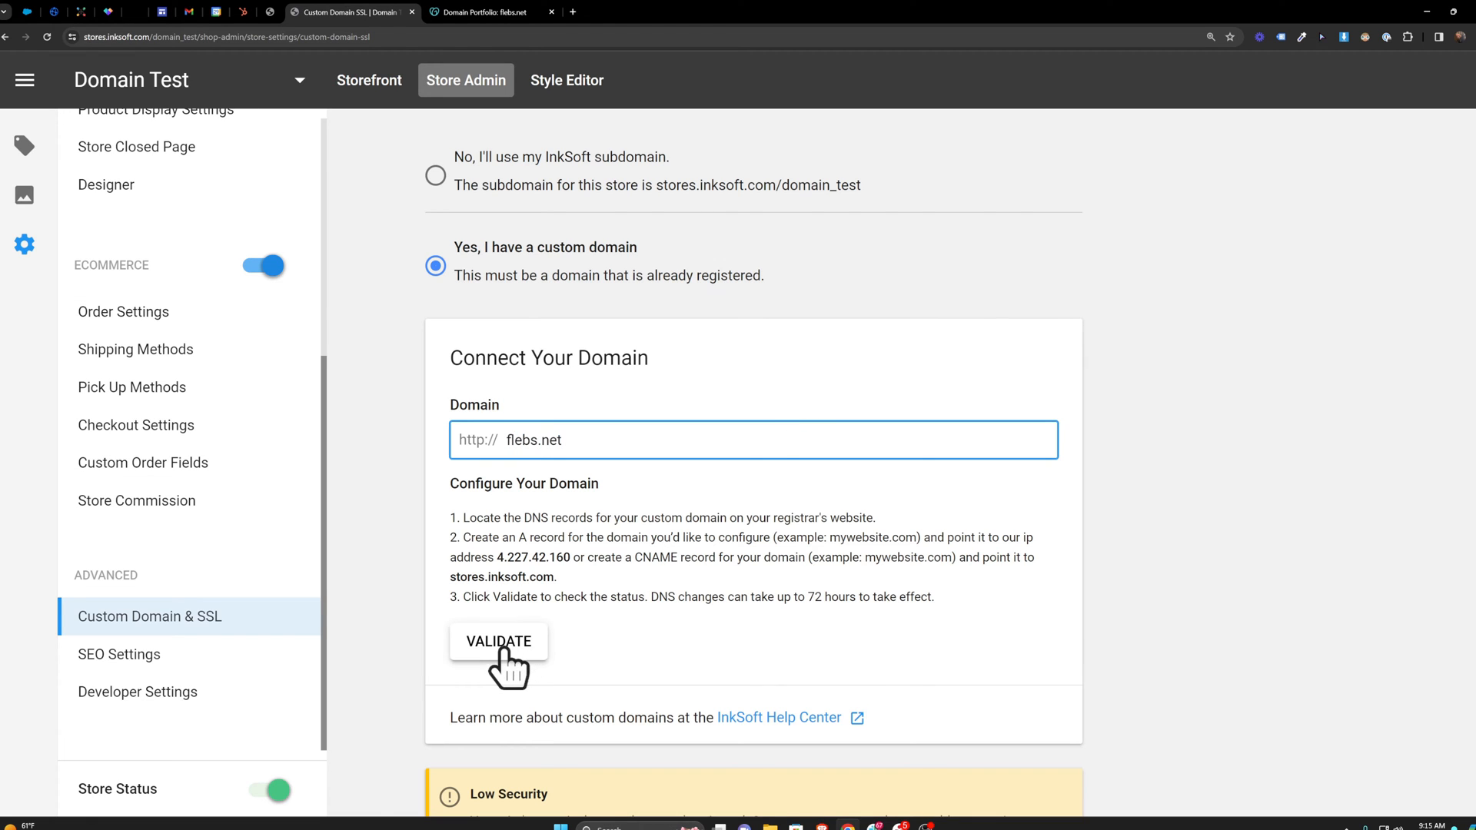
{"action": "left_click", "coordinate": [498, 641]}
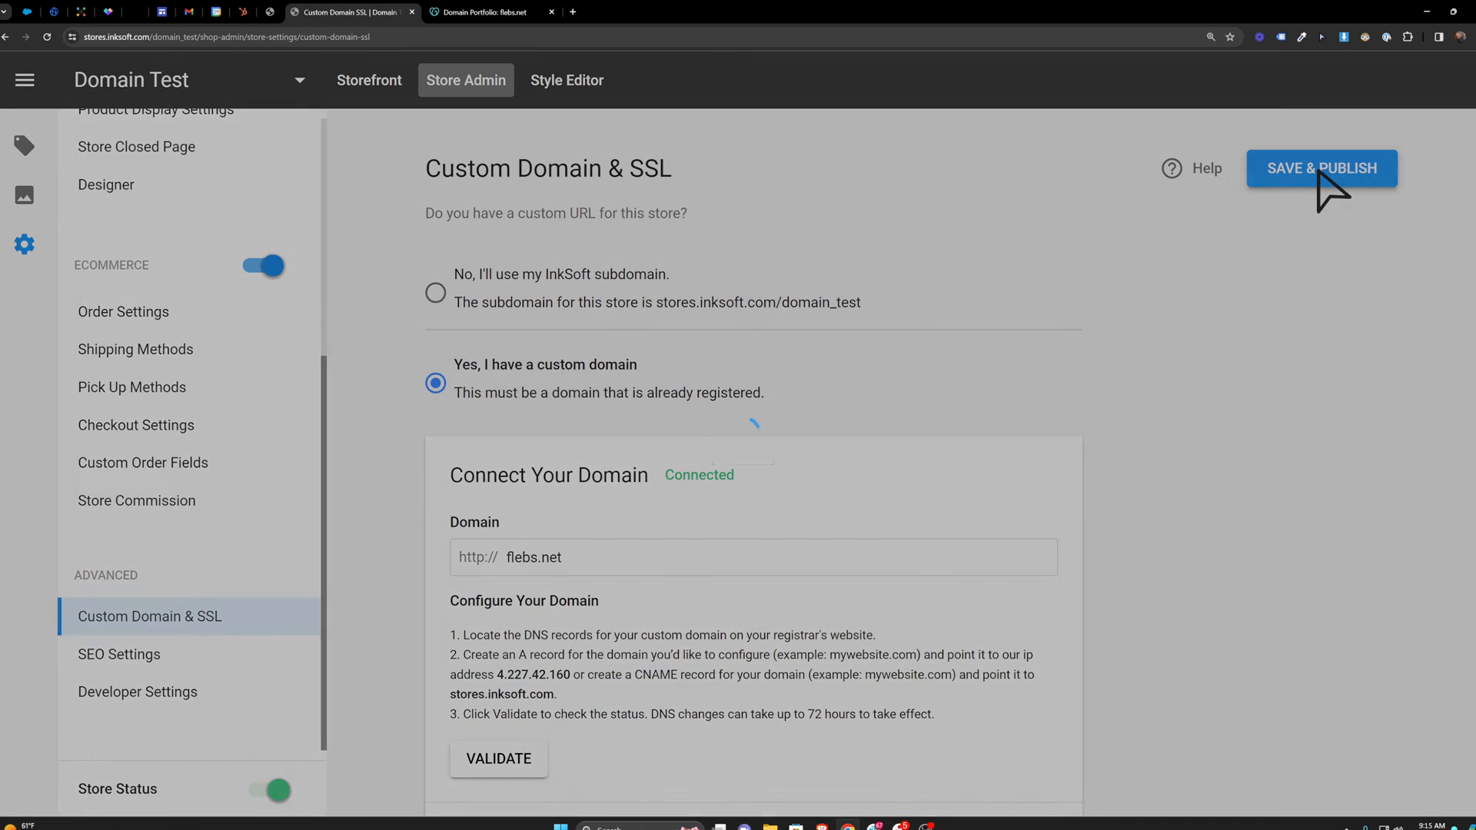
{"action": "left_click", "coordinate": [1322, 168]}
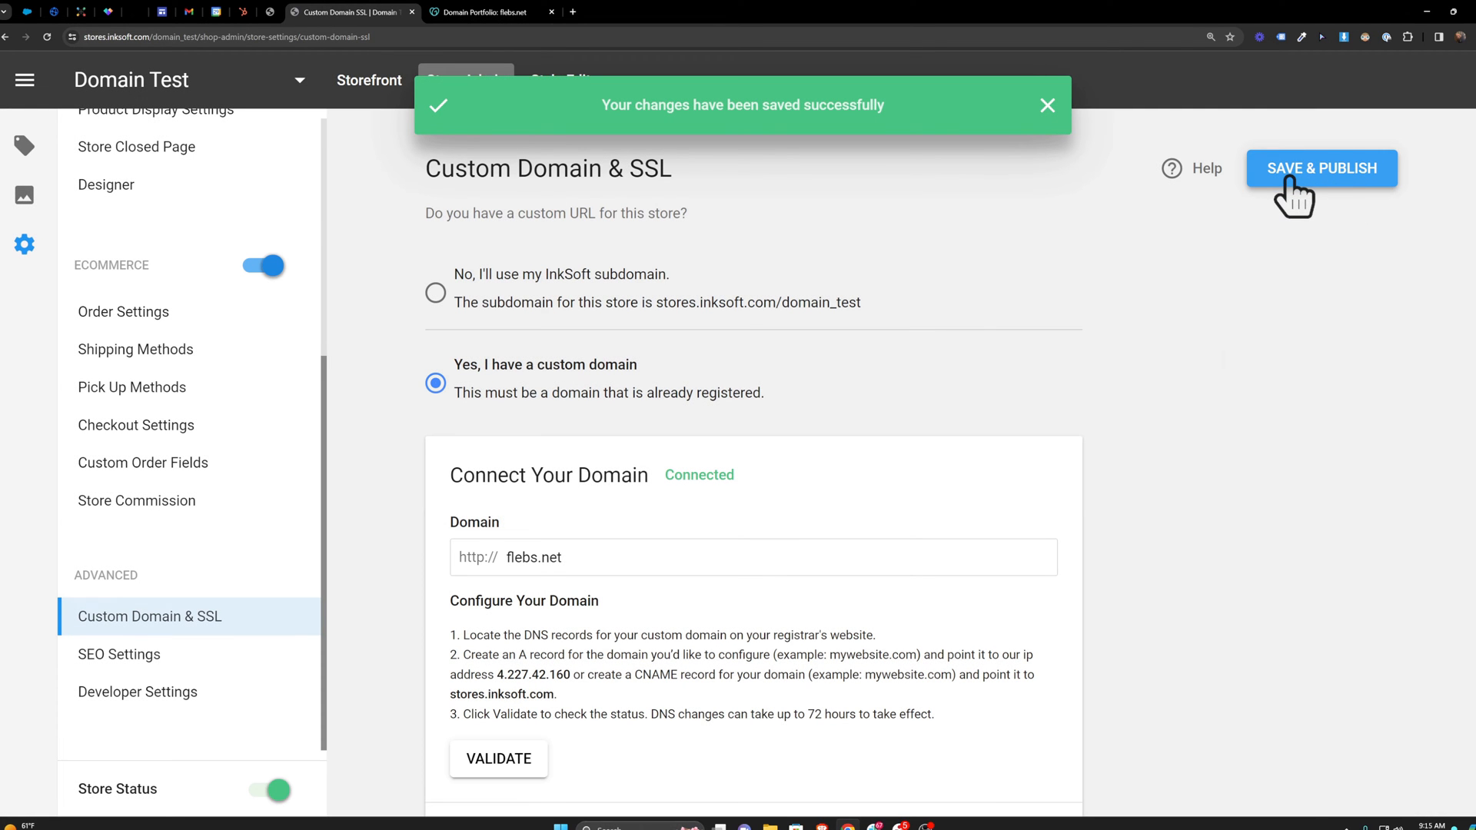
{"action": "mouse_move", "coordinate": [1336, 187]}
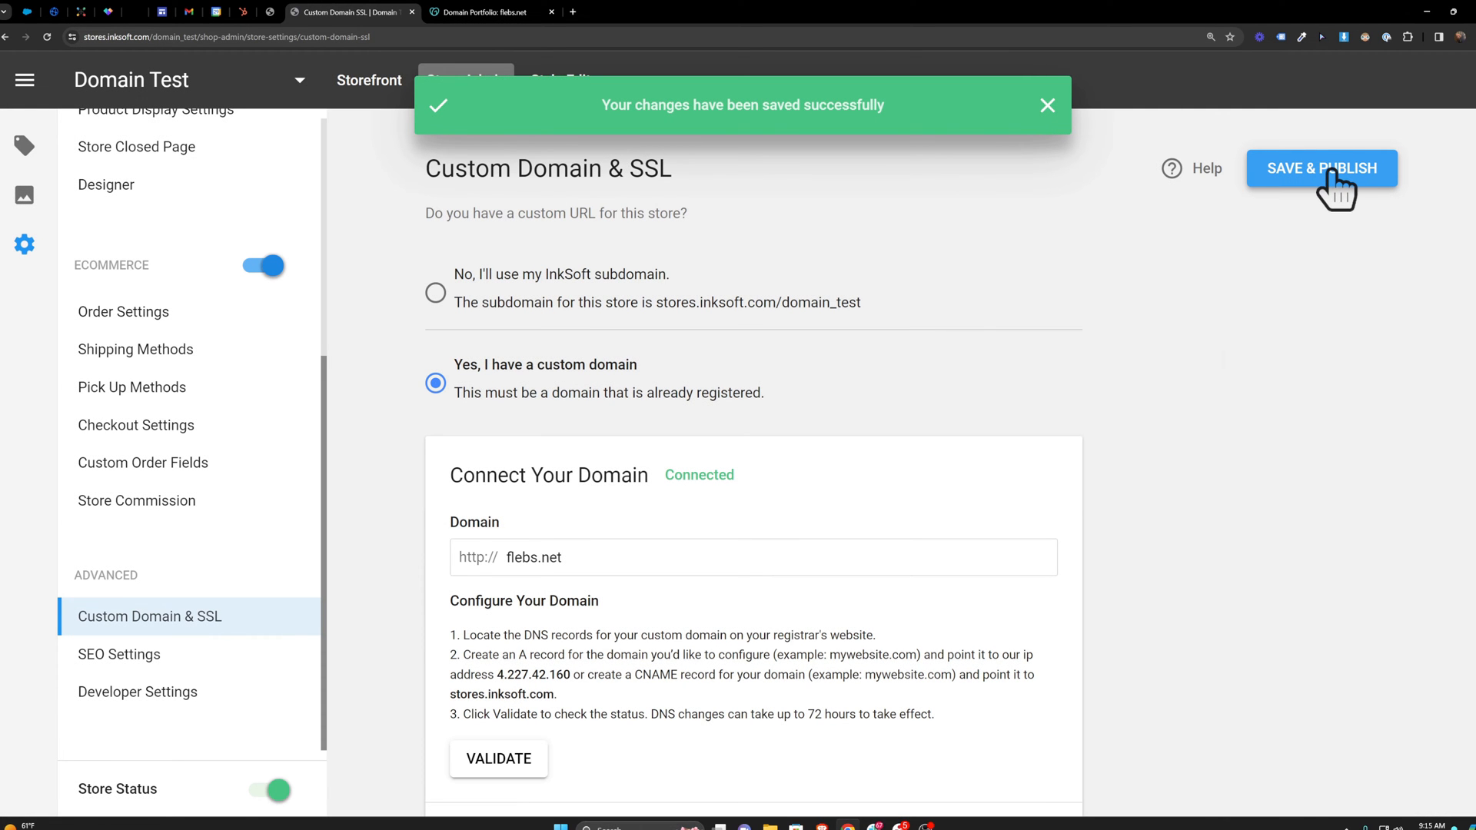
{"action": "left_click", "coordinate": [1047, 104]}
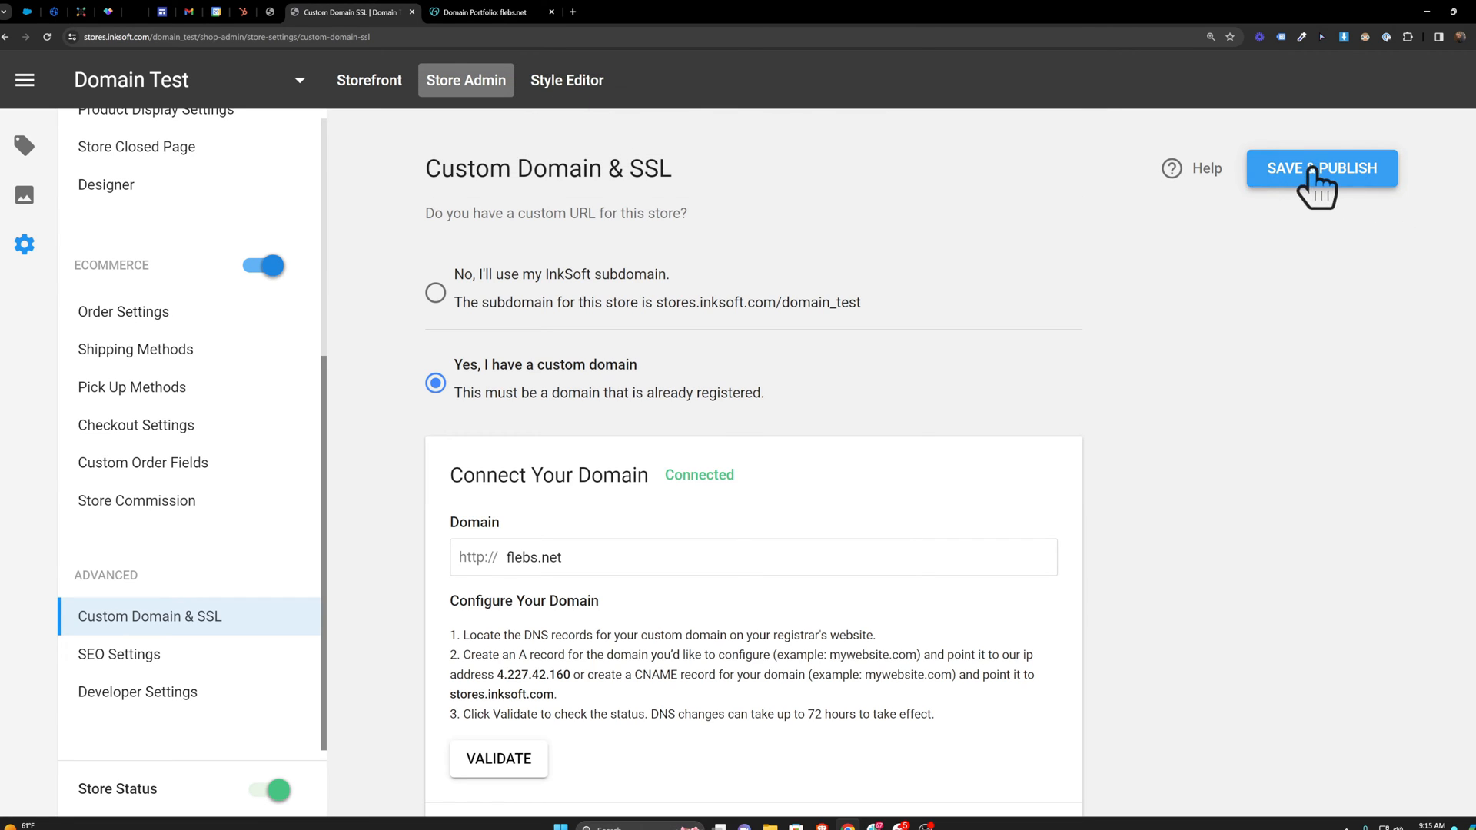
Step: From Manage SSL, expand SSL Certificates and create a new SSL certificate request
{"action": "scroll", "scroll_direction": "down", "scroll_amount": 3}
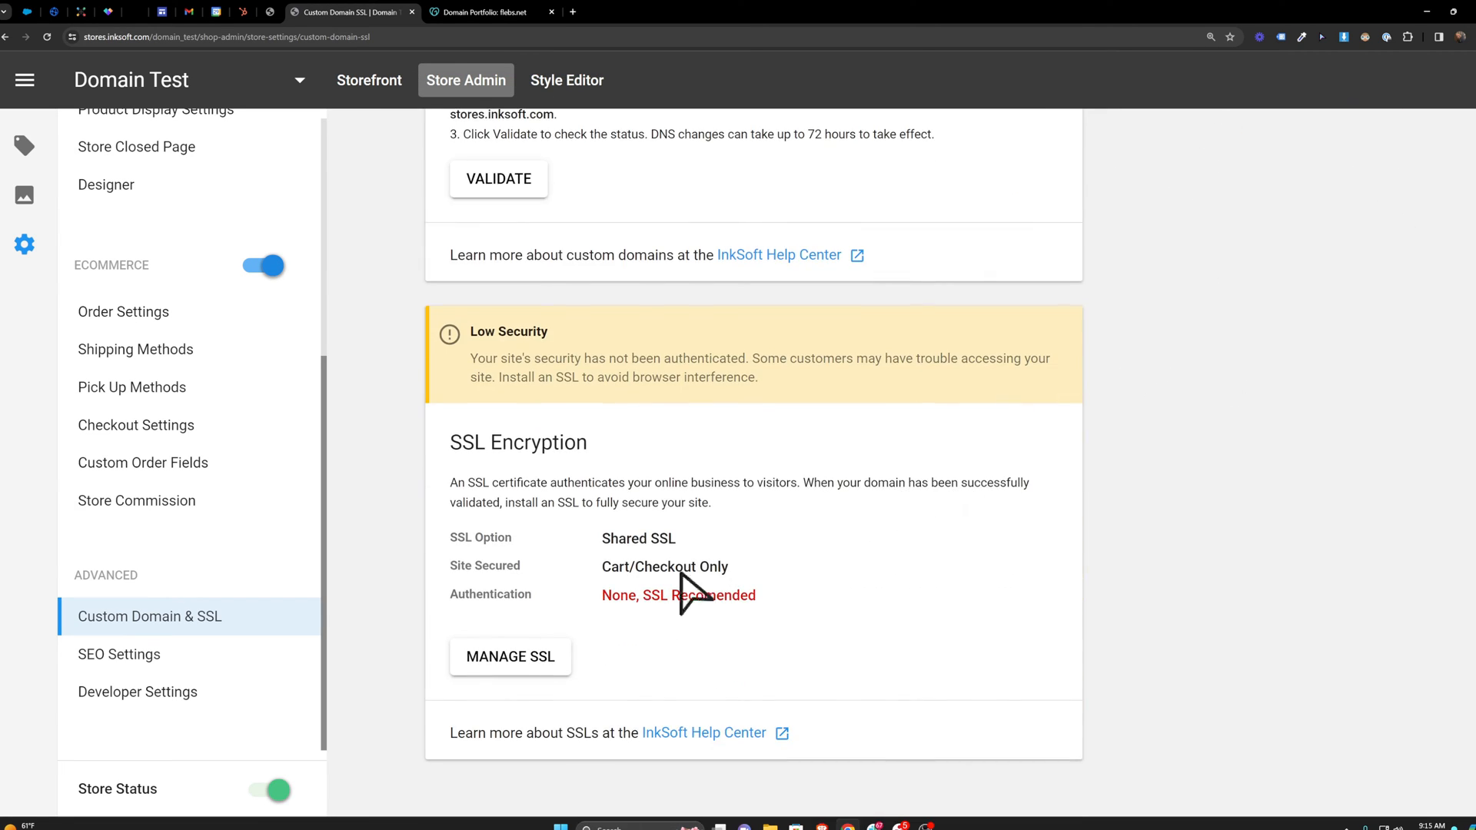
{"action": "left_click", "coordinate": [508, 657]}
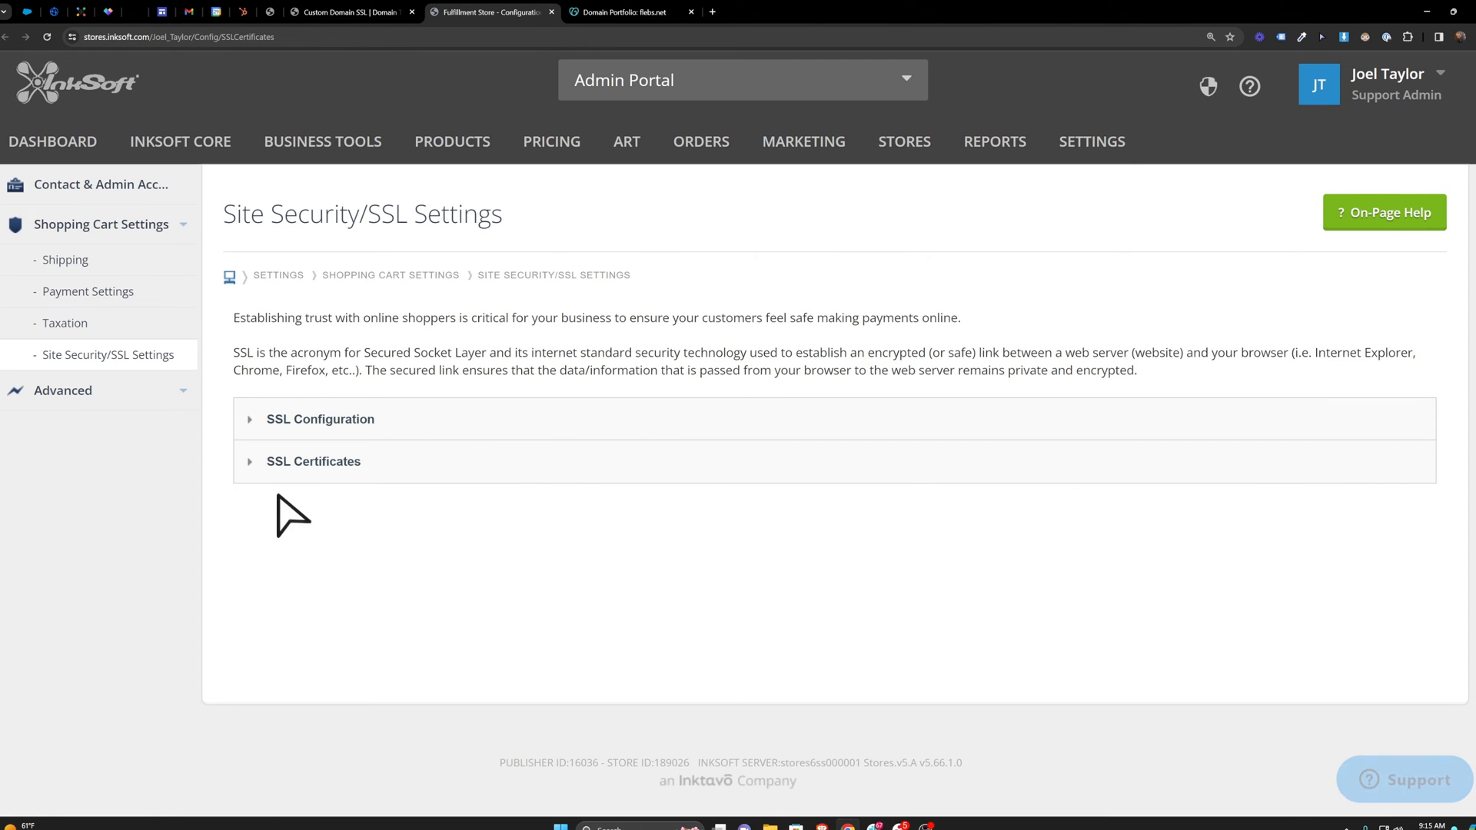
{"action": "mouse_move", "coordinate": [314, 461]}
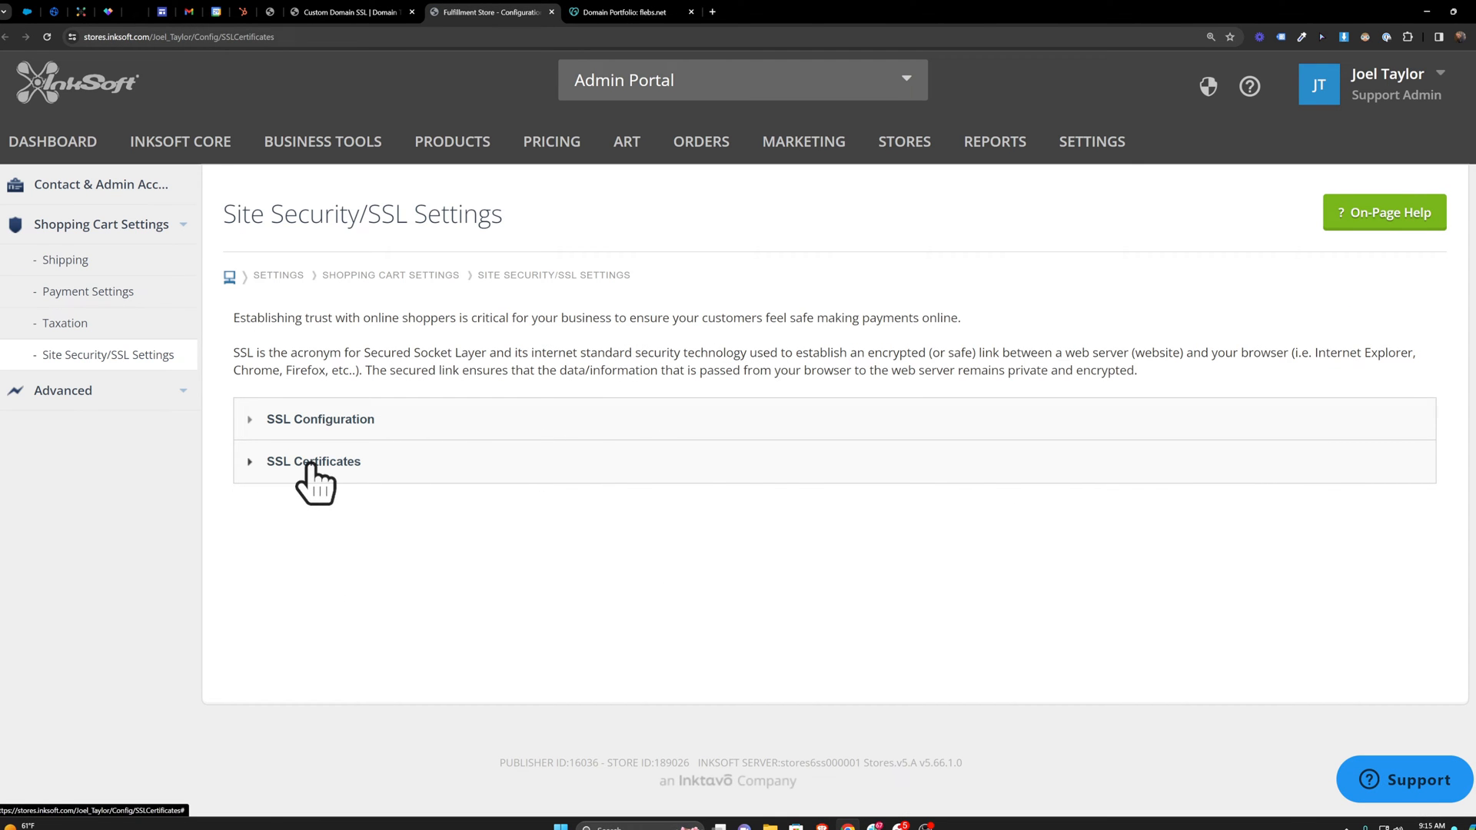
{"action": "left_click", "coordinate": [314, 461]}
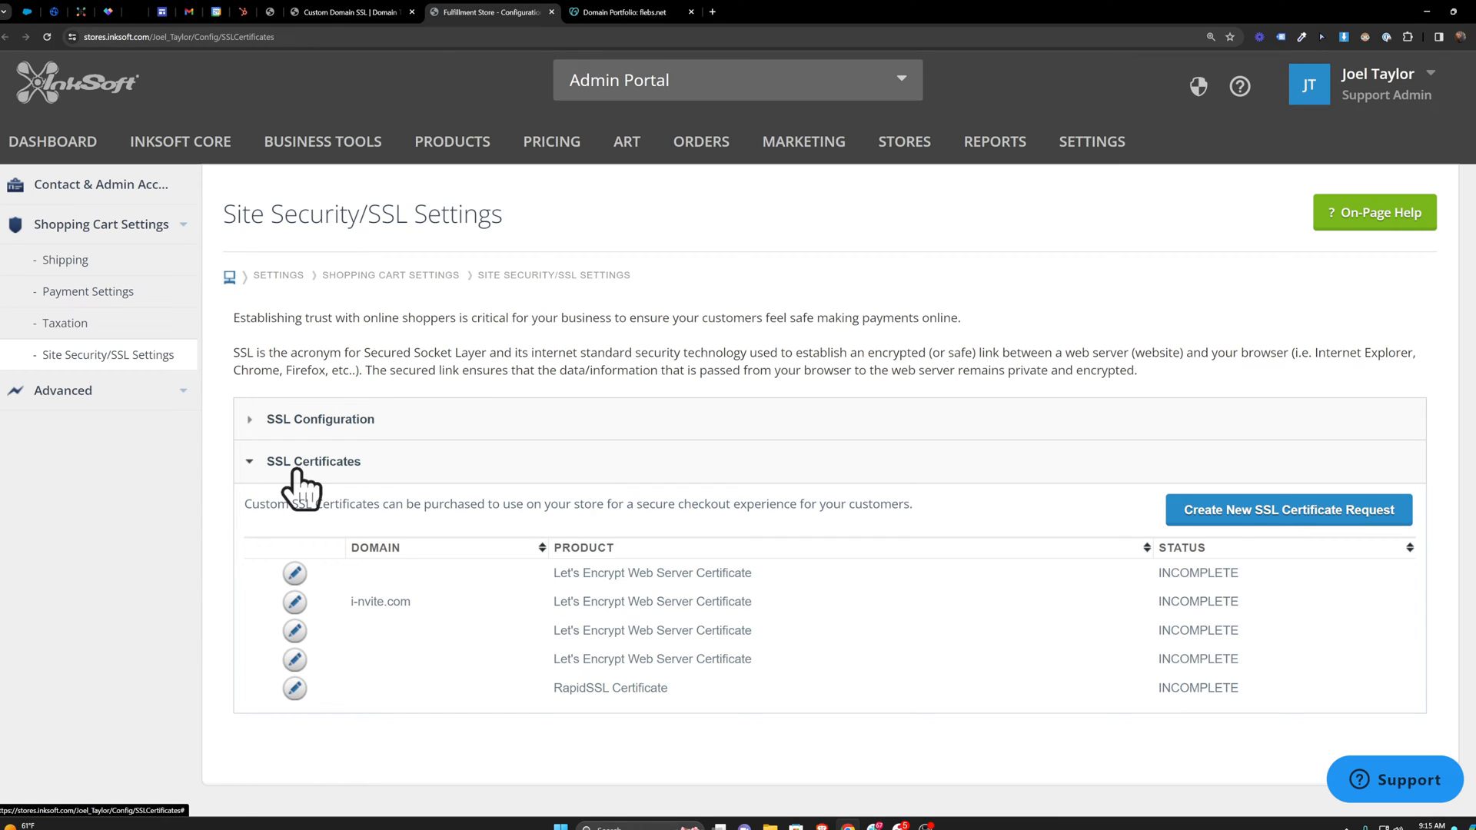
{"action": "mouse_move", "coordinate": [1287, 523]}
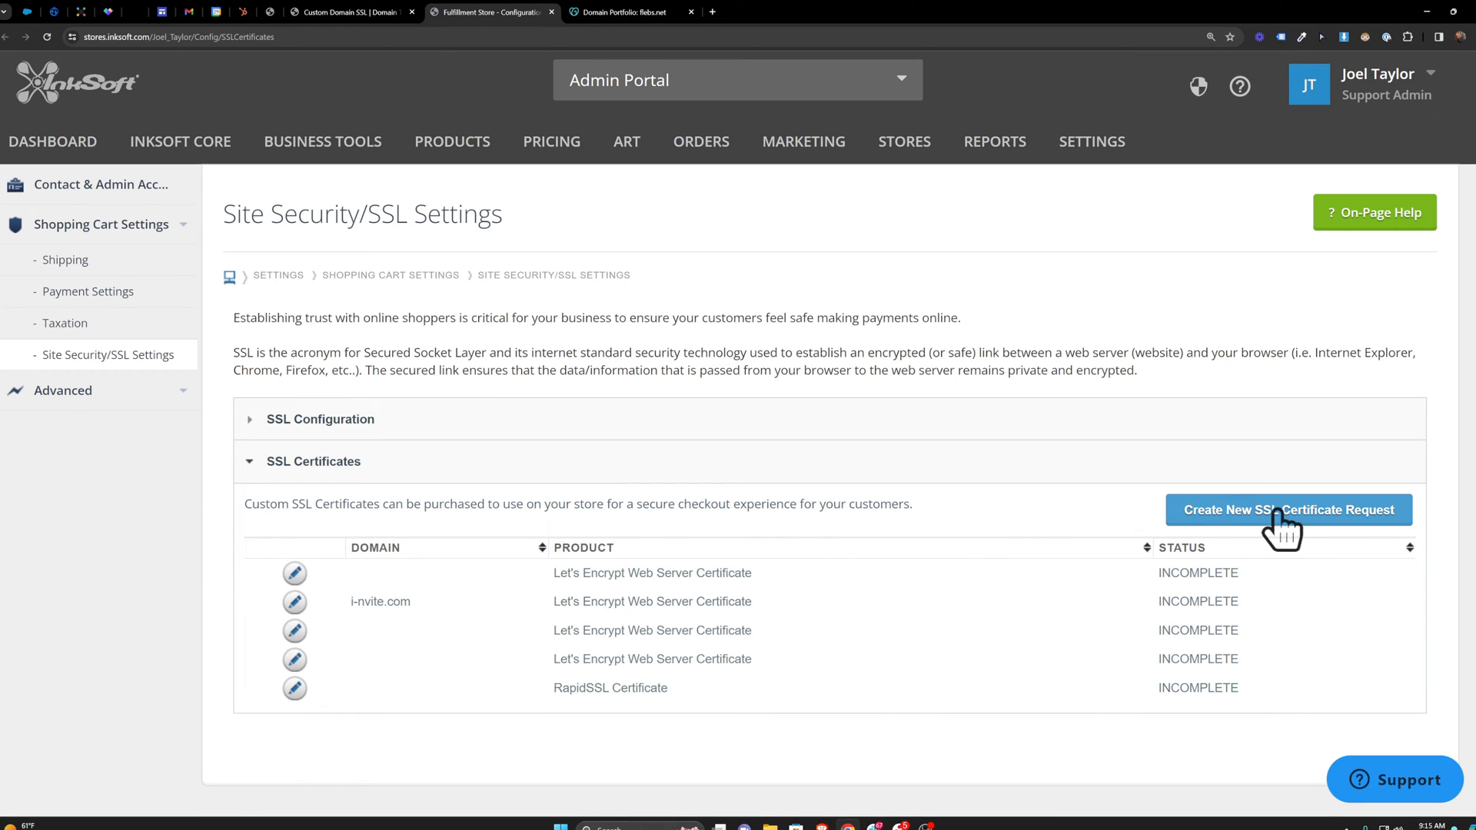
{"action": "left_click", "coordinate": [1288, 509]}
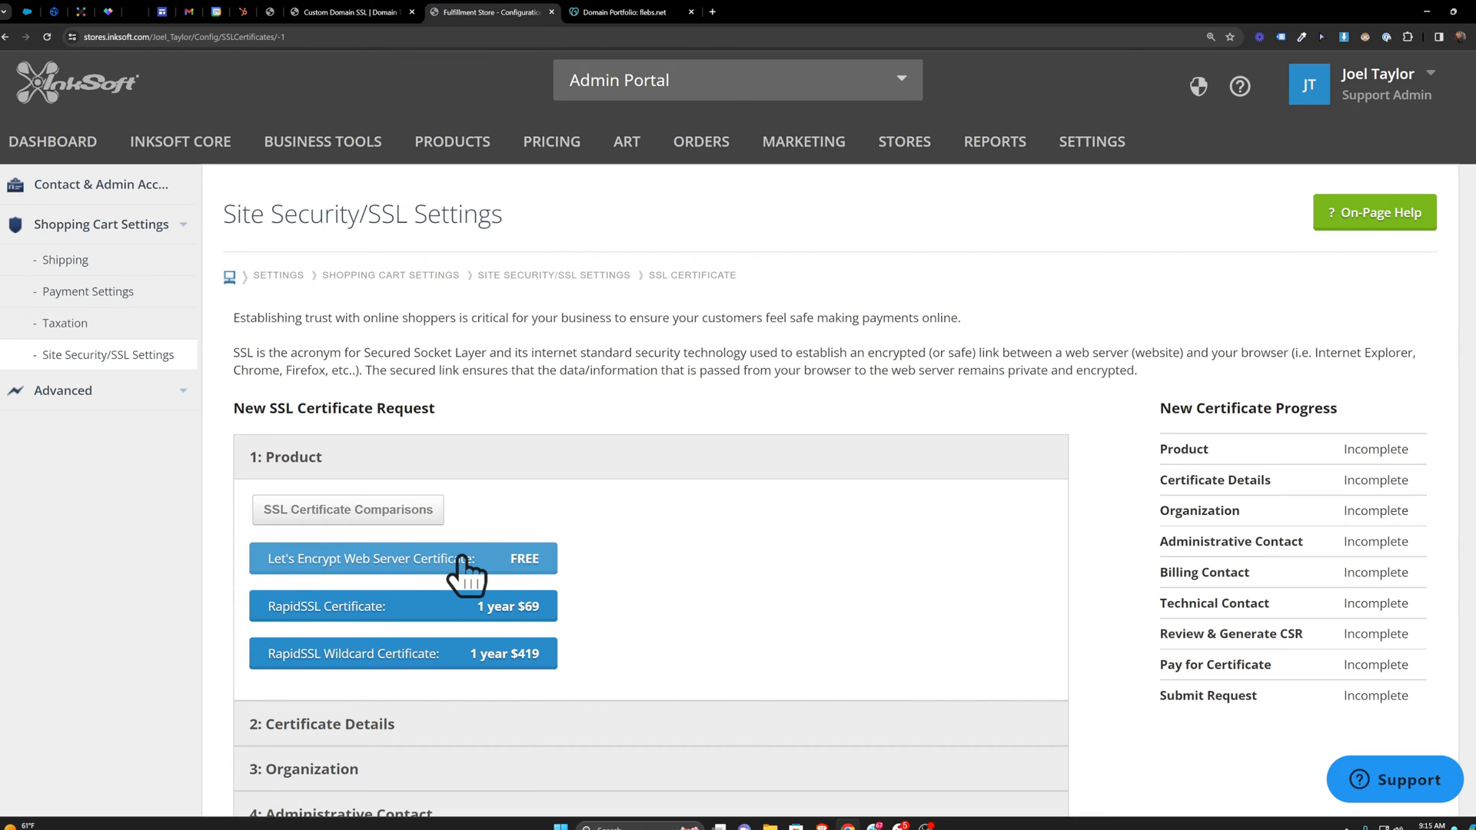
{"action": "mouse_move", "coordinate": [435, 581]}
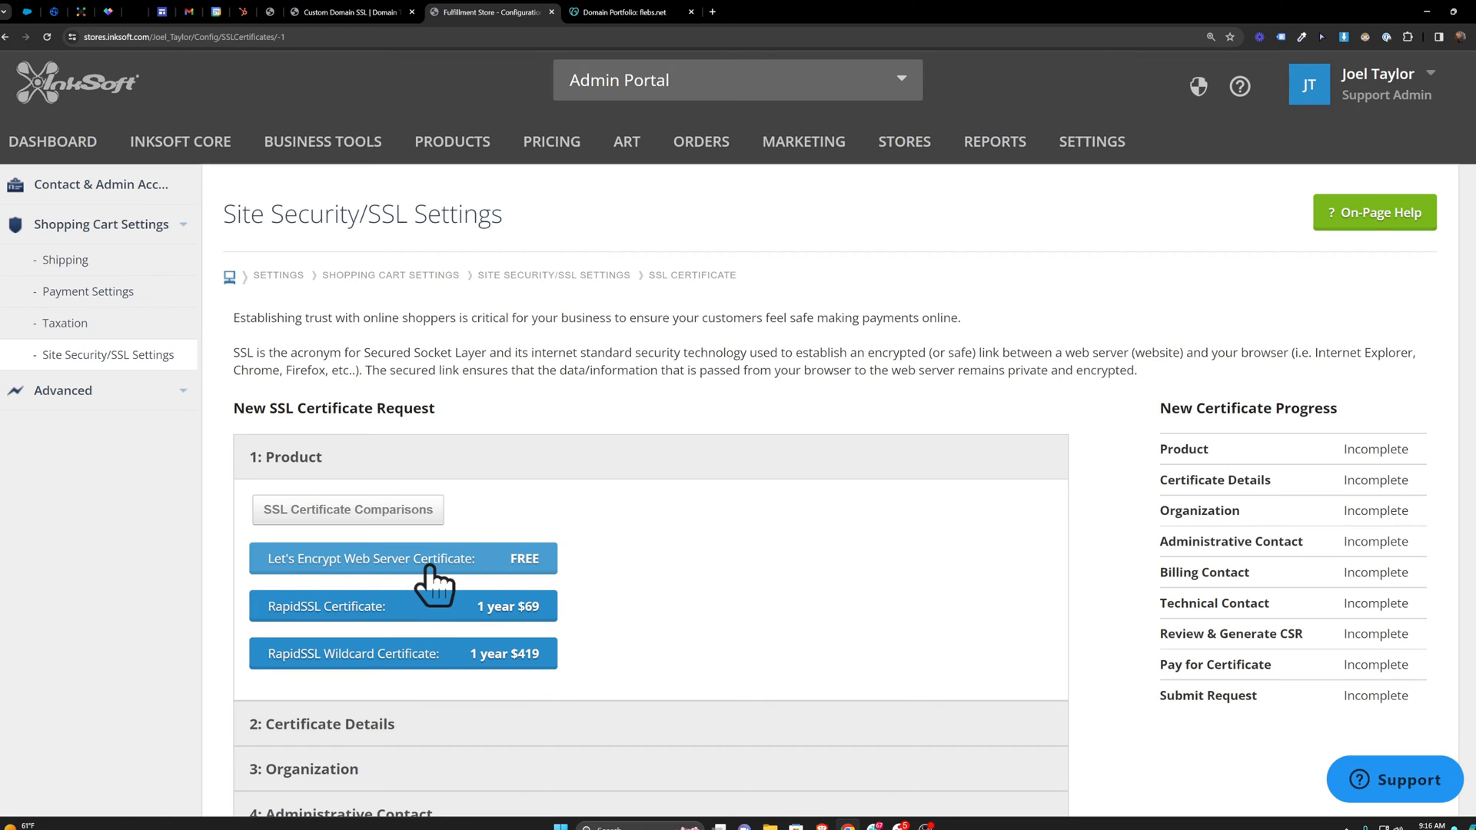
{"action": "mouse_move", "coordinate": [413, 616]}
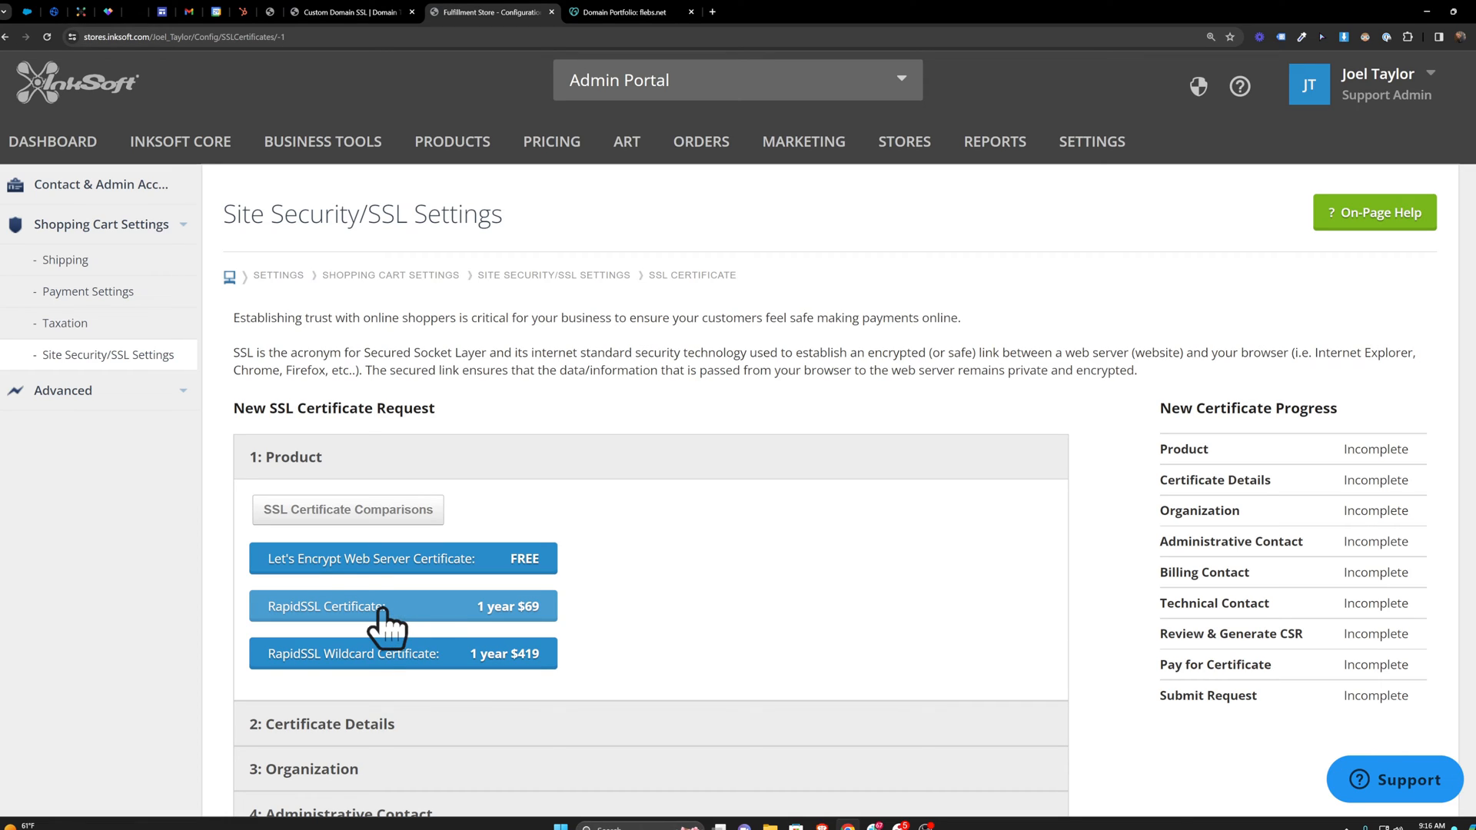
{"action": "mouse_move", "coordinate": [421, 584]}
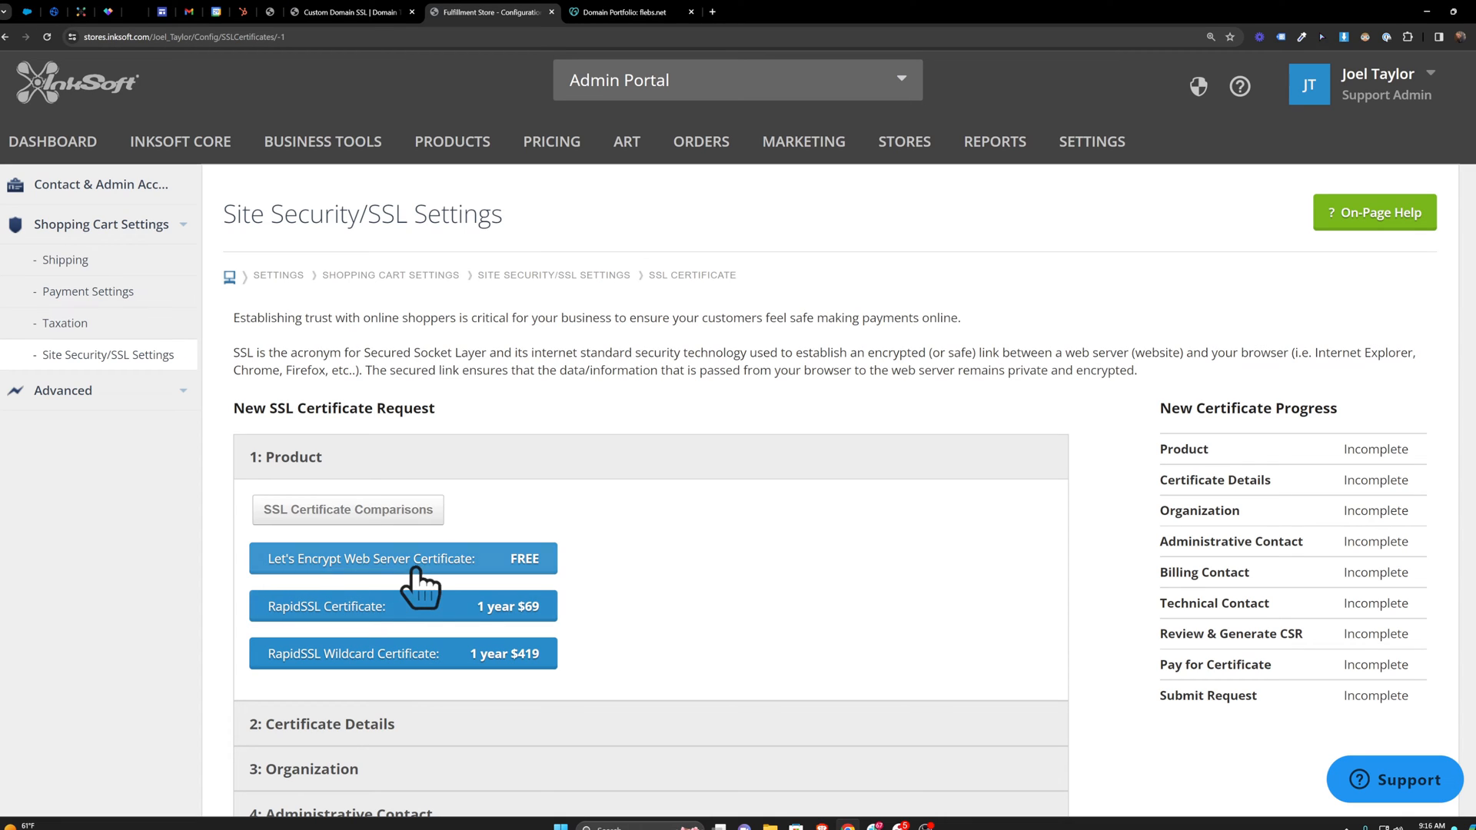
Step: Request a Let's Encrypt Web Server Certificate for flebs.net, accepting the agreement and submitting it
{"action": "left_click", "coordinate": [367, 558]}
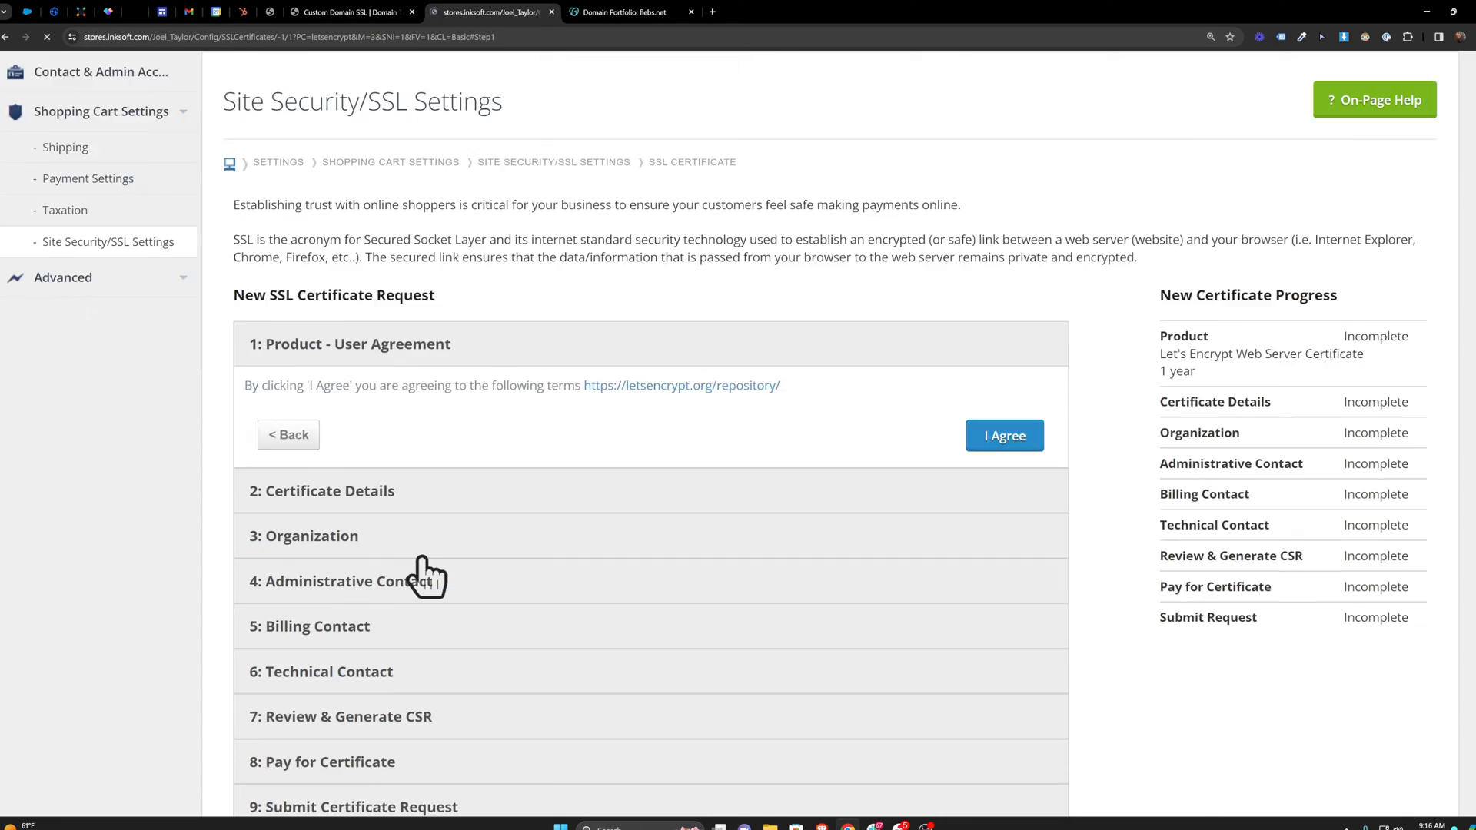
{"action": "scroll", "scroll_direction": "down", "scroll_amount": 3}
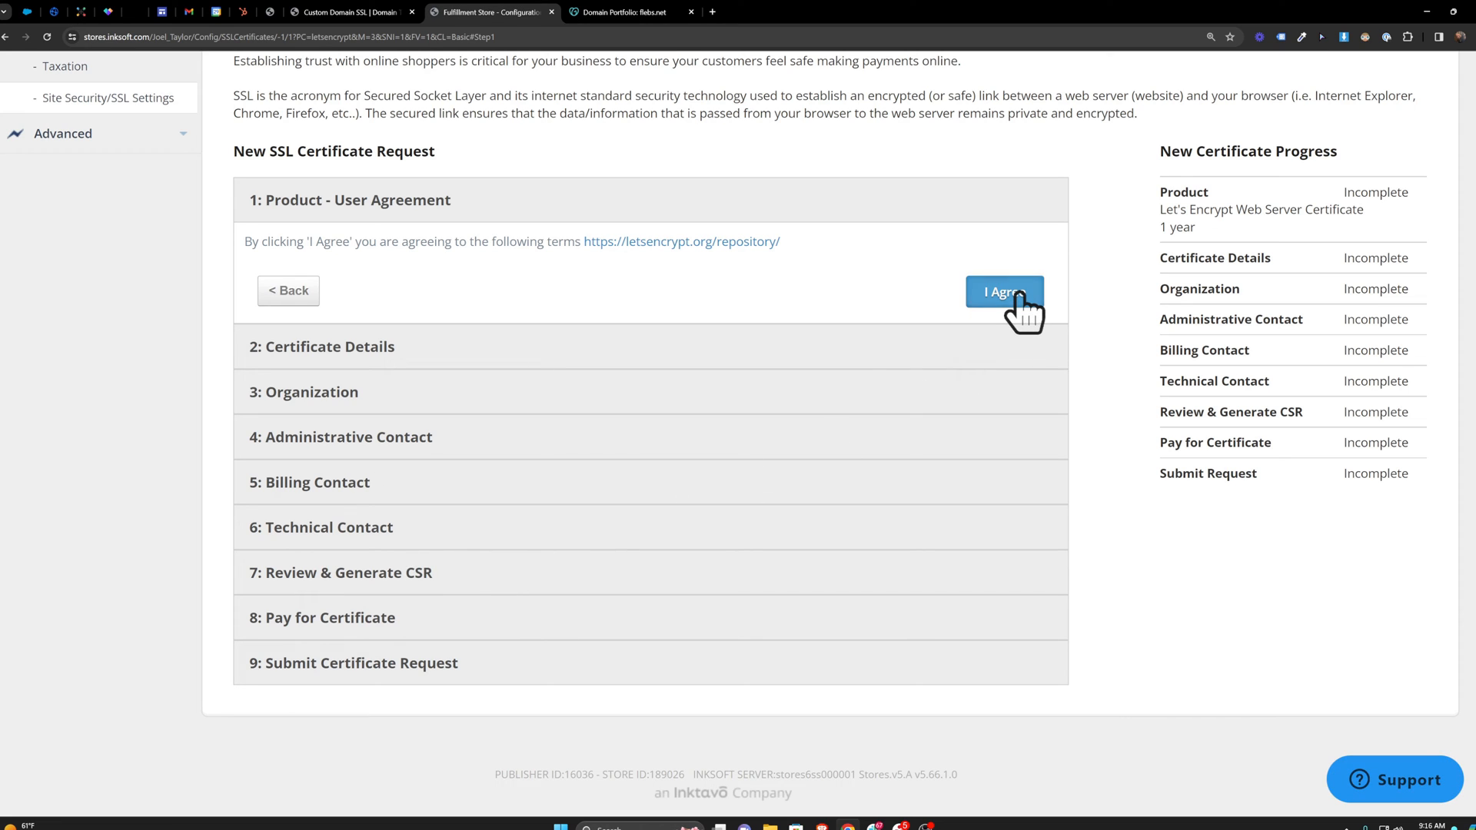
{"action": "left_click", "coordinate": [1004, 291]}
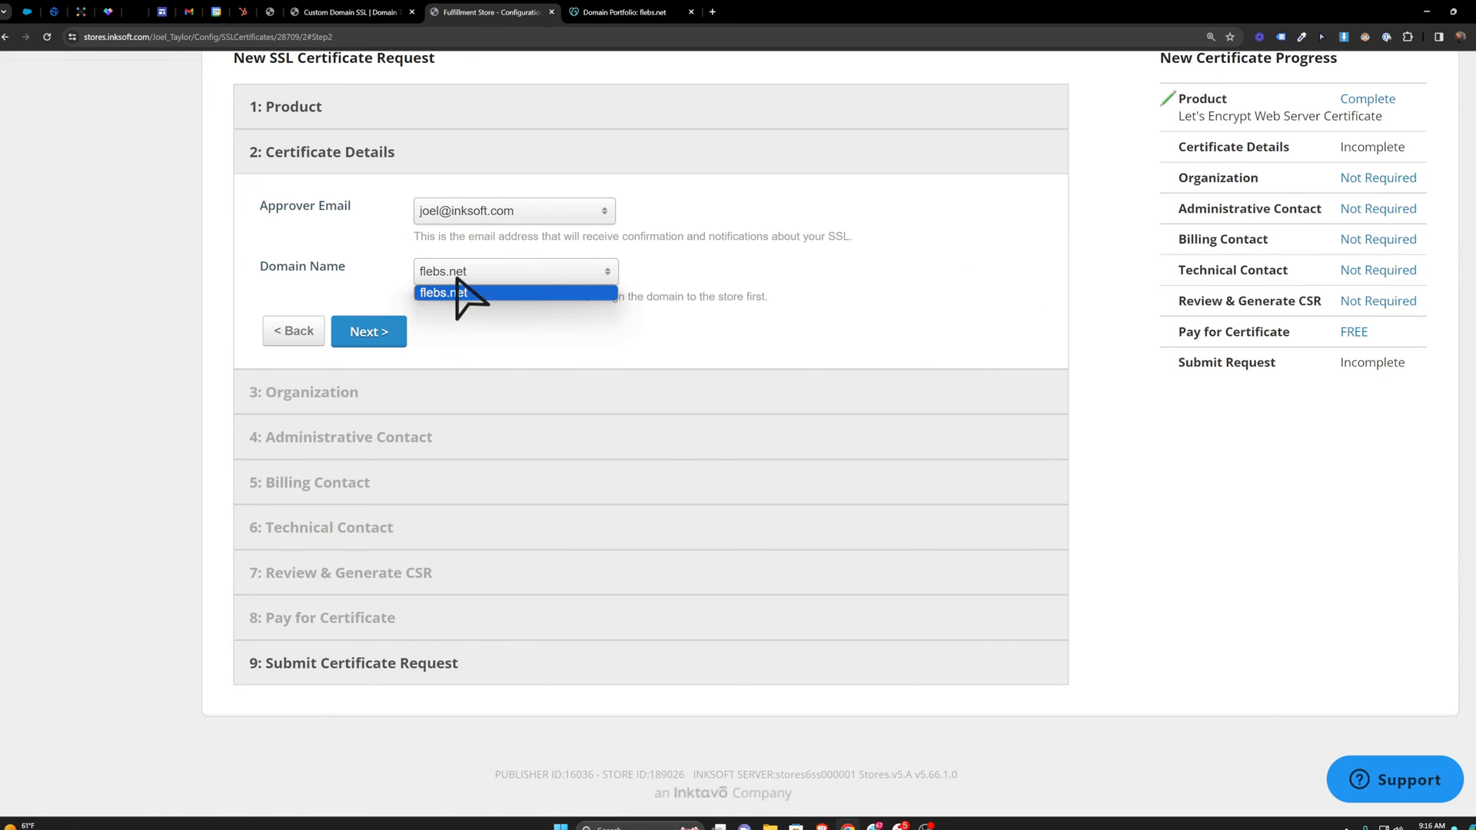
{"action": "mouse_move", "coordinate": [467, 300]}
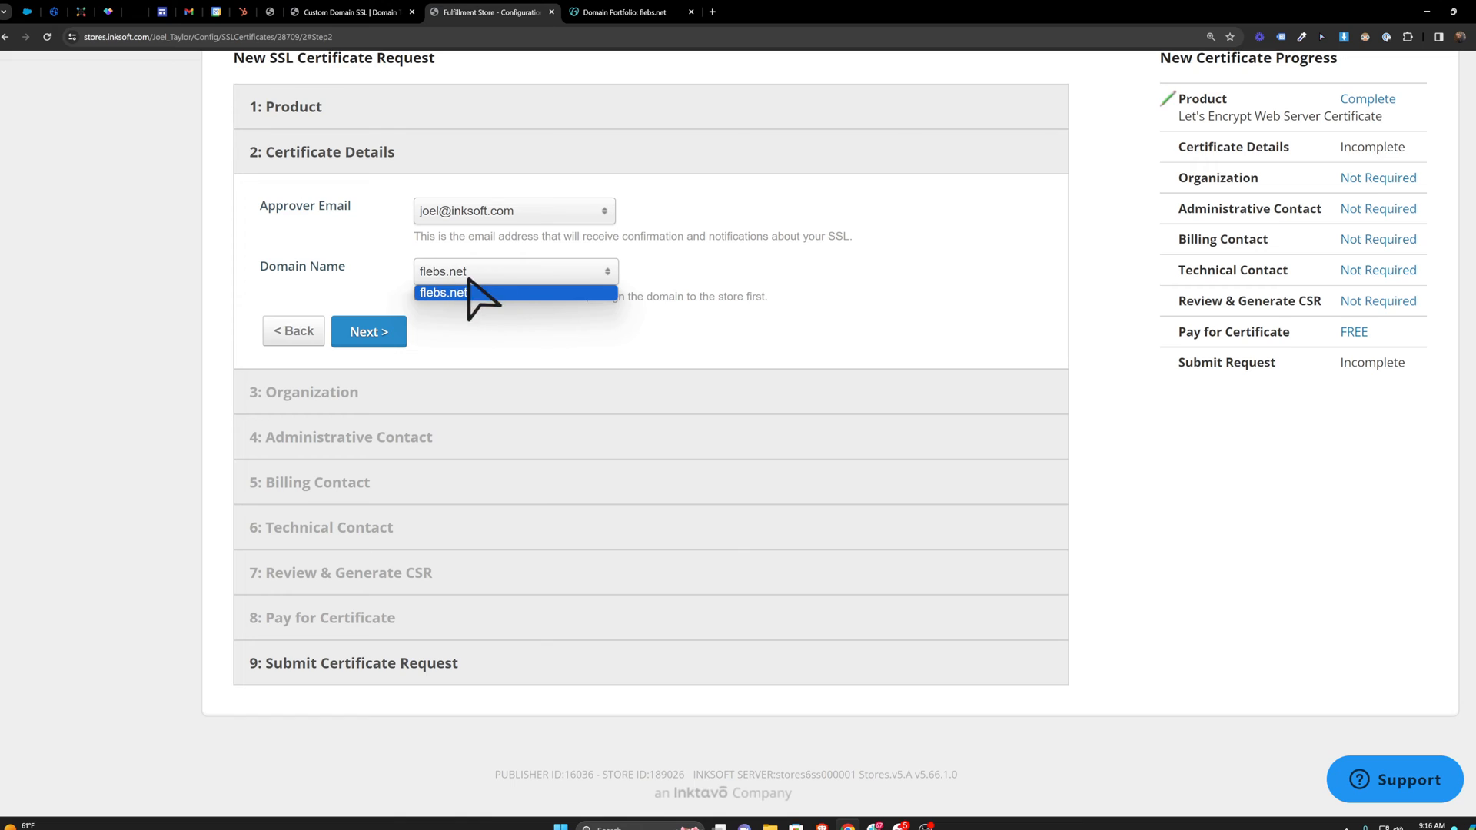
{"action": "mouse_move", "coordinate": [458, 292]}
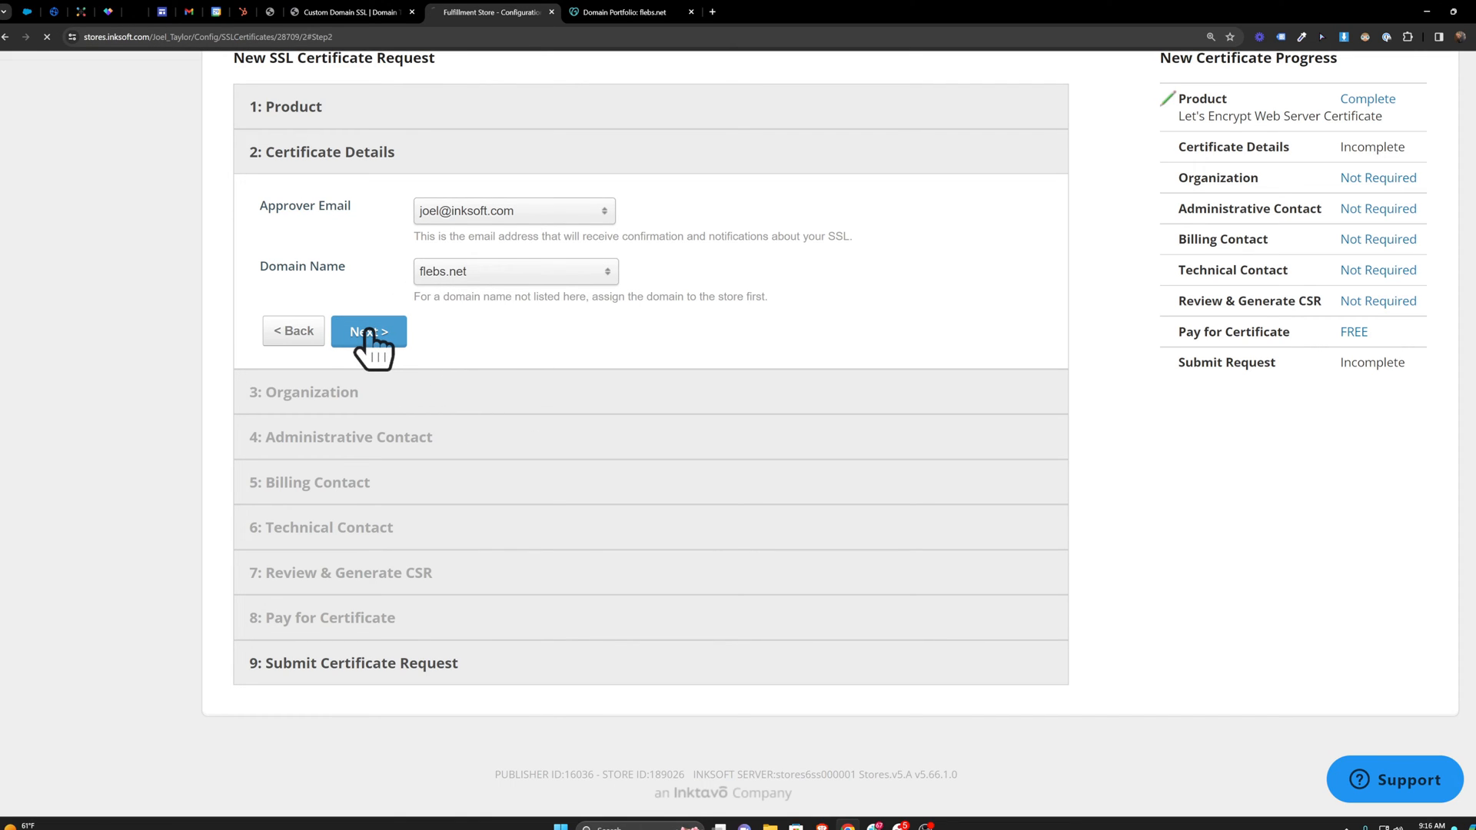
{"action": "left_click", "coordinate": [368, 331]}
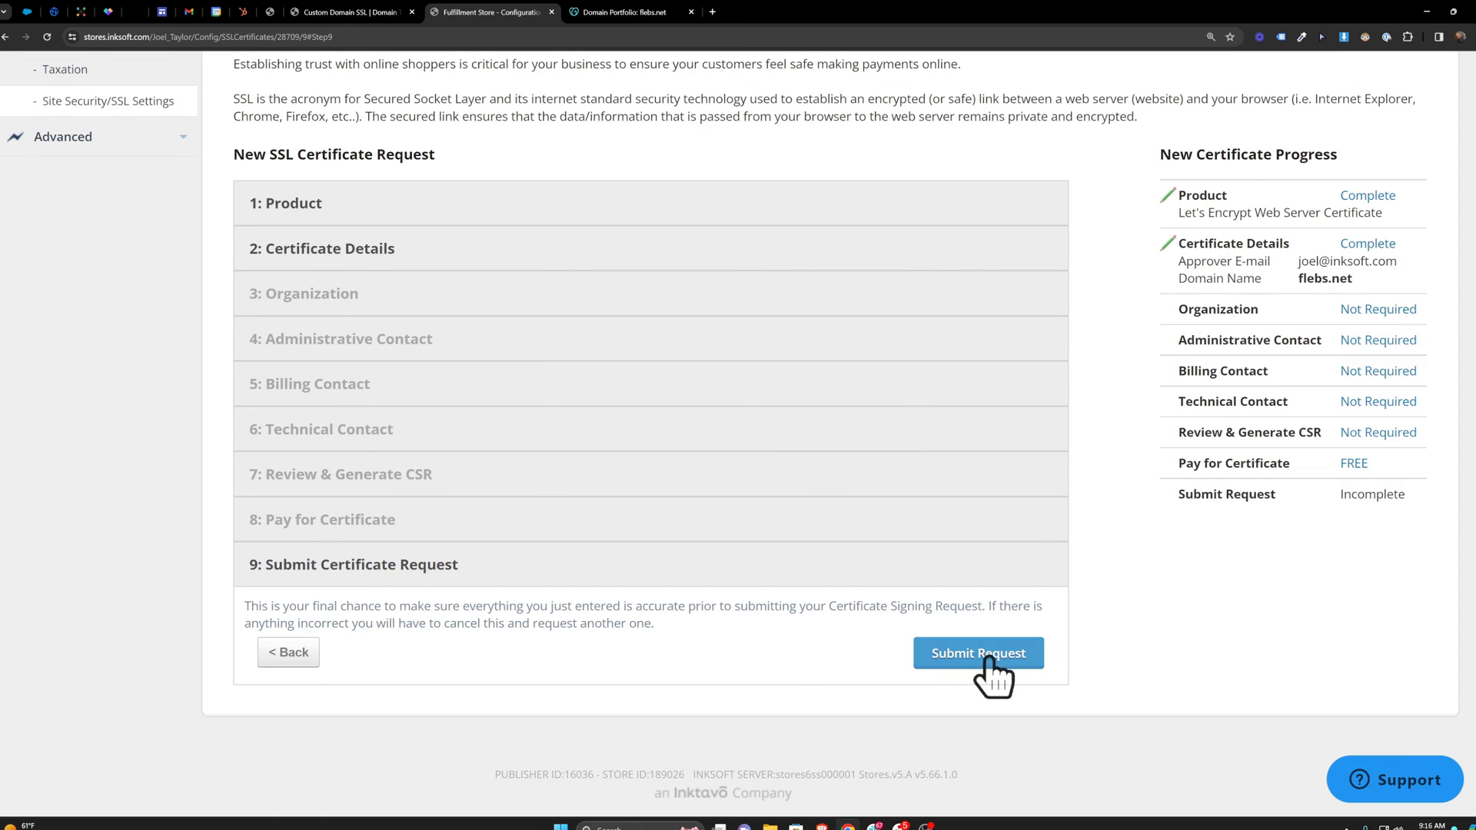
{"action": "left_click", "coordinate": [977, 654]}
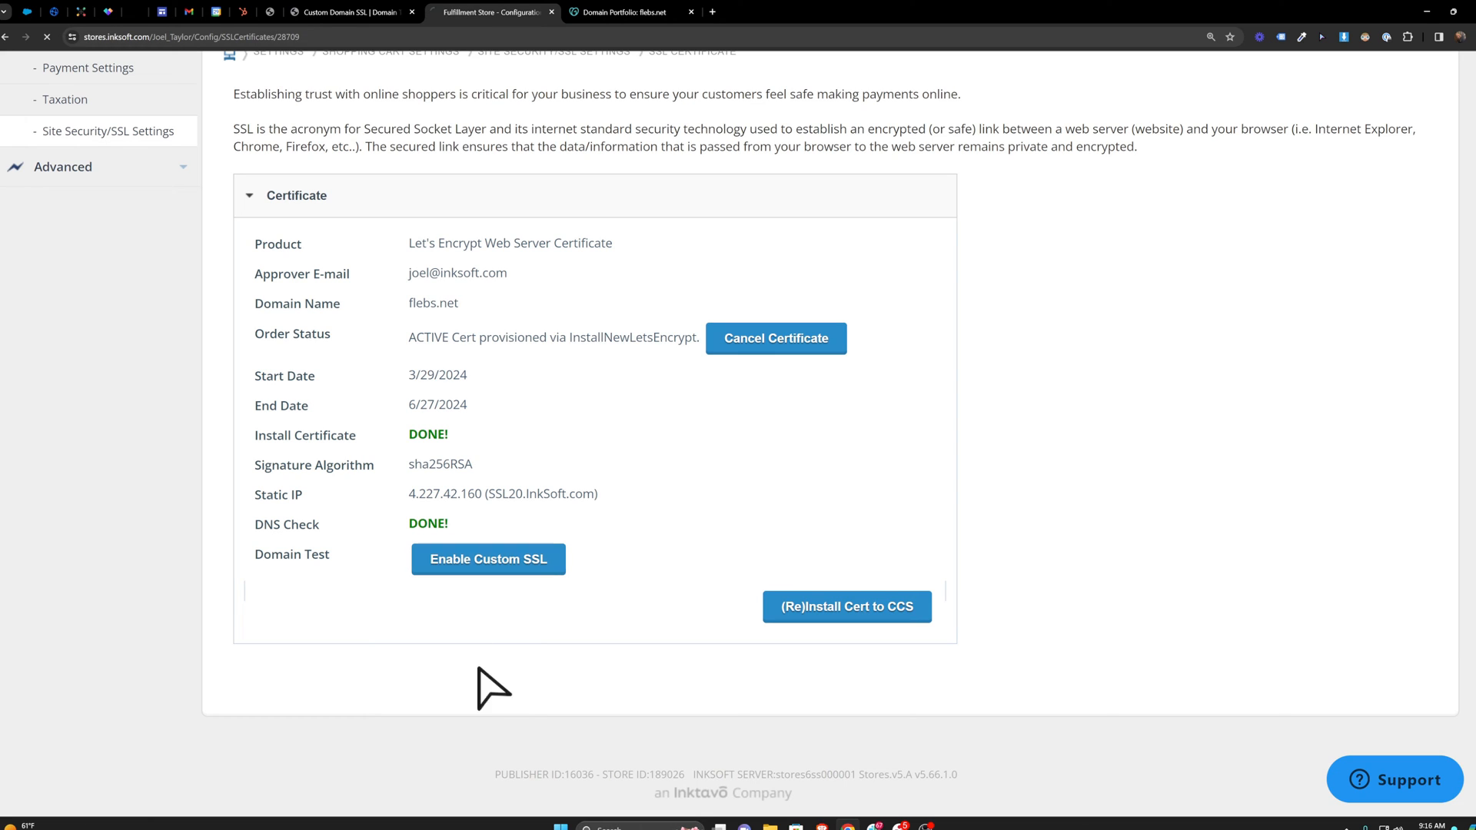
Step: Enable the flebs.net certificate on the Domain Test store and reinstall it to CCS
{"action": "left_click", "coordinate": [487, 558]}
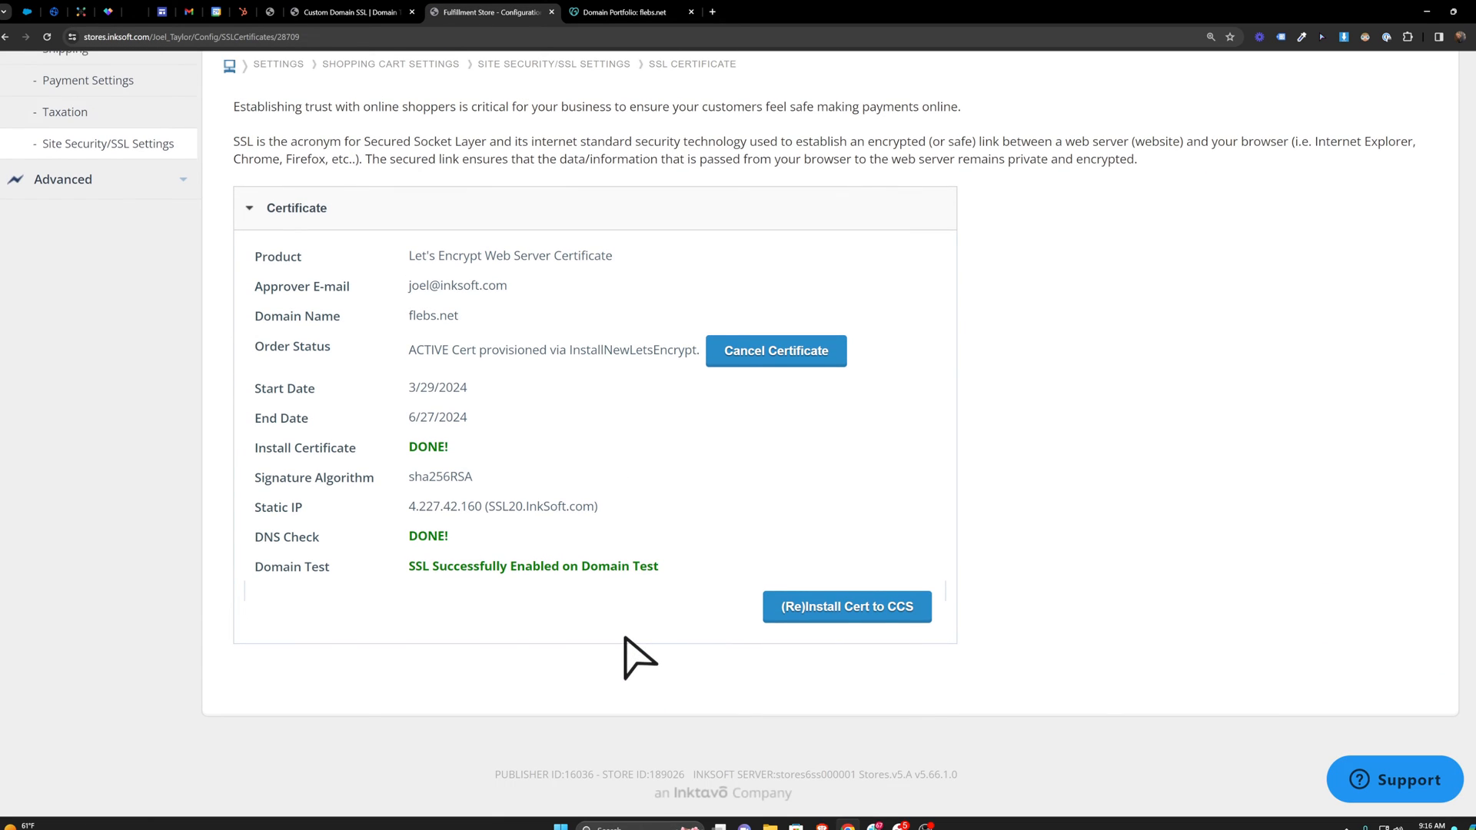
{"action": "mouse_move", "coordinate": [845, 605]}
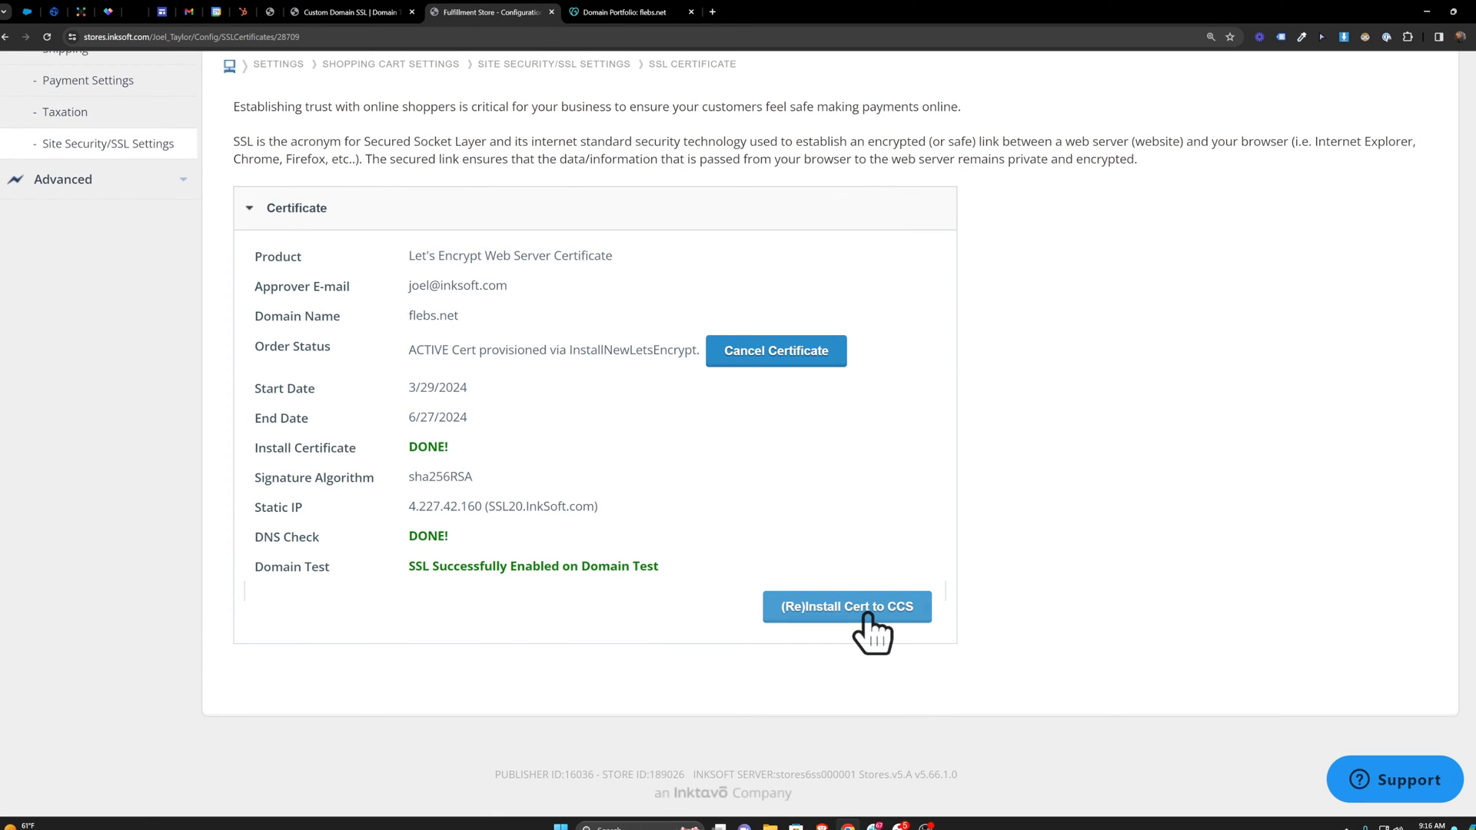
{"action": "mouse_move", "coordinate": [847, 628]}
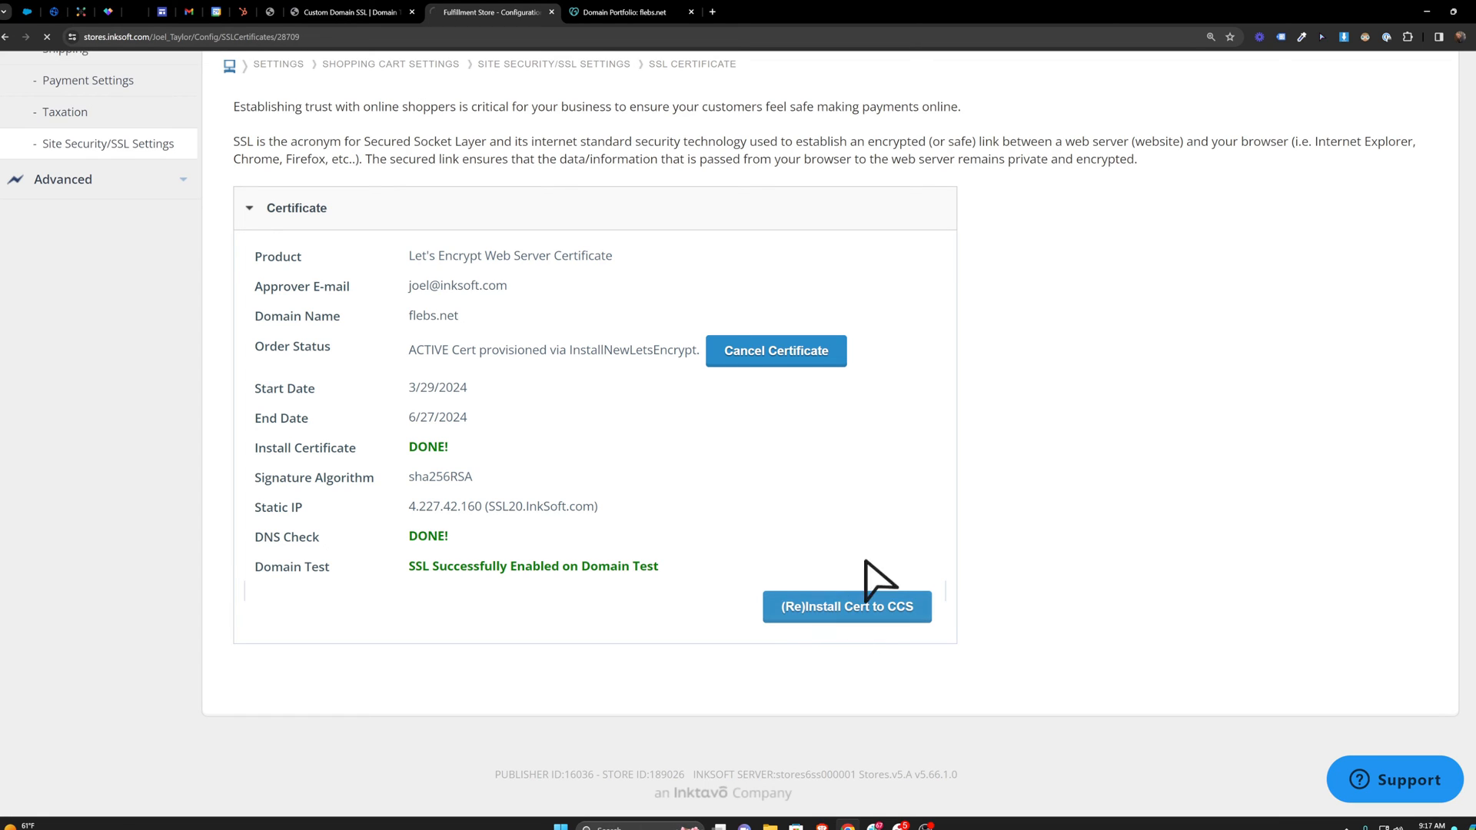
{"action": "left_click", "coordinate": [846, 605]}
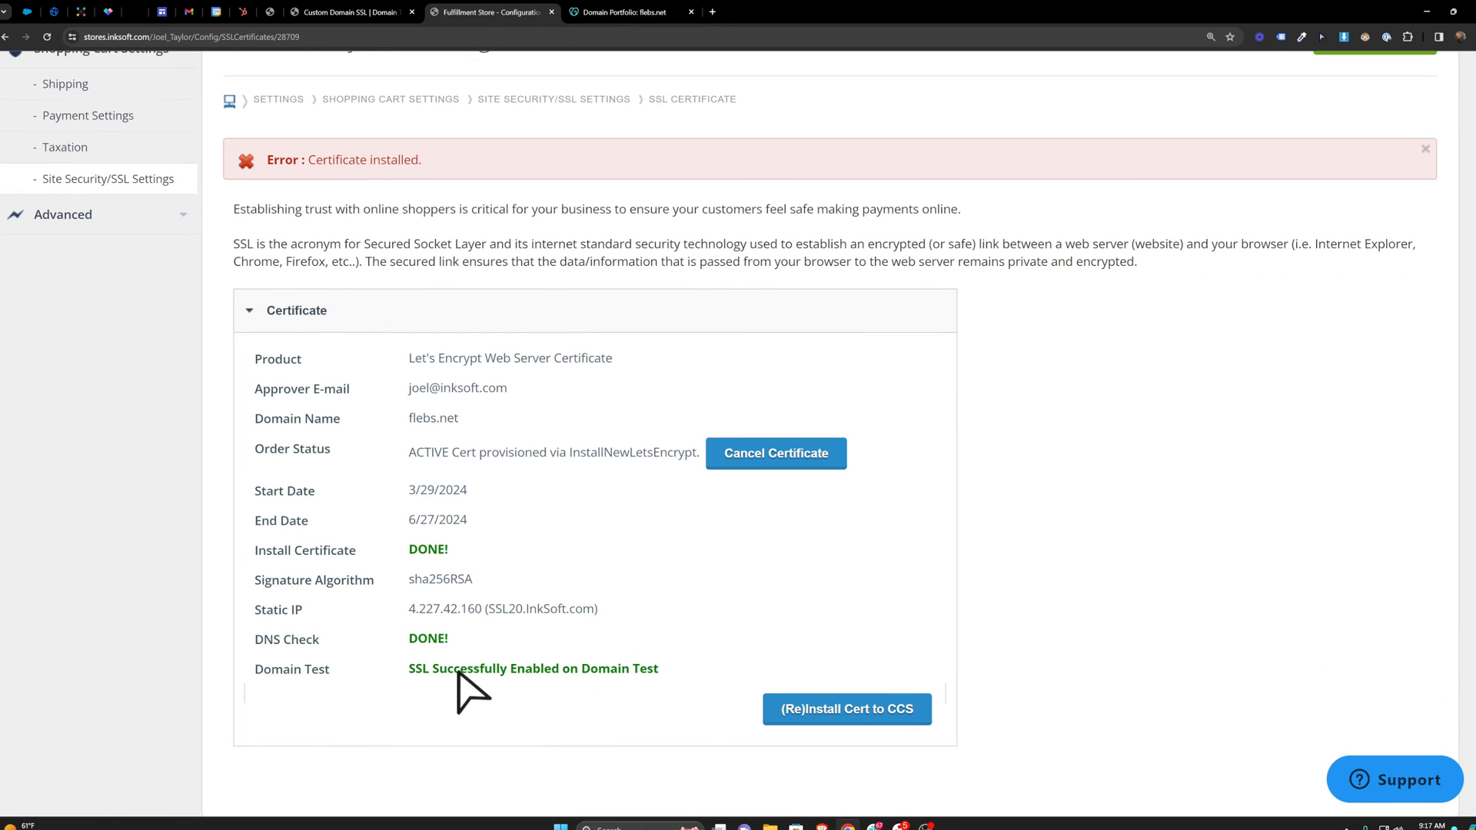
{"action": "mouse_move", "coordinate": [846, 709]}
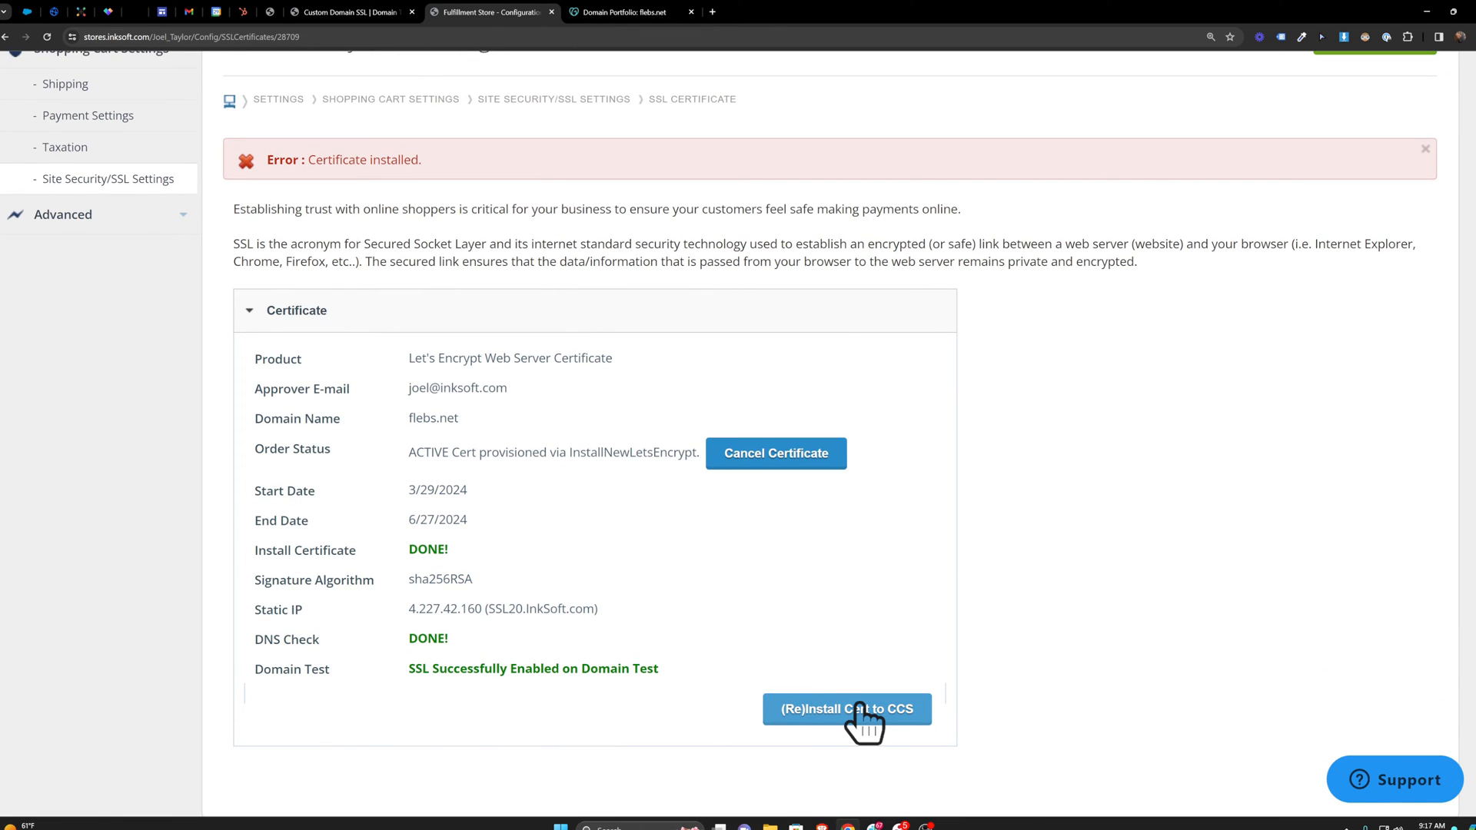
{"action": "mouse_move", "coordinate": [954, 685]}
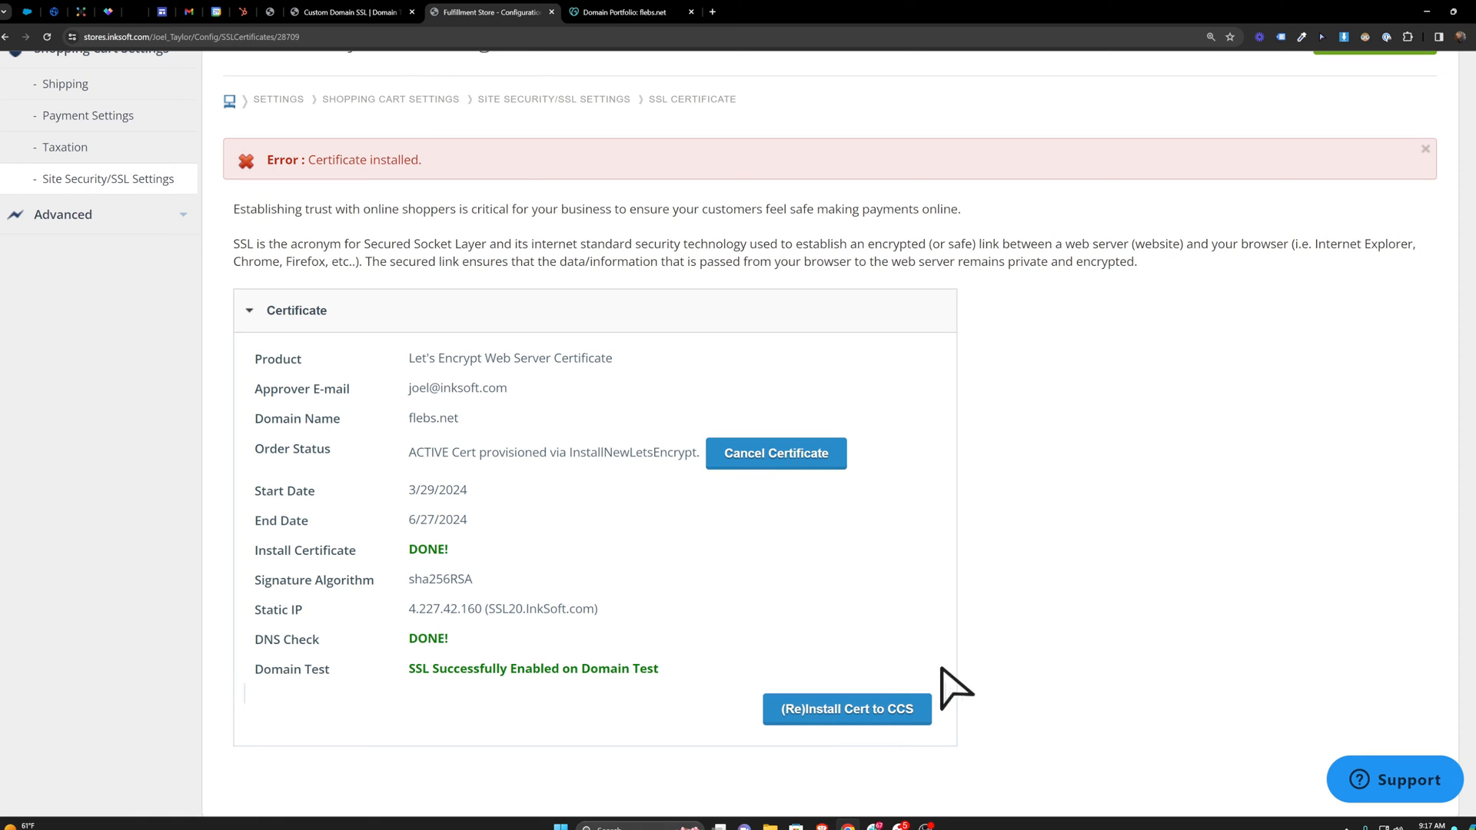
{"action": "mouse_move", "coordinate": [844, 714]}
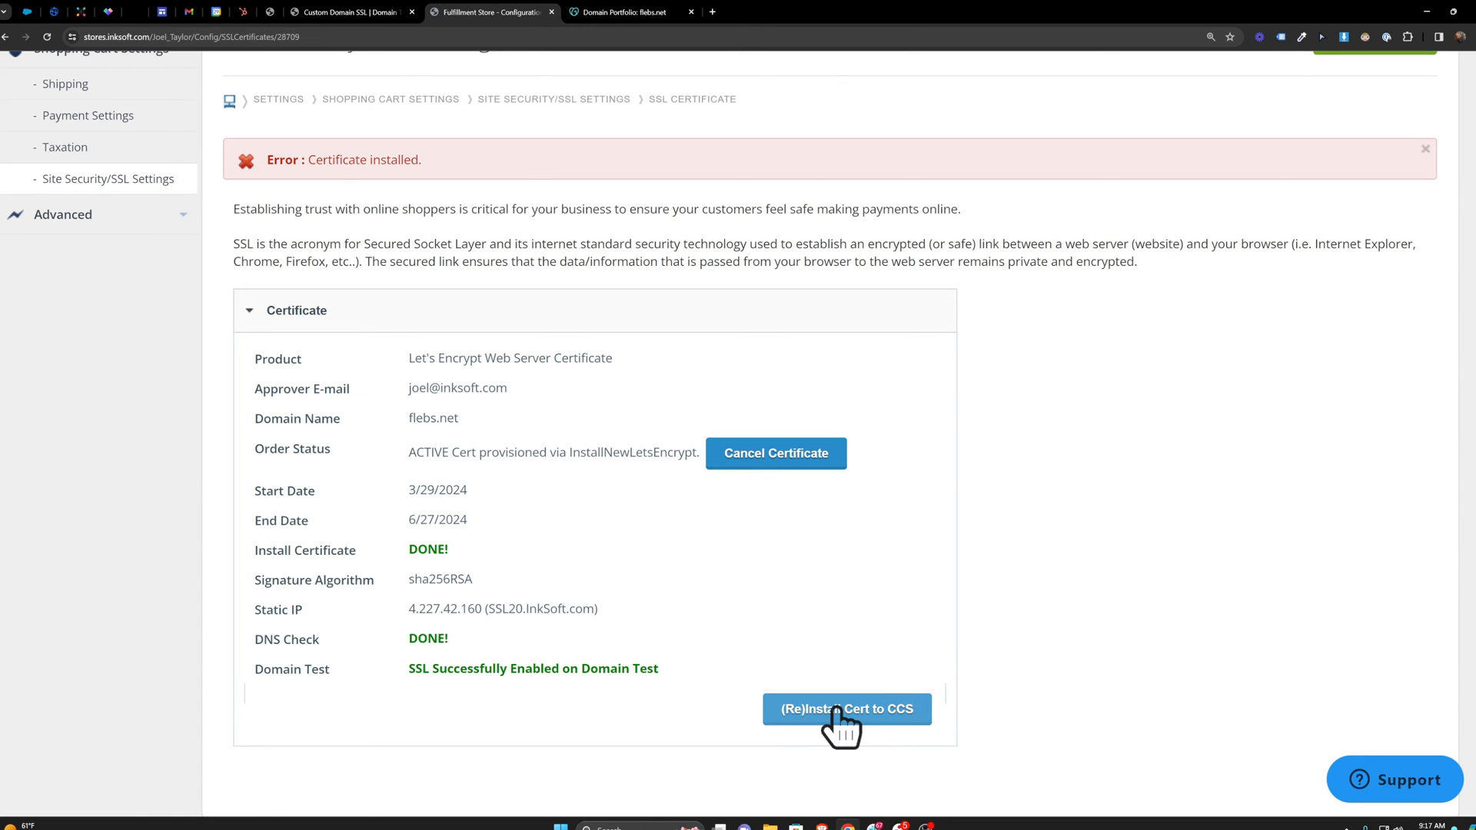
{"action": "scroll", "scroll_direction": "up", "scroll_amount": 3}
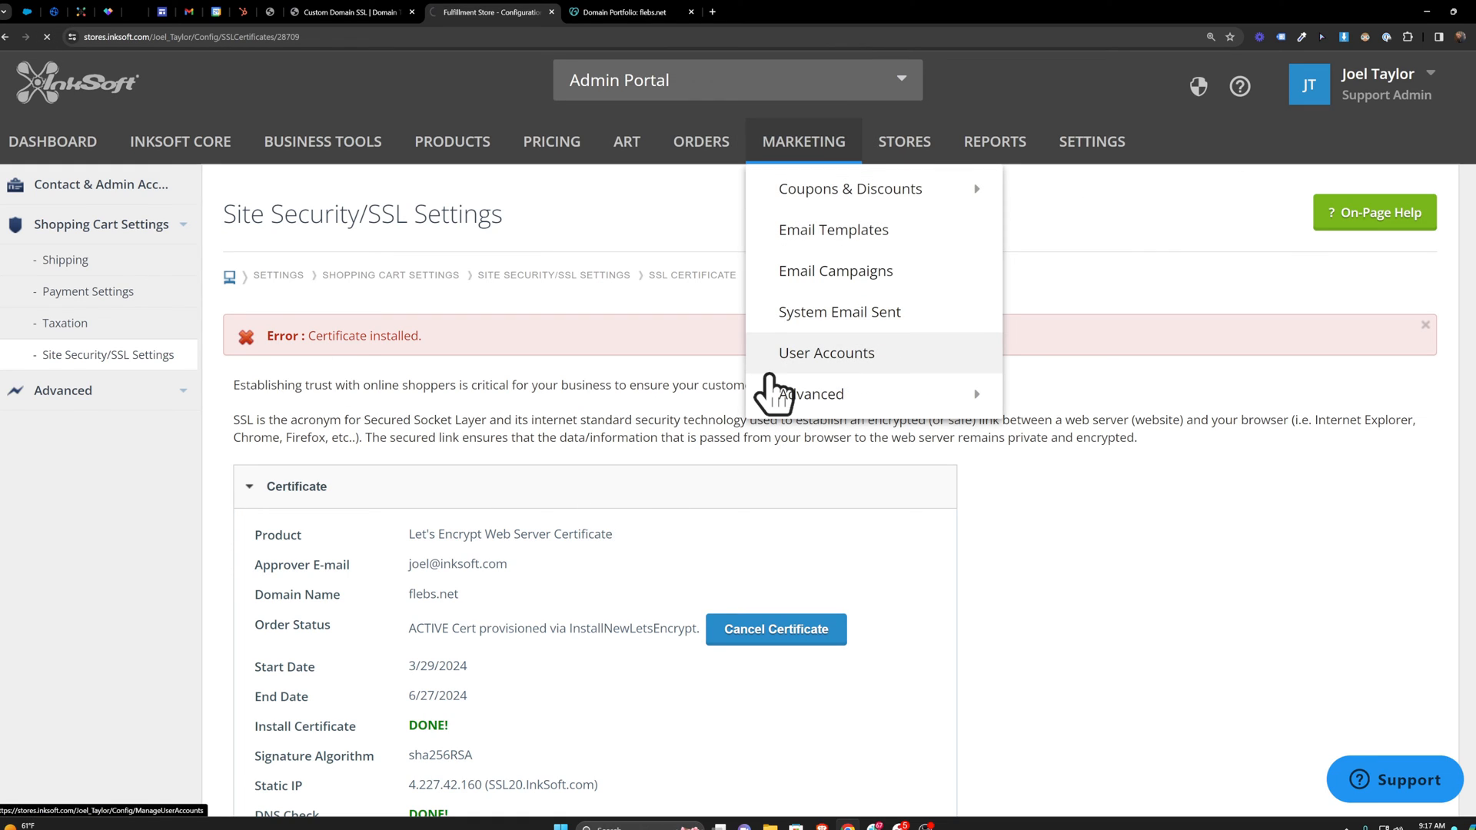
{"action": "left_click", "coordinate": [468, 612]}
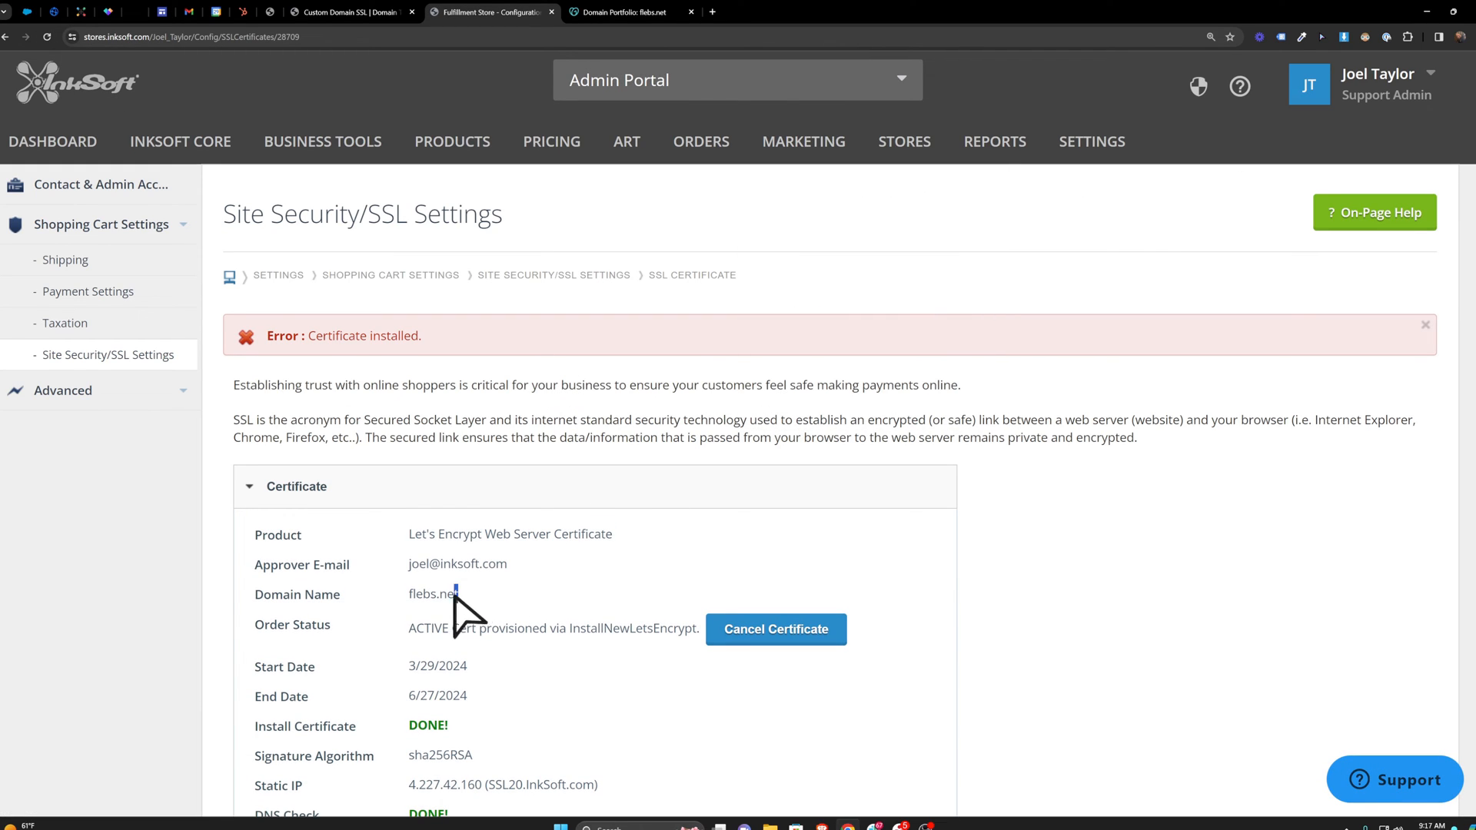
{"action": "double_click", "coordinate": [432, 594]}
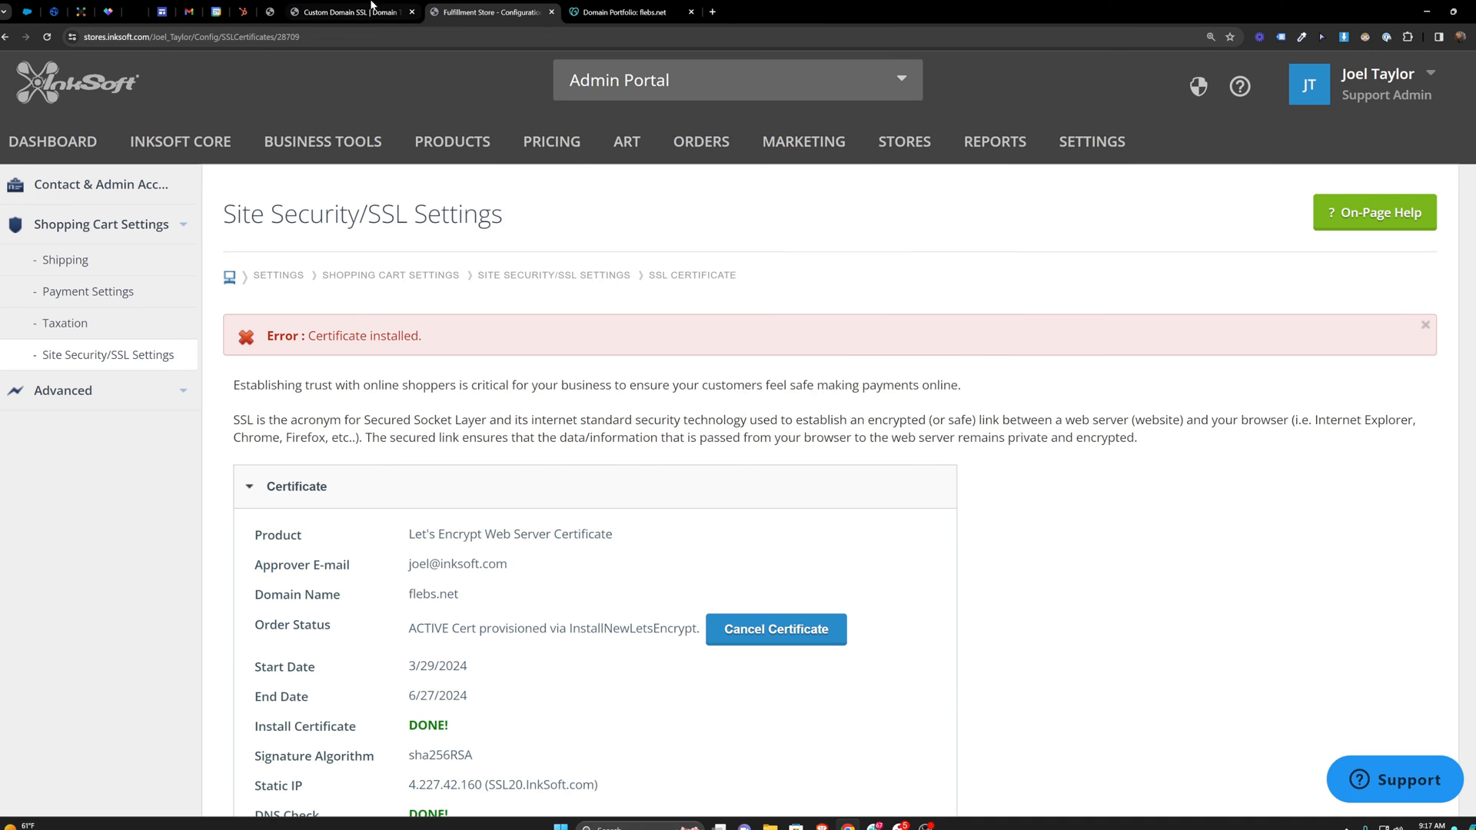
Step: Clear flebs.net from the Domain field and switch the store back to its InkSoft subdomain
{"action": "left_click", "coordinate": [349, 12]}
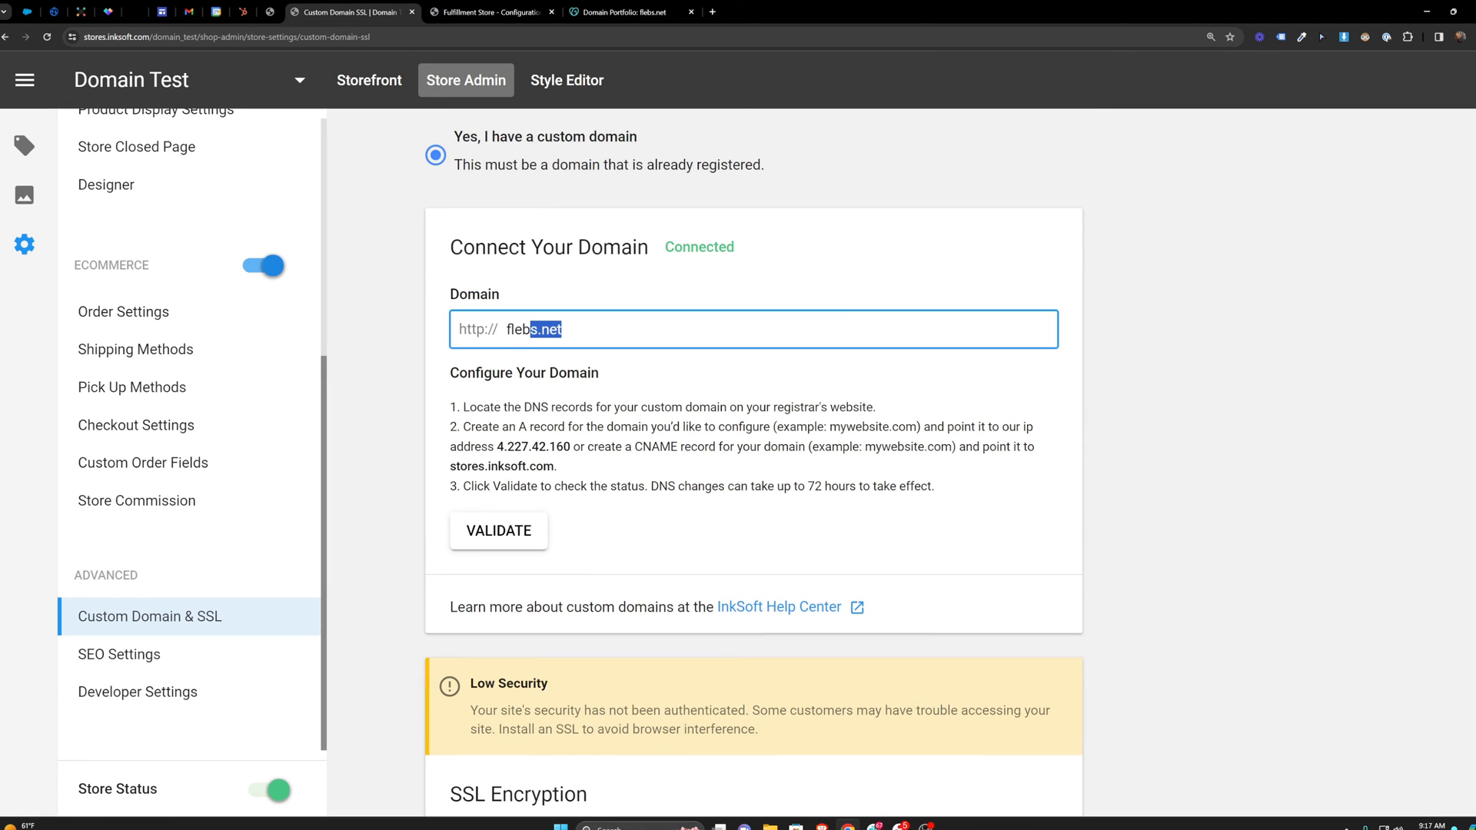
{"action": "key", "text": "Delete"}
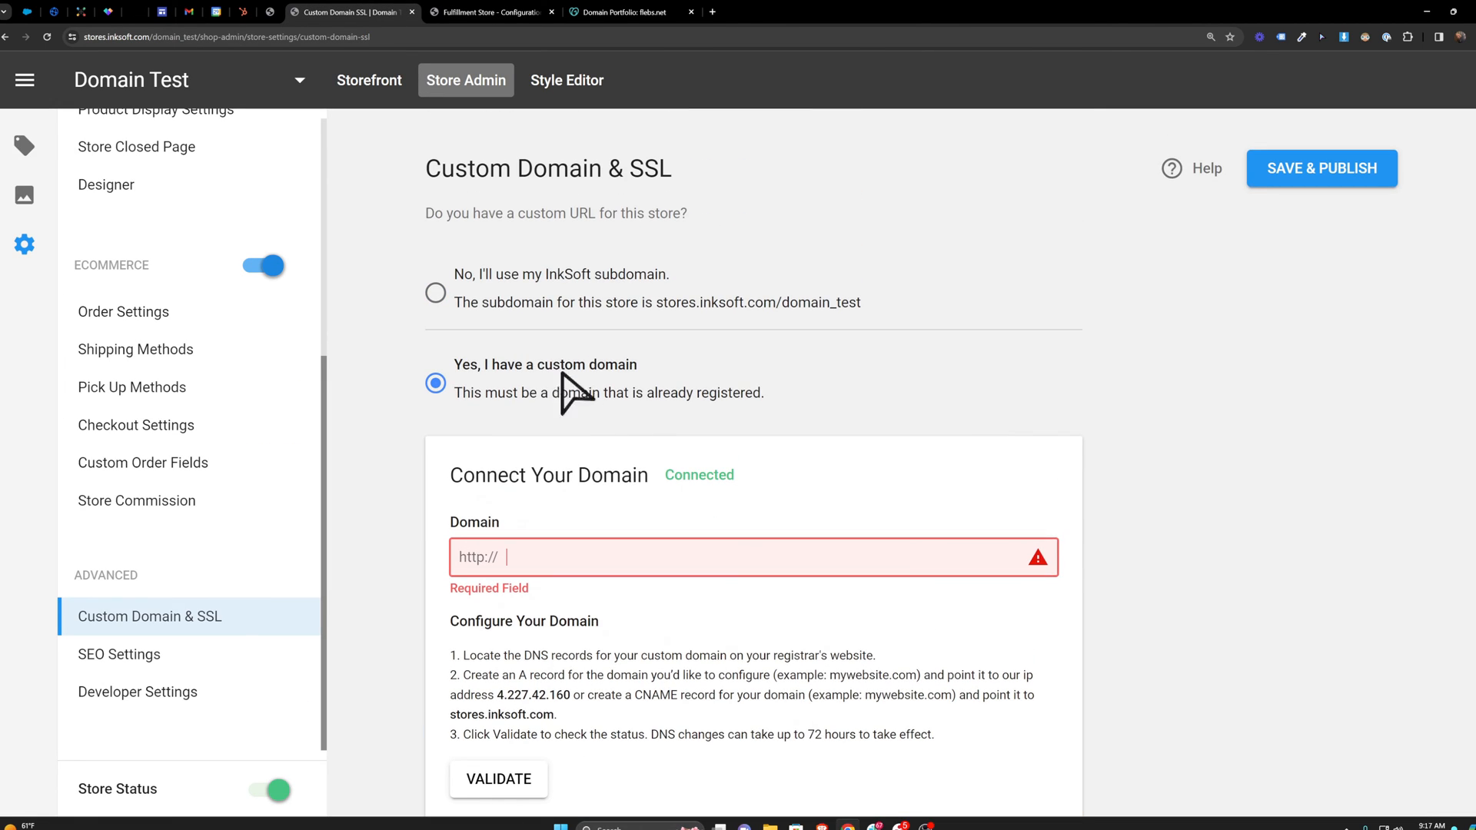
{"action": "left_click", "coordinate": [435, 292]}
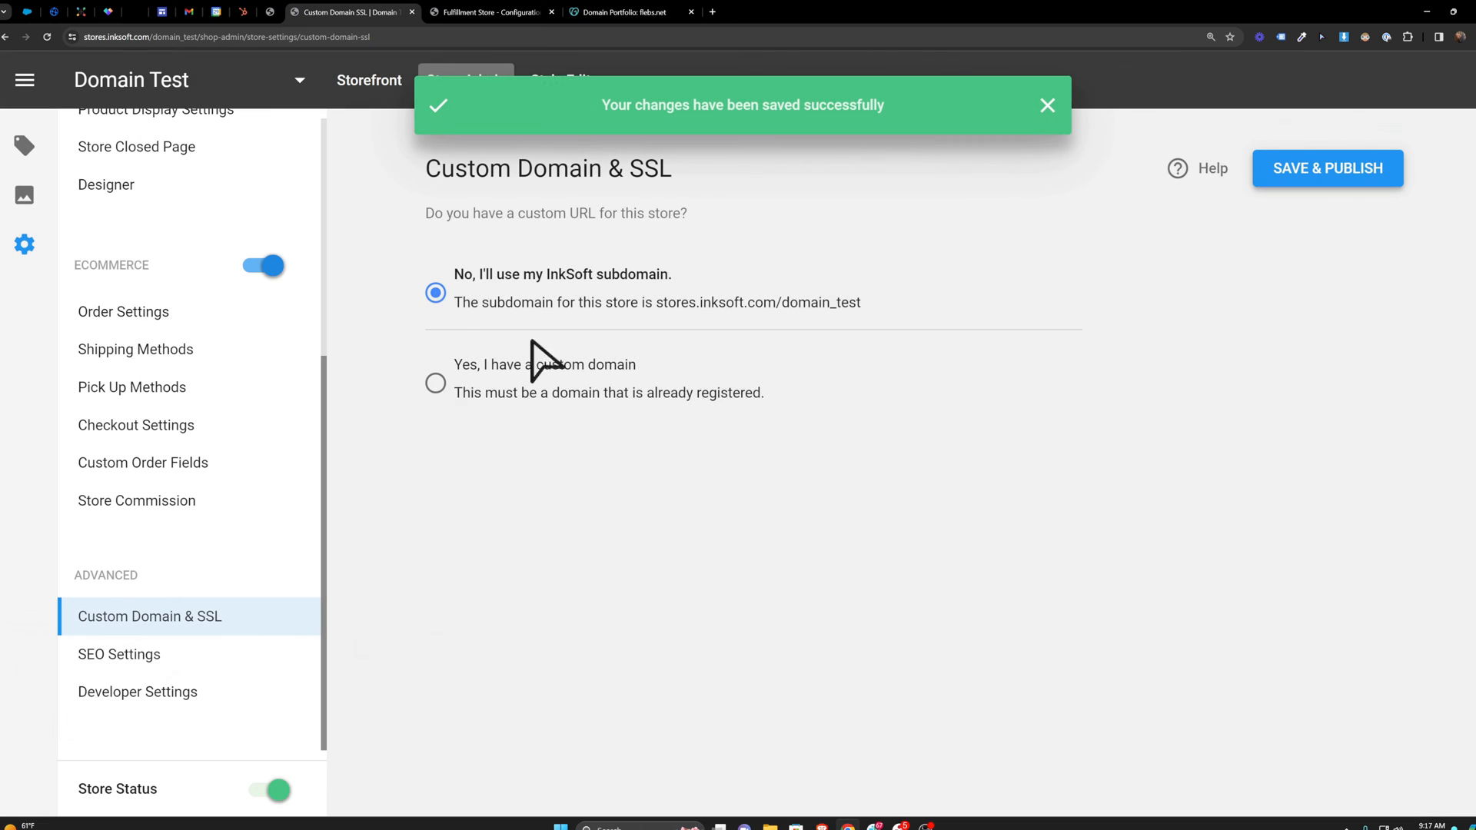
{"action": "left_click", "coordinate": [489, 12]}
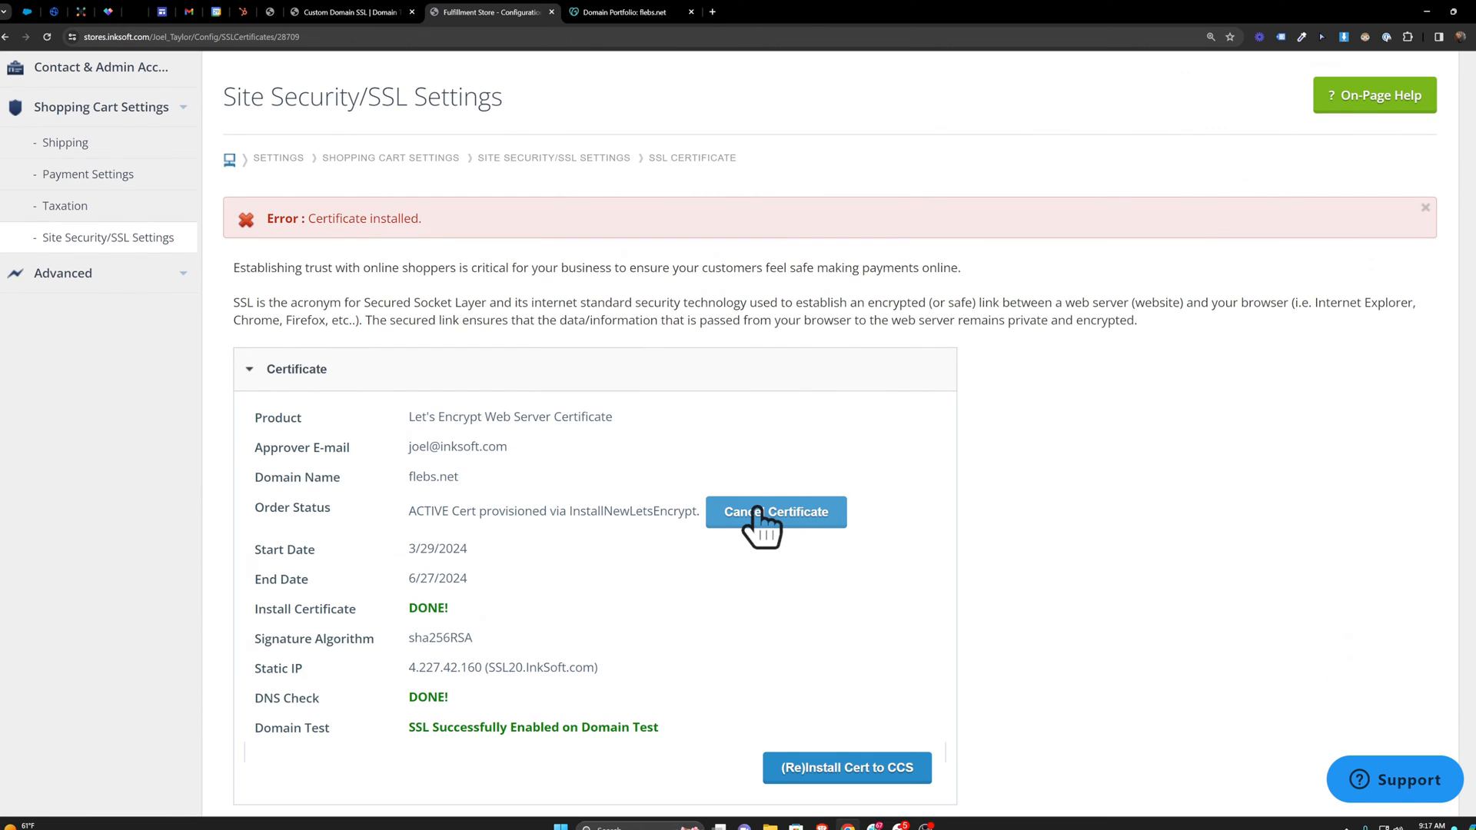
Step: Cancel the flebs.net SSL certificate, then choose a custom domain again with the field blank
{"action": "left_click", "coordinate": [774, 510]}
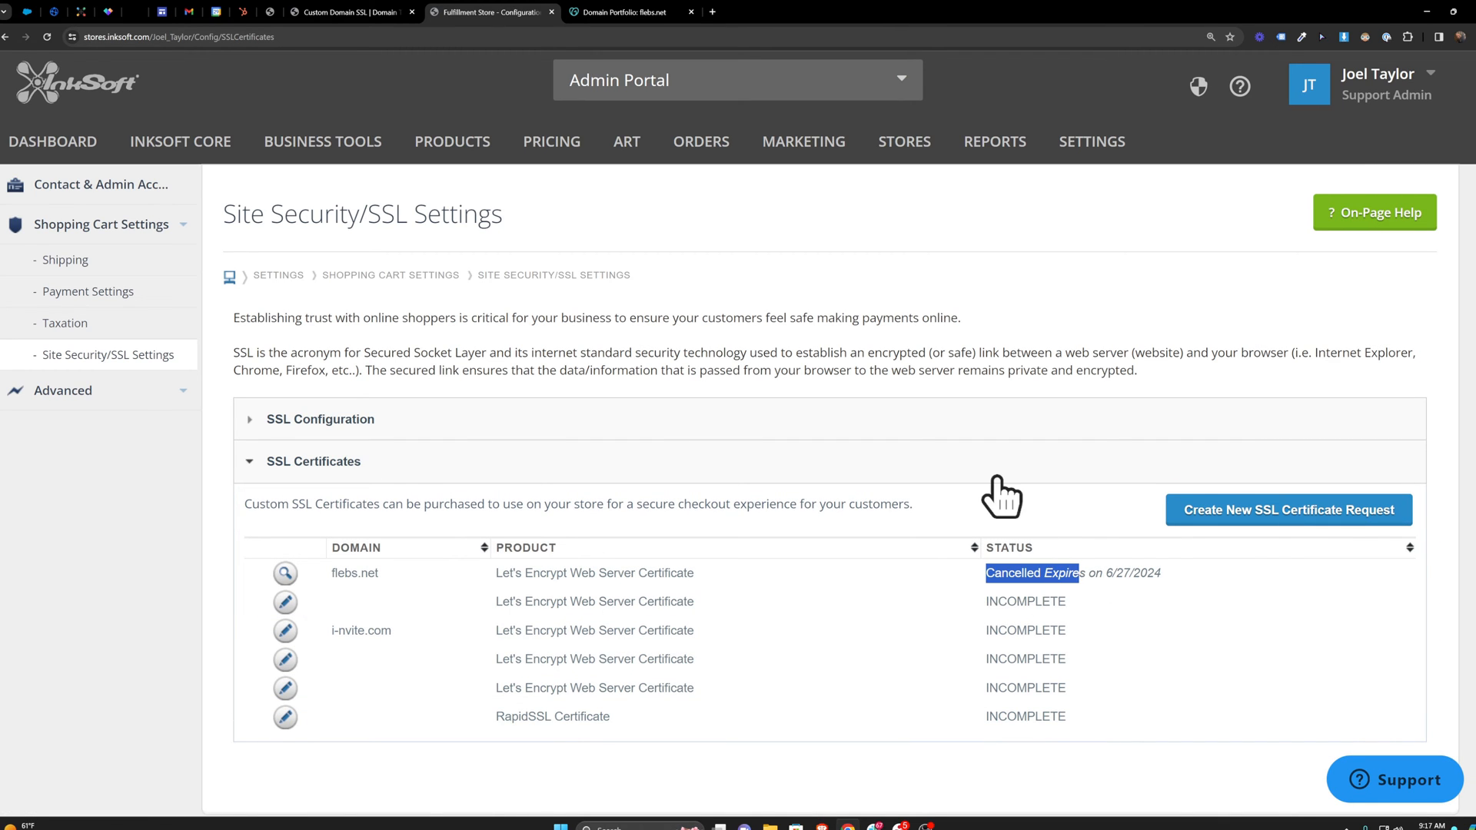
{"action": "left_click", "coordinate": [349, 12]}
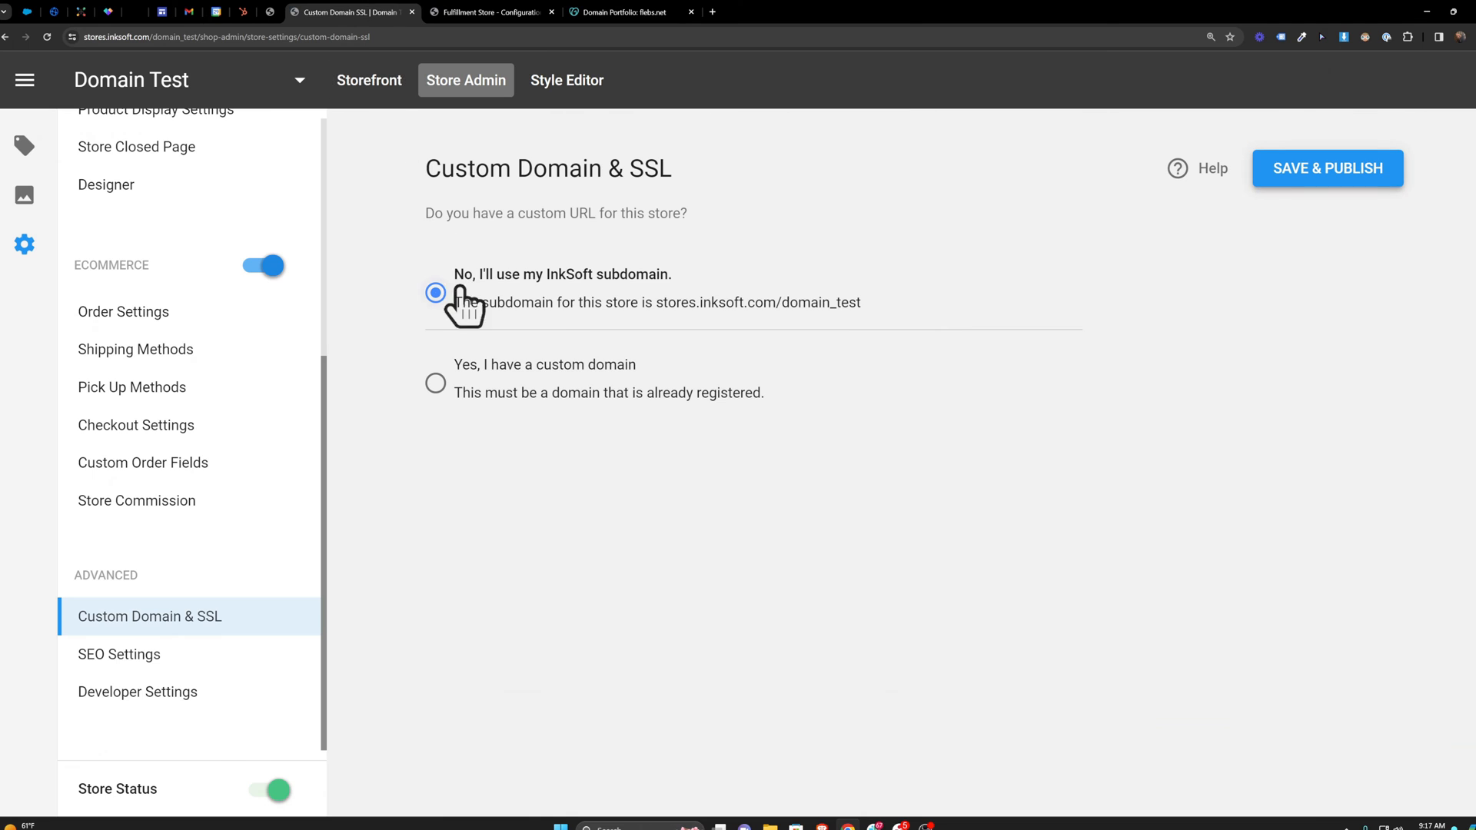
{"action": "left_click", "coordinate": [435, 383]}
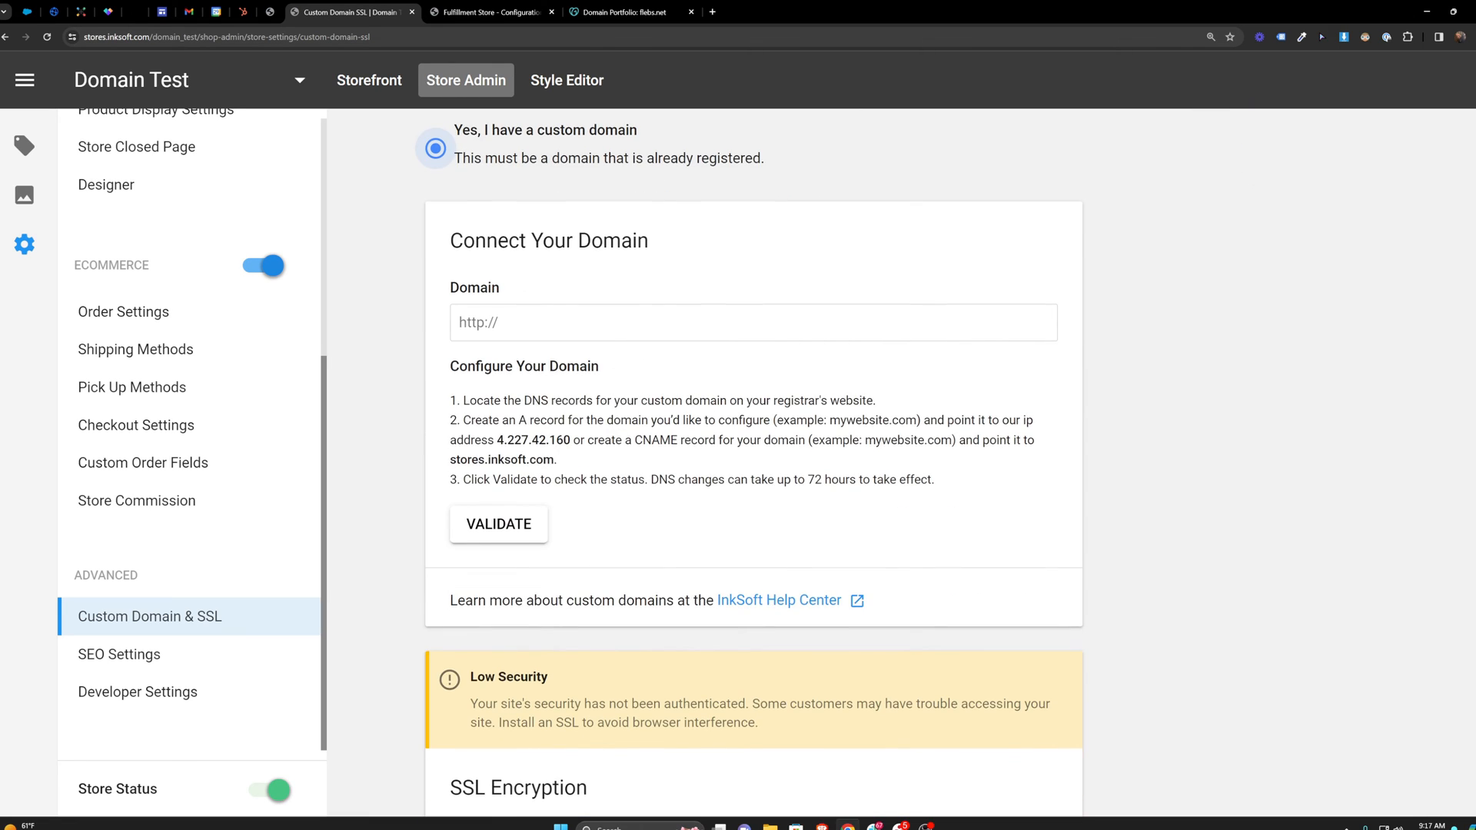
Step: Change the flebs.net A record value back to Parked and save it
{"action": "left_click", "coordinate": [621, 12]}
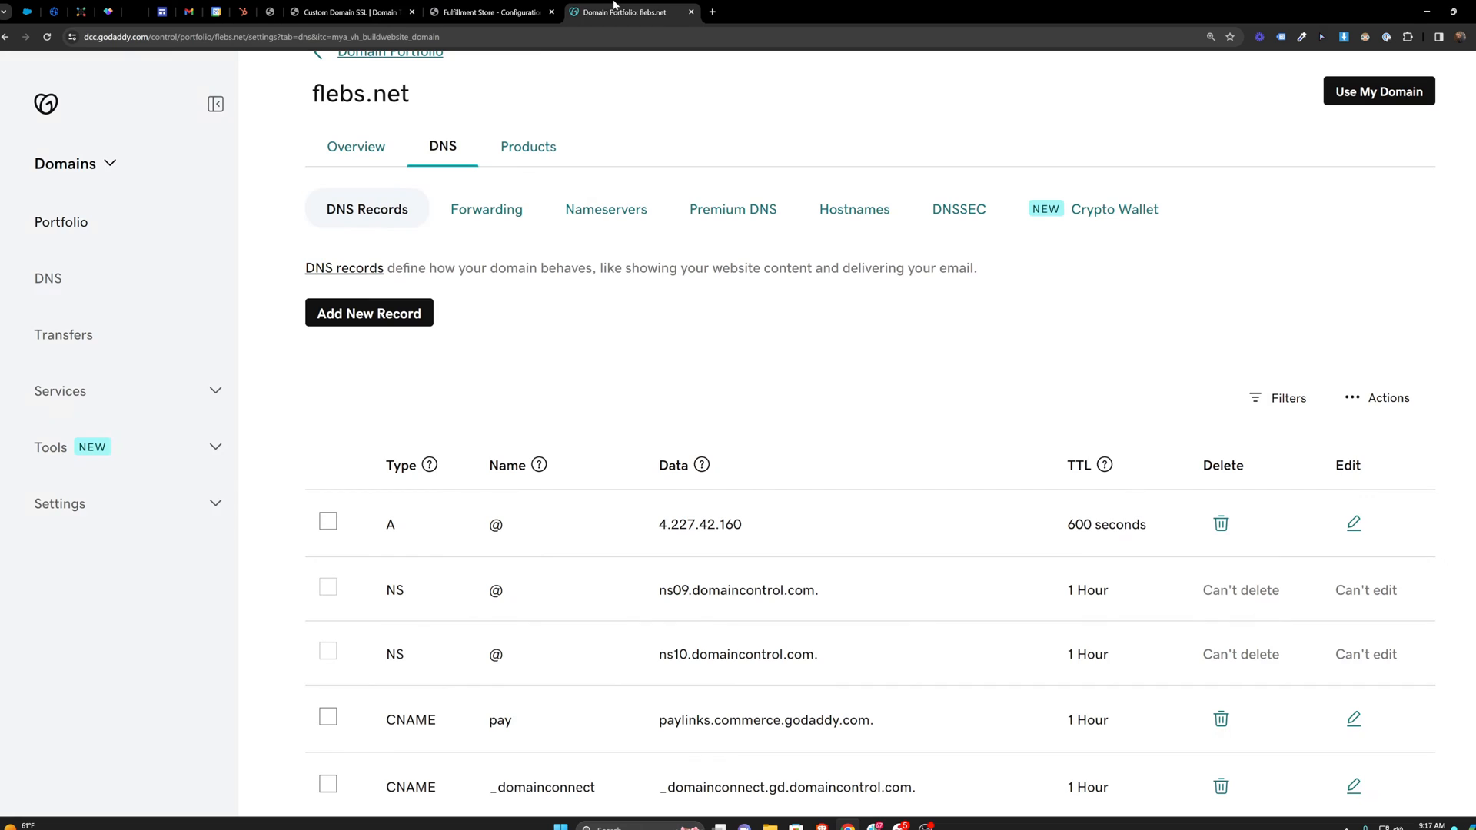
{"action": "scroll", "scroll_direction": "down", "scroll_amount": 3}
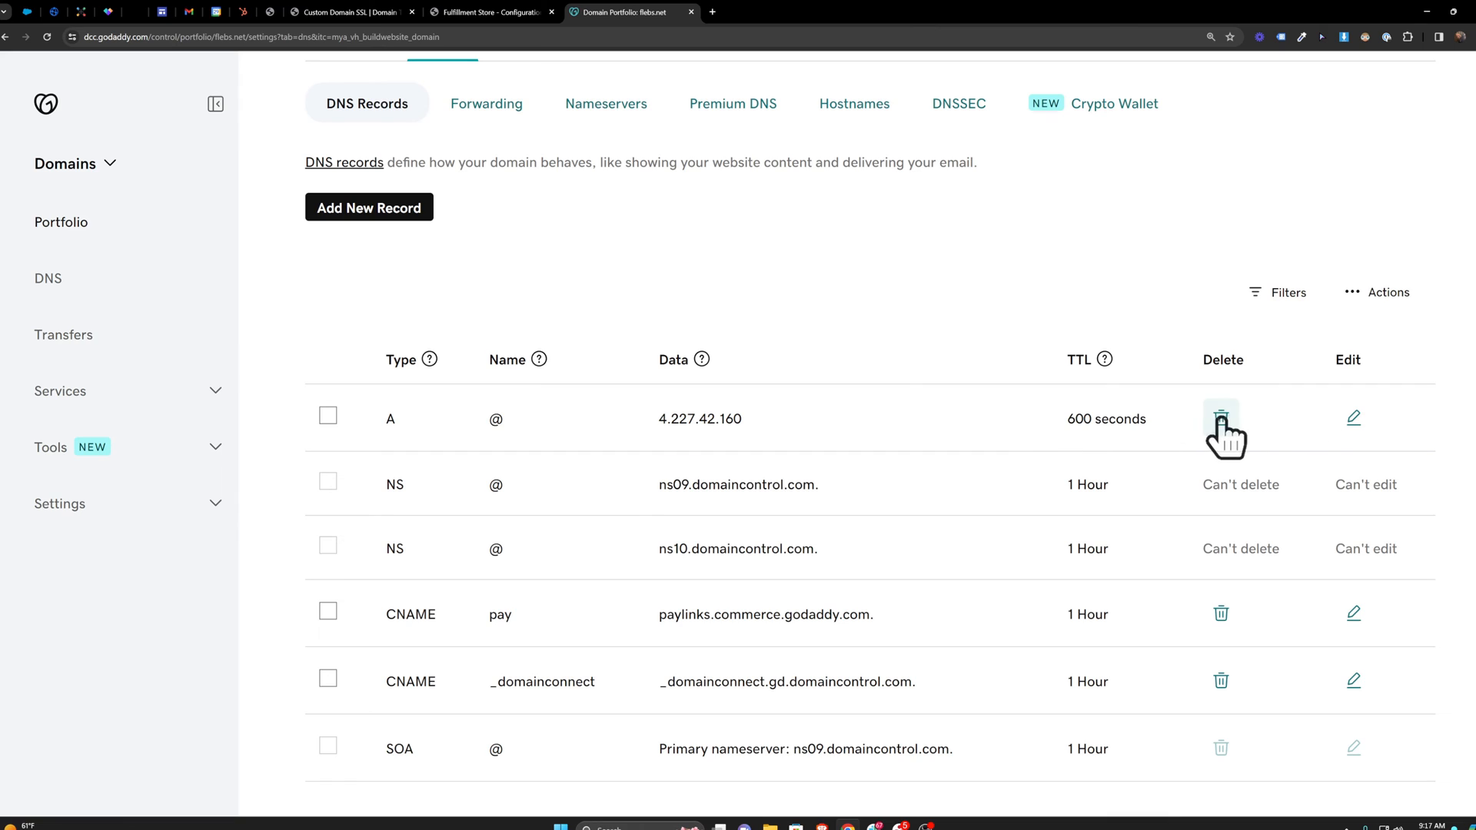
{"action": "left_click", "coordinate": [1353, 417]}
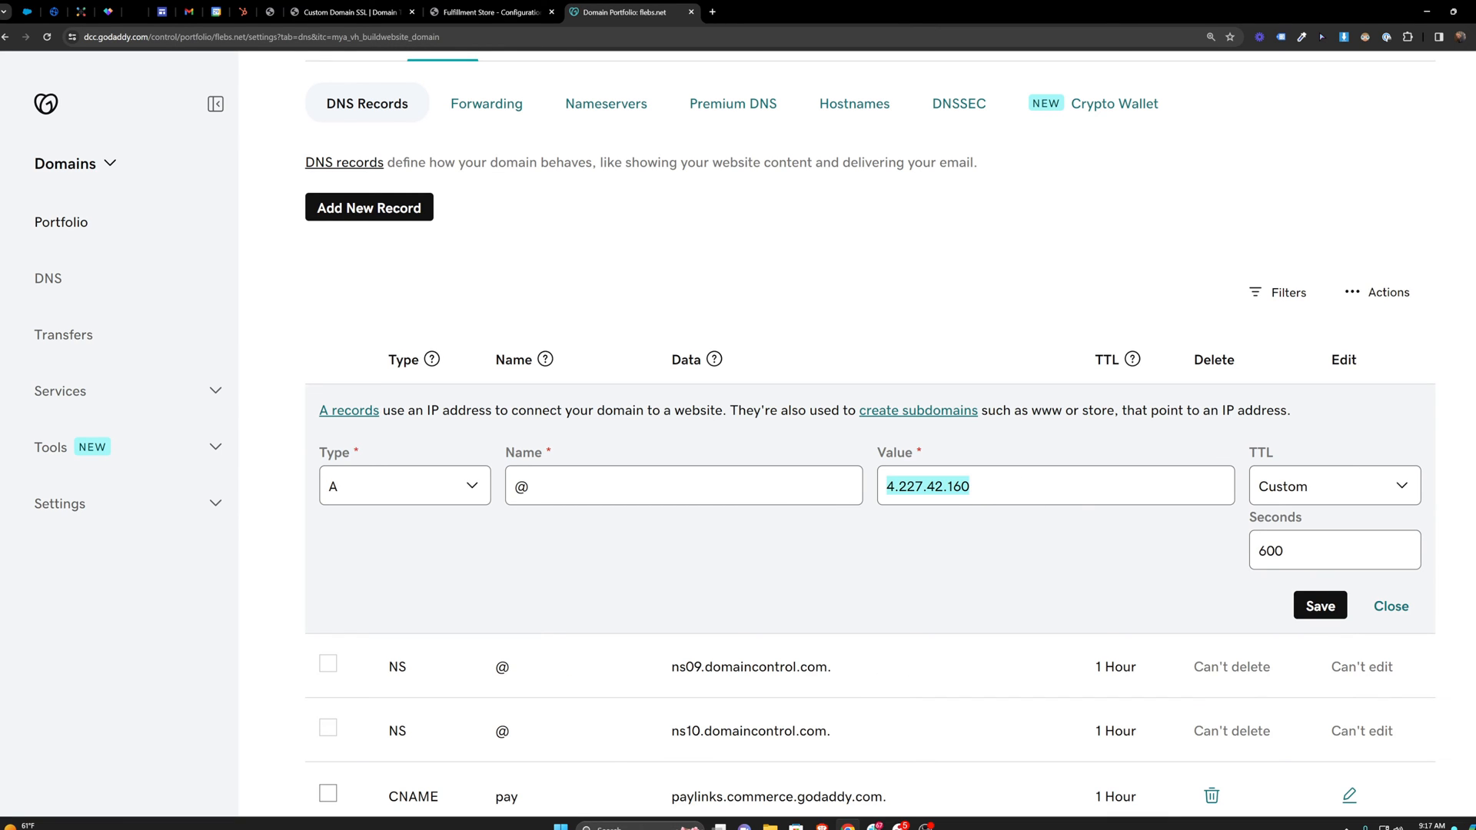
{"action": "type", "text": "PArked"}
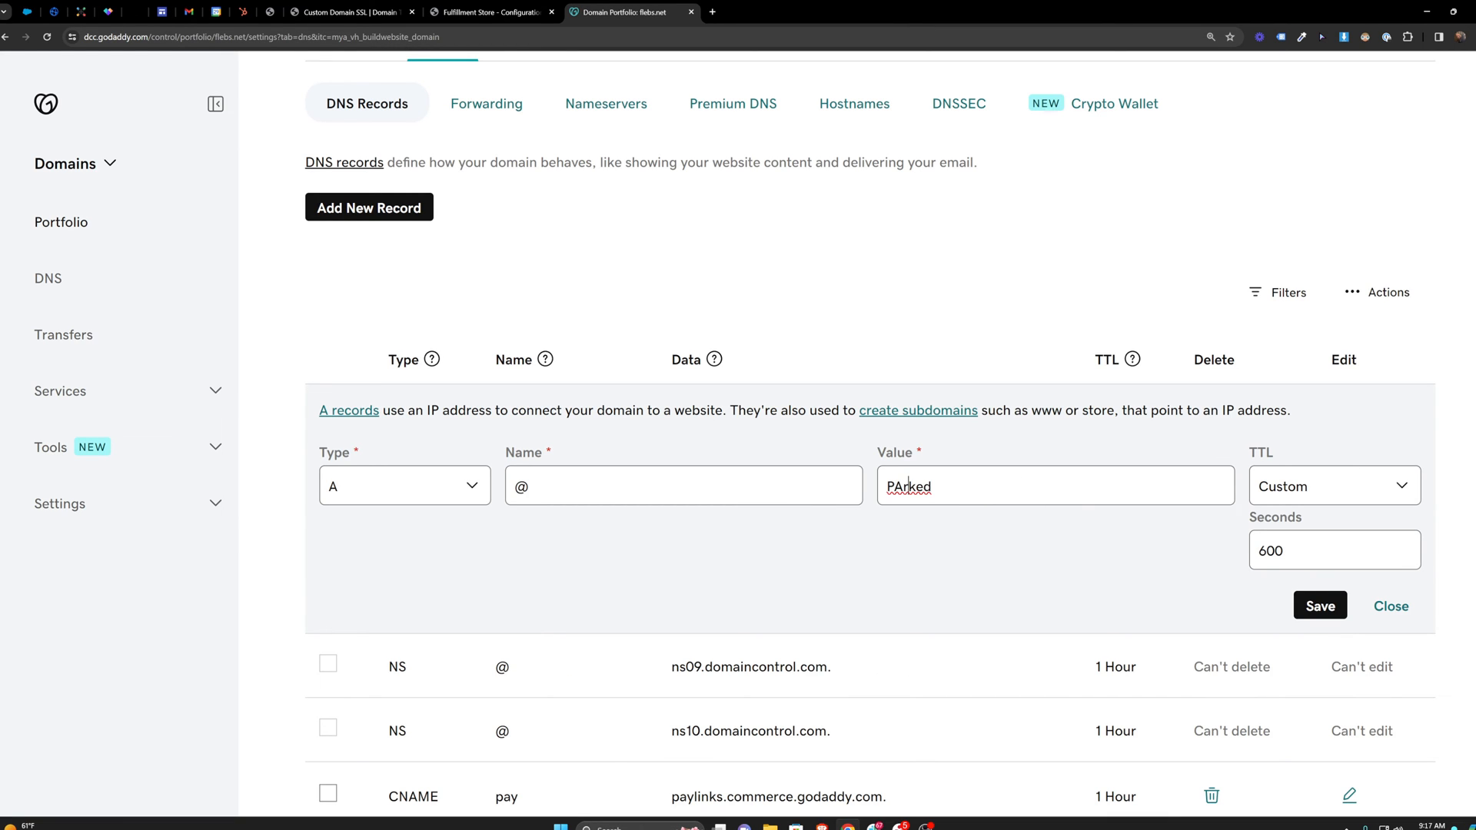
{"action": "left_click", "coordinate": [1319, 606]}
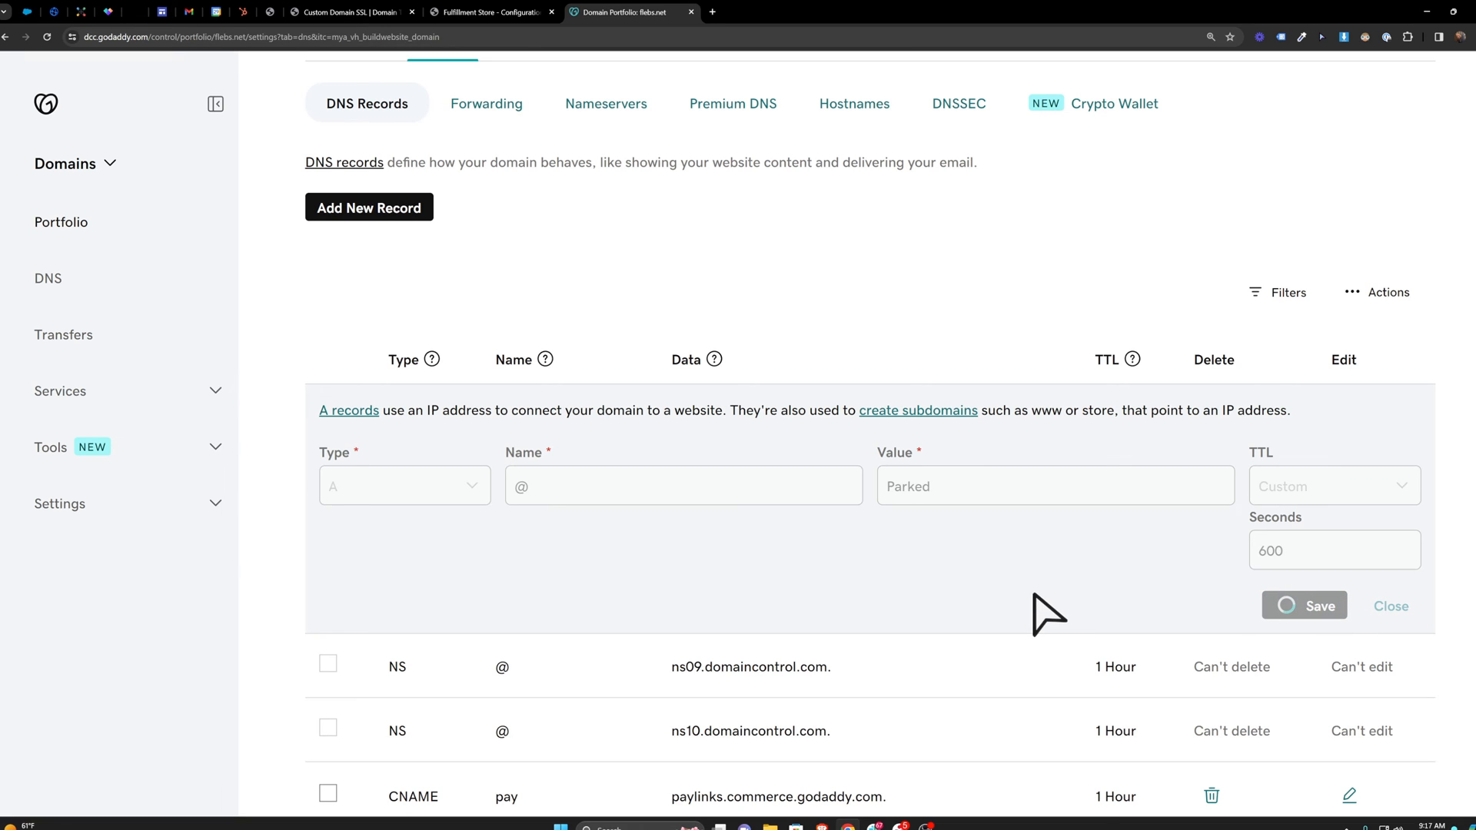
Step: Delete the A record and submit the one-time password to verify identity
{"action": "left_click", "coordinate": [1318, 606]}
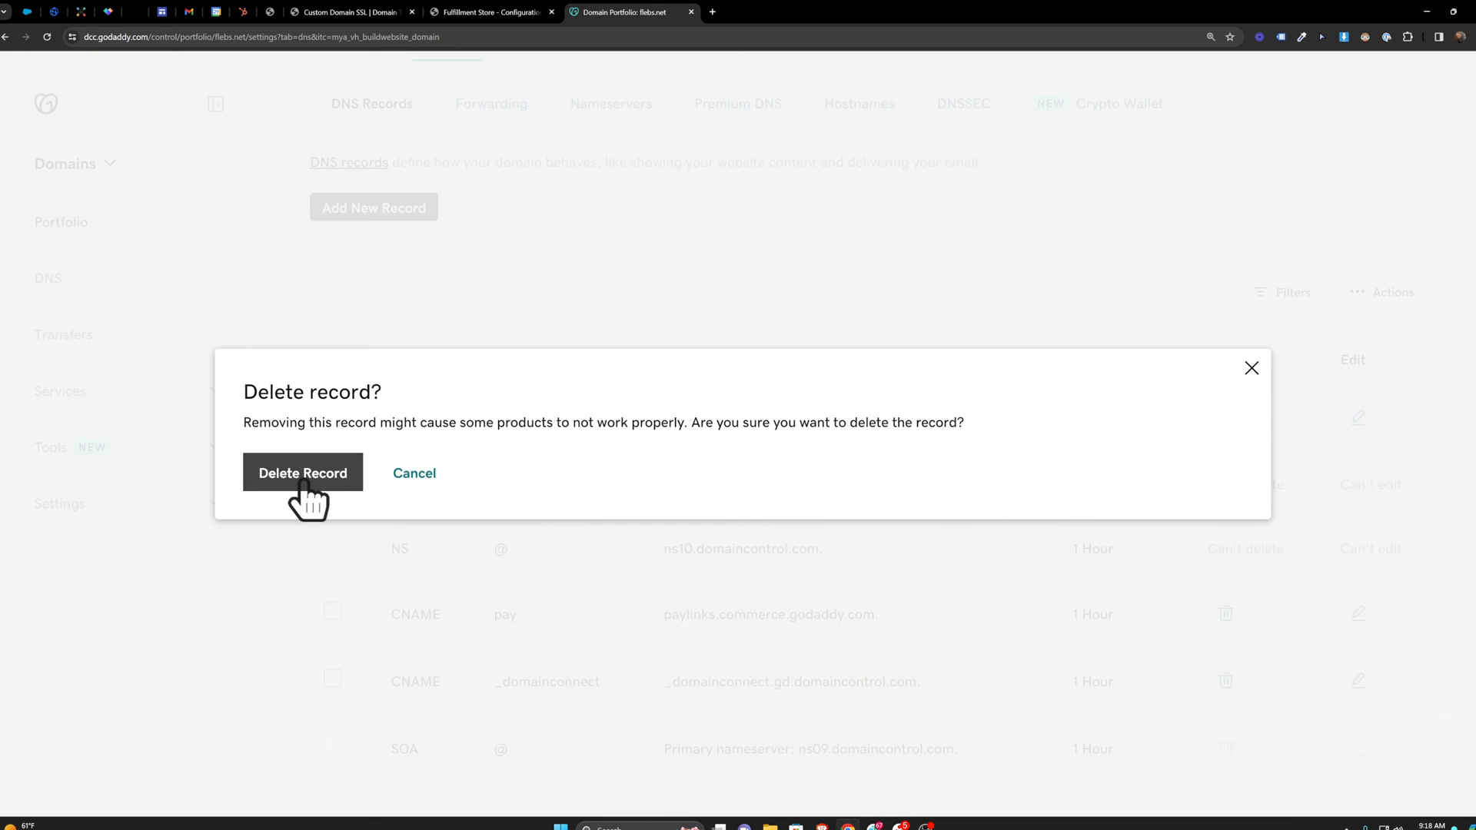
{"action": "left_click", "coordinate": [303, 472]}
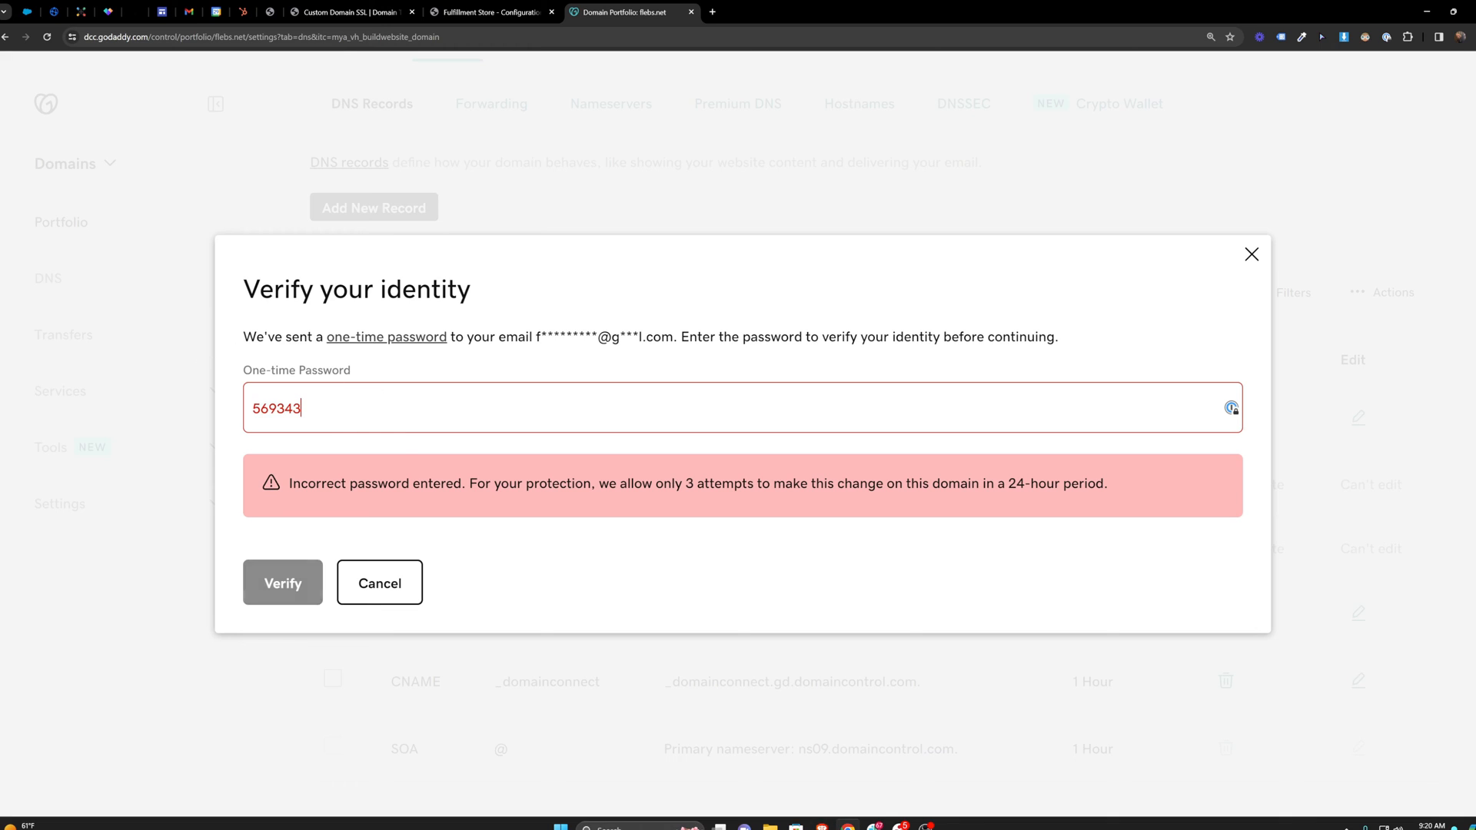
{"action": "left_click", "coordinate": [283, 583]}
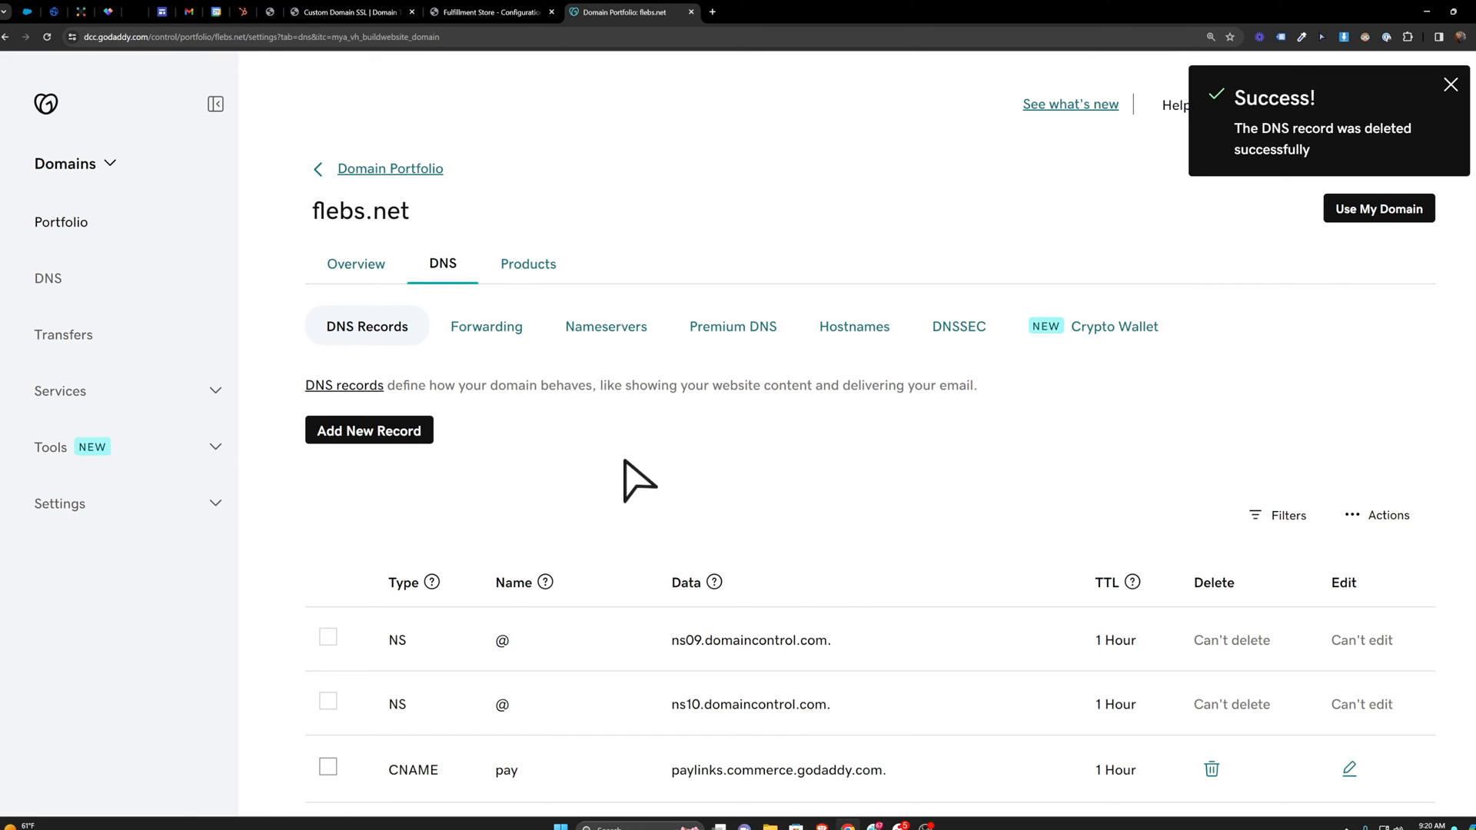
Step: Scroll the DNS Records table to confirm only NS, CNAME and SOA entries remain
{"action": "scroll", "scroll_direction": "down", "scroll_amount": 3}
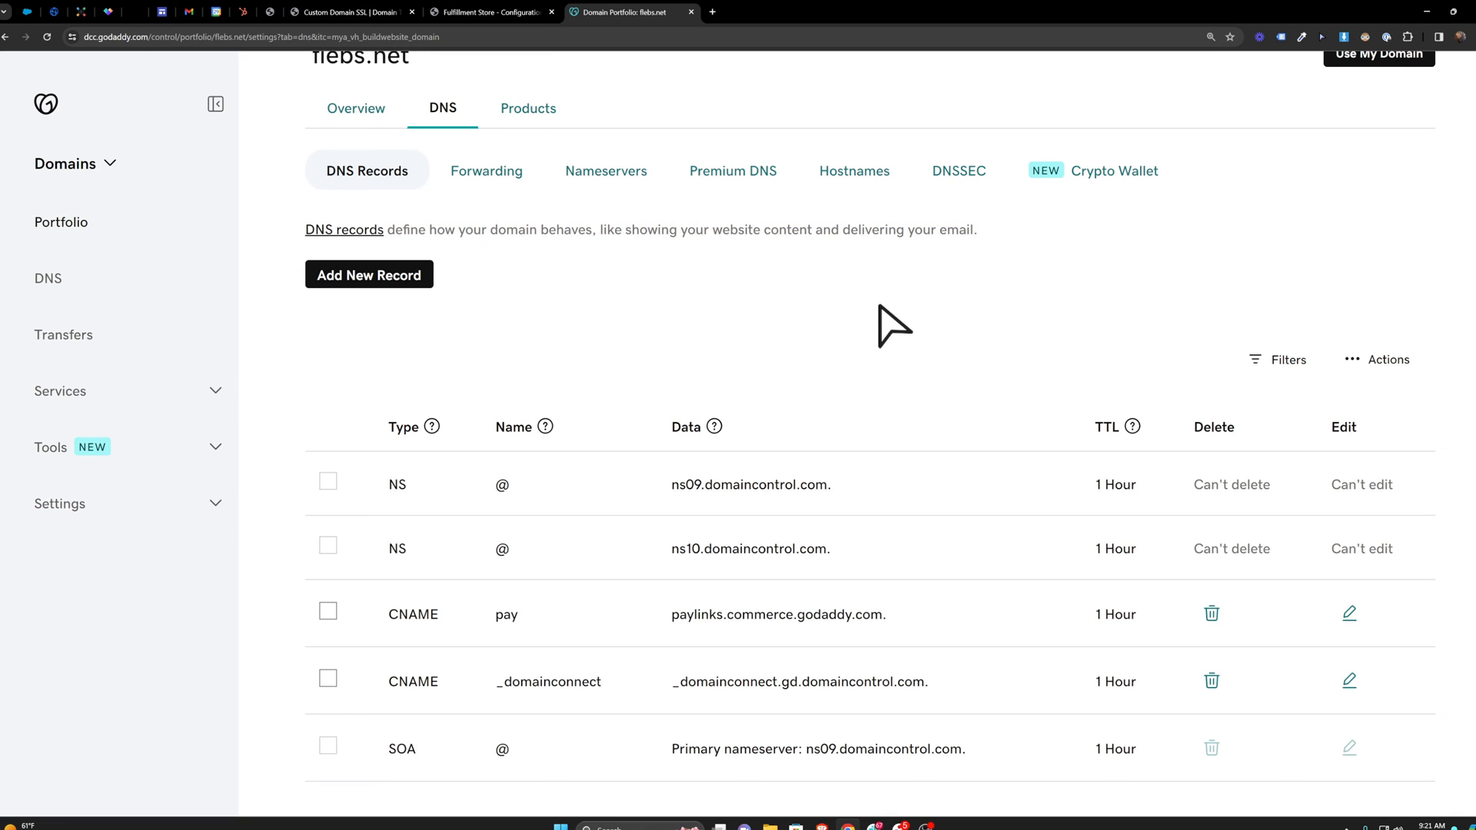
{"action": "scroll", "scroll_direction": "up", "scroll_amount": 3}
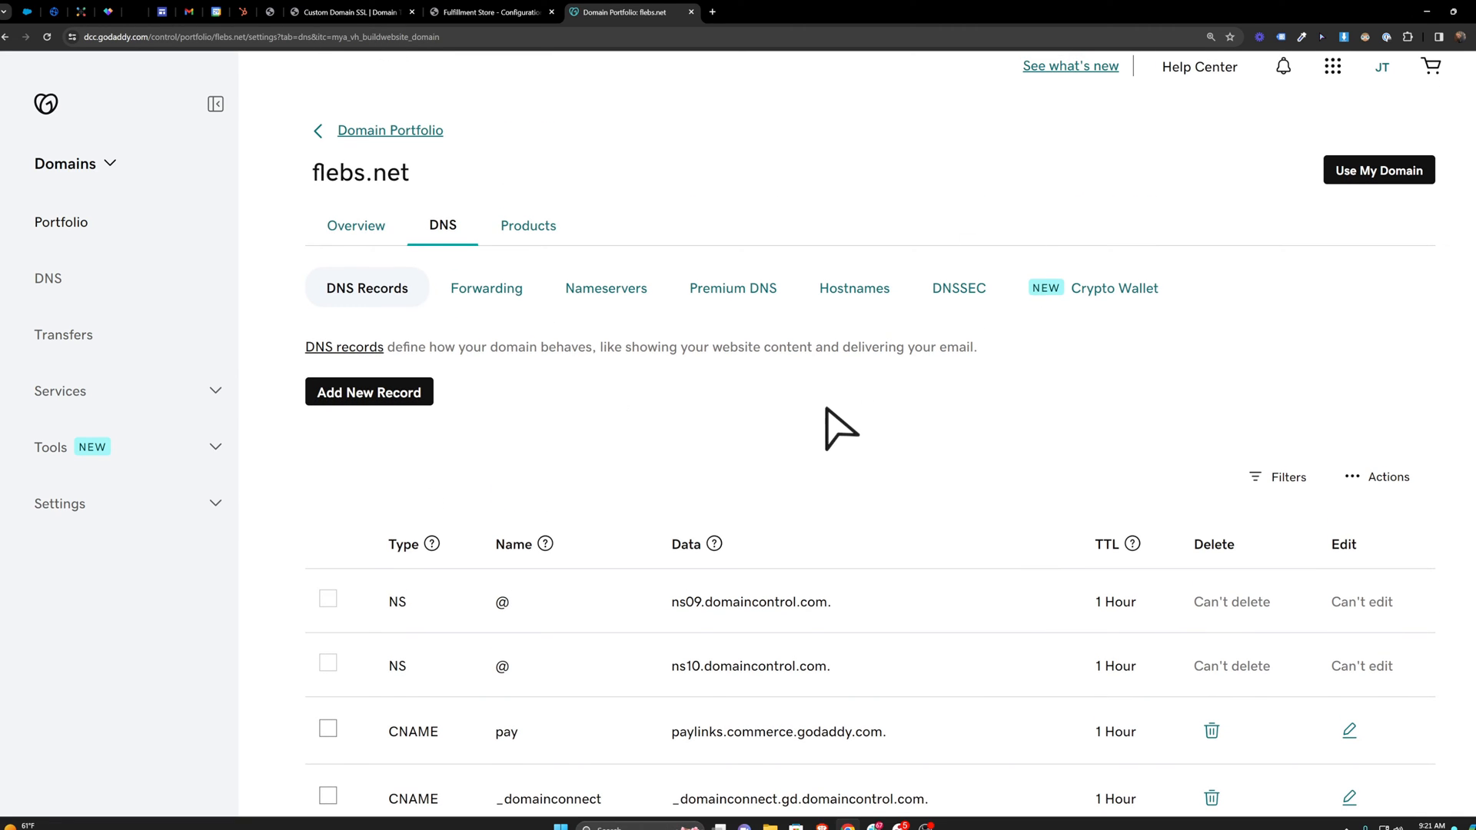
{"action": "scroll", "scroll_direction": "down", "scroll_amount": 3}
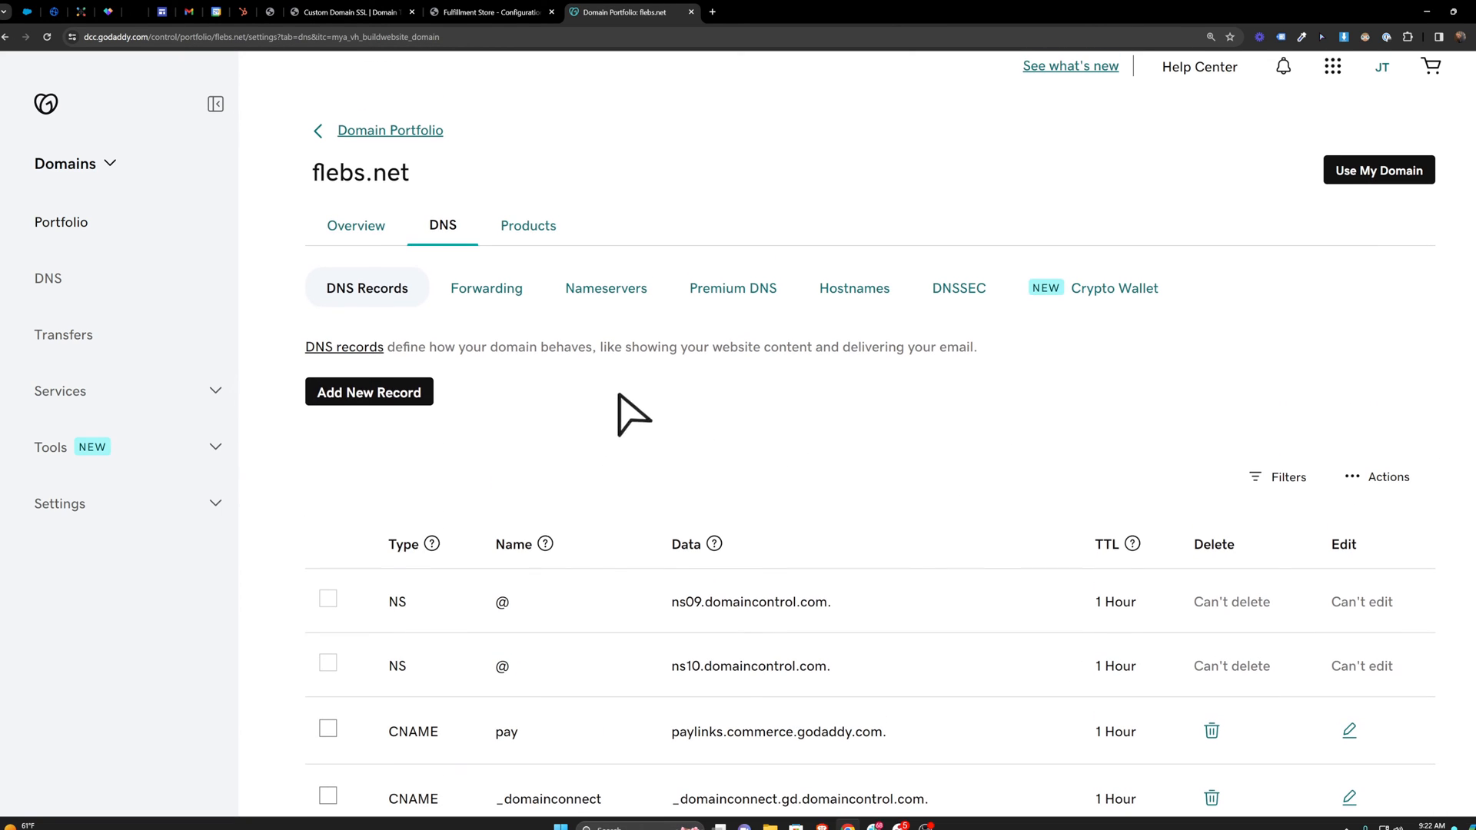
{"action": "mouse_move", "coordinate": [409, 452]}
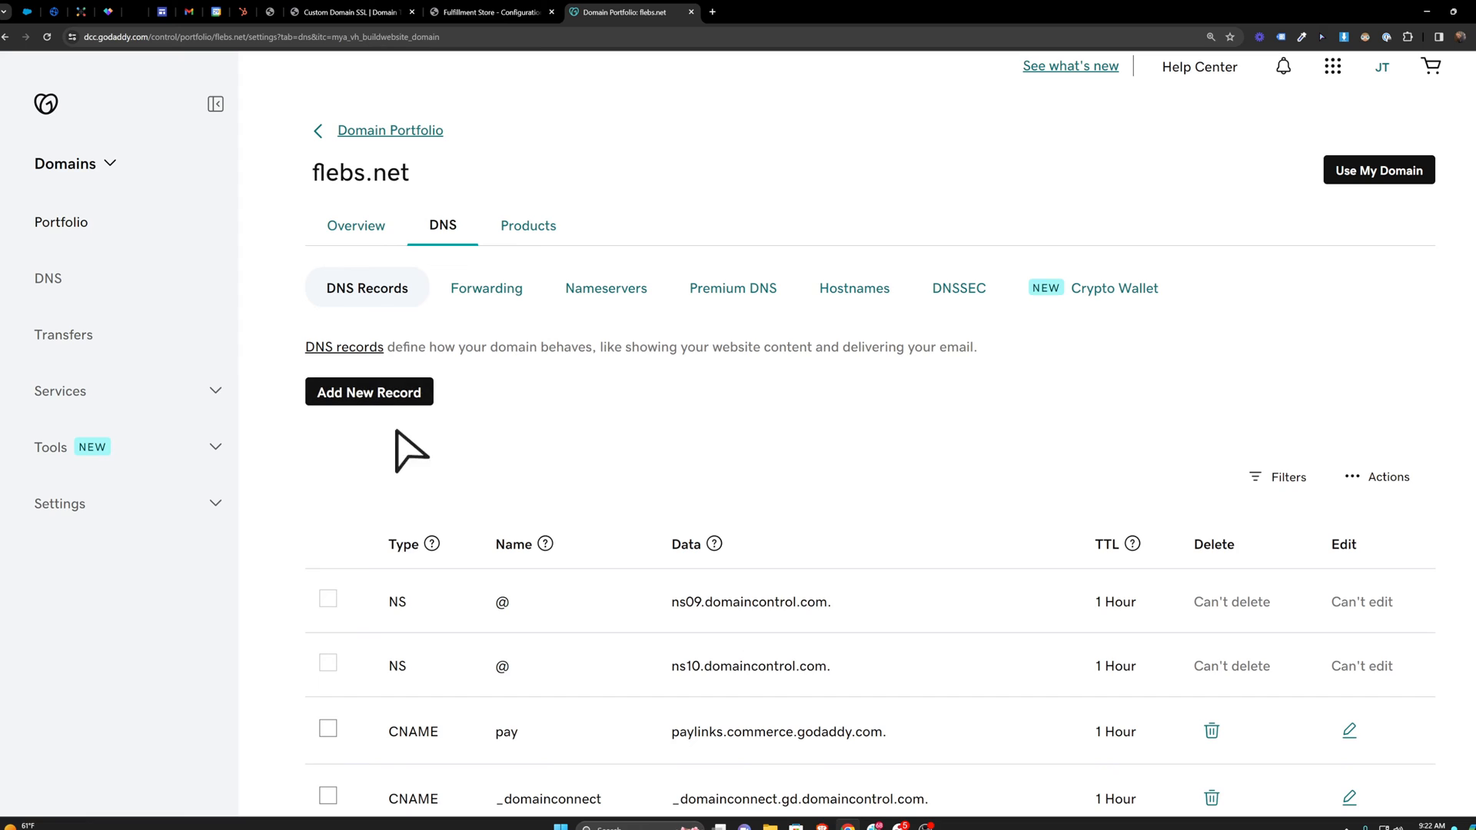
Step: Add a CNAME record for www pointing to stores.inksoft.com and save it
{"action": "left_click", "coordinate": [369, 392]}
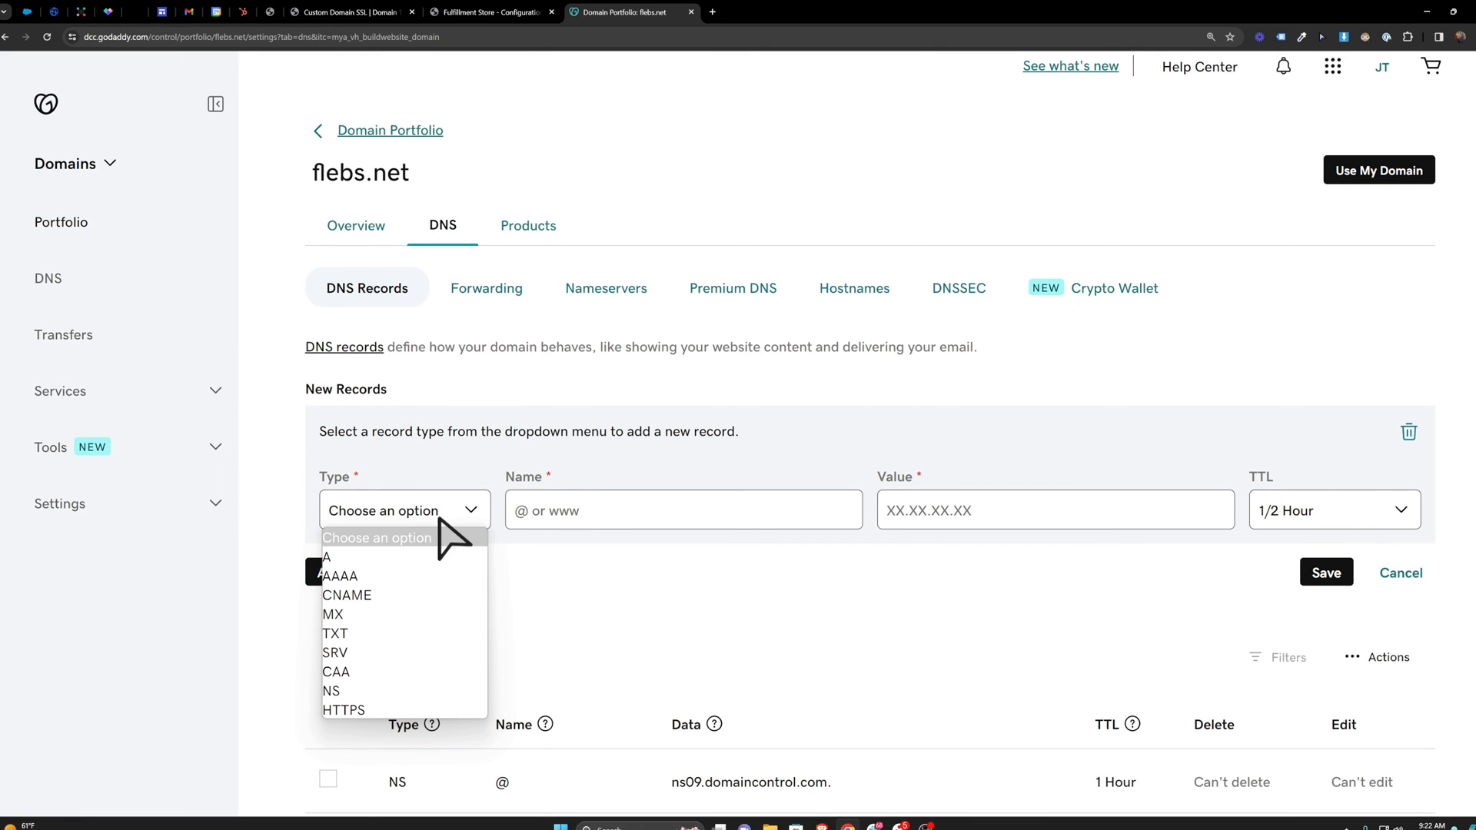
{"action": "left_click", "coordinate": [346, 595]}
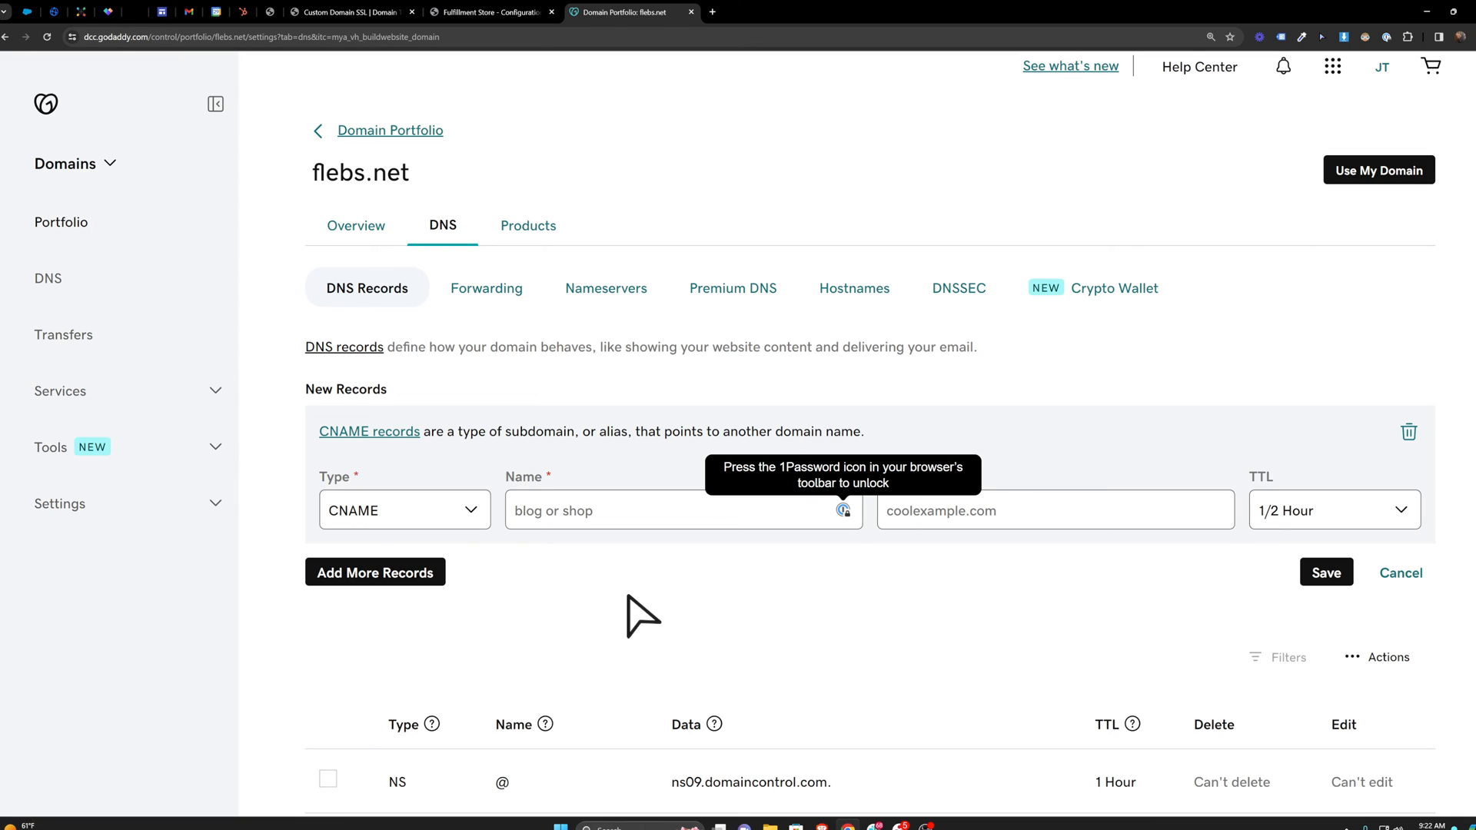
{"action": "type", "text": "www."}
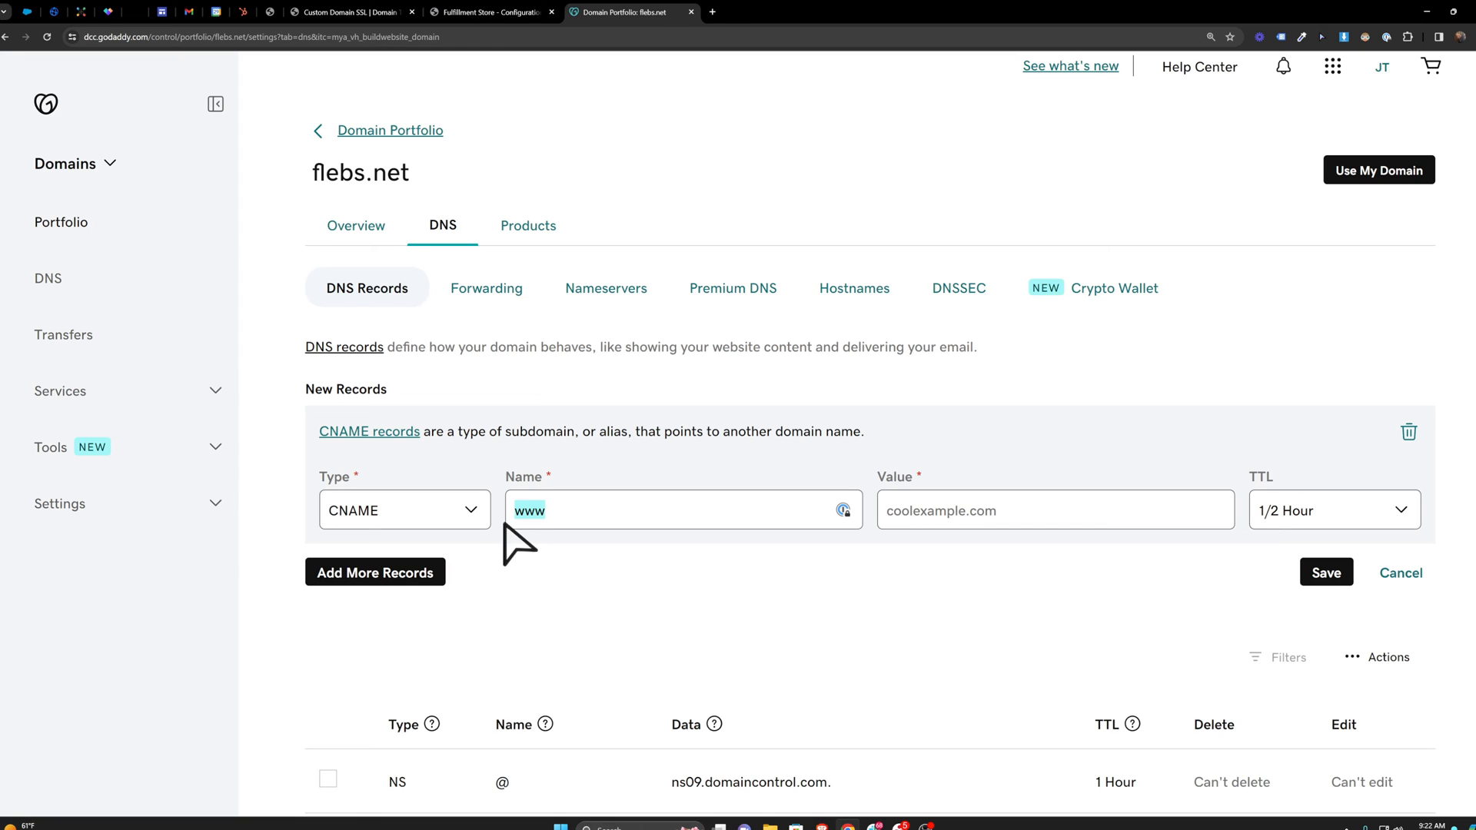
{"action": "mouse_move", "coordinate": [531, 565]}
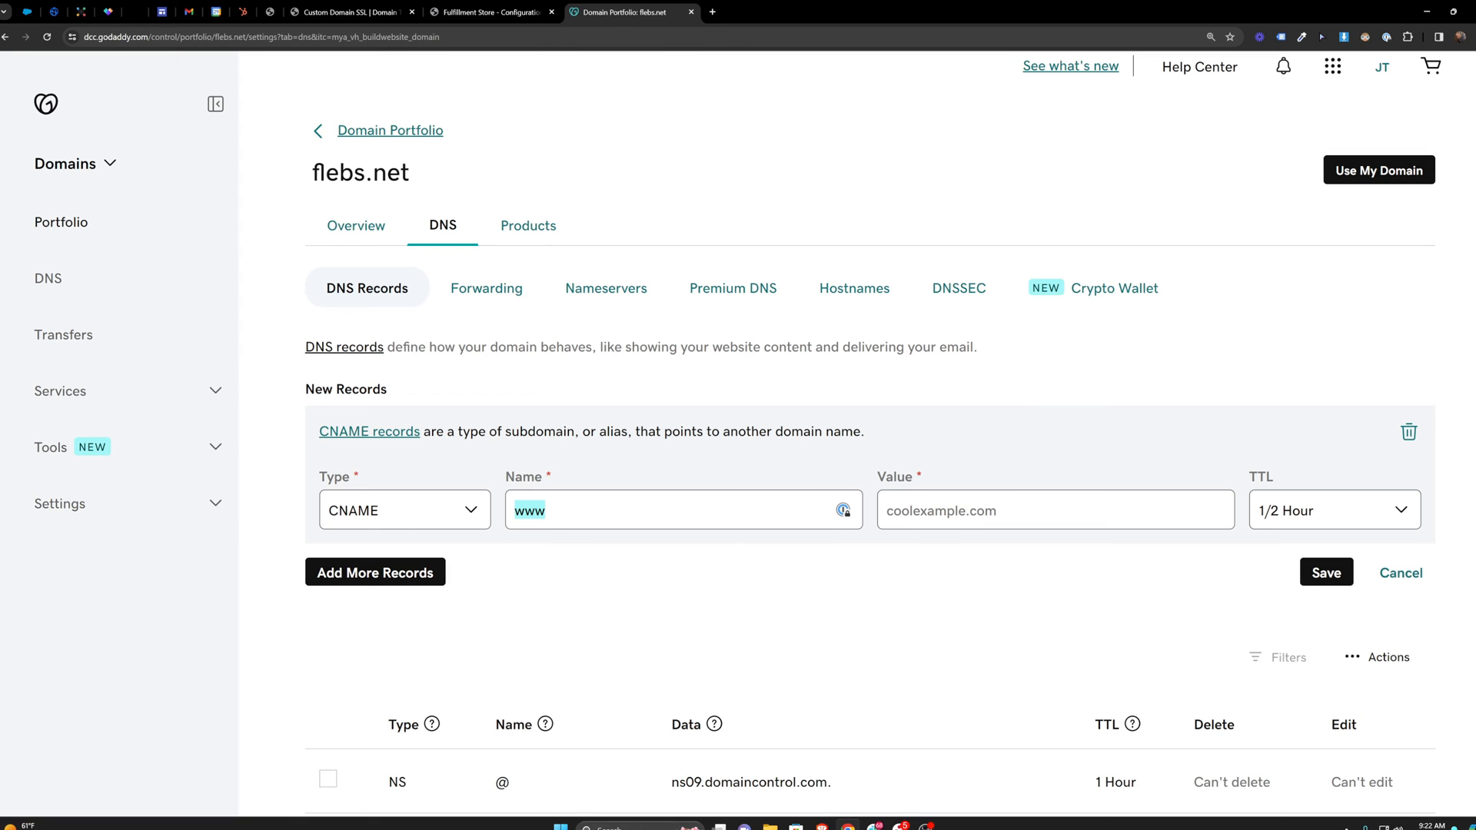
{"action": "mouse_move", "coordinate": [412, 200]}
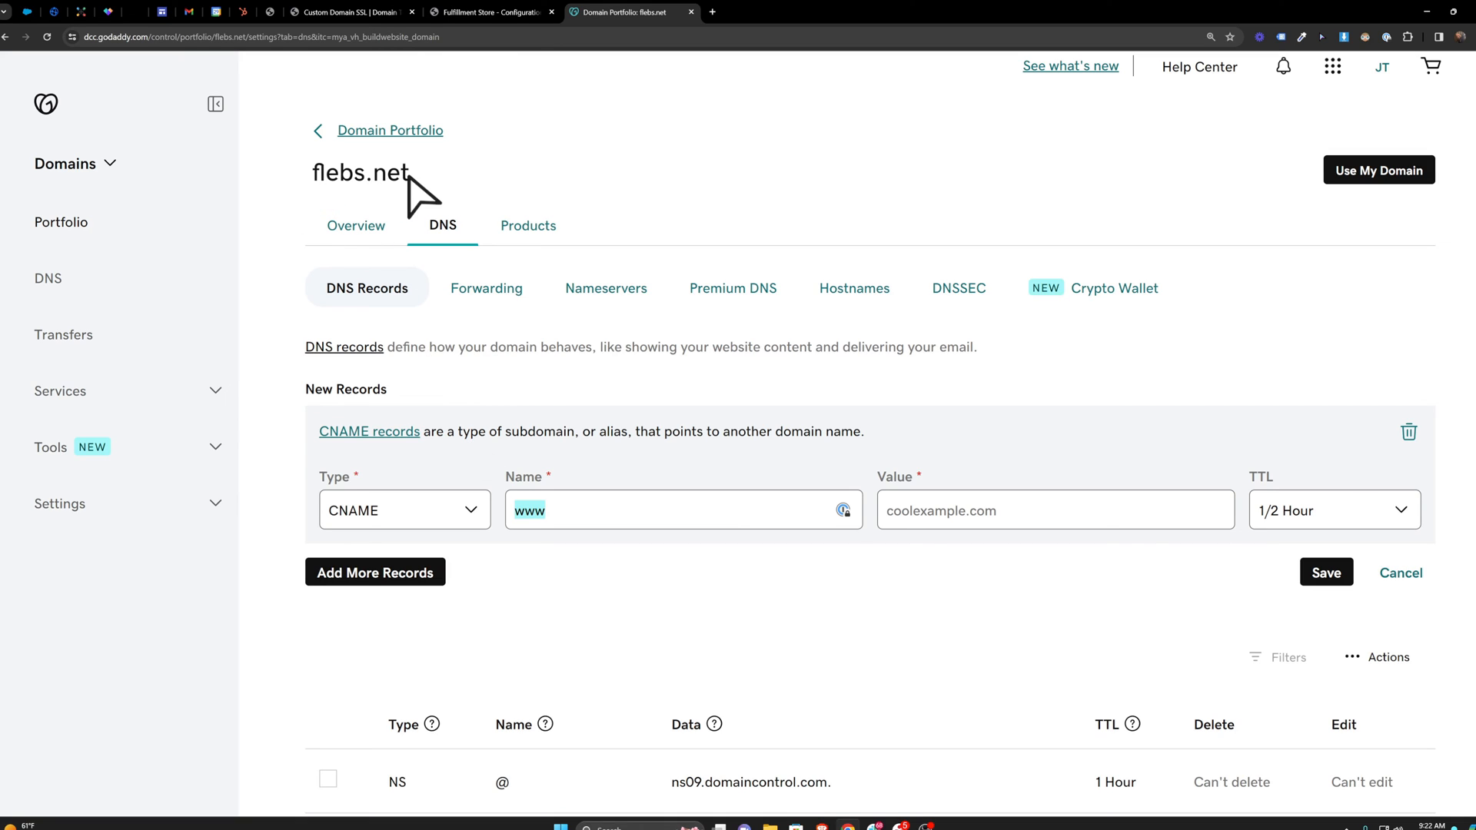
{"action": "mouse_move", "coordinate": [587, 607]}
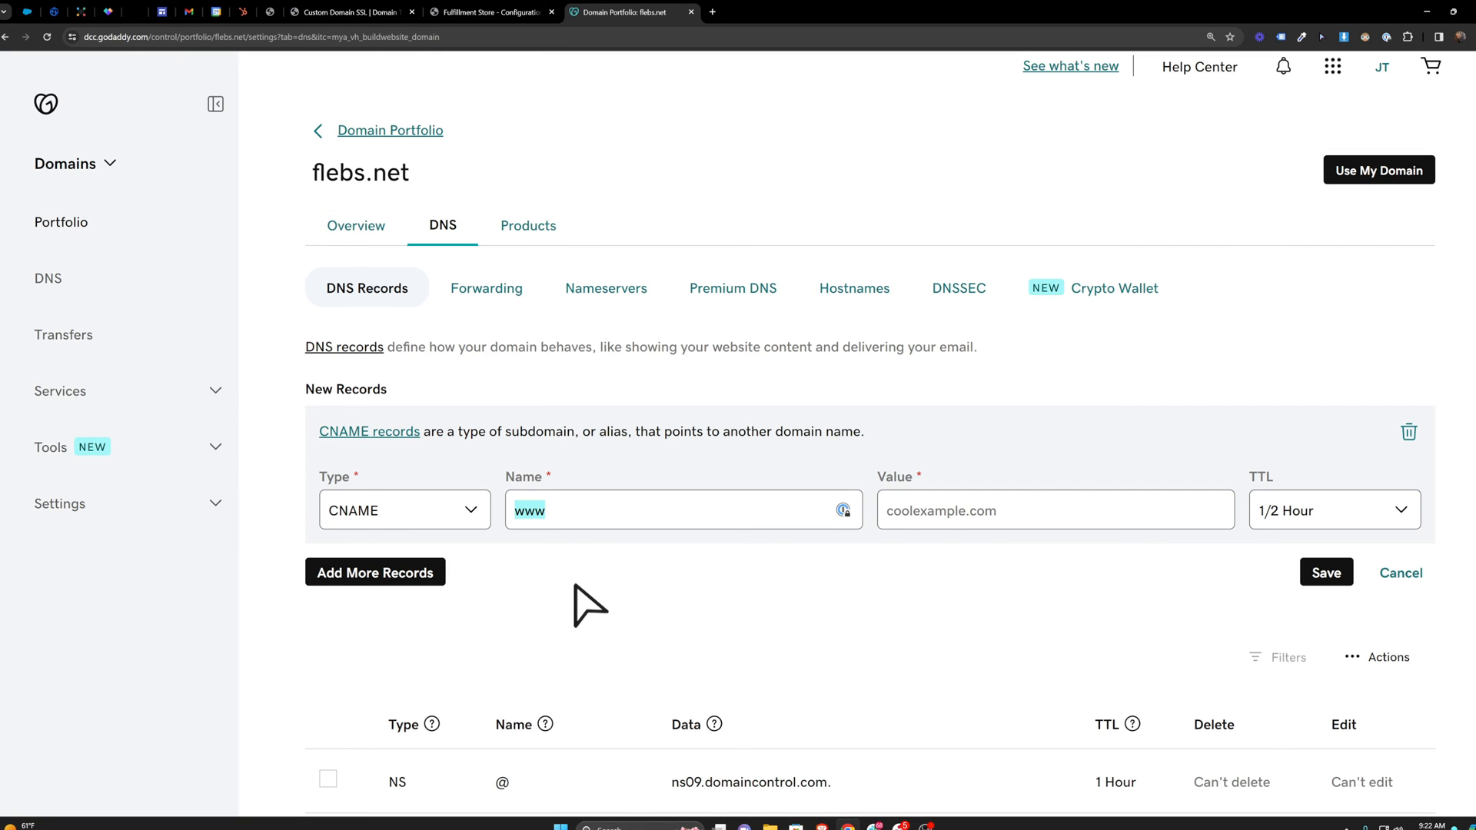
{"action": "mouse_move", "coordinate": [644, 616]}
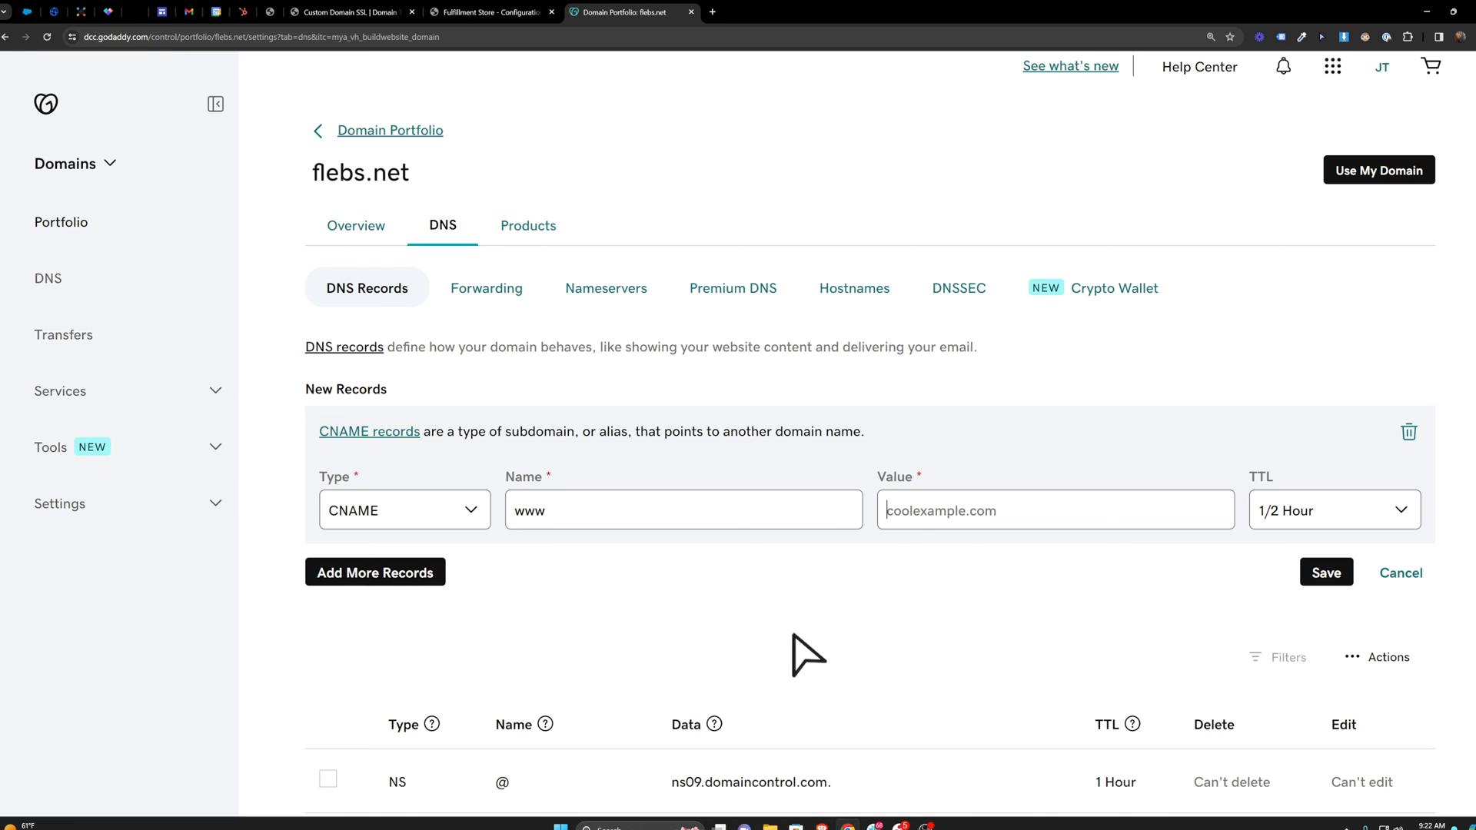
{"action": "type", "text": "stores.inks"}
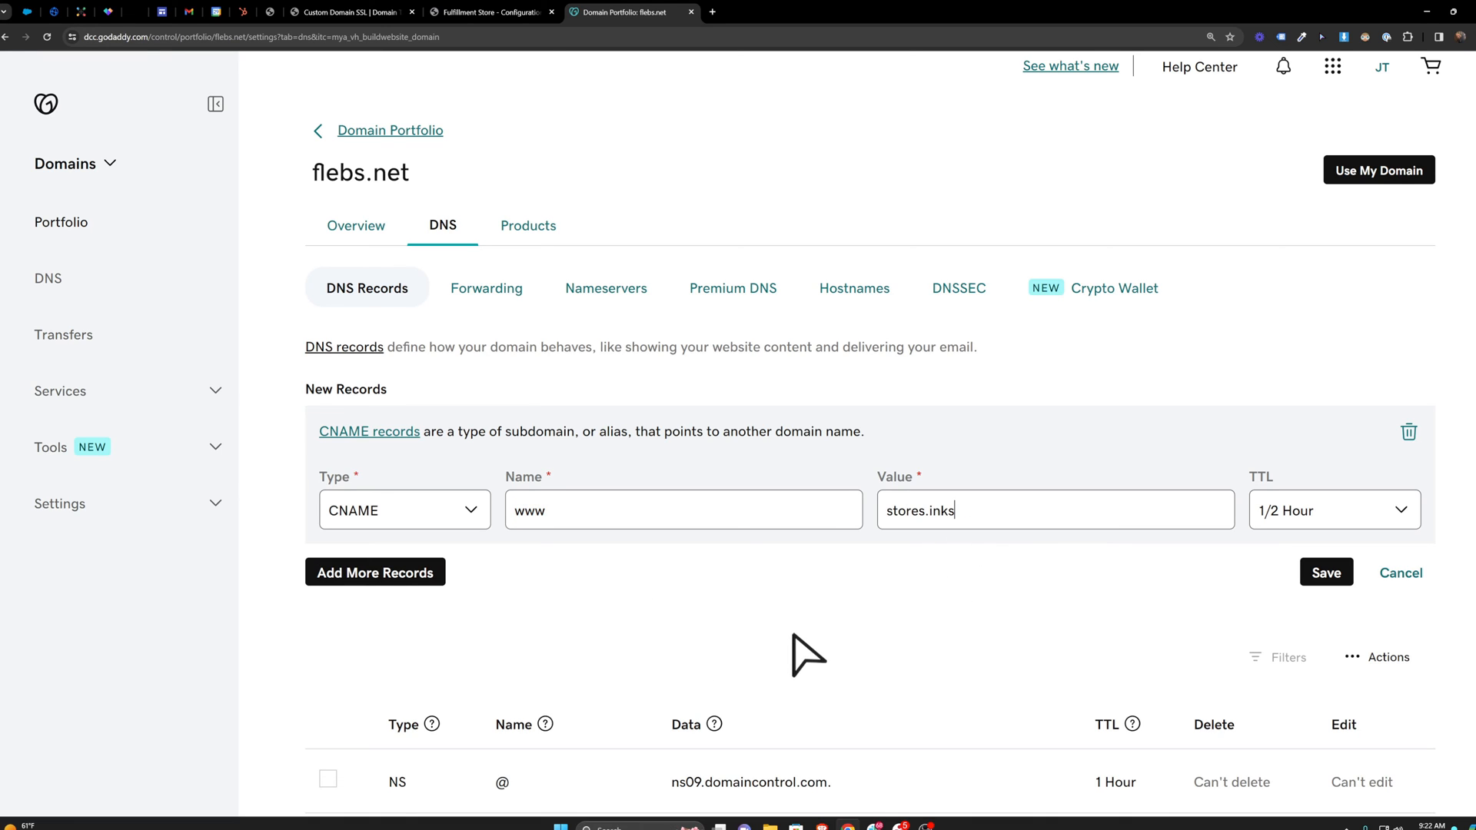
{"action": "type", "text": "oft.com"}
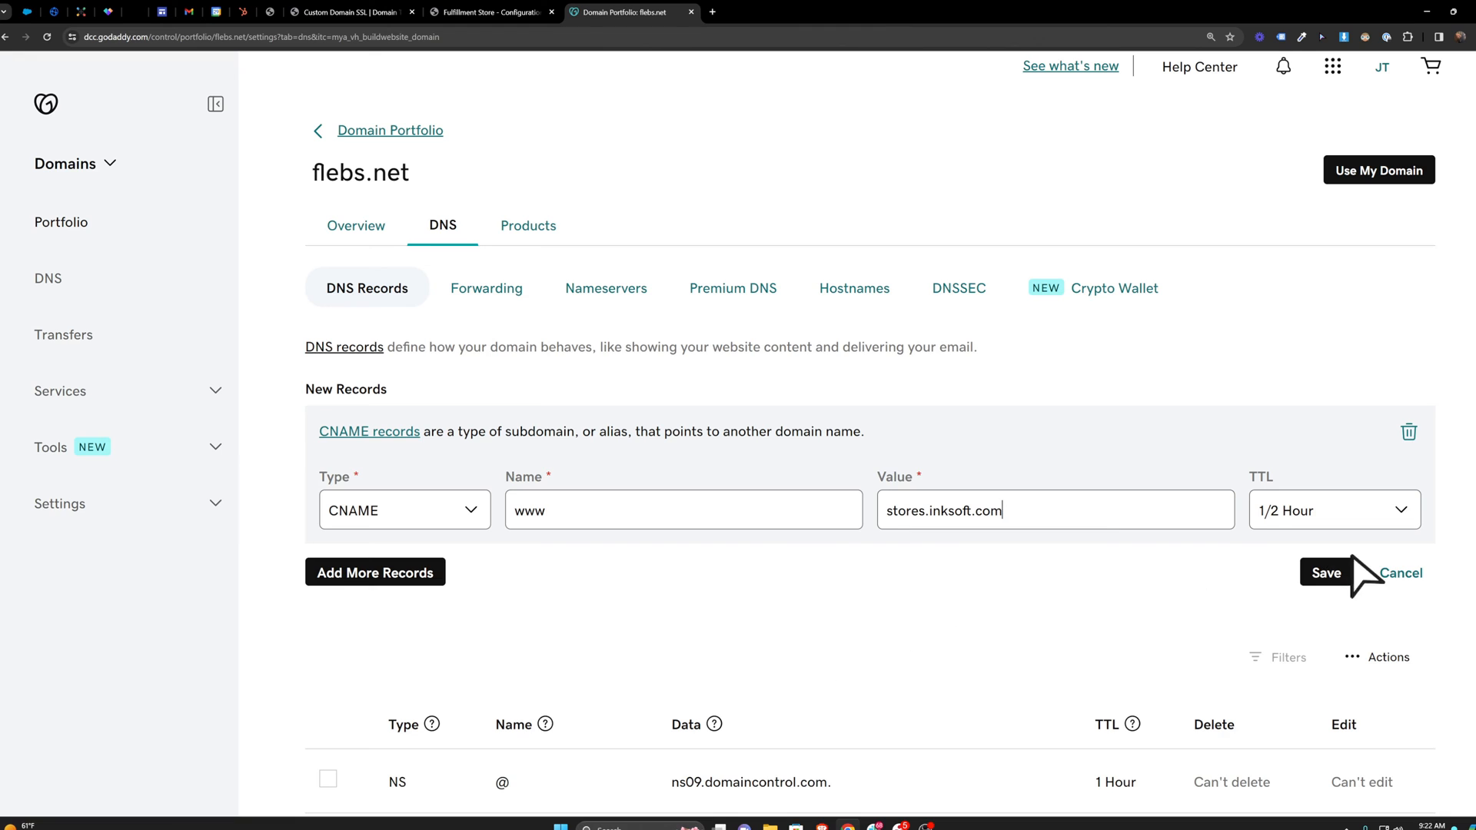
{"action": "left_click", "coordinate": [1325, 572]}
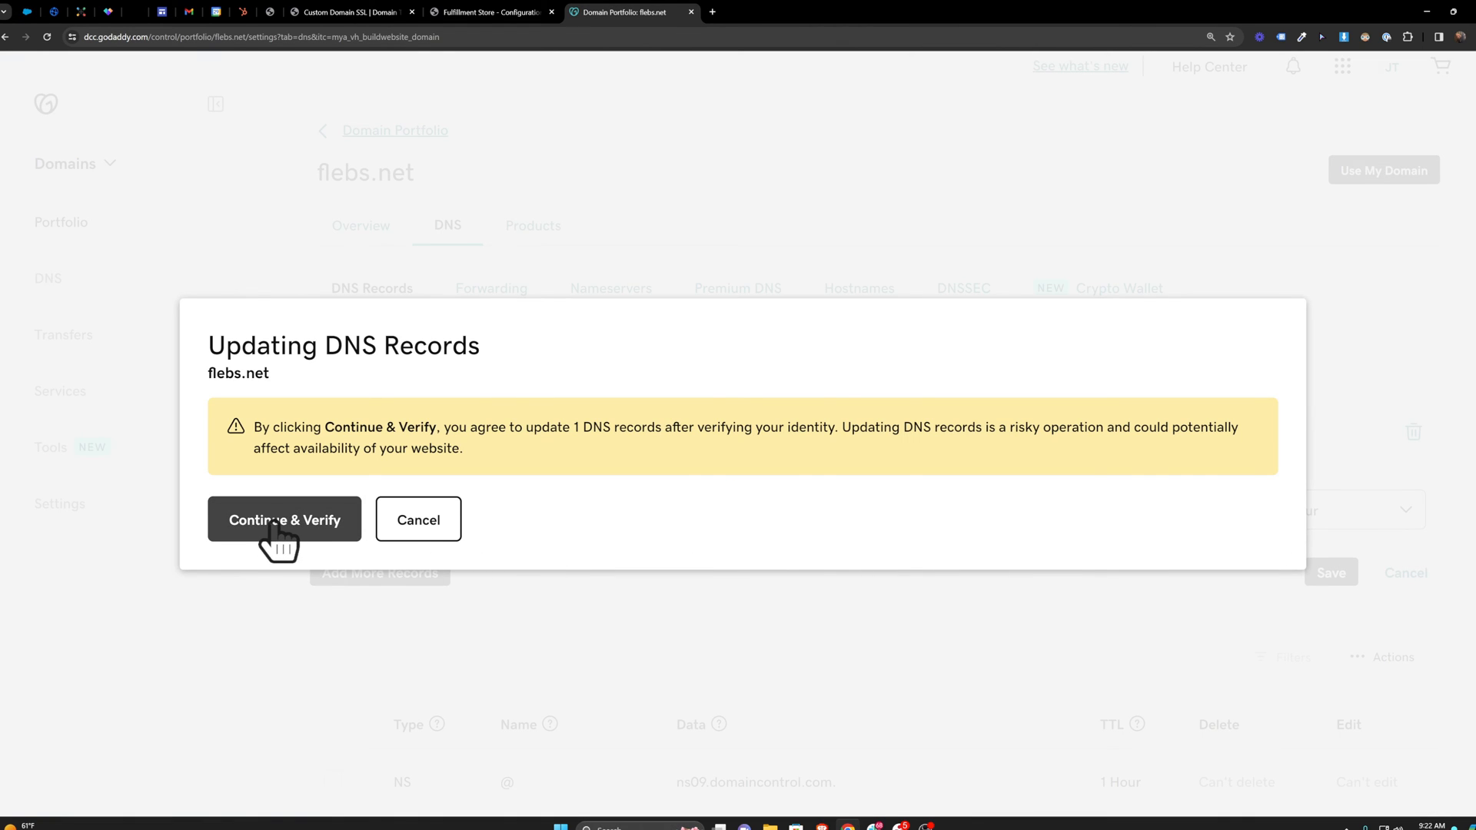
{"action": "left_click", "coordinate": [285, 520]}
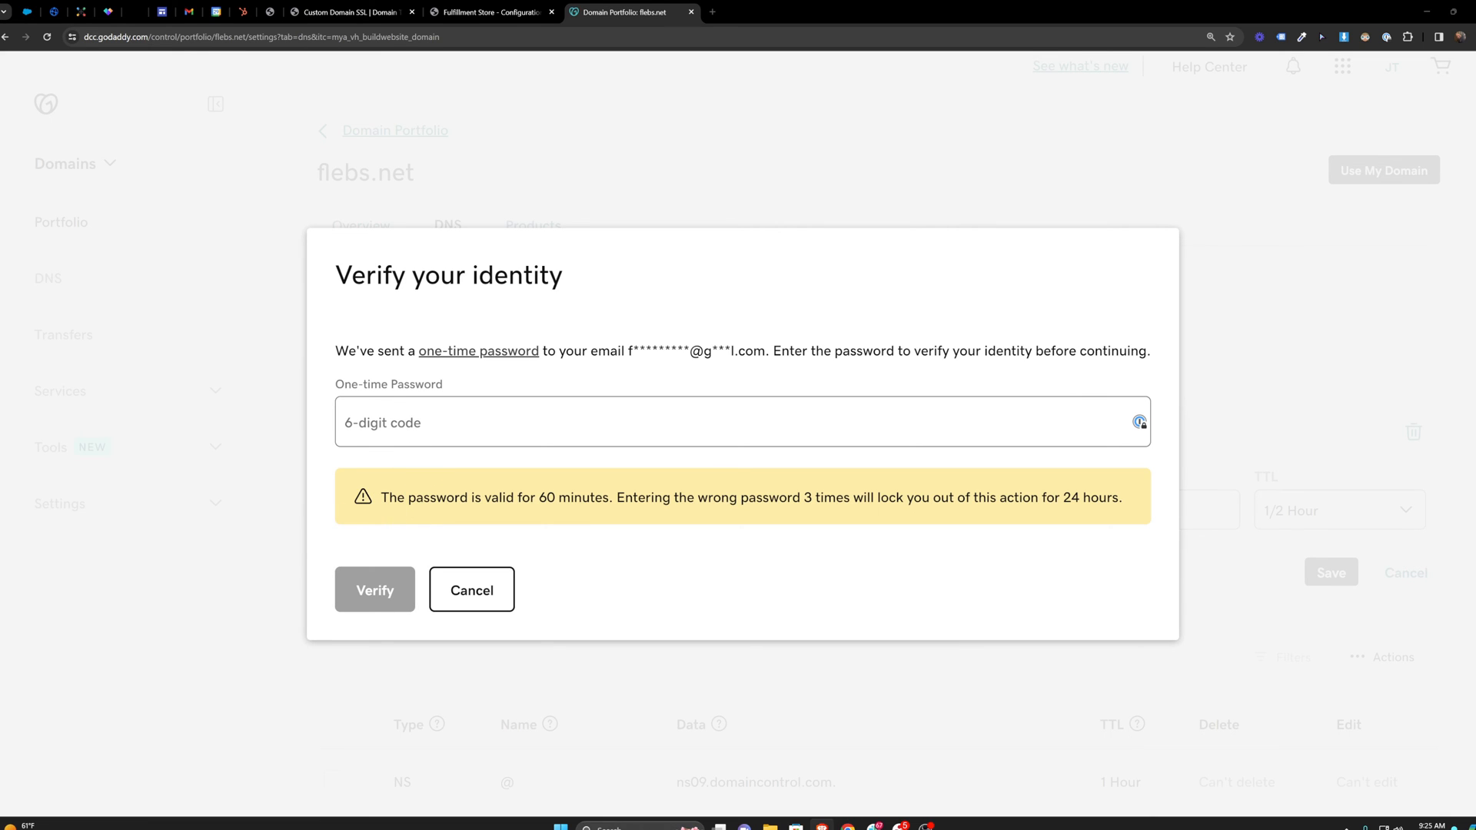
{"action": "mouse_move", "coordinate": [69, 216]}
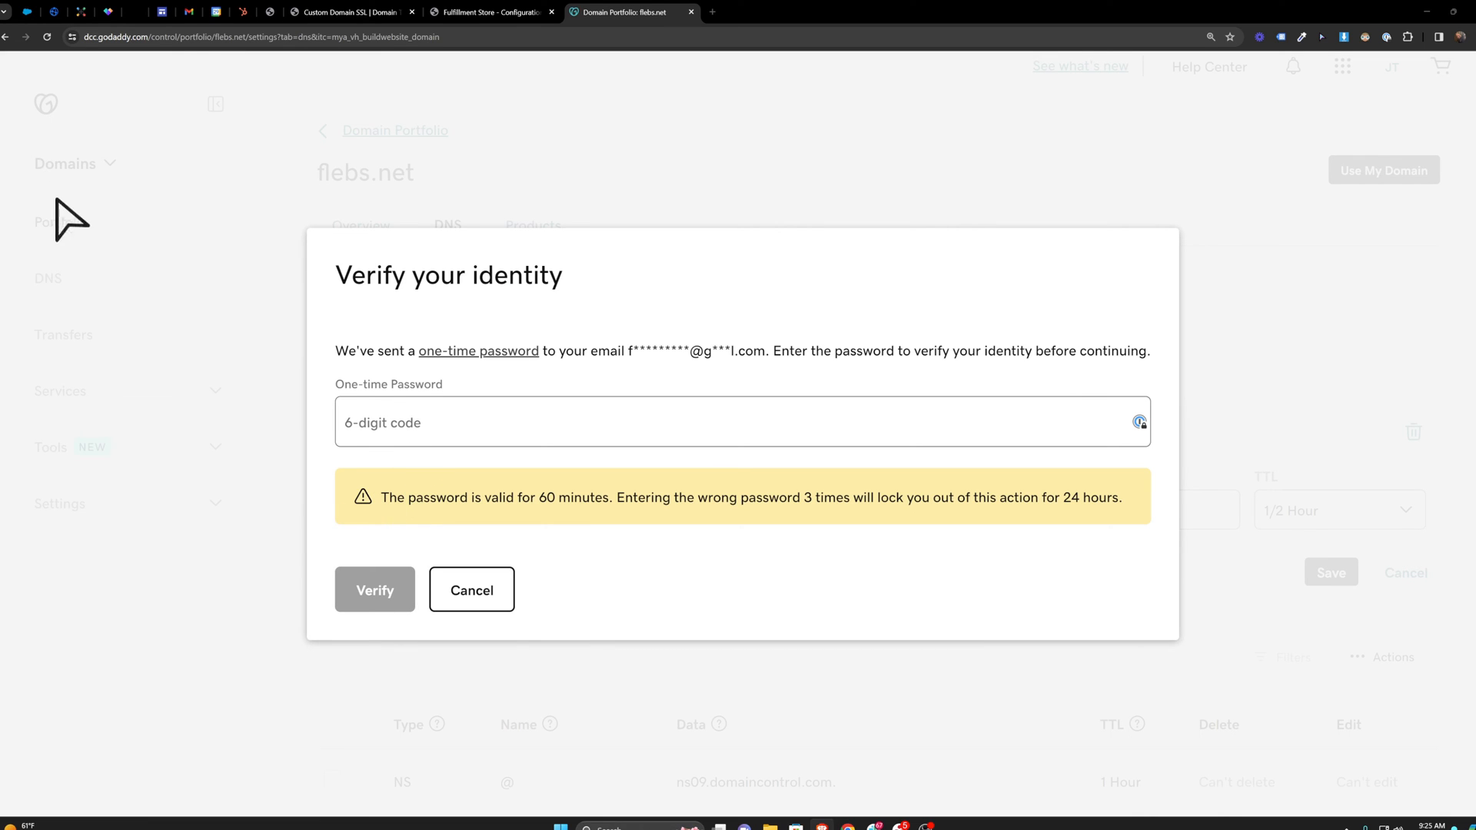
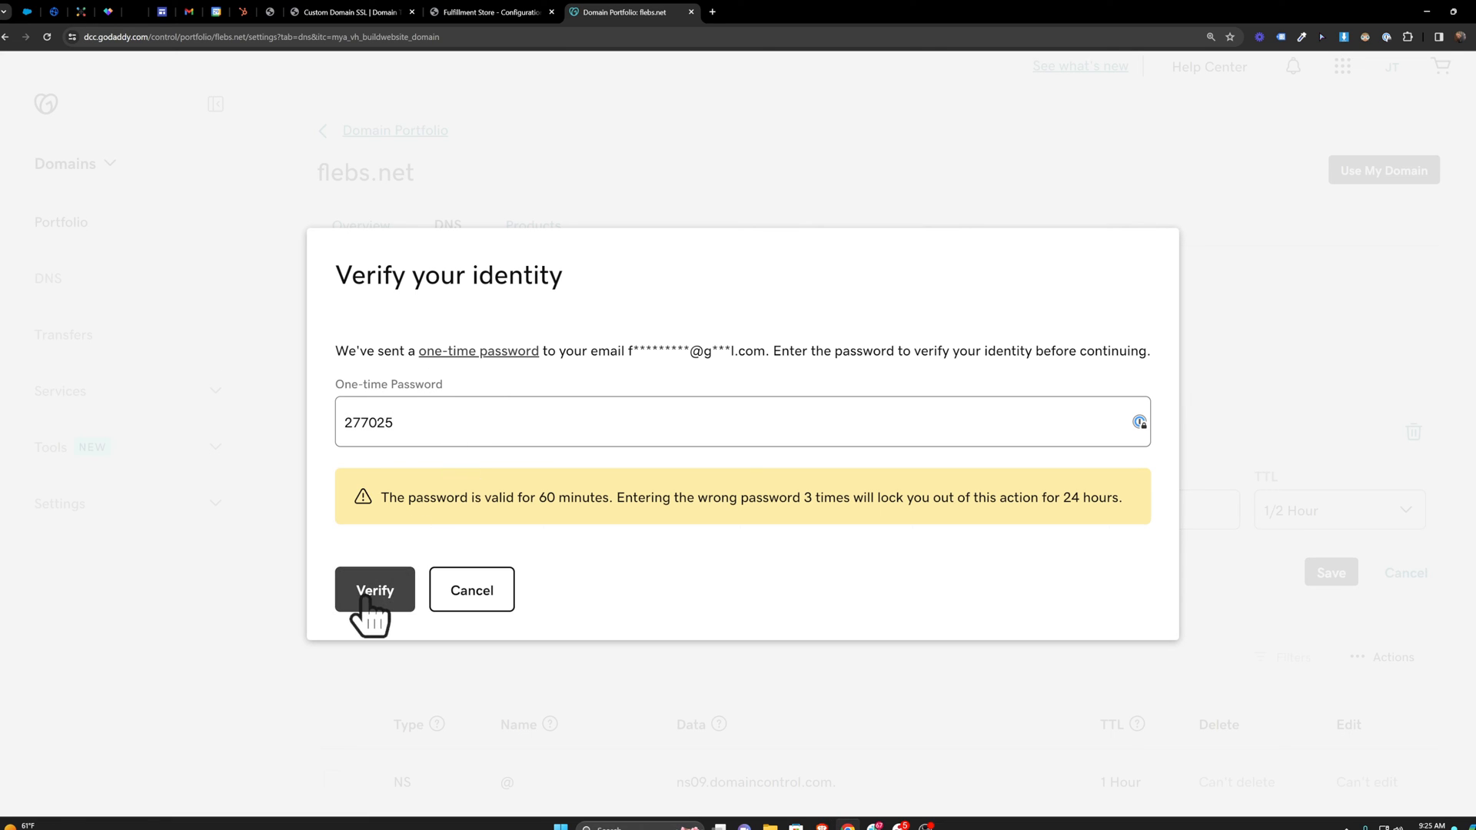
{"action": "left_click", "coordinate": [375, 591]}
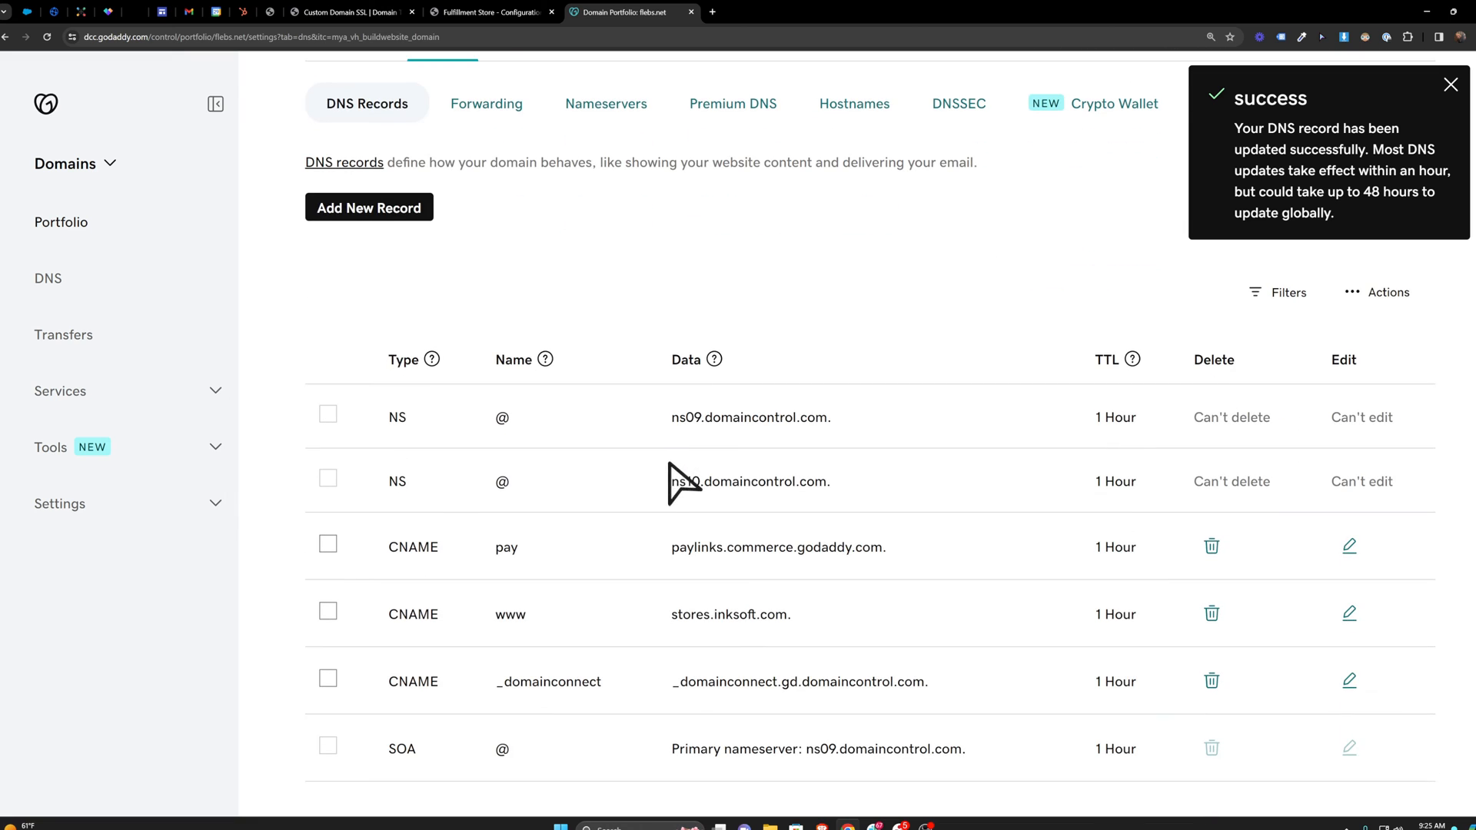
{"action": "mouse_move", "coordinate": [514, 640]}
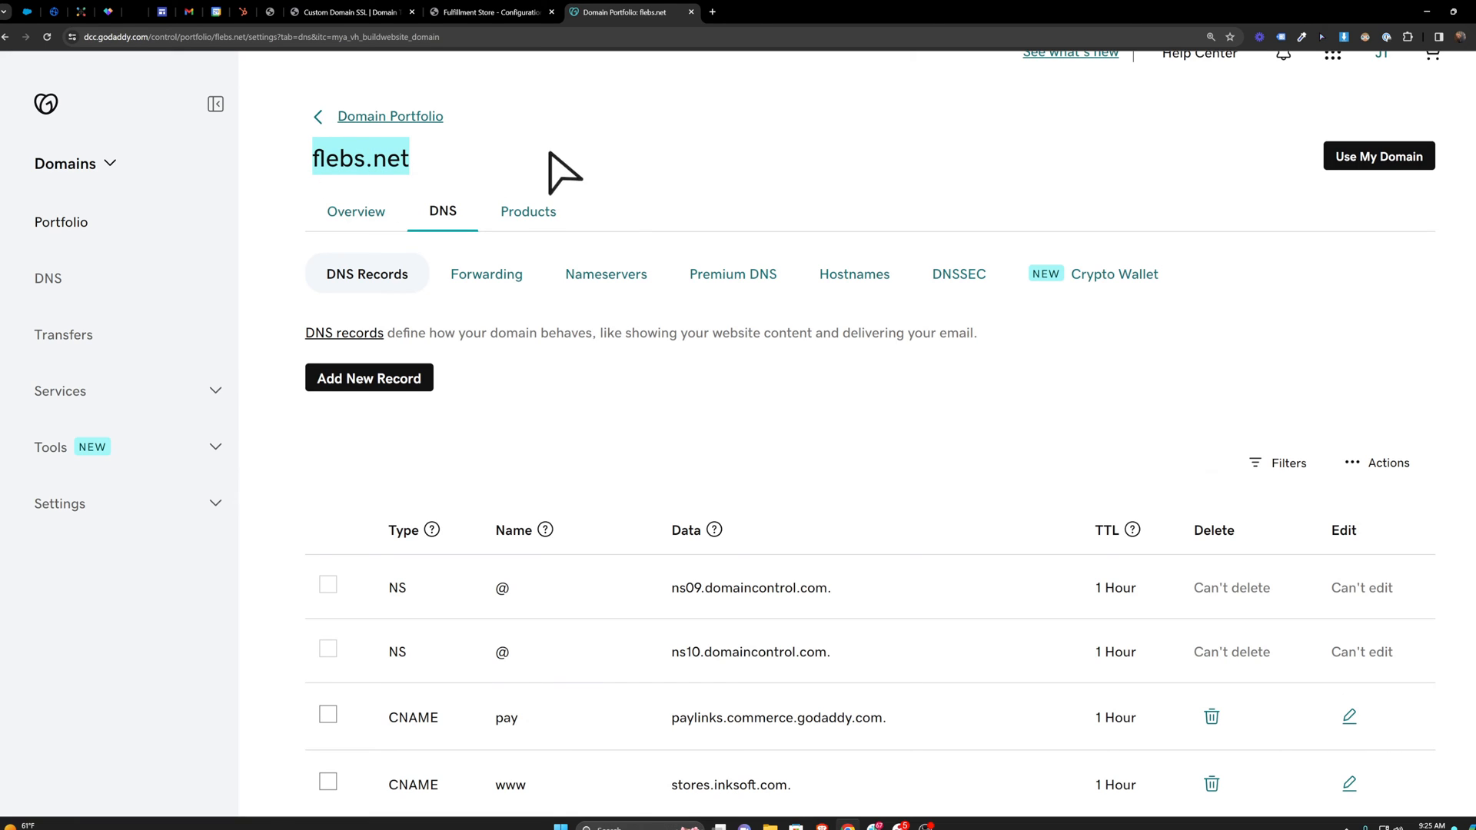
{"action": "mouse_move", "coordinate": [520, 509]}
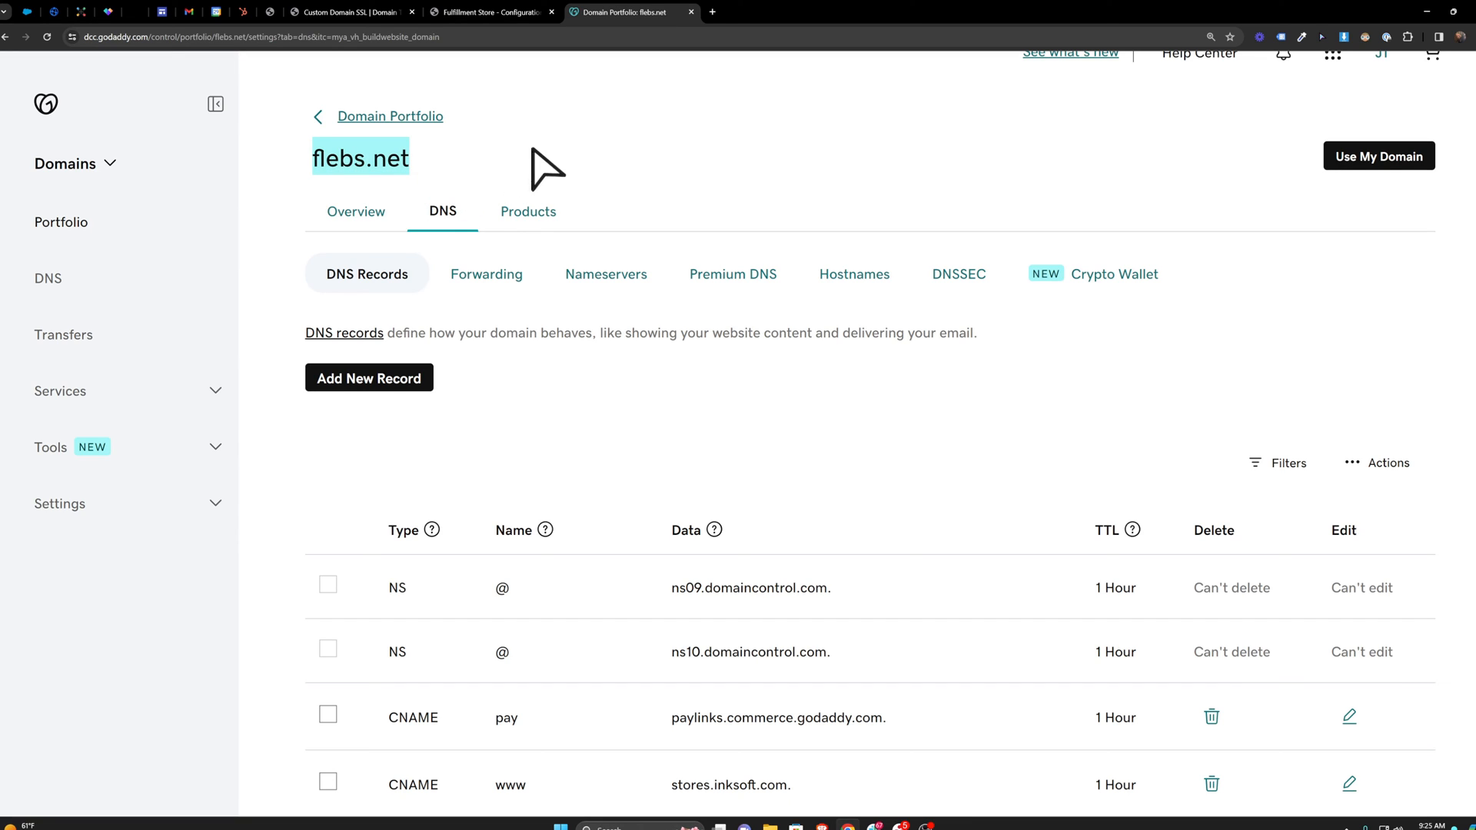
{"action": "mouse_move", "coordinate": [465, 283]}
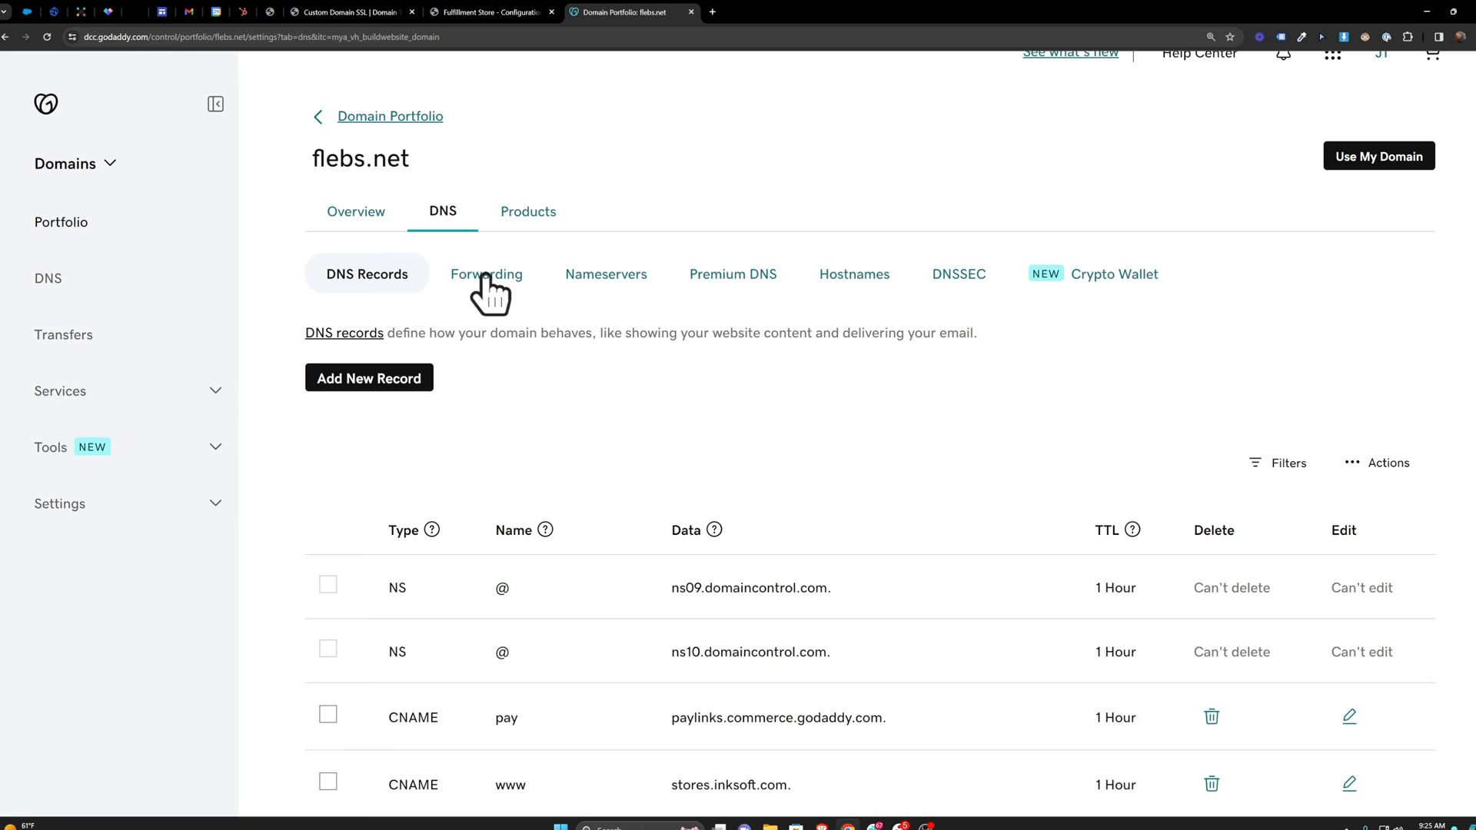
{"action": "scroll", "scroll_direction": "down", "scroll_amount": 3}
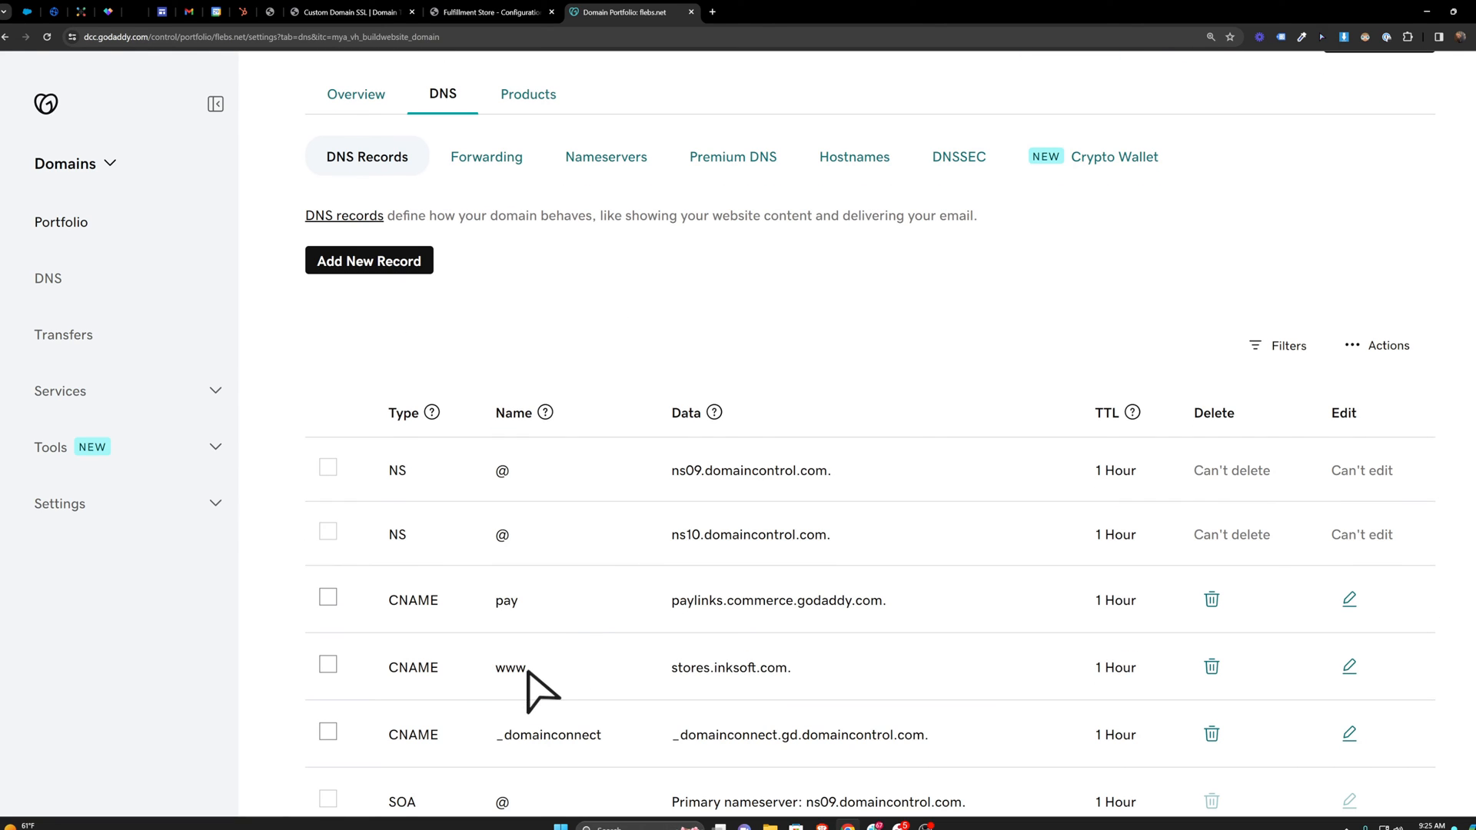
{"action": "double_click", "coordinate": [509, 667]}
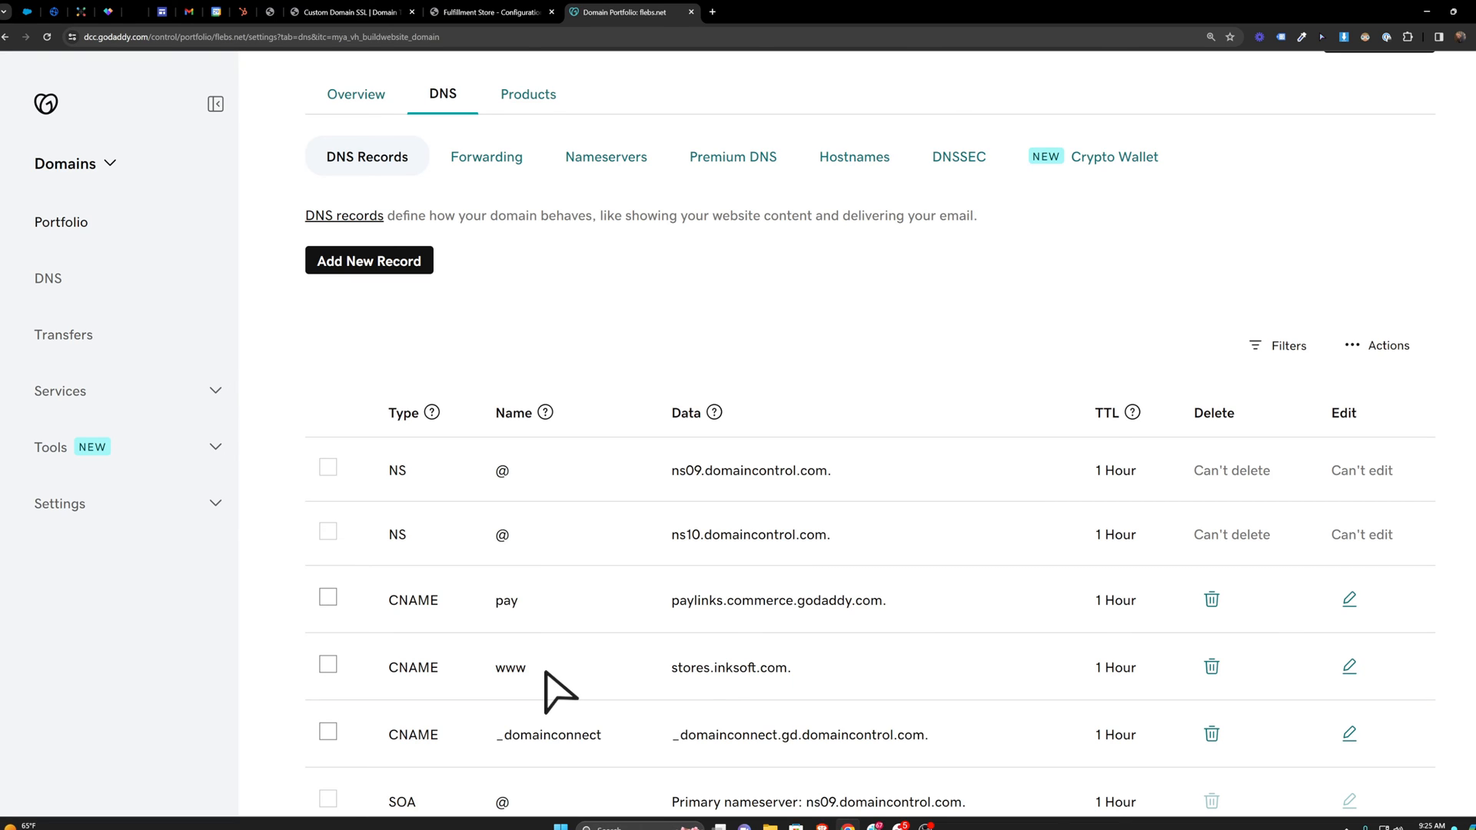
{"action": "scroll", "scroll_direction": "up", "scroll_amount": 3}
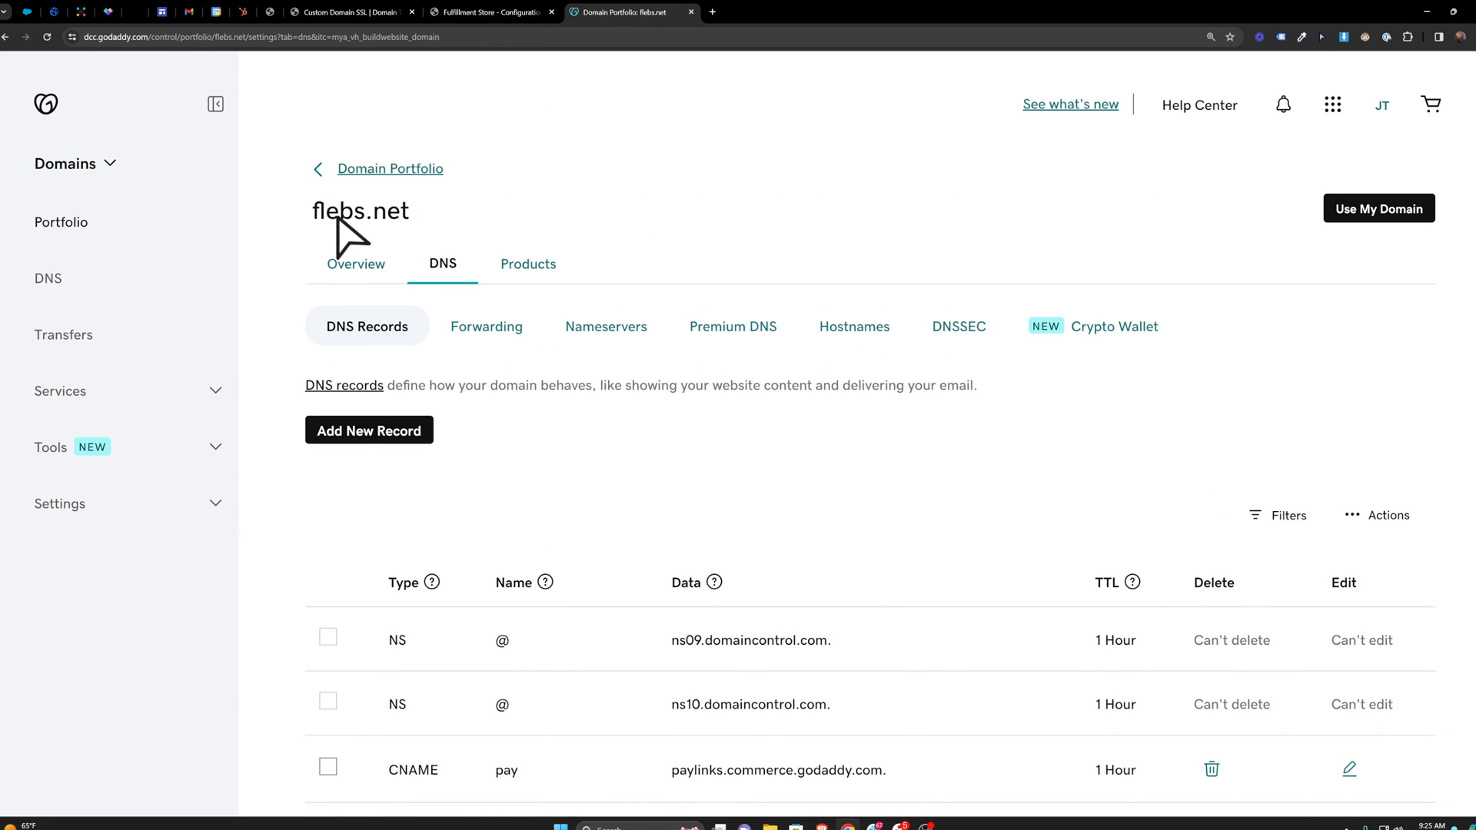
{"action": "mouse_move", "coordinate": [639, 442]}
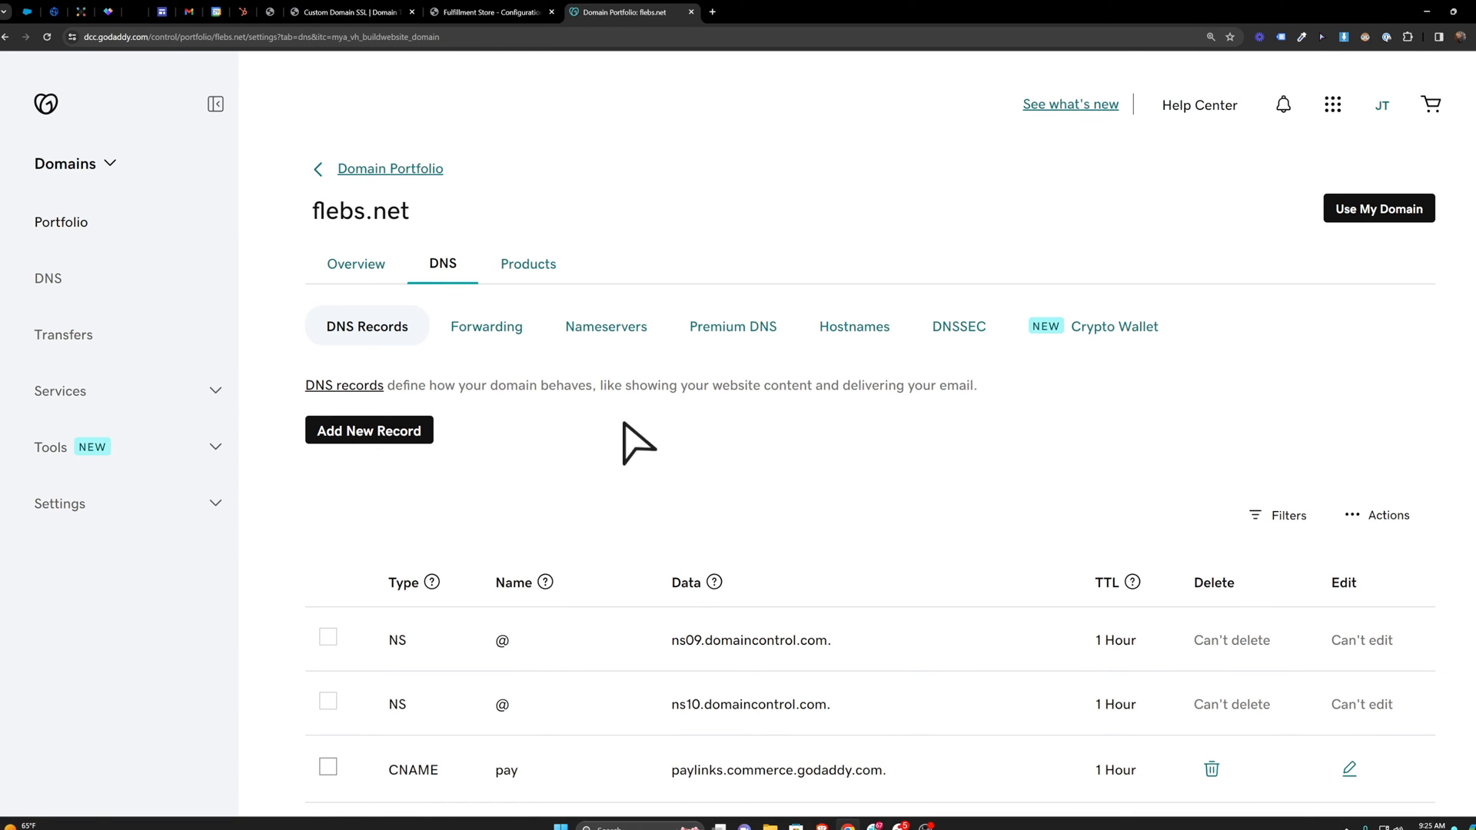
{"action": "scroll", "scroll_direction": "down", "scroll_amount": 3}
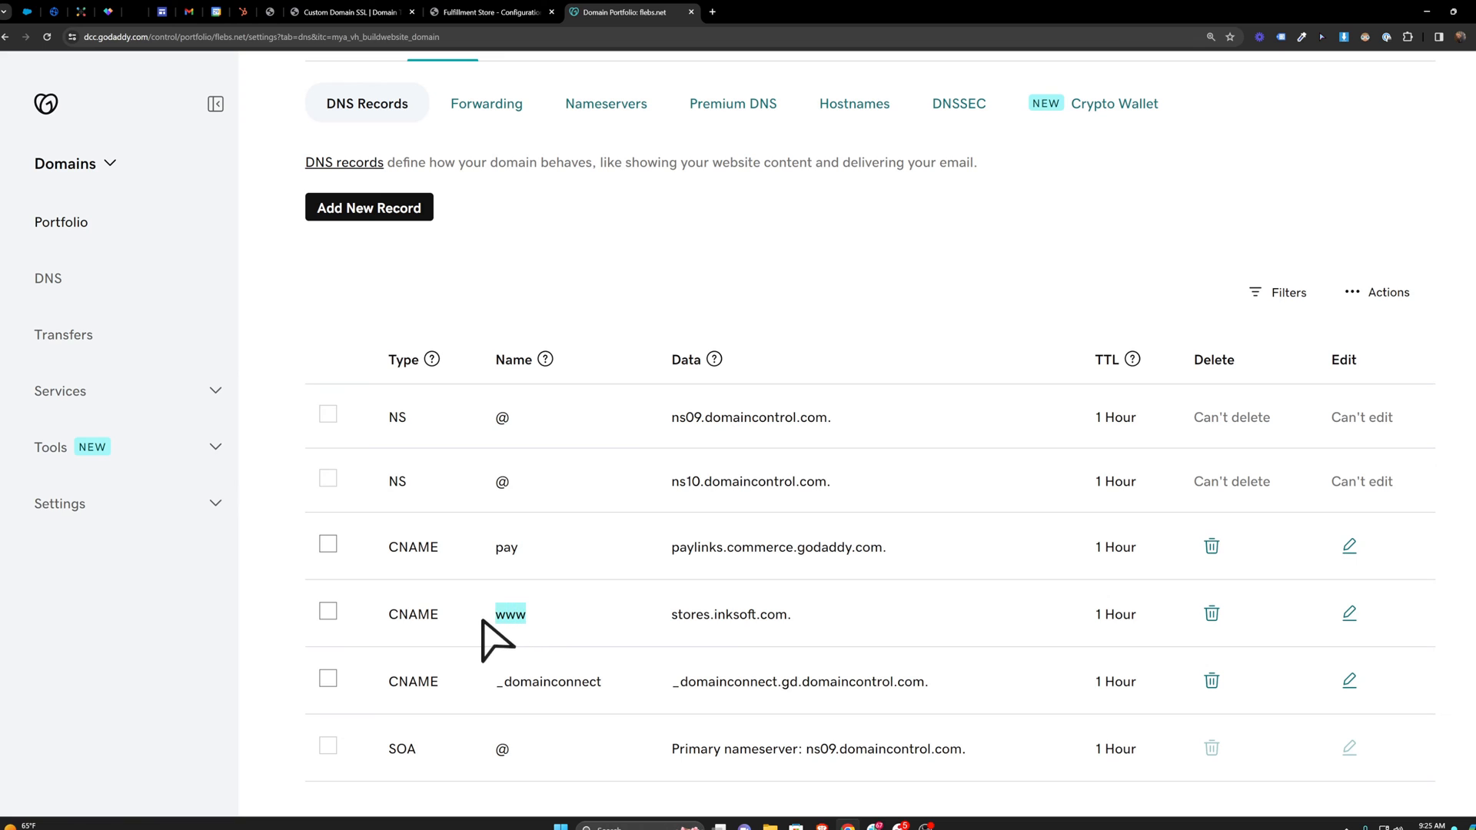
{"action": "mouse_move", "coordinate": [609, 576]}
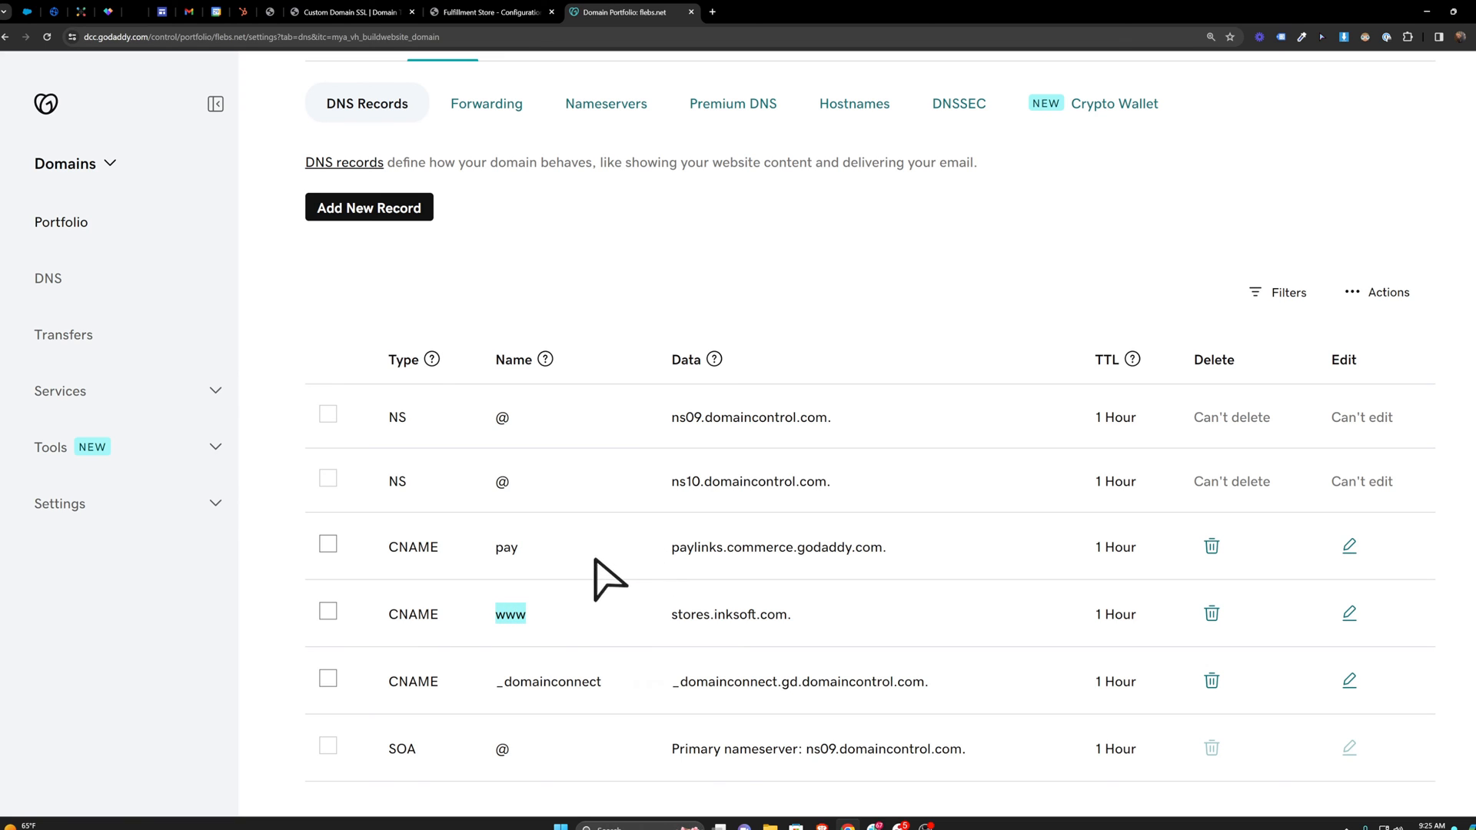
{"action": "scroll", "scroll_direction": "up", "scroll_amount": 3}
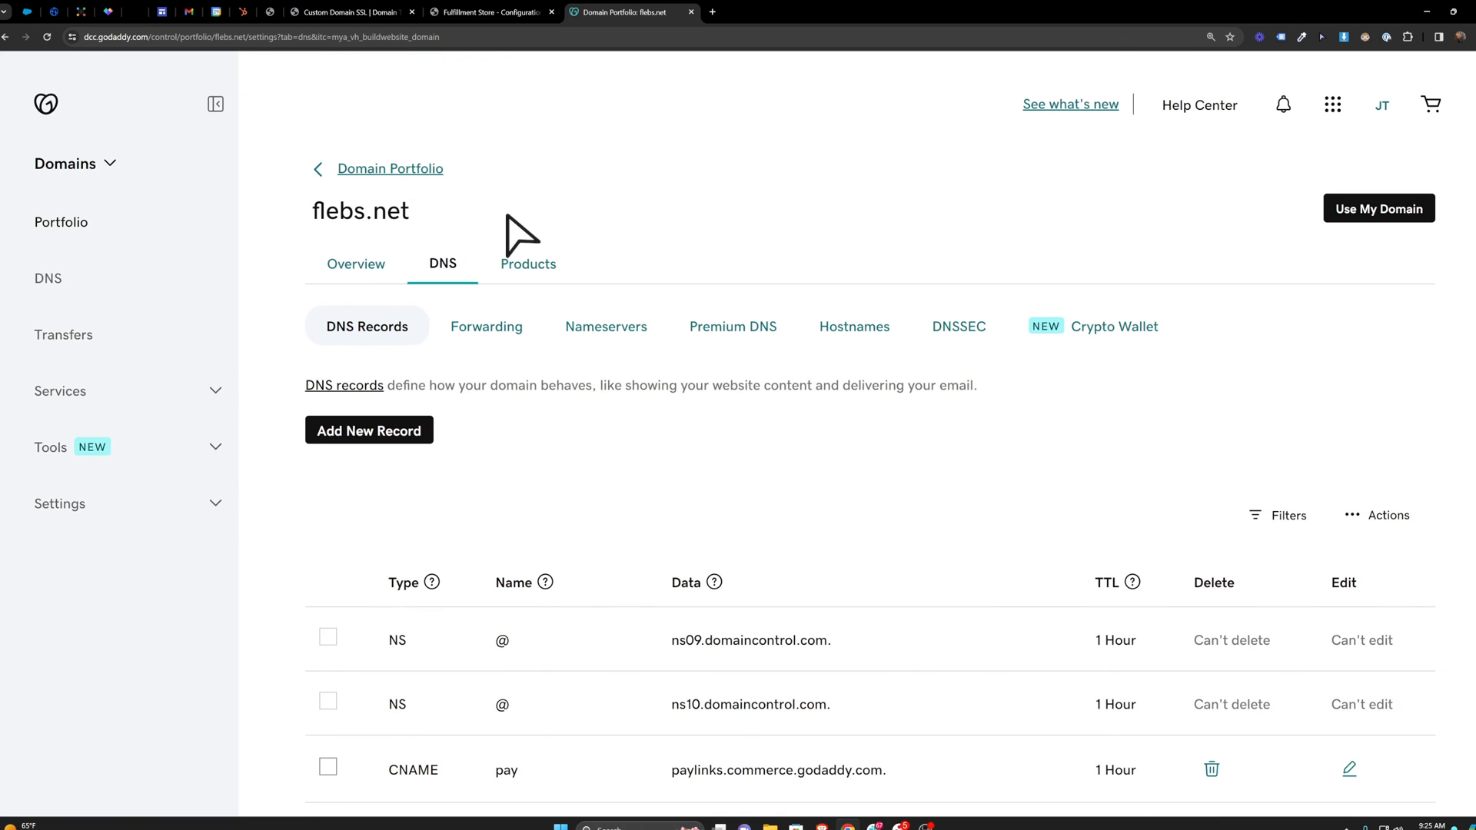
{"action": "mouse_move", "coordinate": [433, 233]}
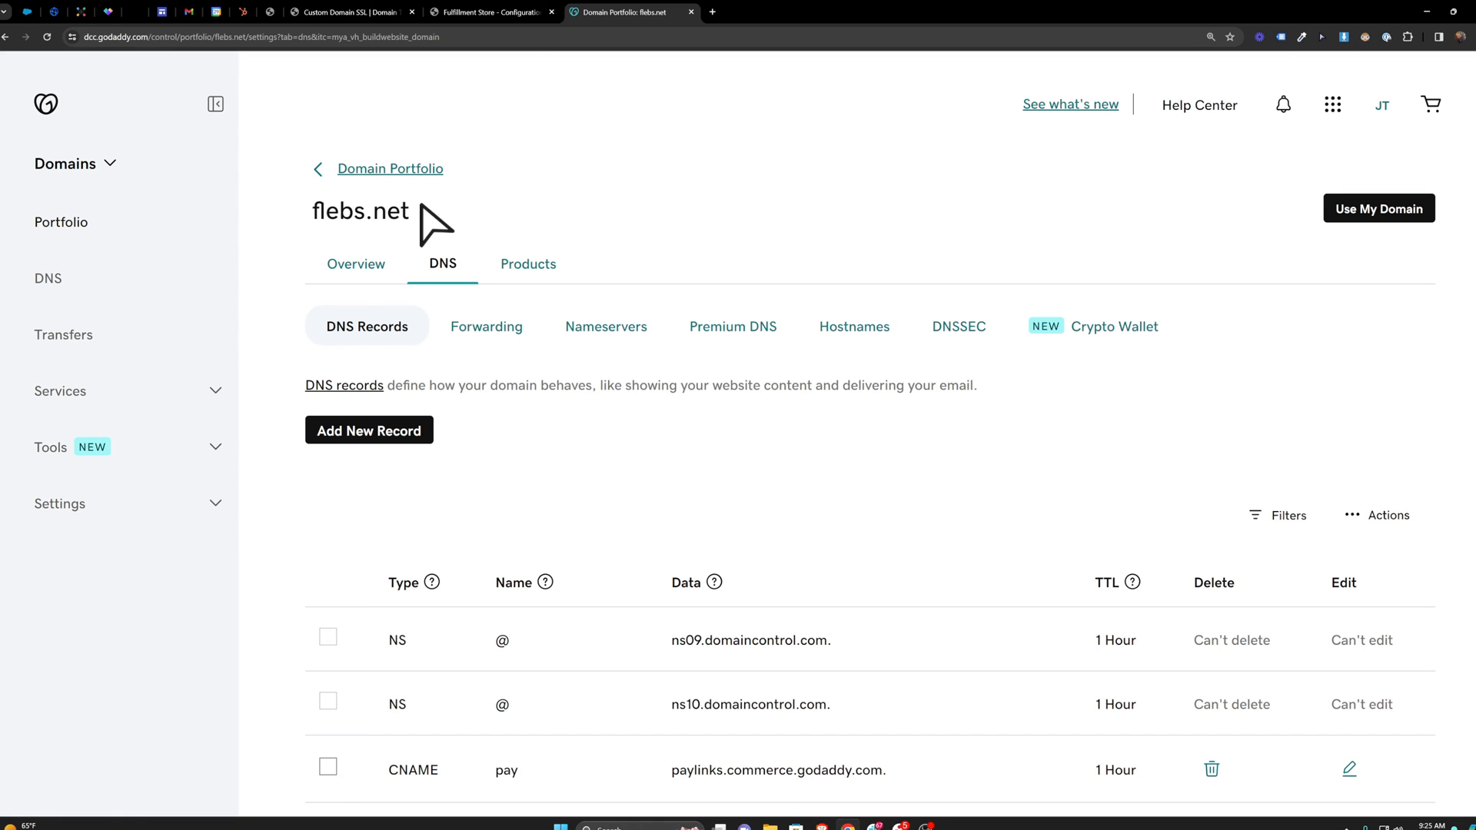
{"action": "mouse_move", "coordinate": [661, 261]}
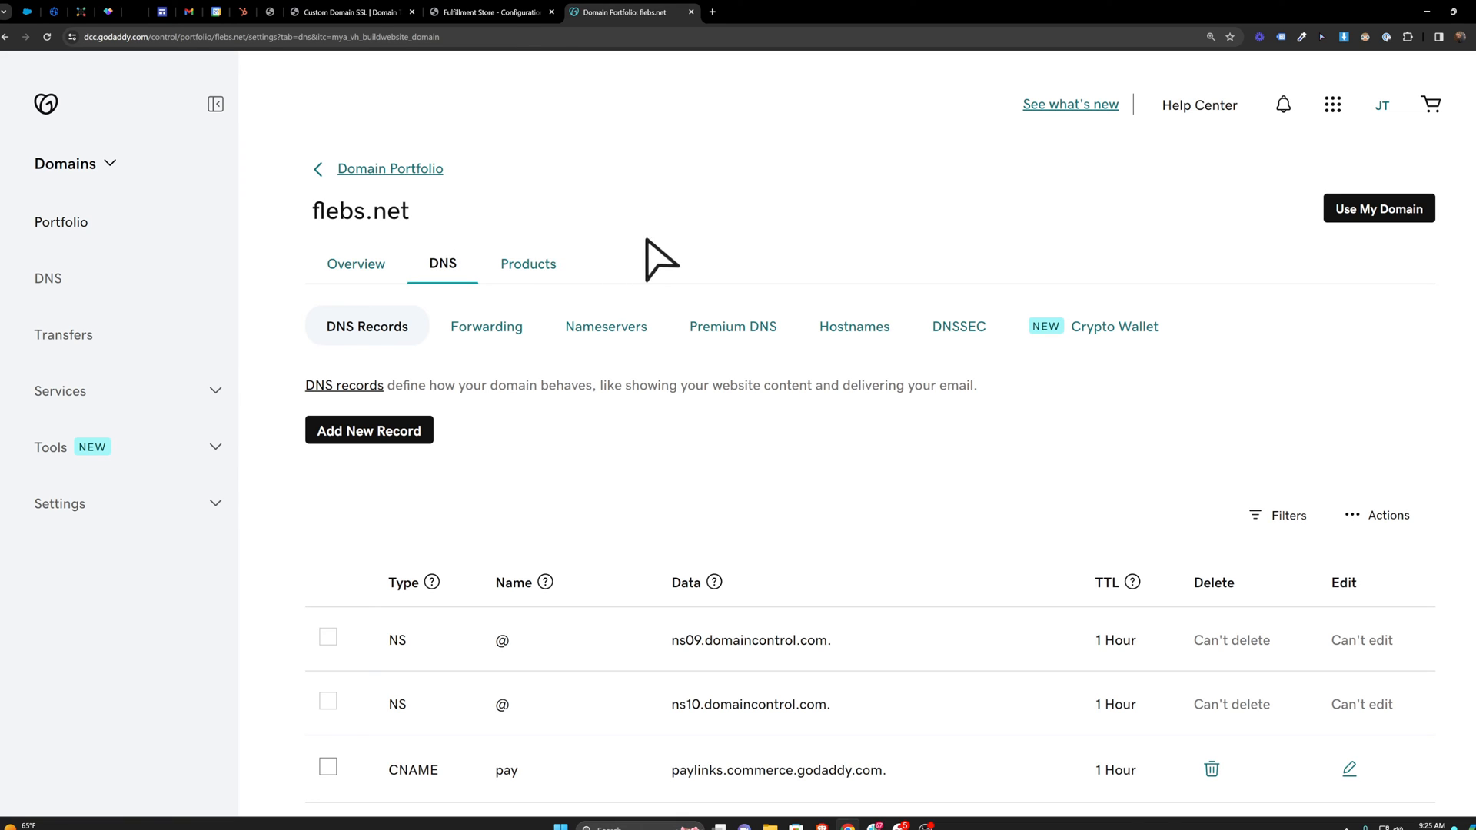
{"action": "left_click", "coordinate": [487, 326]}
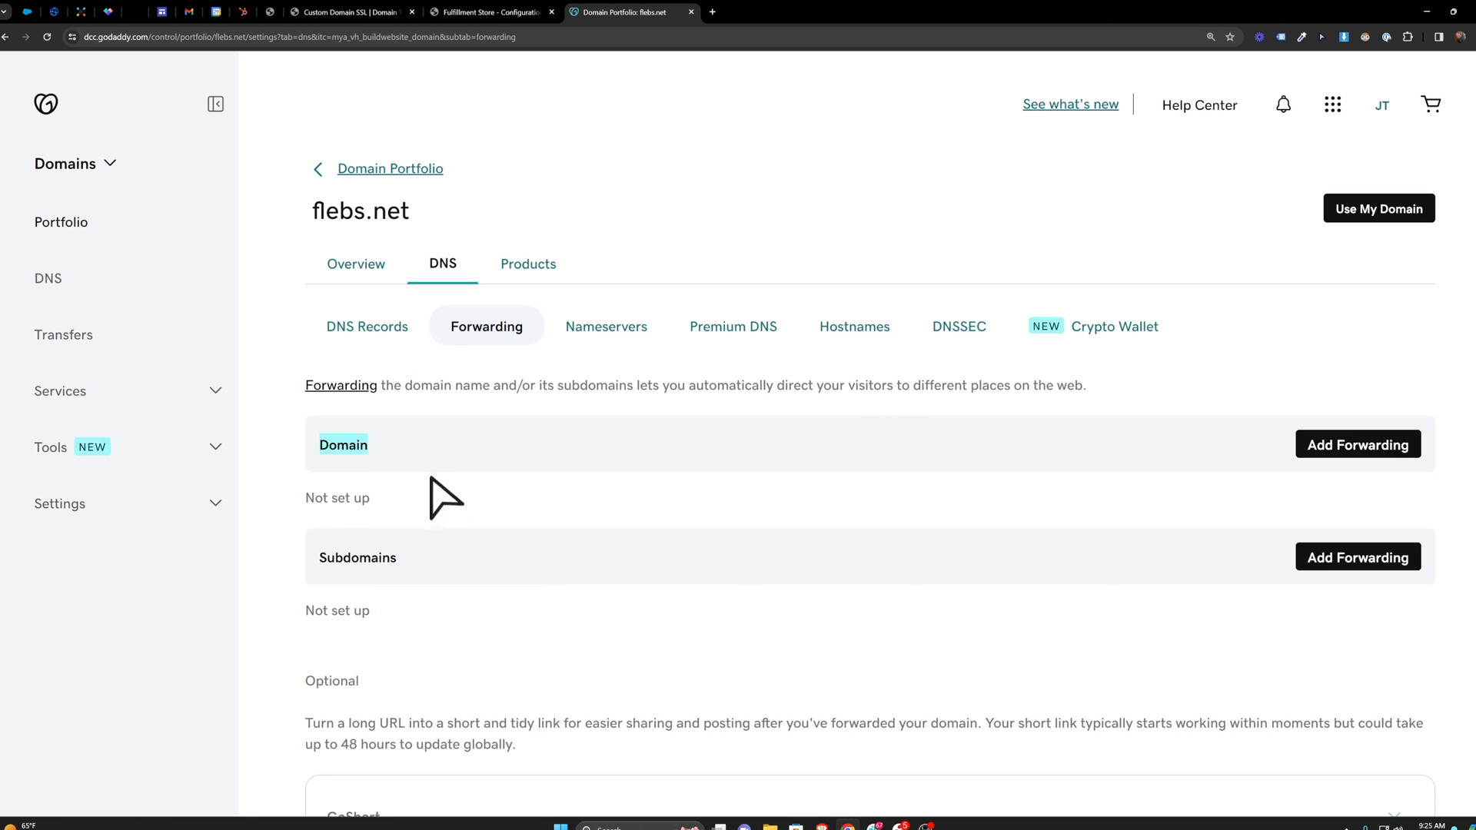
{"action": "mouse_move", "coordinate": [706, 501]}
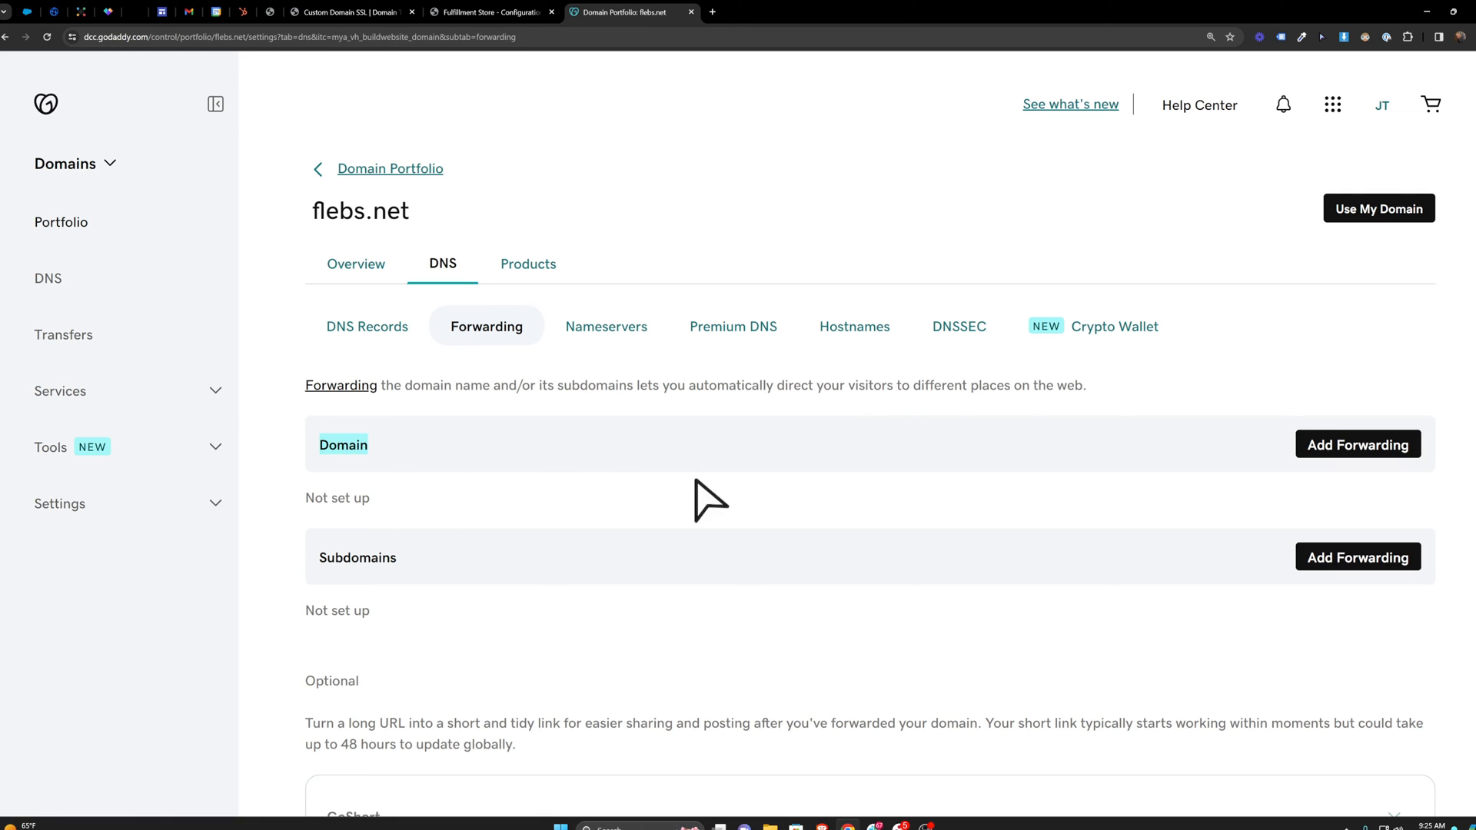
{"action": "left_click", "coordinate": [1357, 444]}
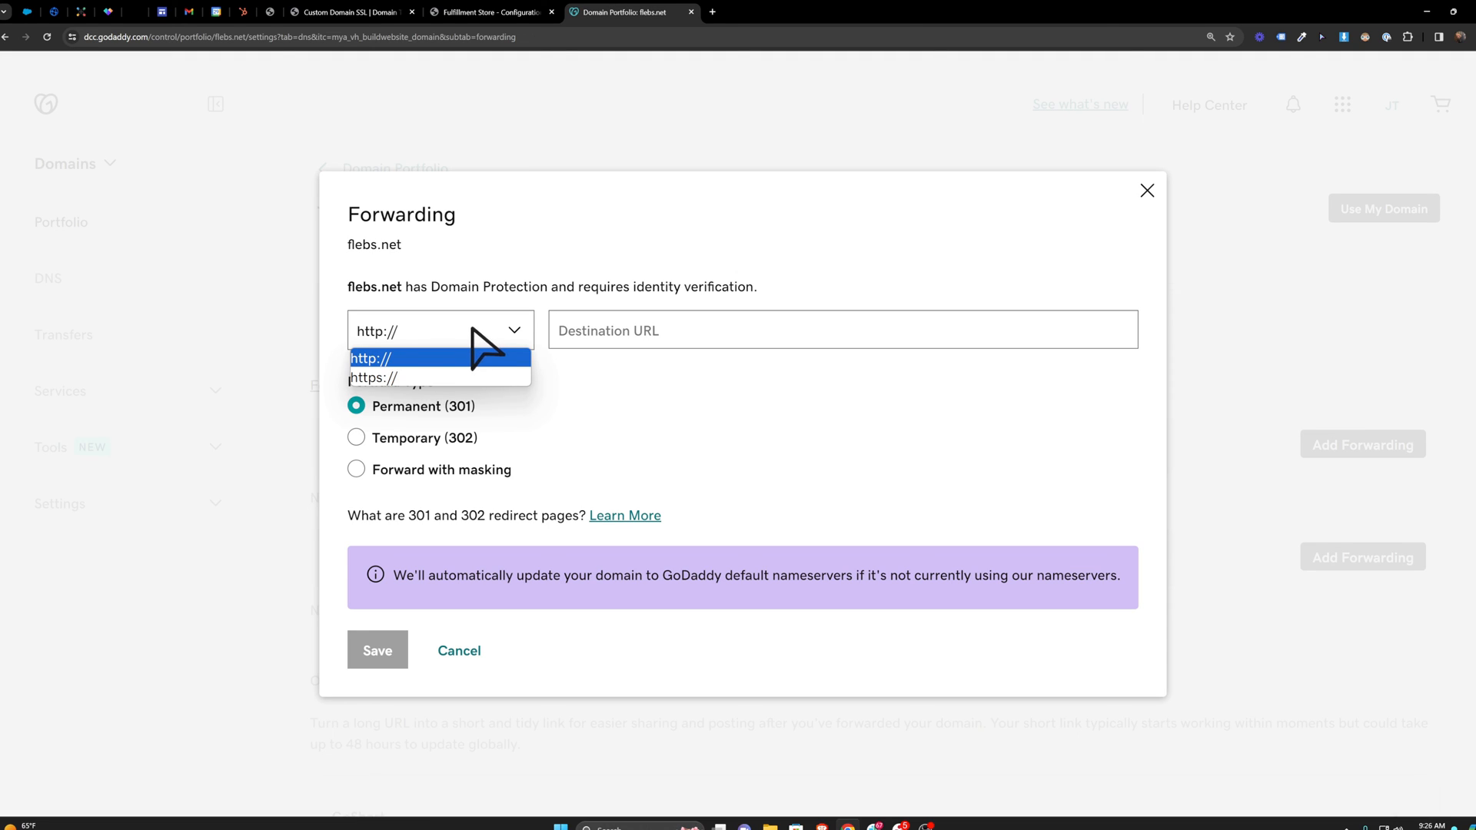
{"action": "left_click", "coordinate": [373, 379]}
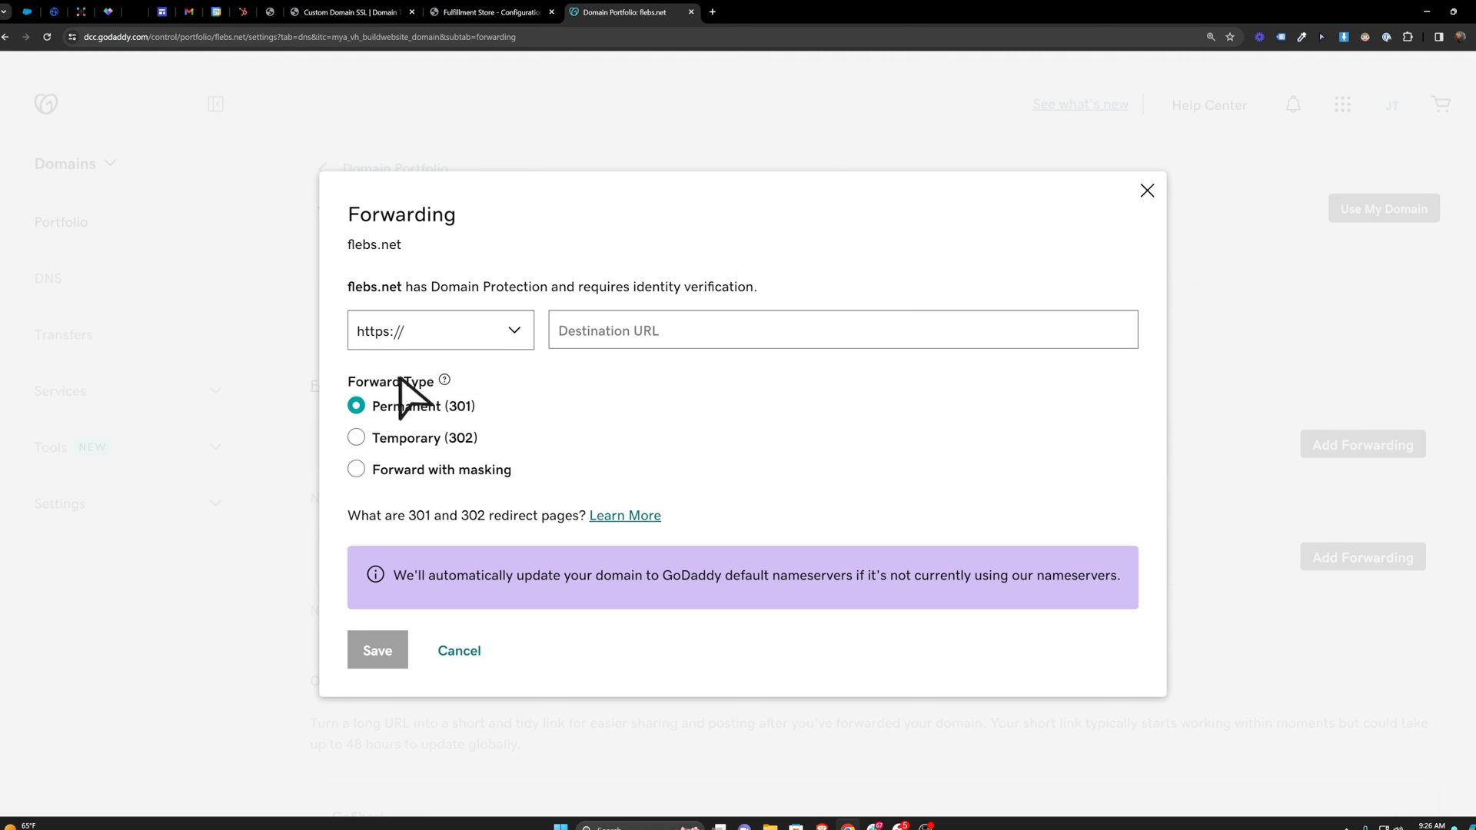
{"action": "left_click", "coordinate": [841, 330]}
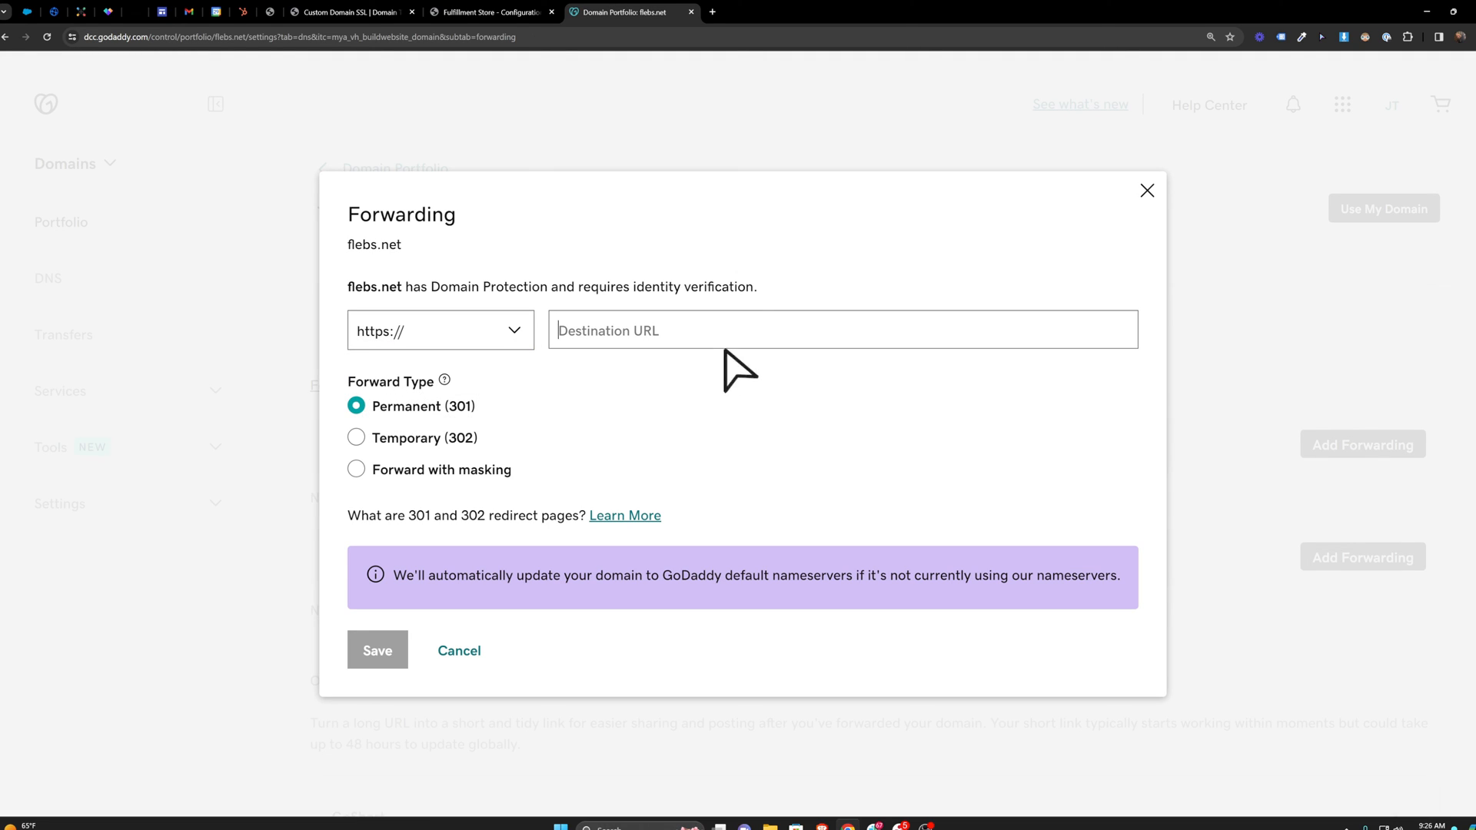
{"action": "type", "text": "www.fle"}
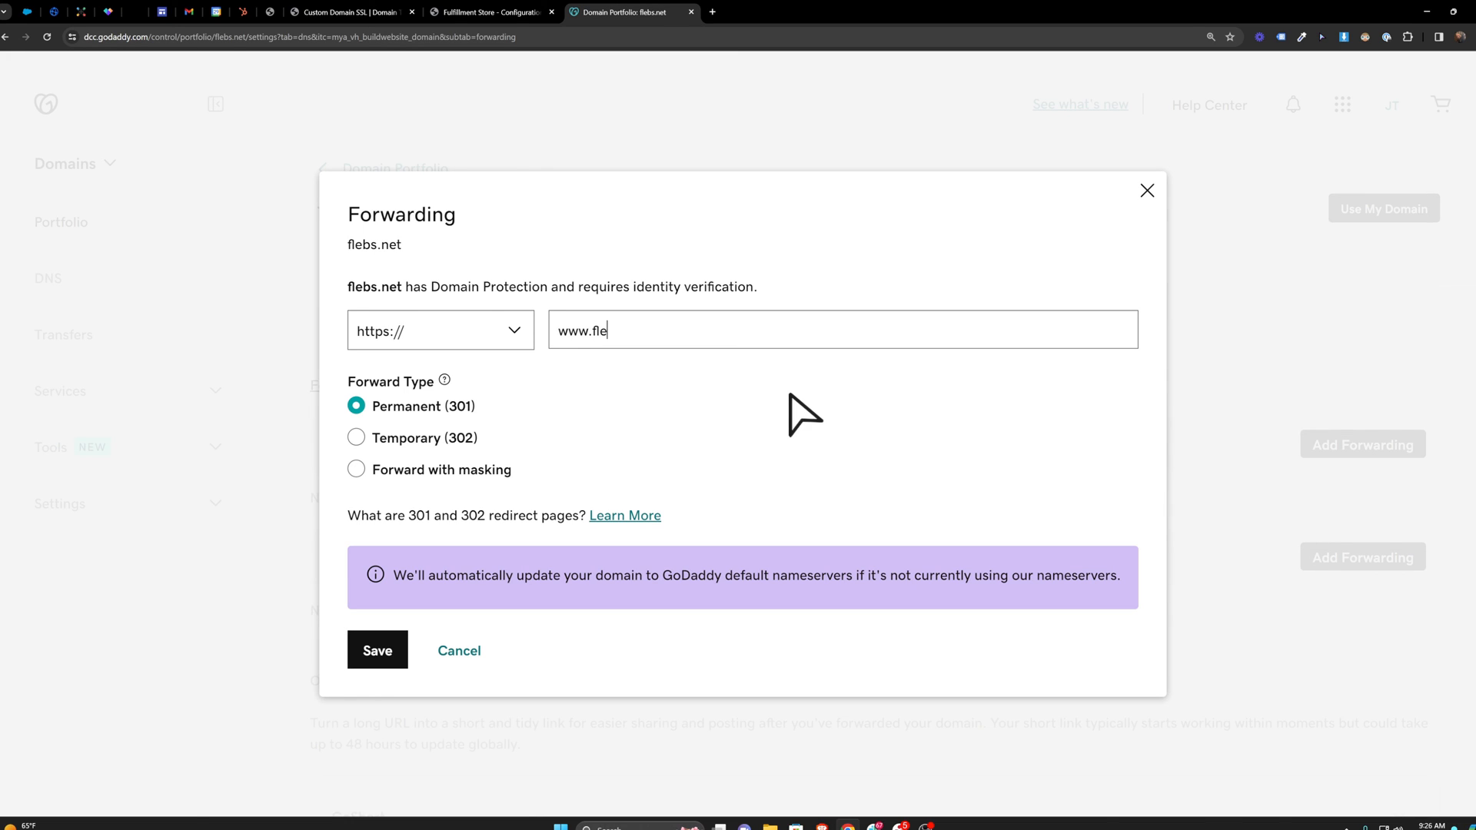
{"action": "type", "text": "bs.net"}
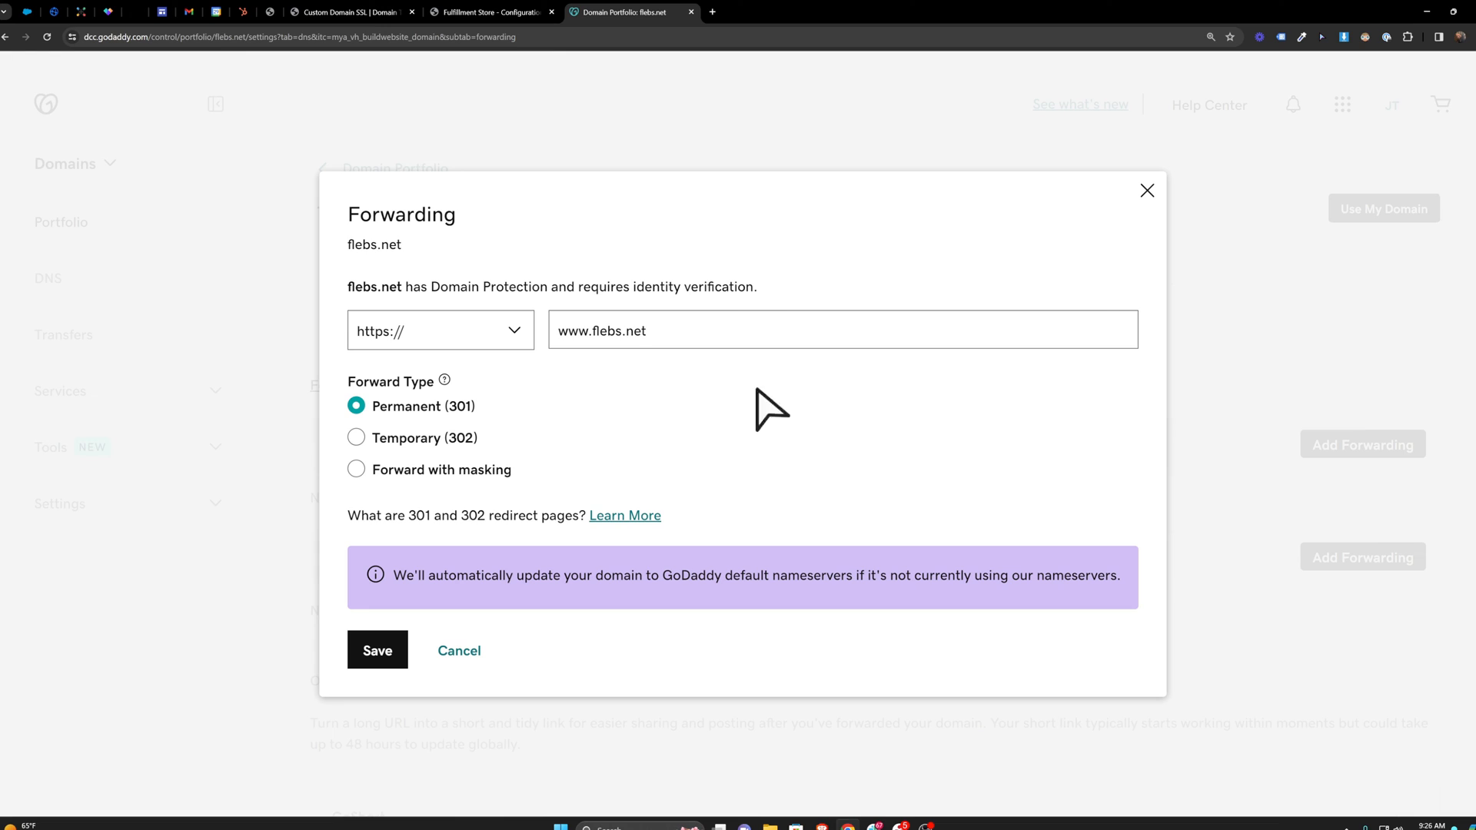
{"action": "left_click", "coordinate": [376, 648]}
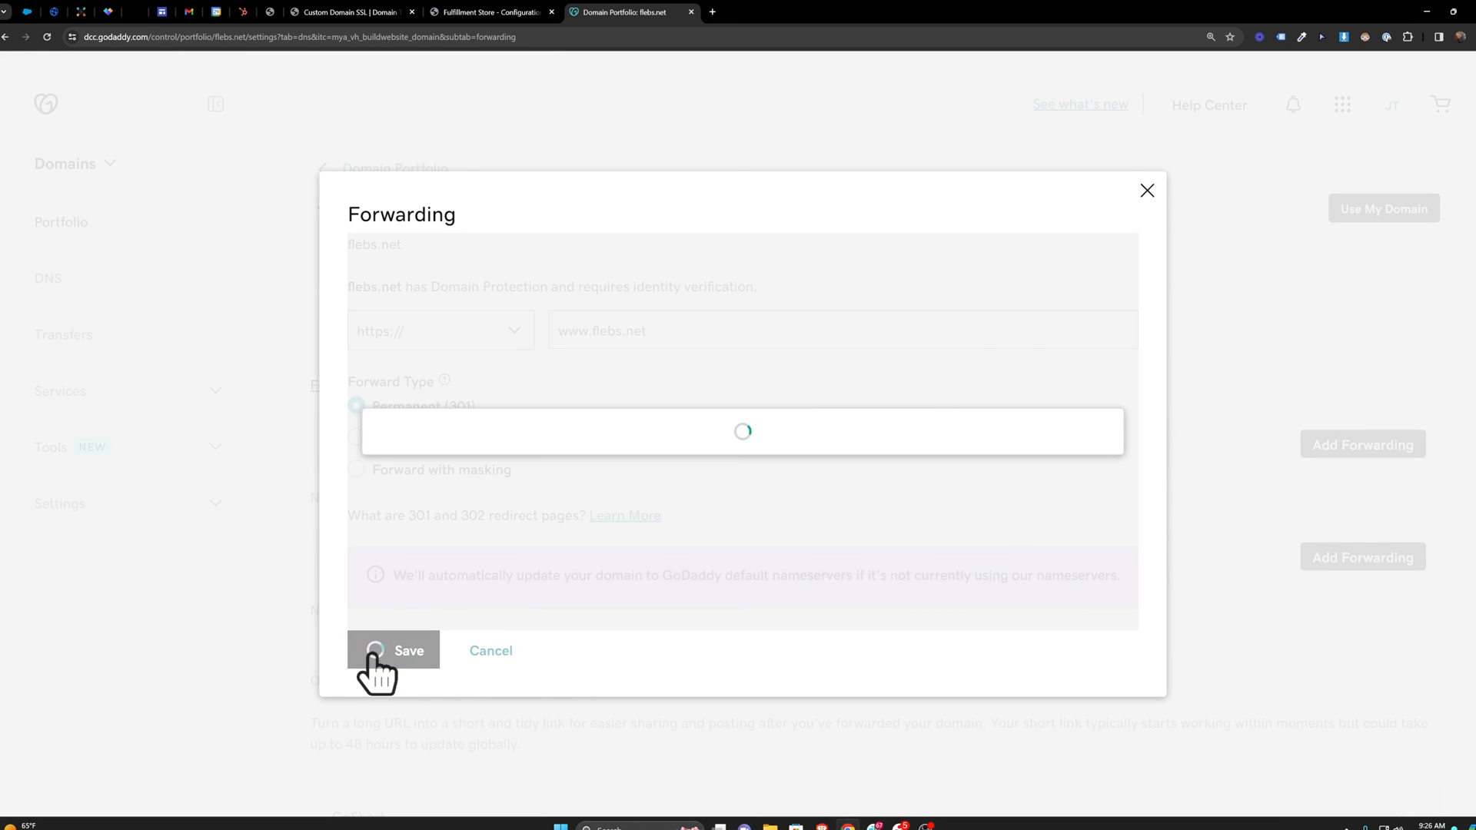
{"action": "left_click", "coordinate": [394, 650]}
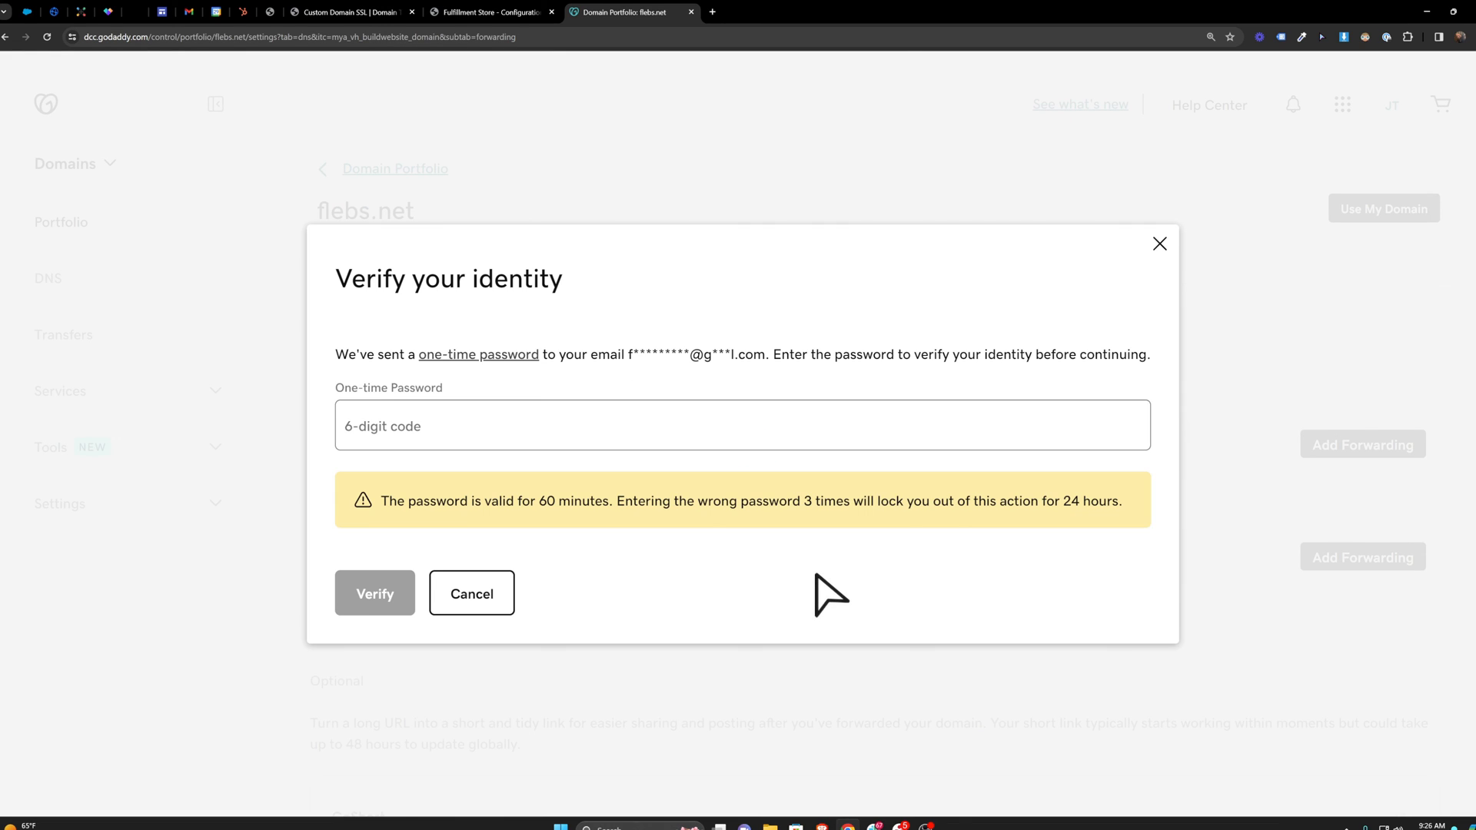
{"action": "mouse_move", "coordinate": [753, 576]}
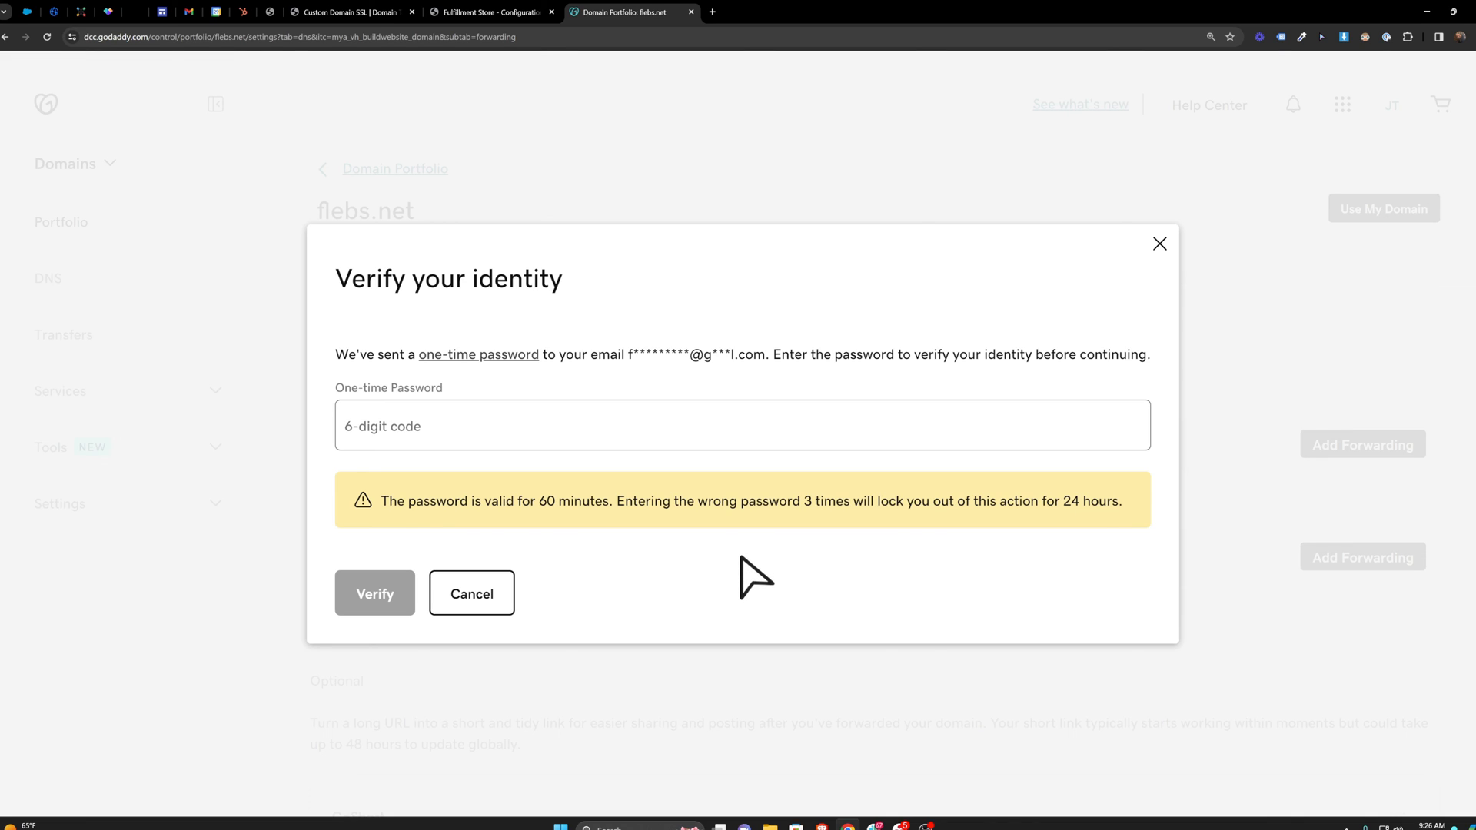
{"action": "left_click", "coordinate": [375, 594]}
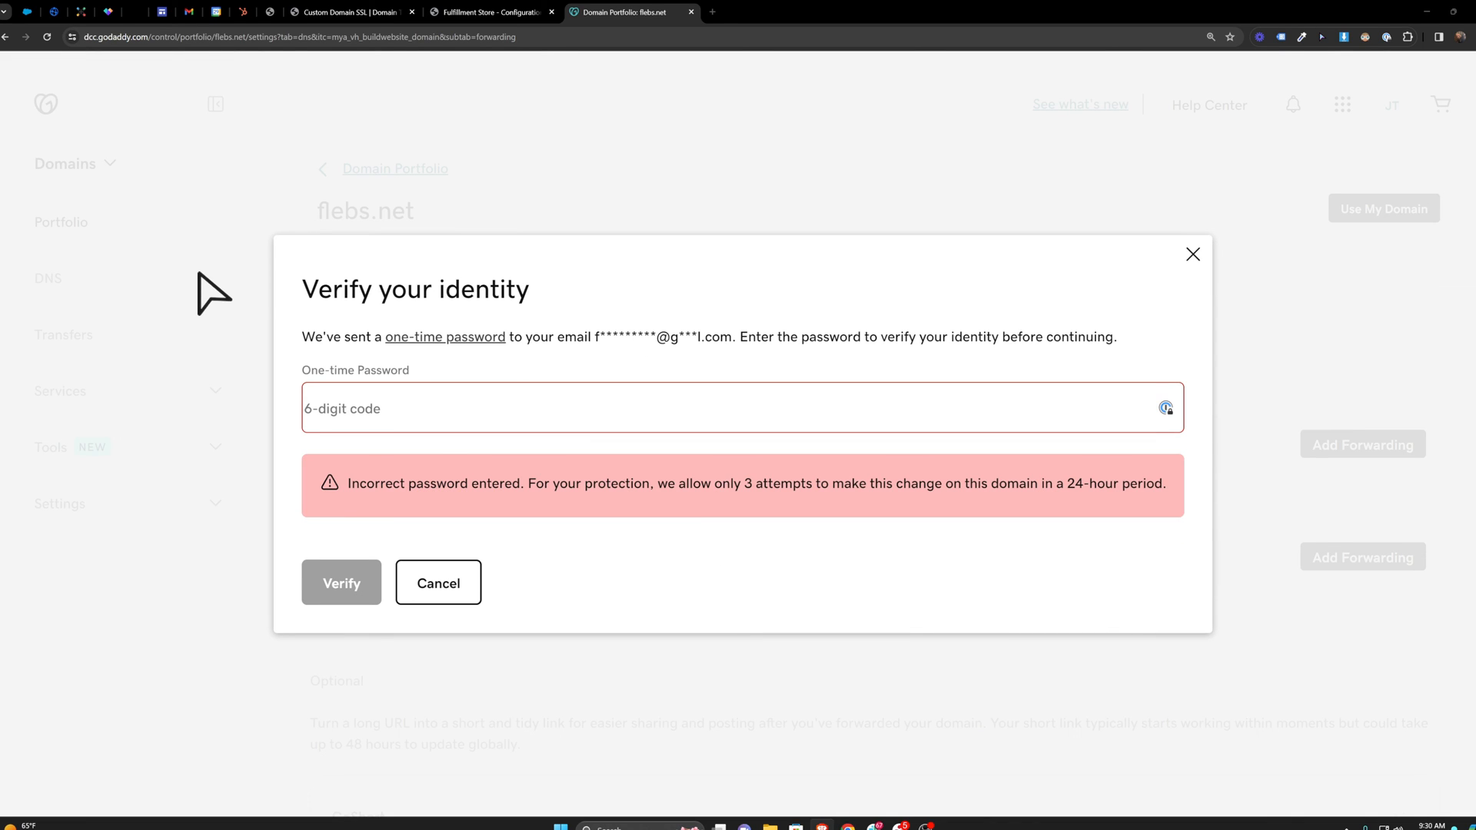
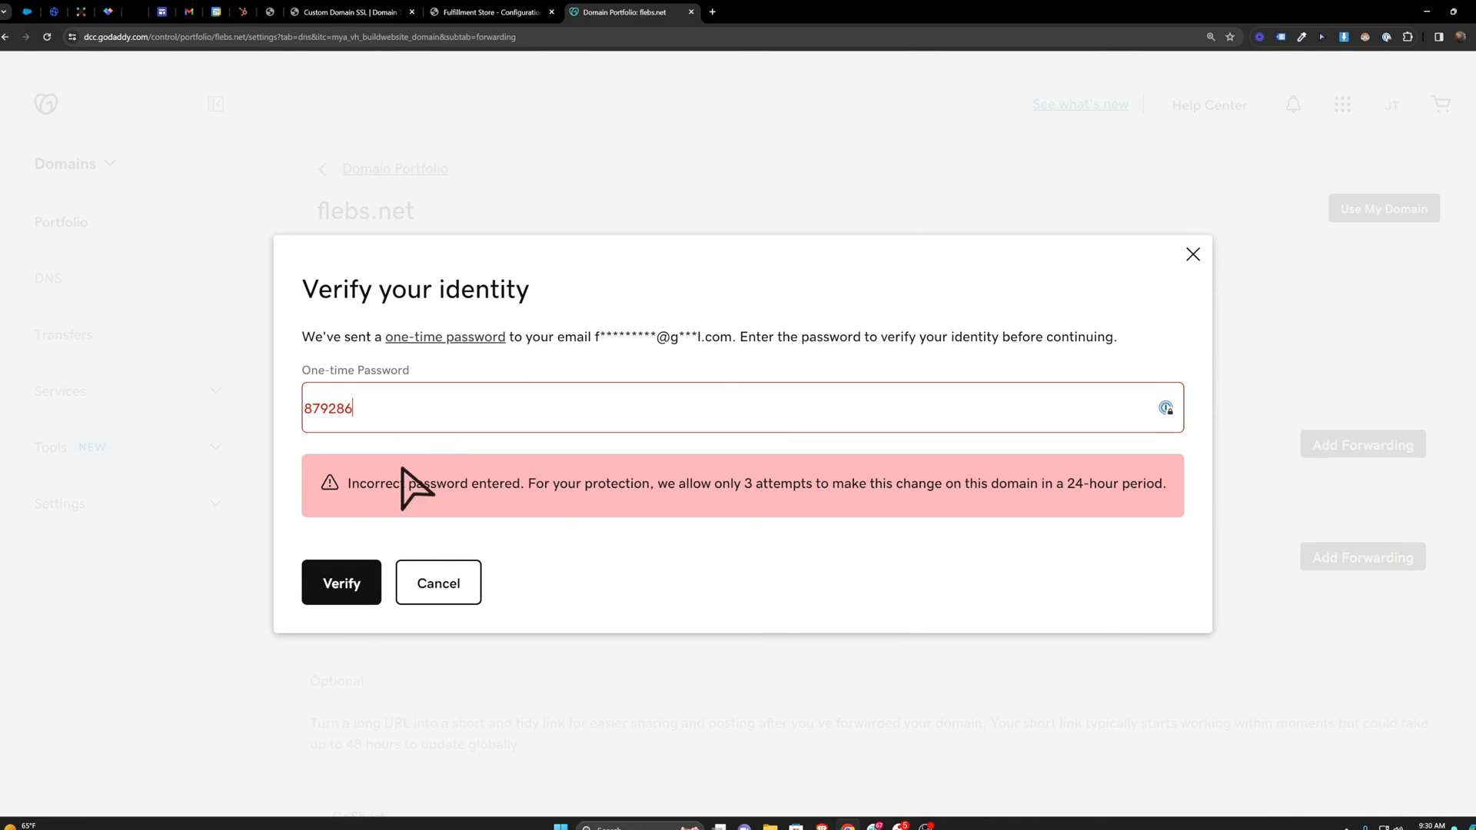
{"action": "left_click", "coordinate": [341, 581]}
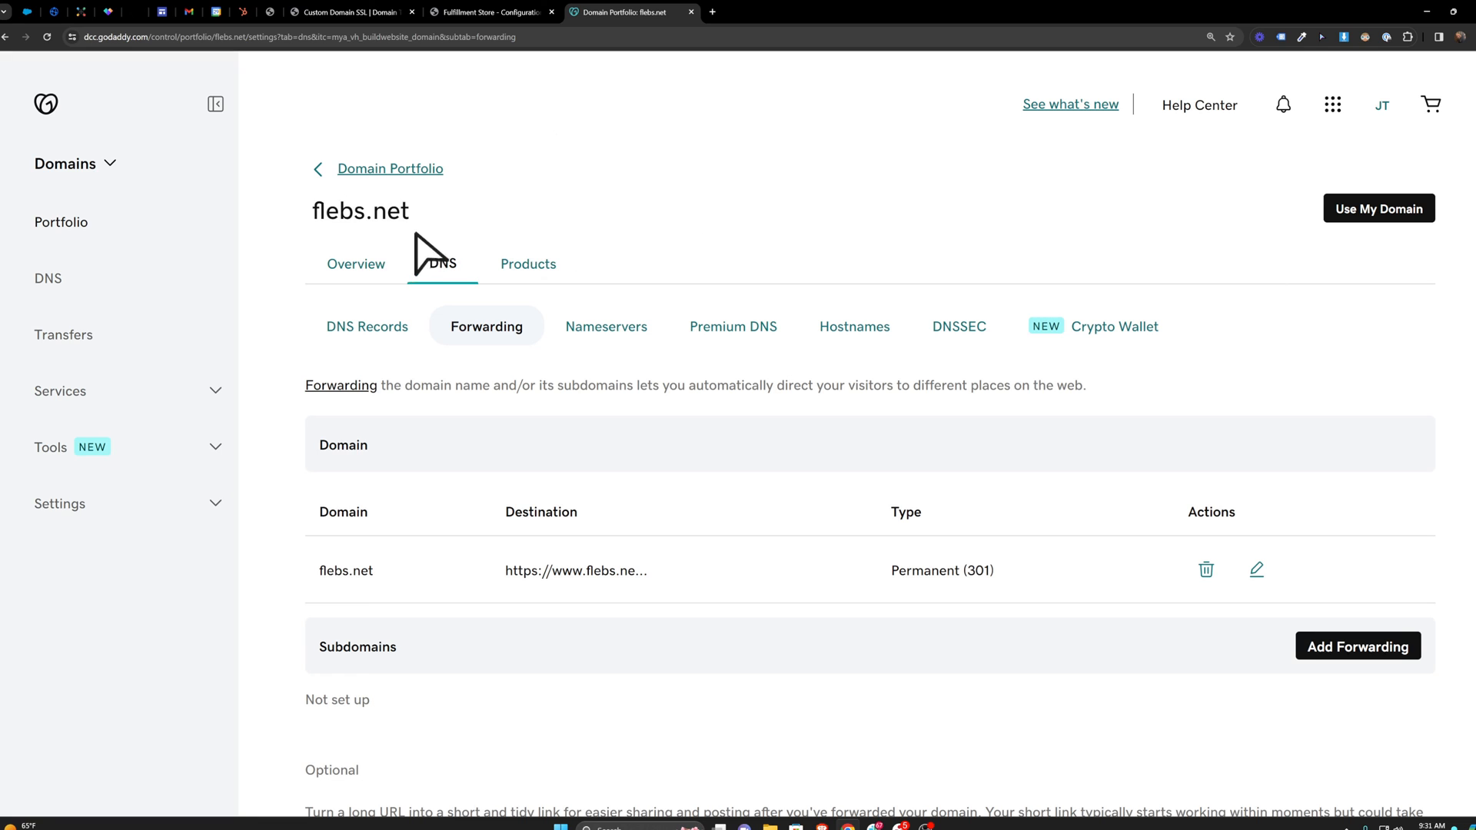
{"action": "left_click", "coordinate": [353, 12]}
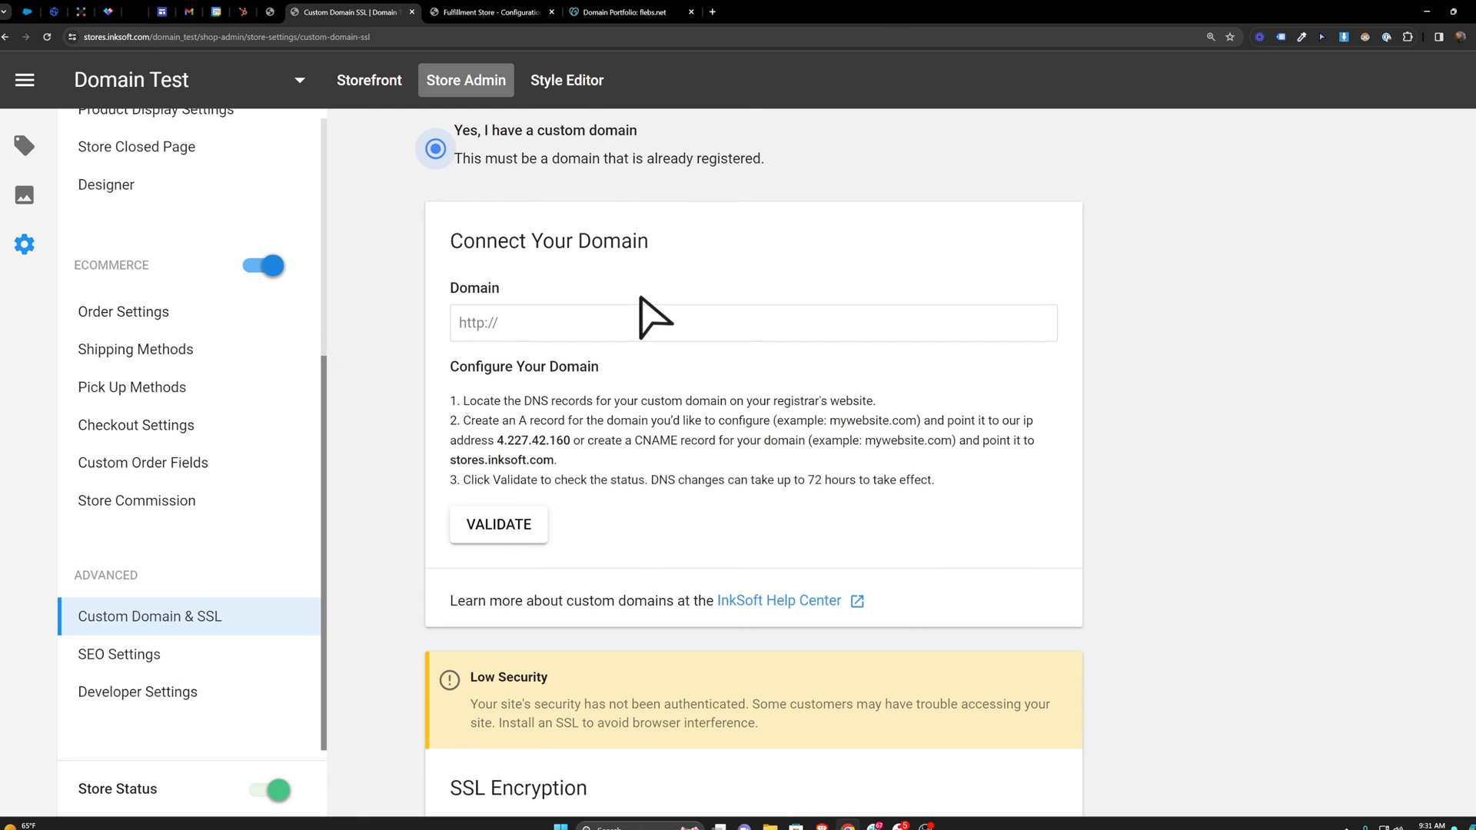
{"action": "scroll", "scroll_direction": "up", "scroll_amount": 3}
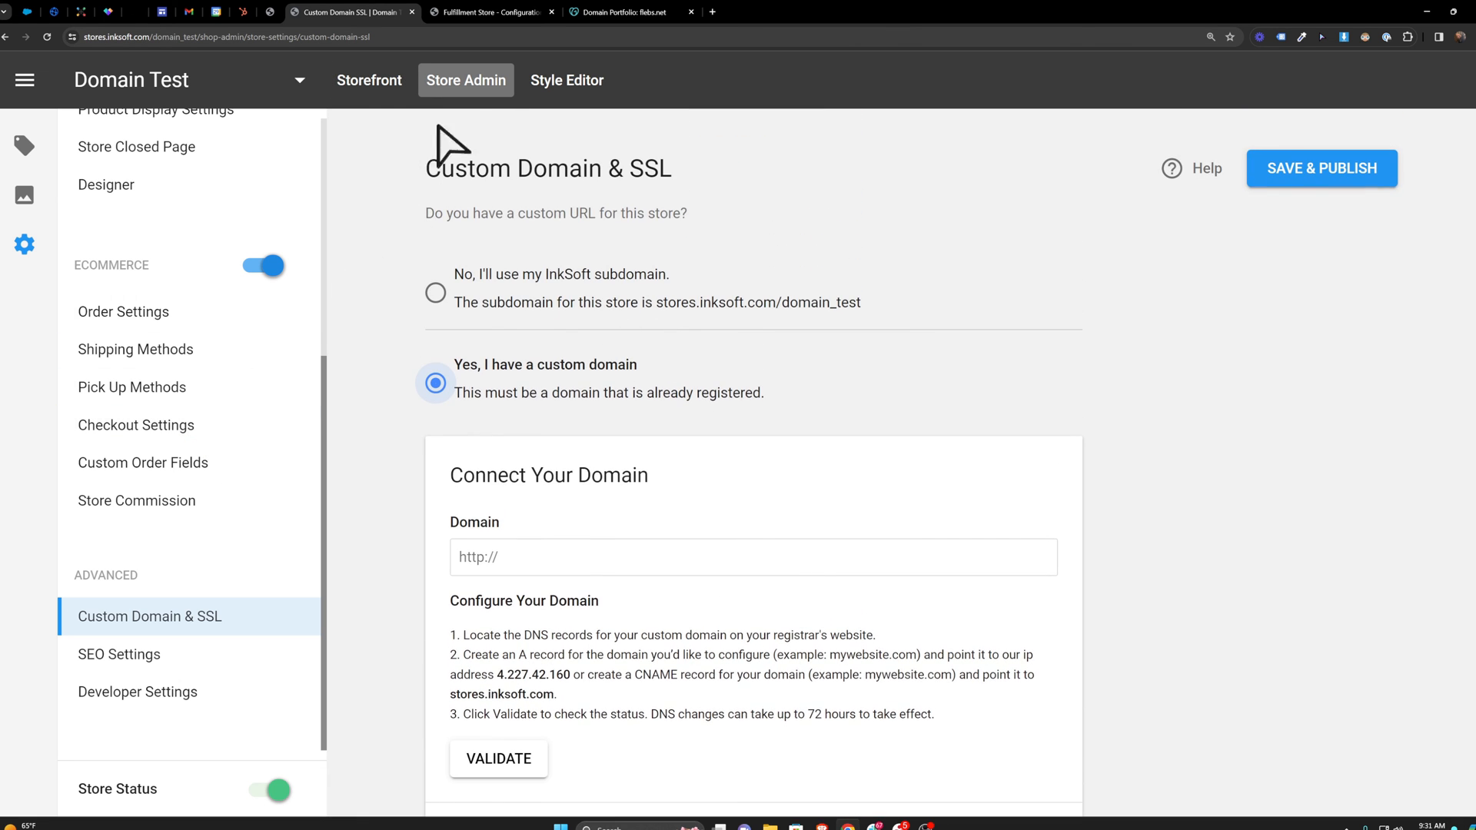
{"action": "mouse_move", "coordinate": [112, 630]}
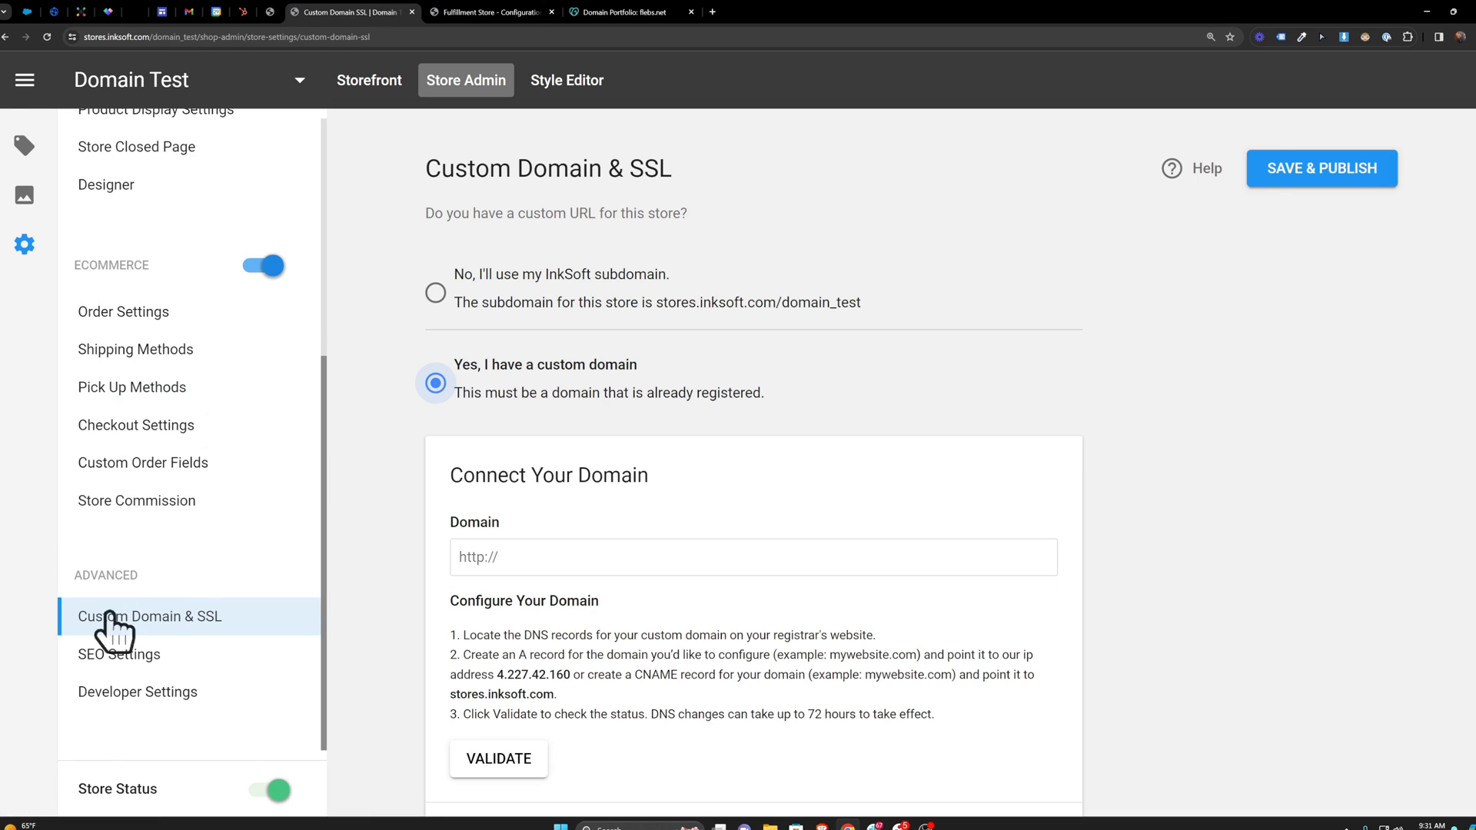
{"action": "left_click", "coordinate": [751, 556]}
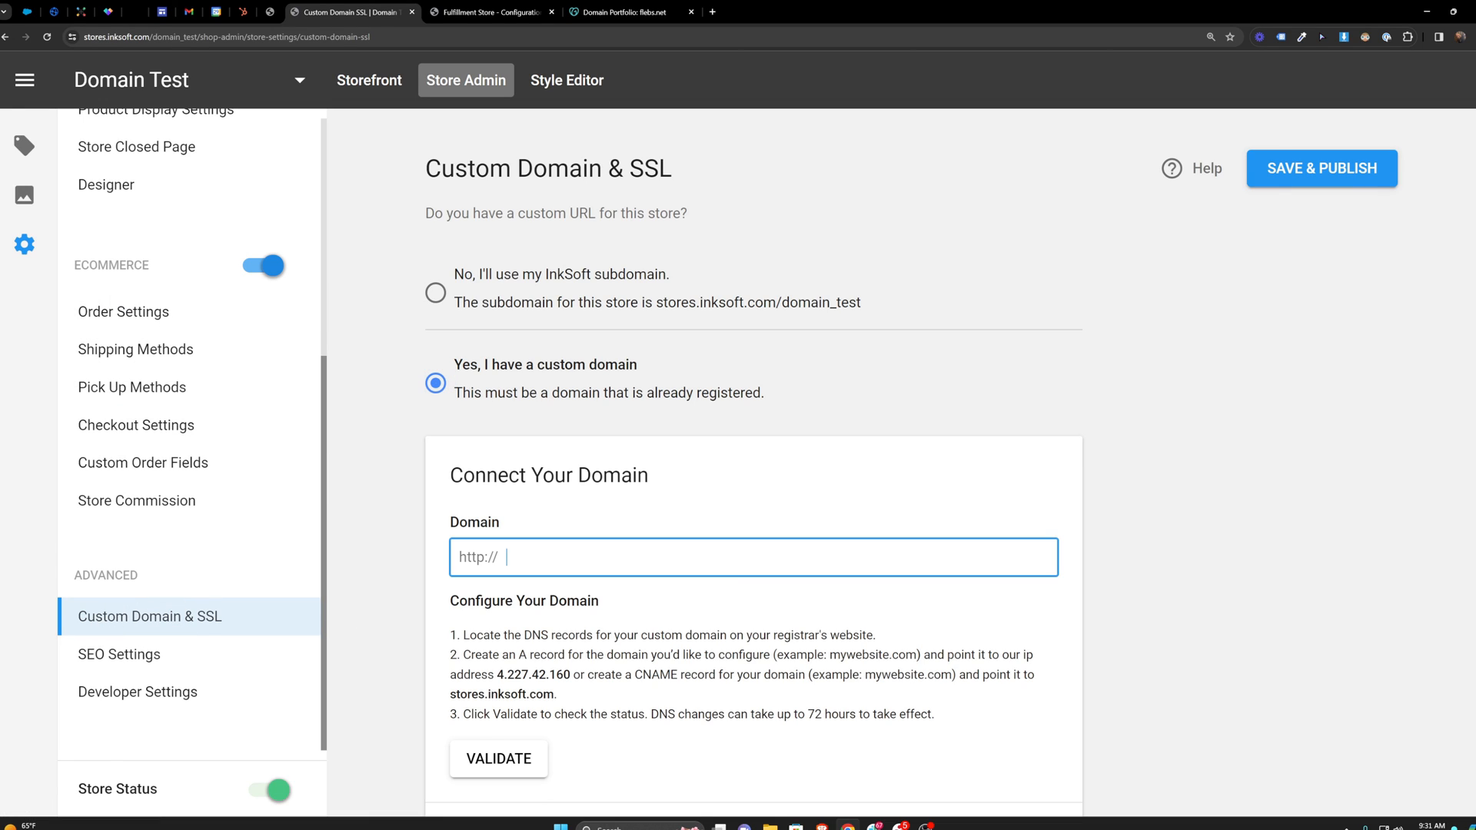
{"action": "type", "text": "www.flebs"}
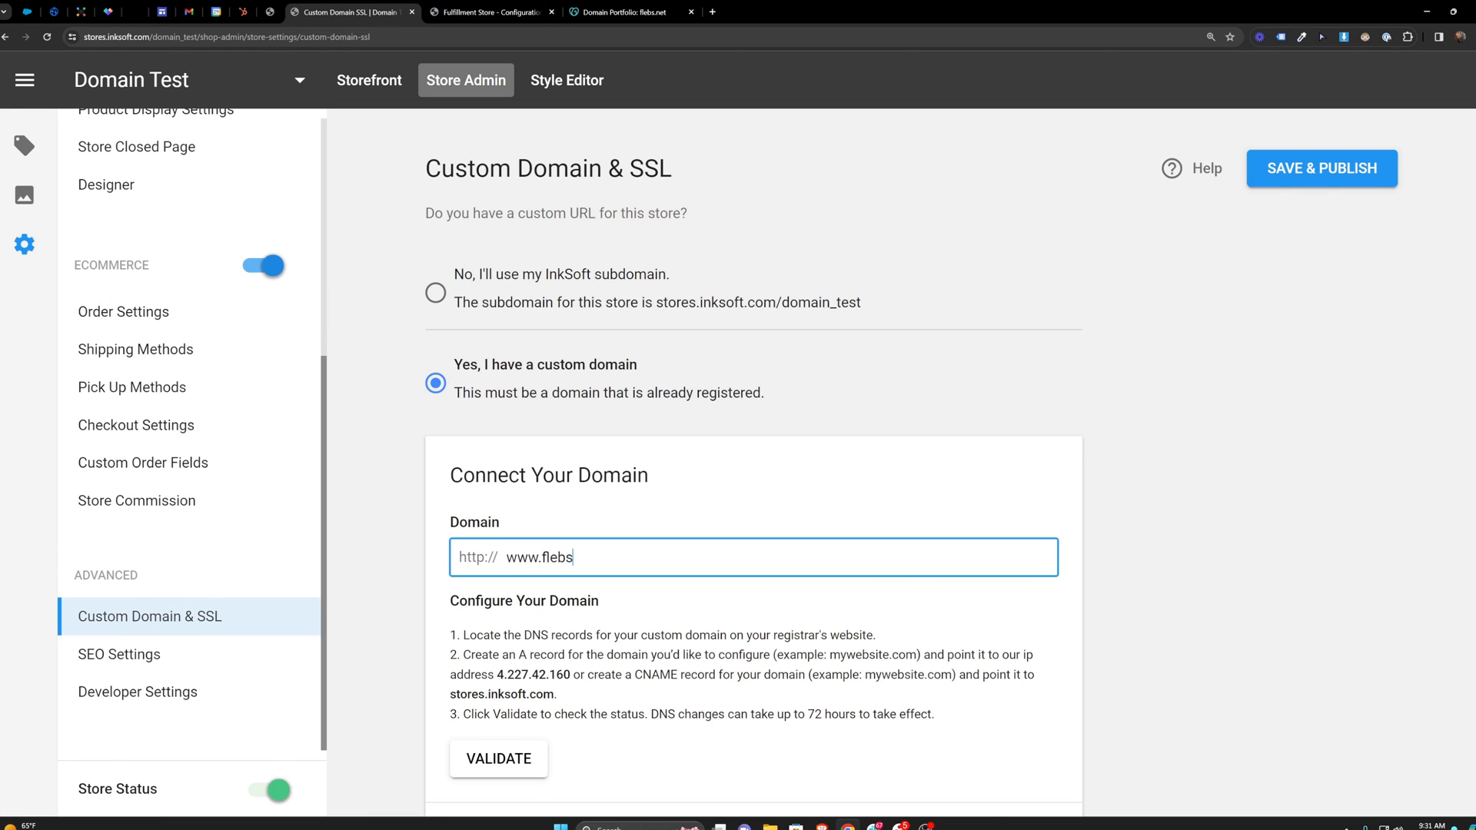
{"action": "type", "text": ".net"}
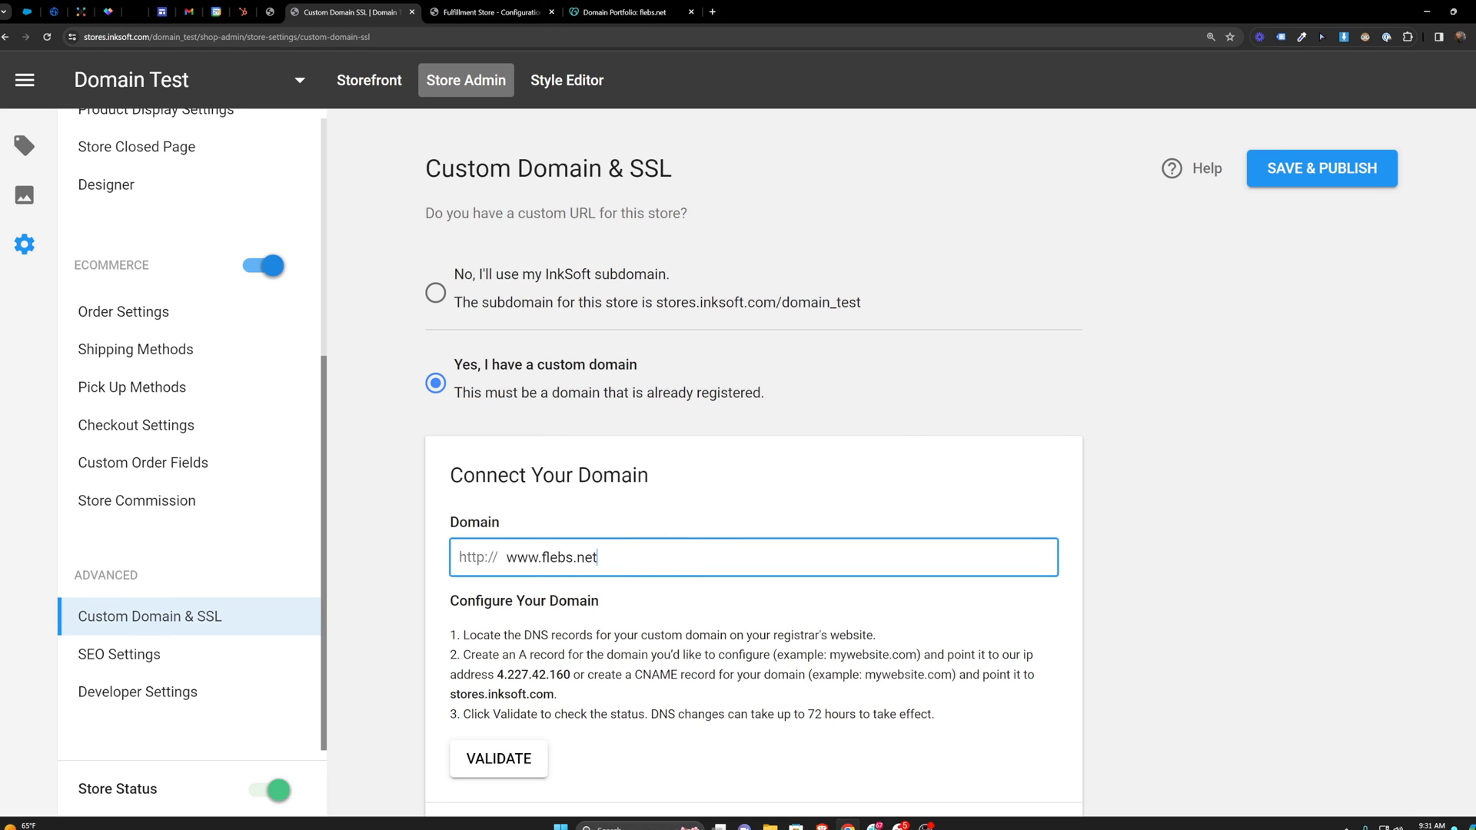
{"action": "left_click", "coordinate": [678, 616]}
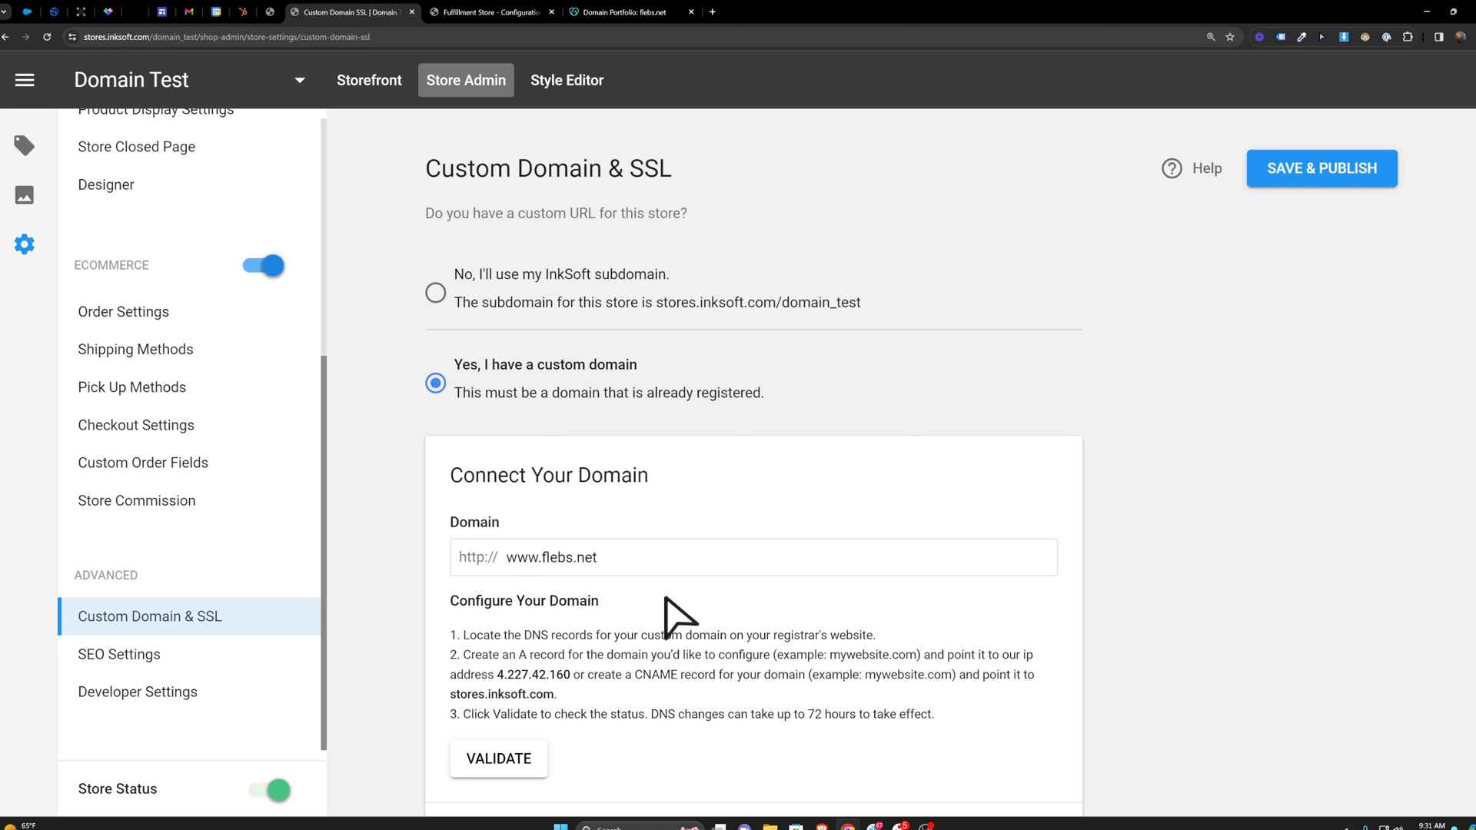
{"action": "left_click", "coordinate": [1322, 167]}
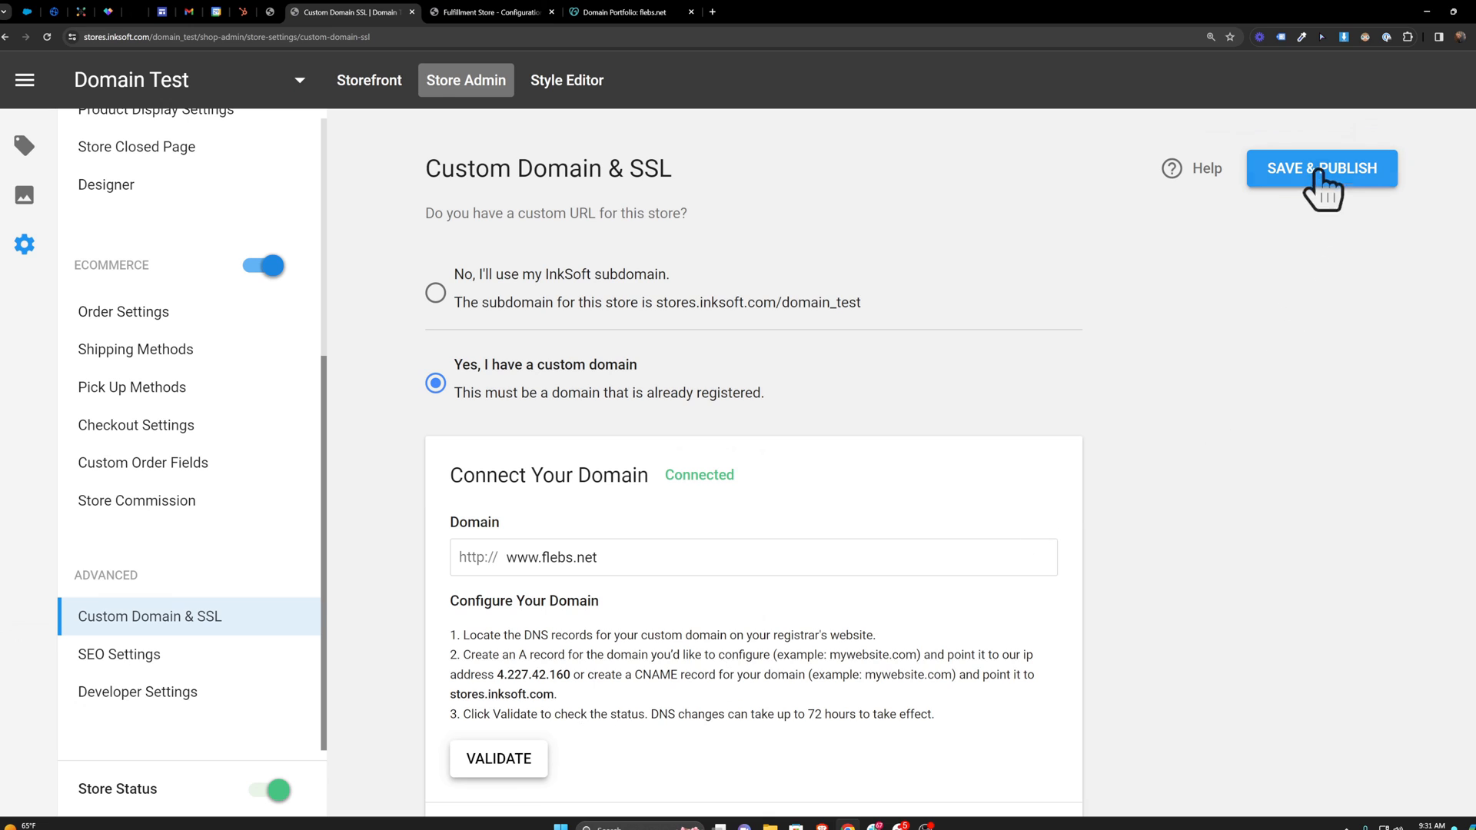
{"action": "left_click", "coordinate": [1322, 168]}
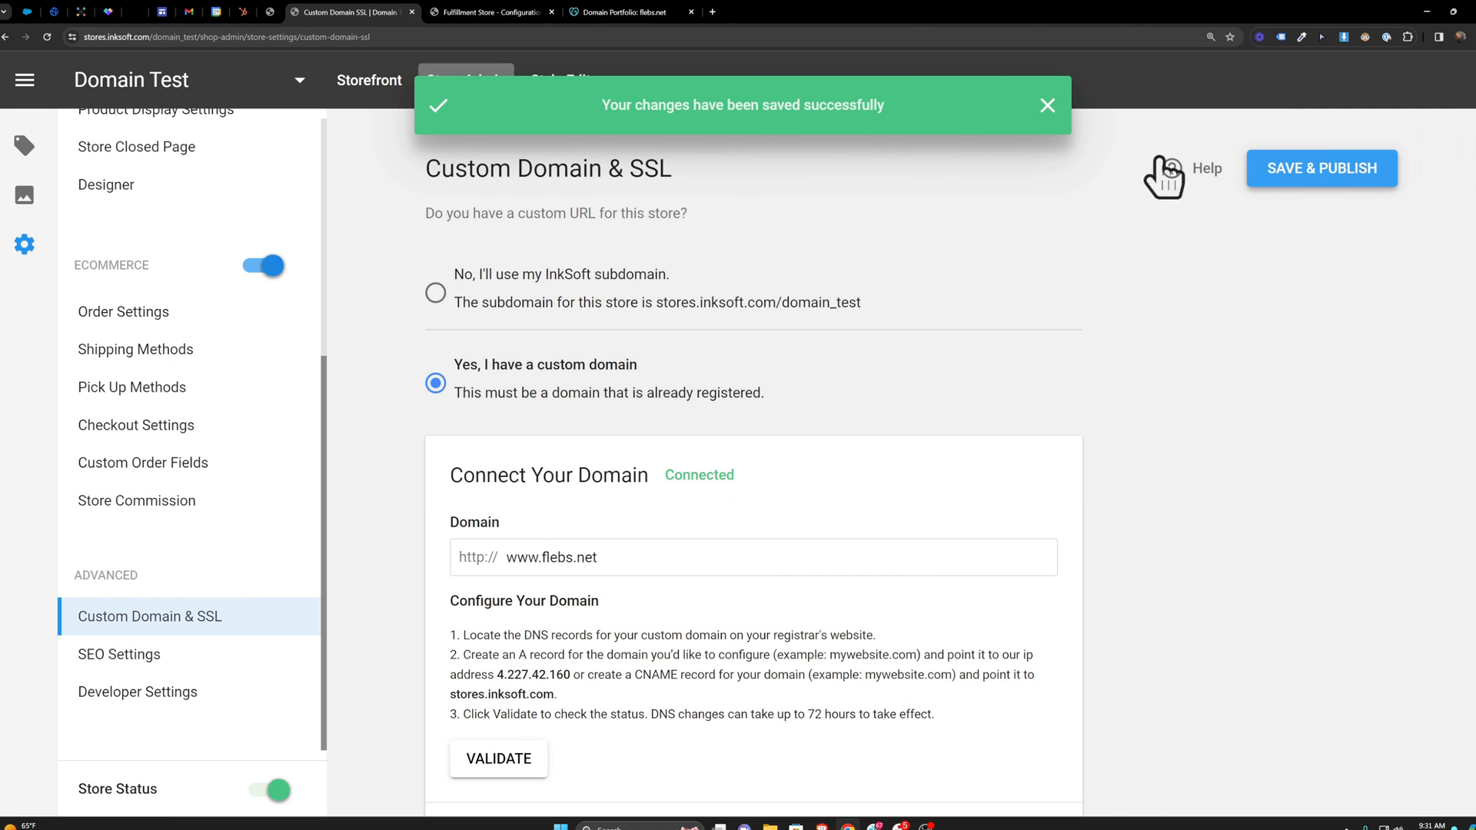
{"action": "scroll", "scroll_direction": "down", "scroll_amount": 3}
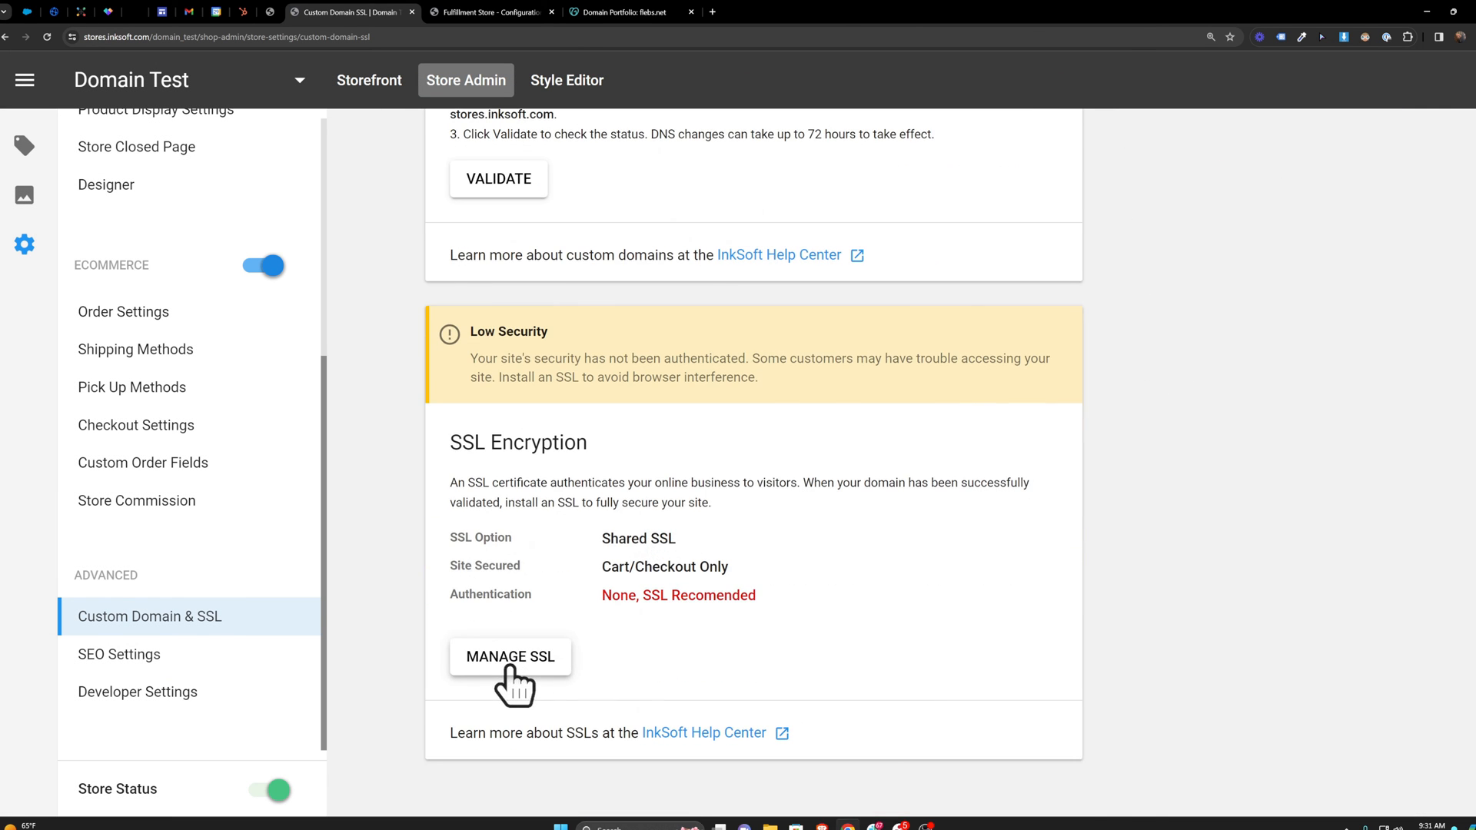
{"action": "left_click", "coordinate": [509, 657]}
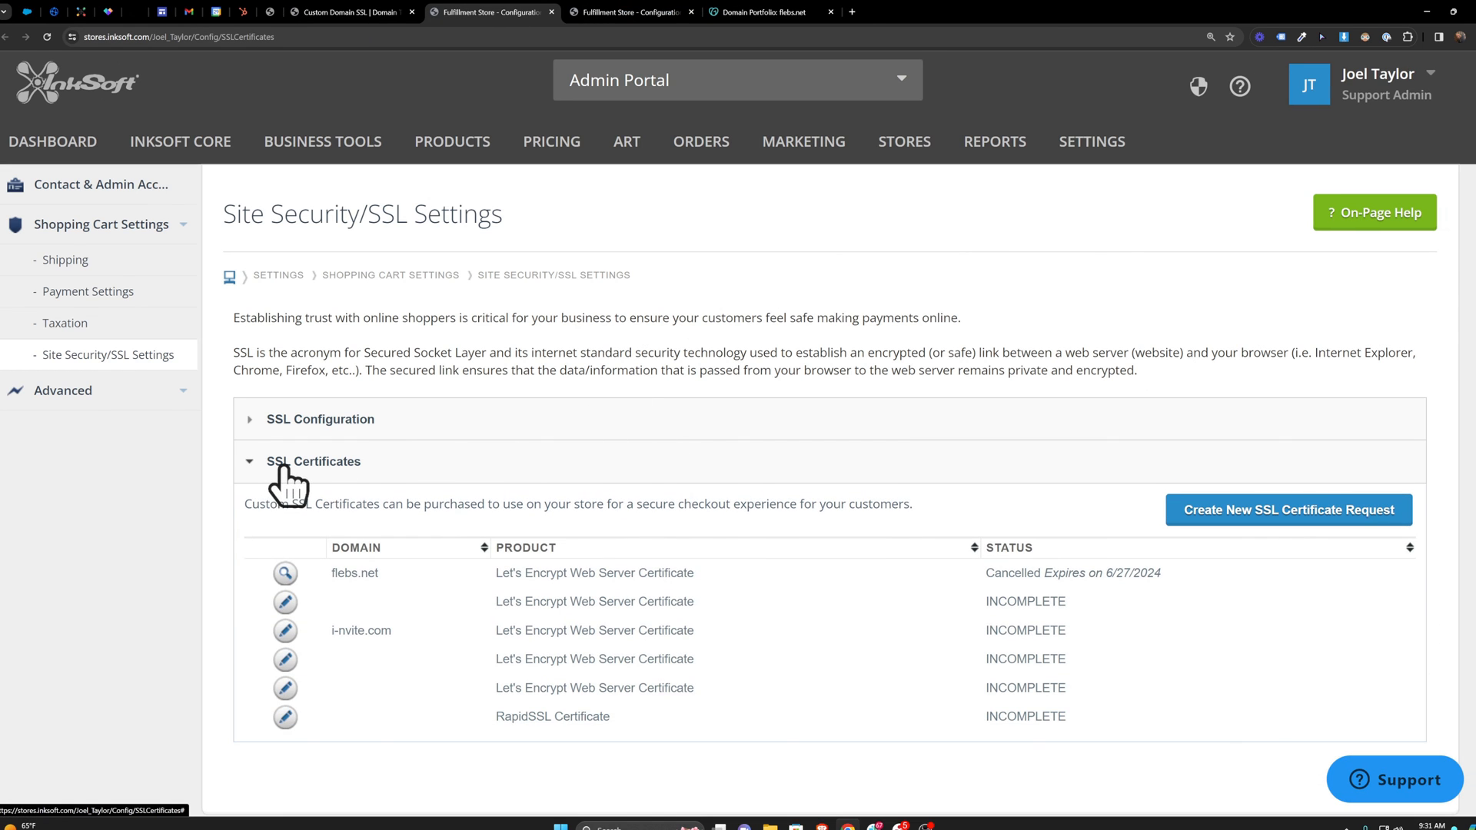
{"action": "mouse_move", "coordinate": [1288, 527]}
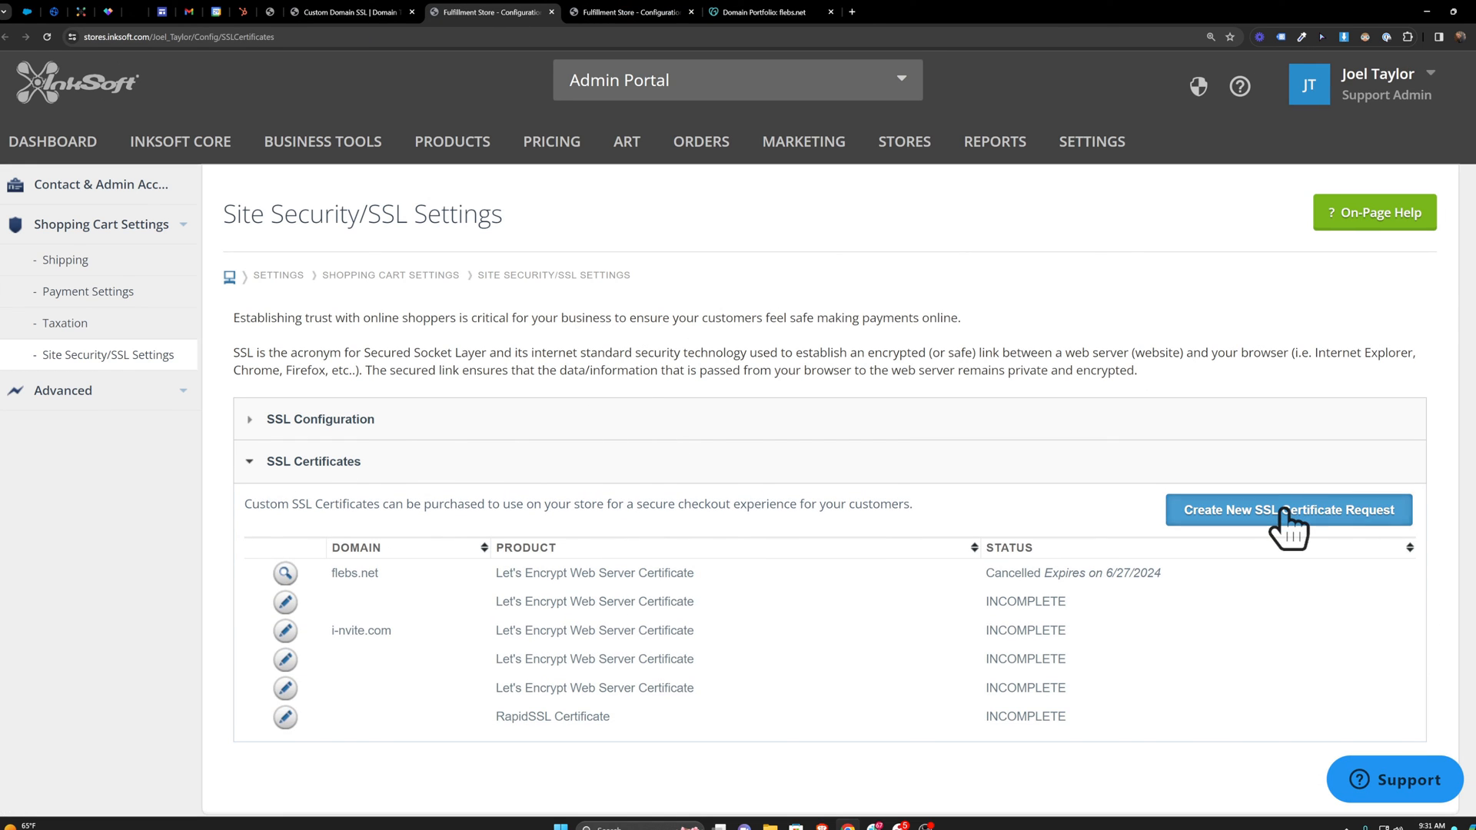
{"action": "left_click", "coordinate": [1288, 509]}
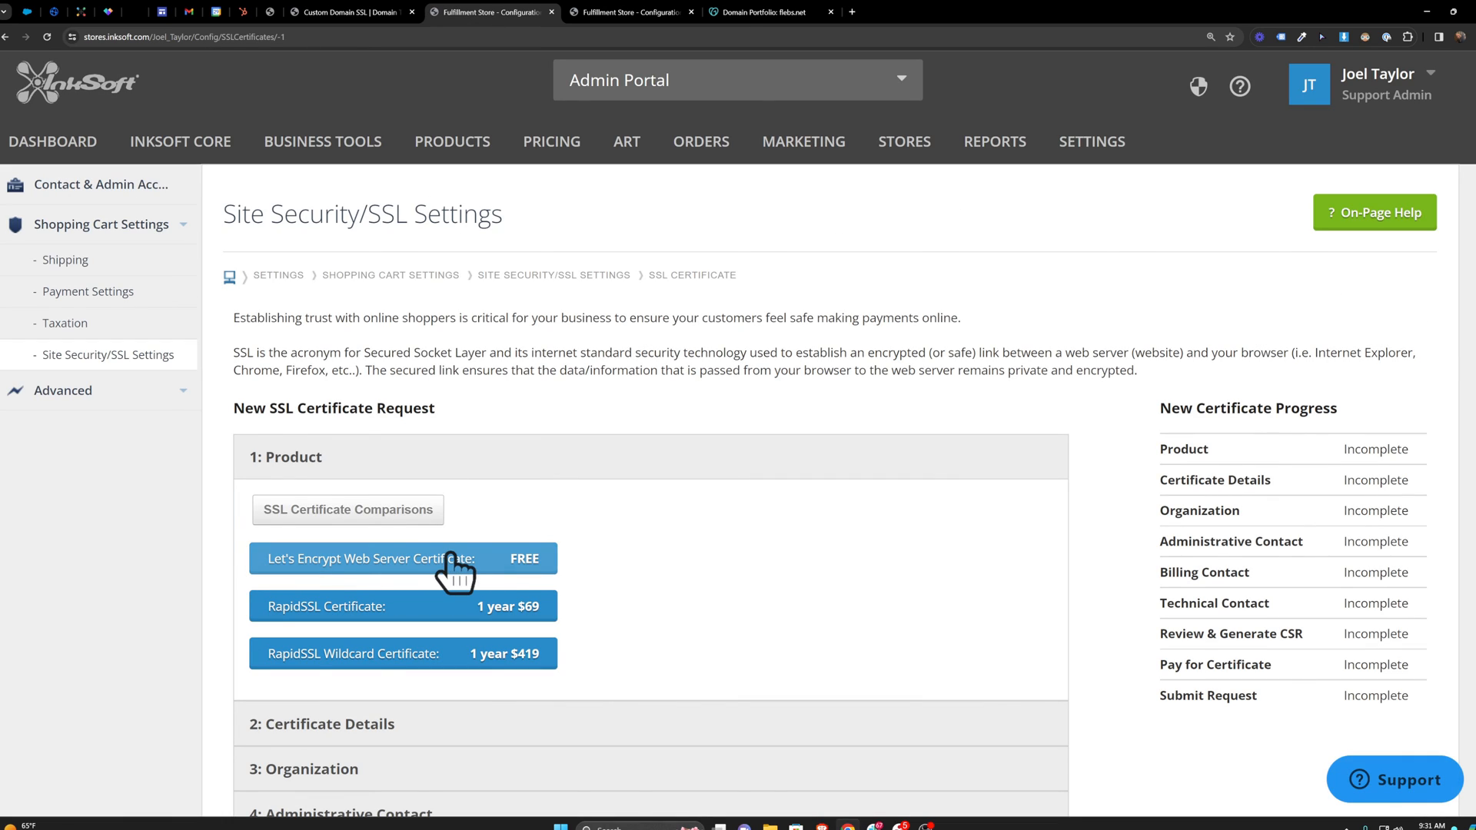
{"action": "left_click", "coordinate": [401, 558]}
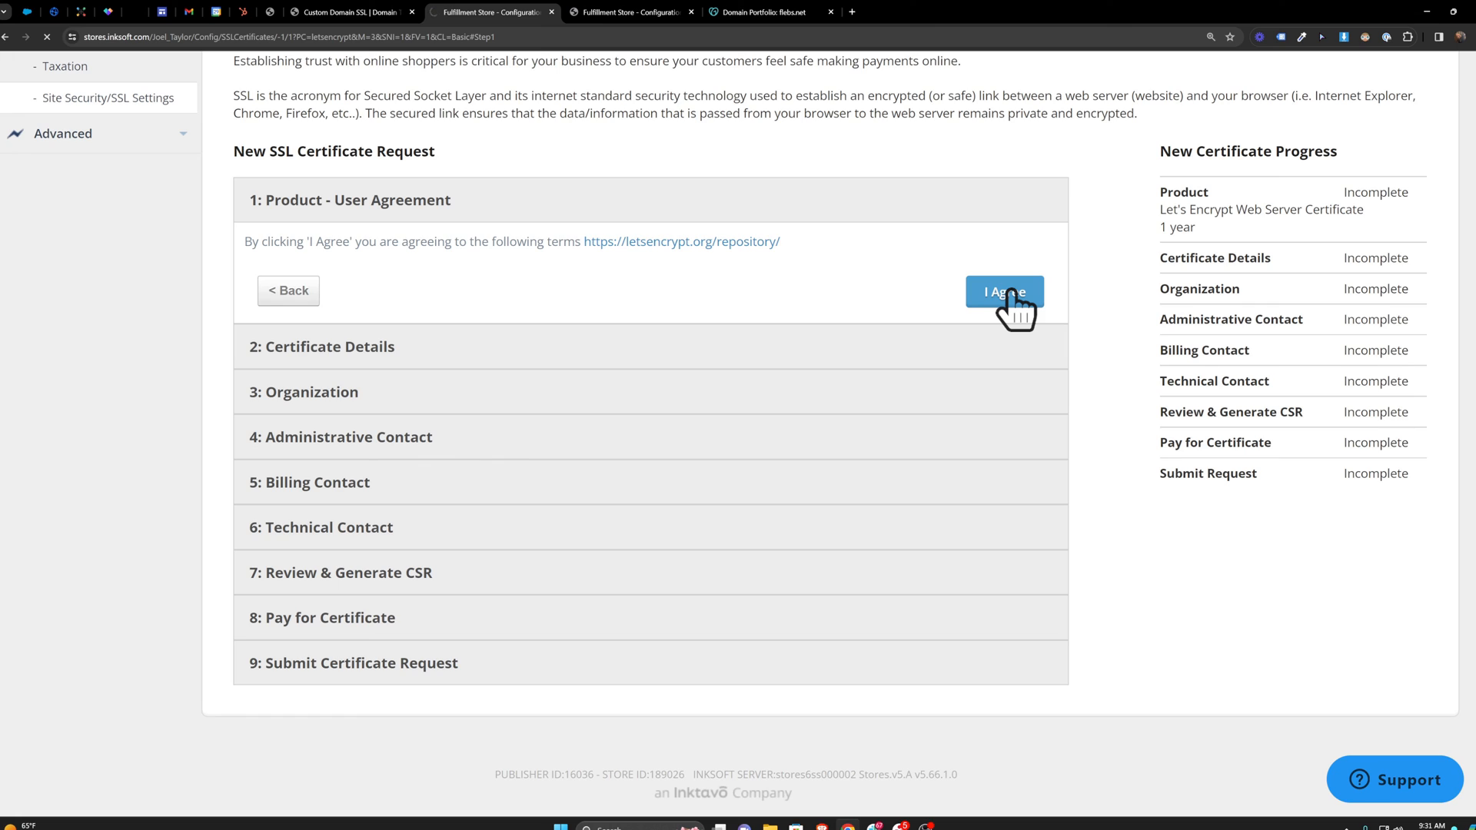
{"action": "left_click", "coordinate": [1004, 292]}
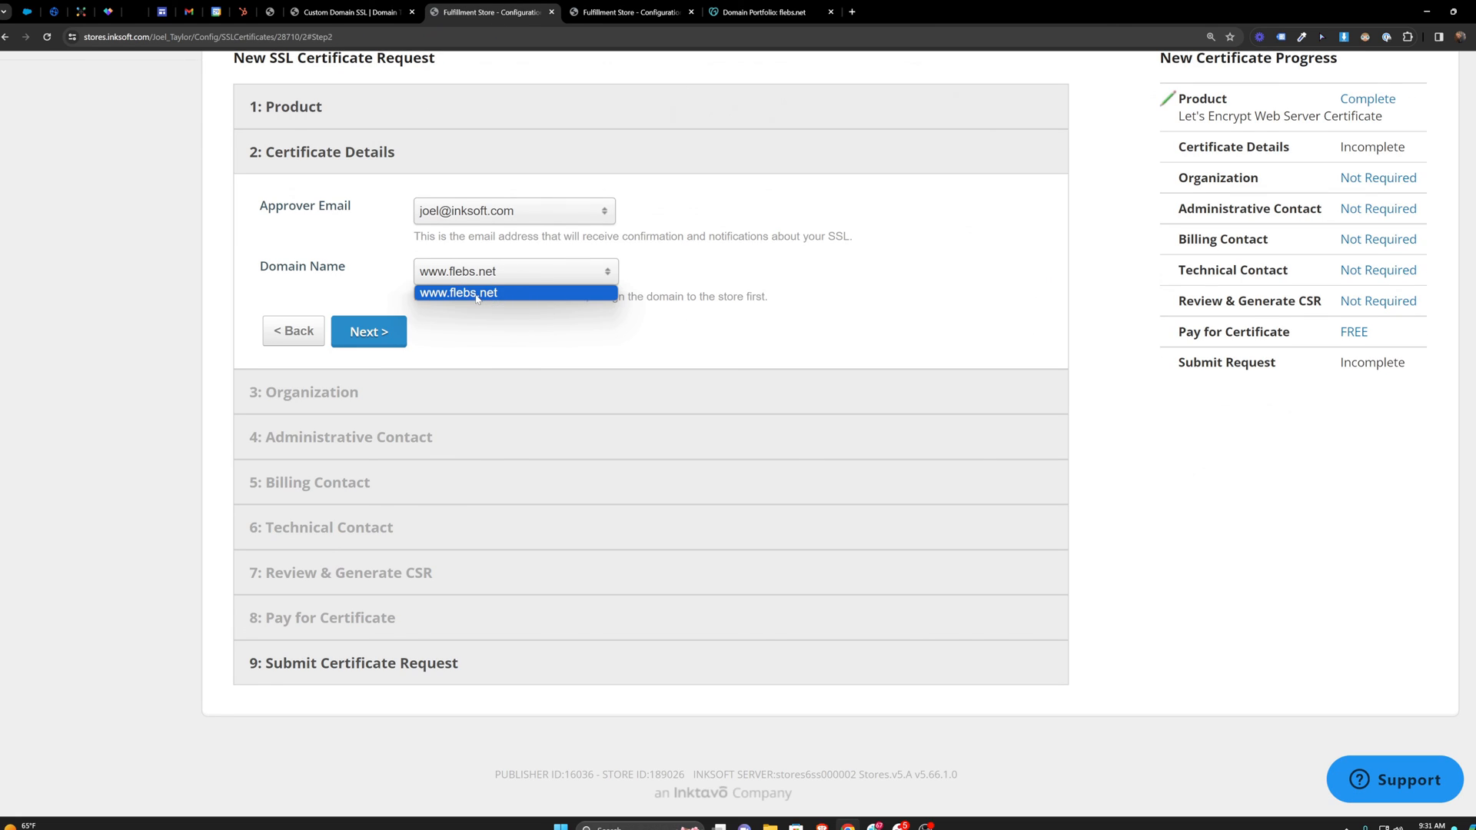
{"action": "left_click", "coordinate": [459, 292]}
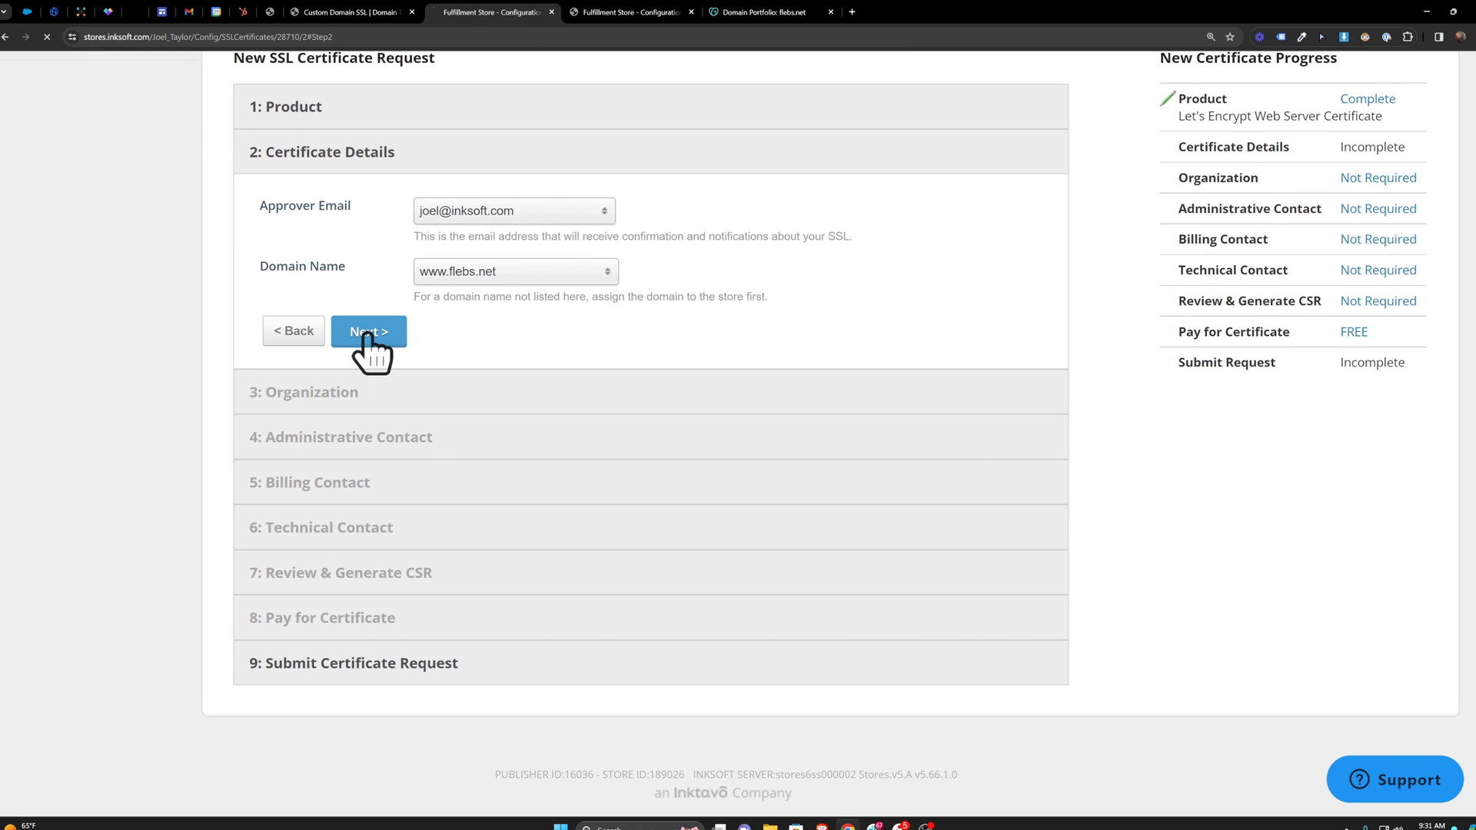
{"action": "left_click", "coordinate": [367, 332]}
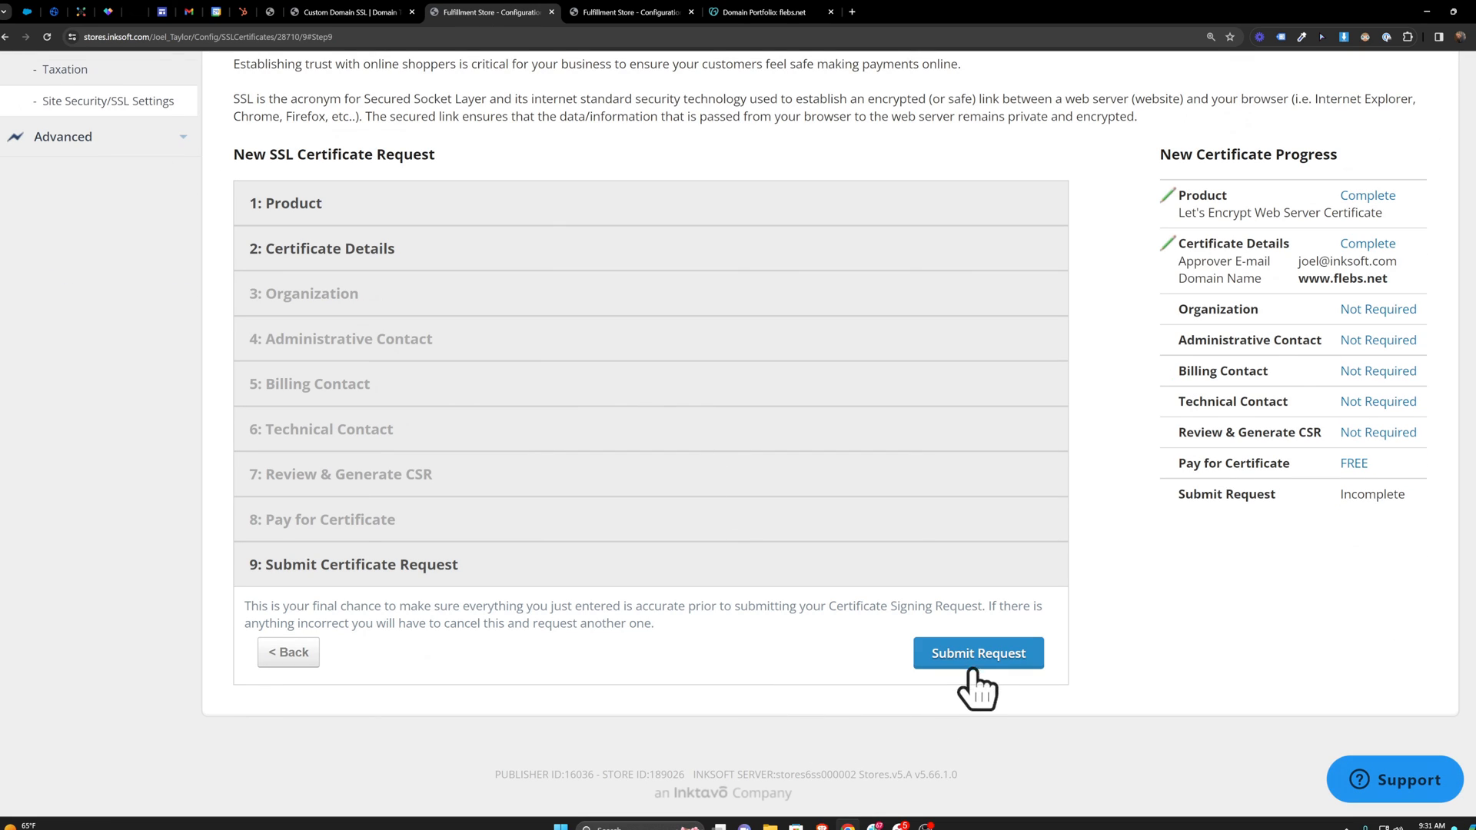
{"action": "left_click", "coordinate": [978, 652]}
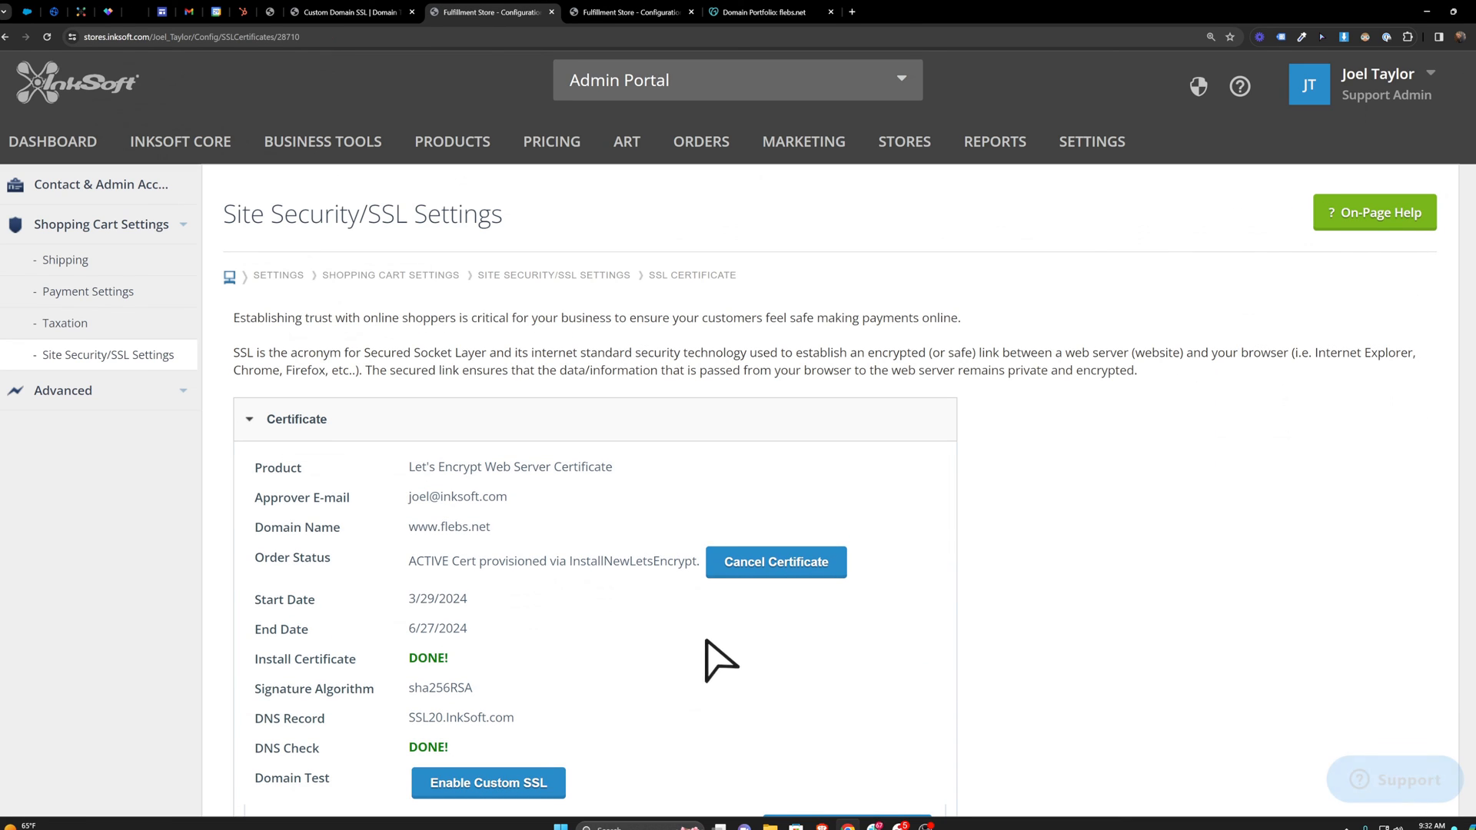
{"action": "scroll", "scroll_direction": "down", "scroll_amount": 3}
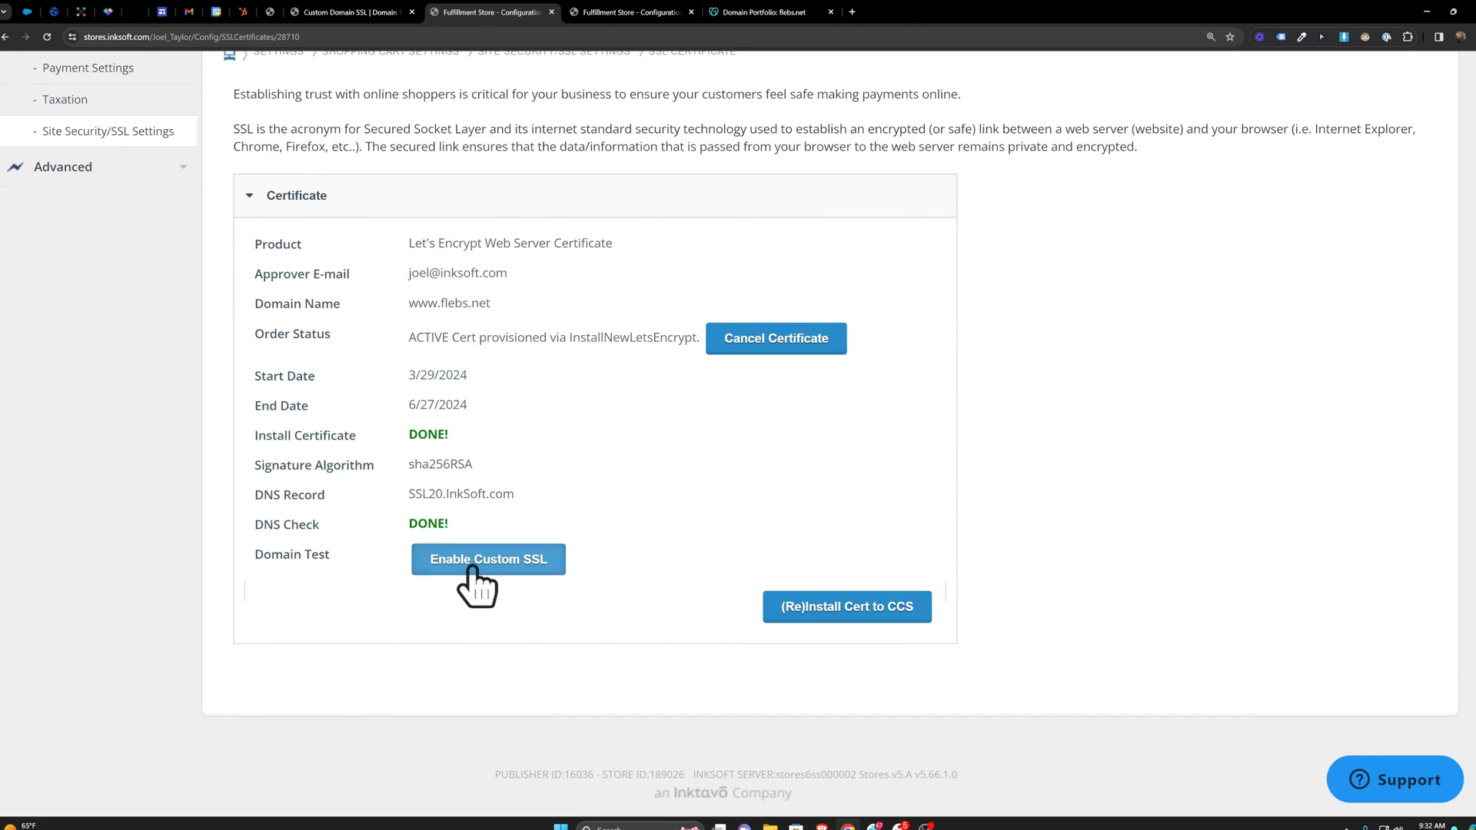
{"action": "left_click", "coordinate": [487, 559]}
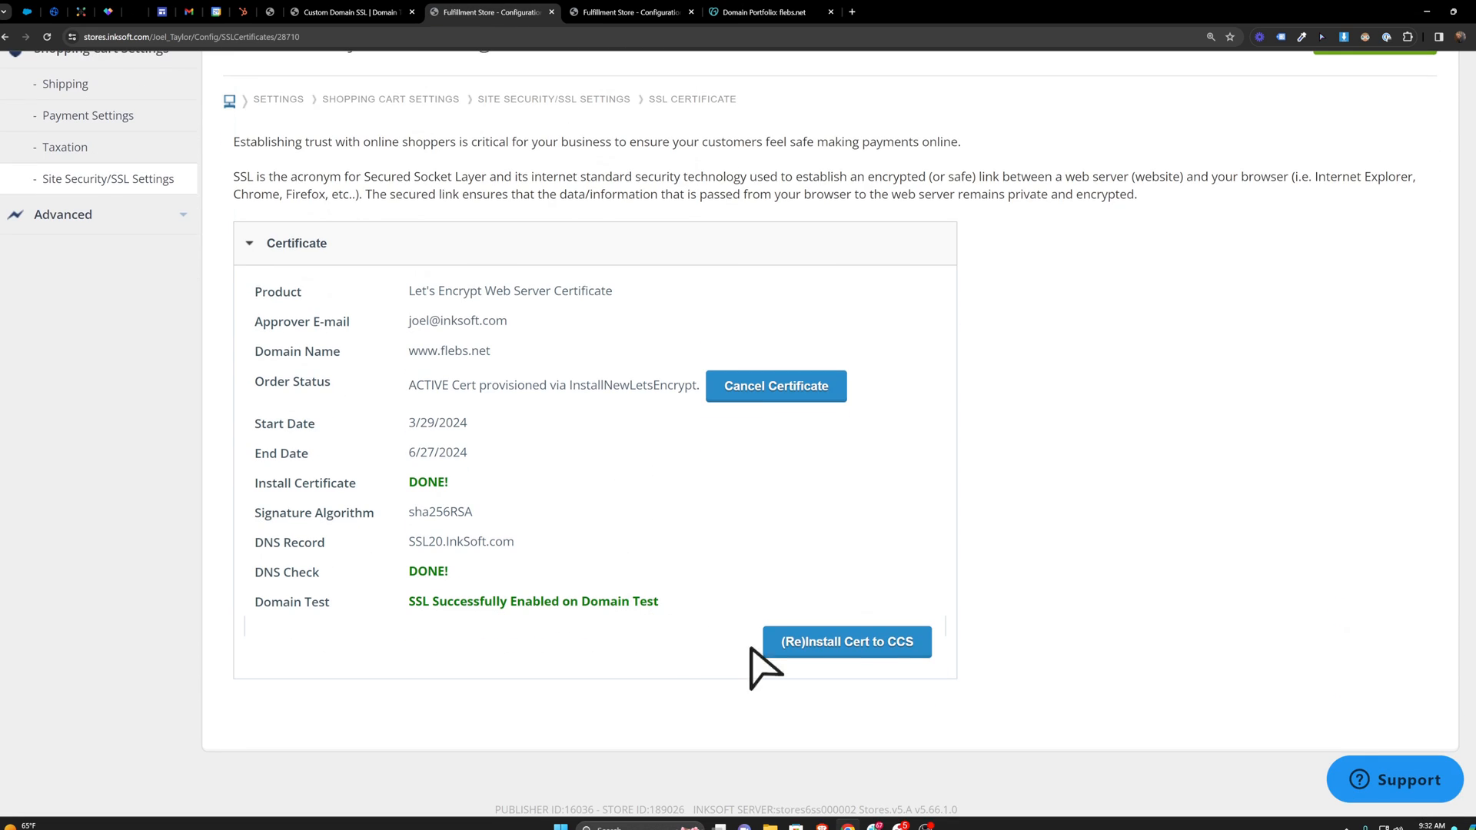
{"action": "mouse_move", "coordinate": [845, 641]}
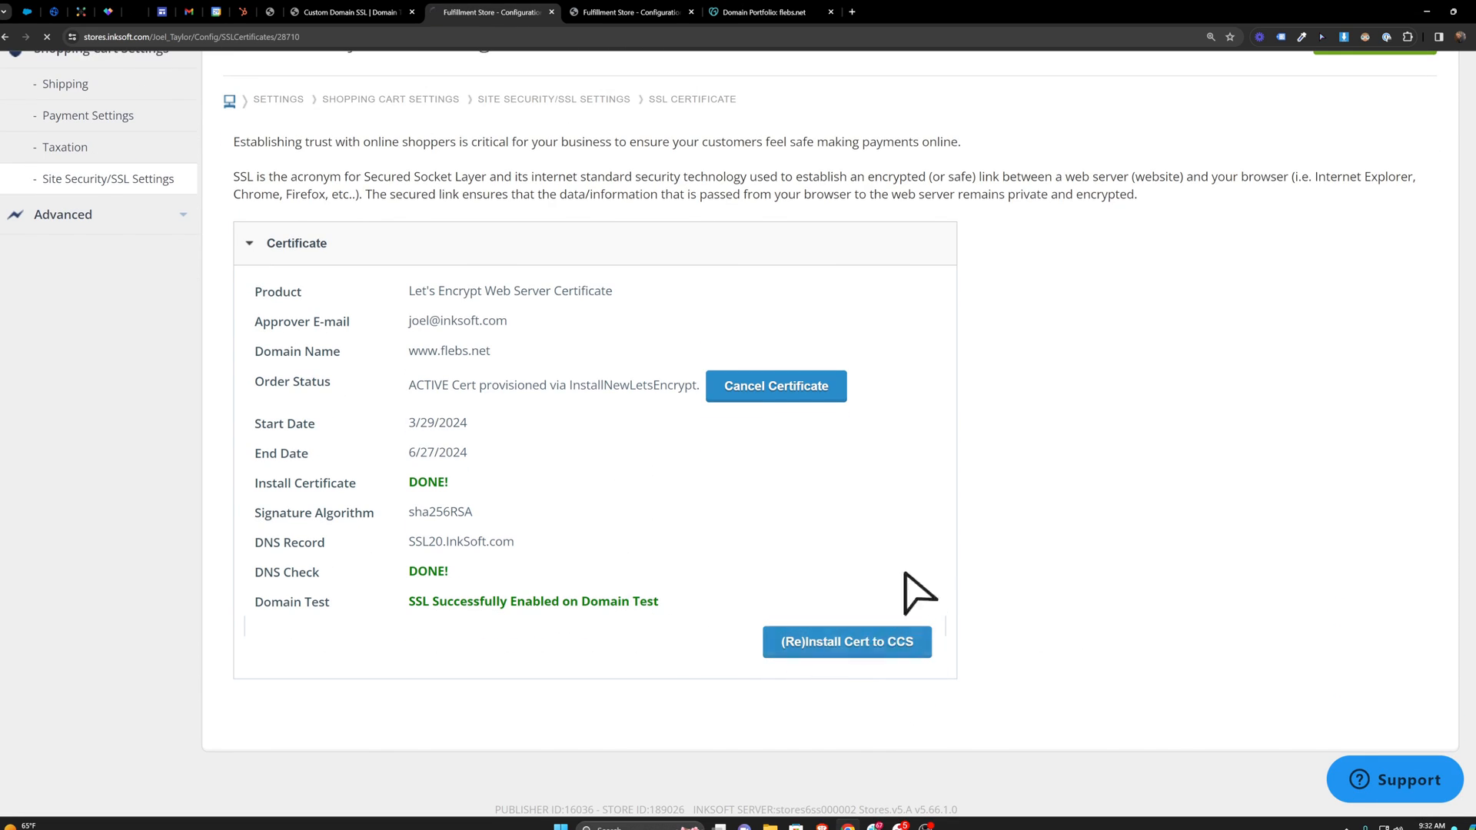
{"action": "left_click", "coordinate": [845, 641]}
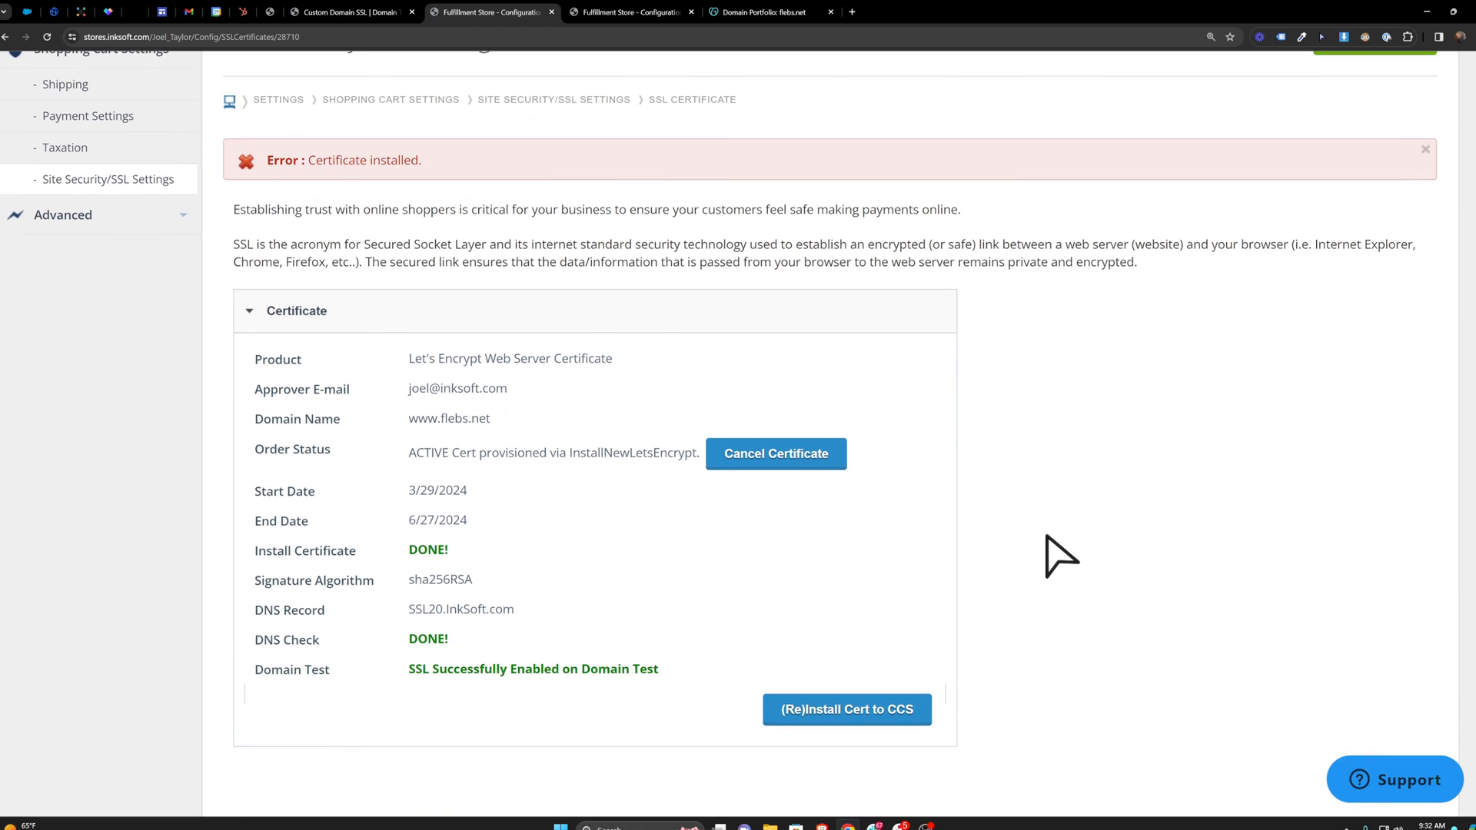
{"action": "scroll", "scroll_direction": "up", "scroll_amount": 3}
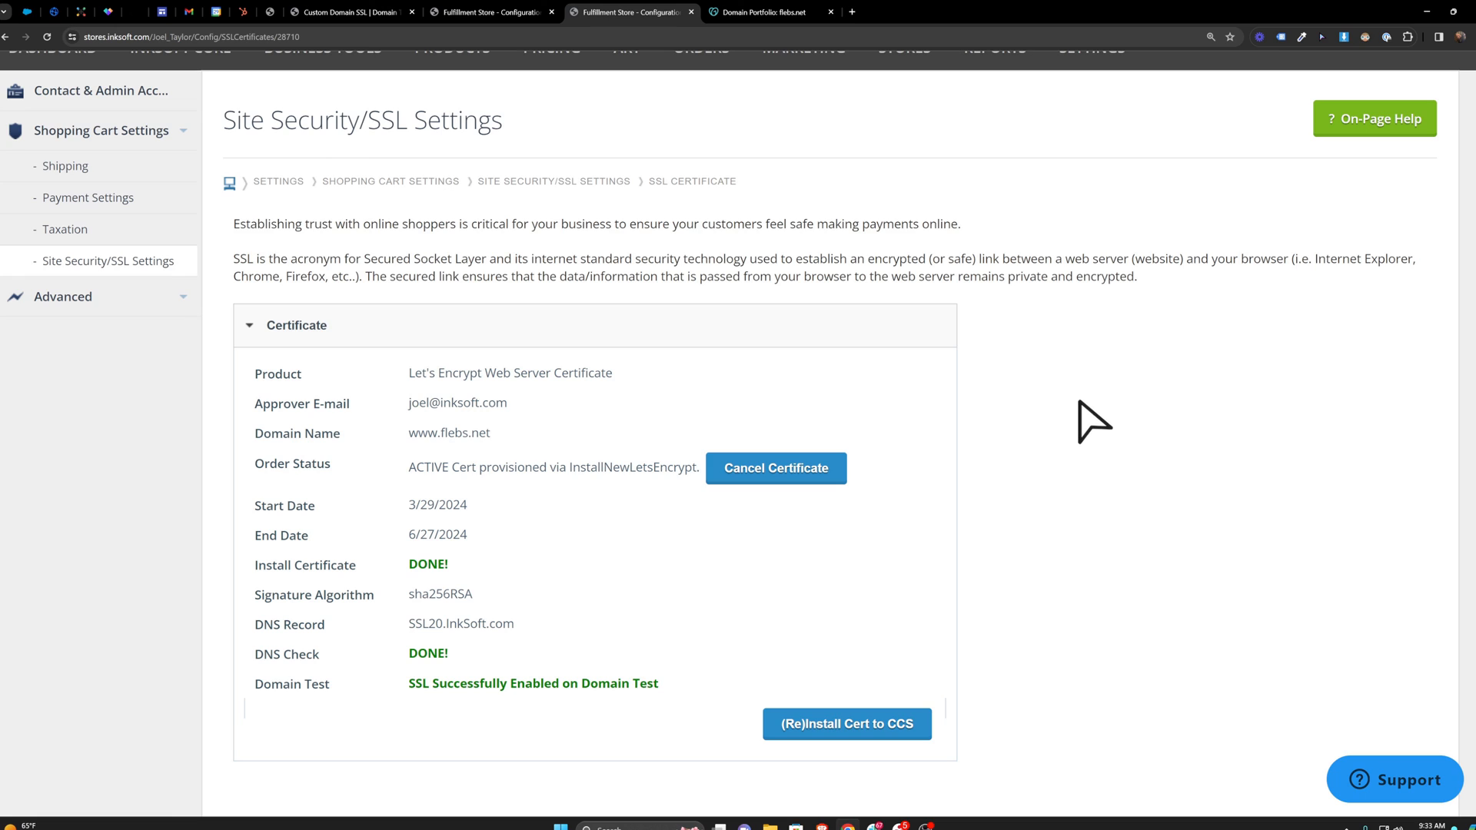
{"action": "mouse_move", "coordinate": [1146, 357]}
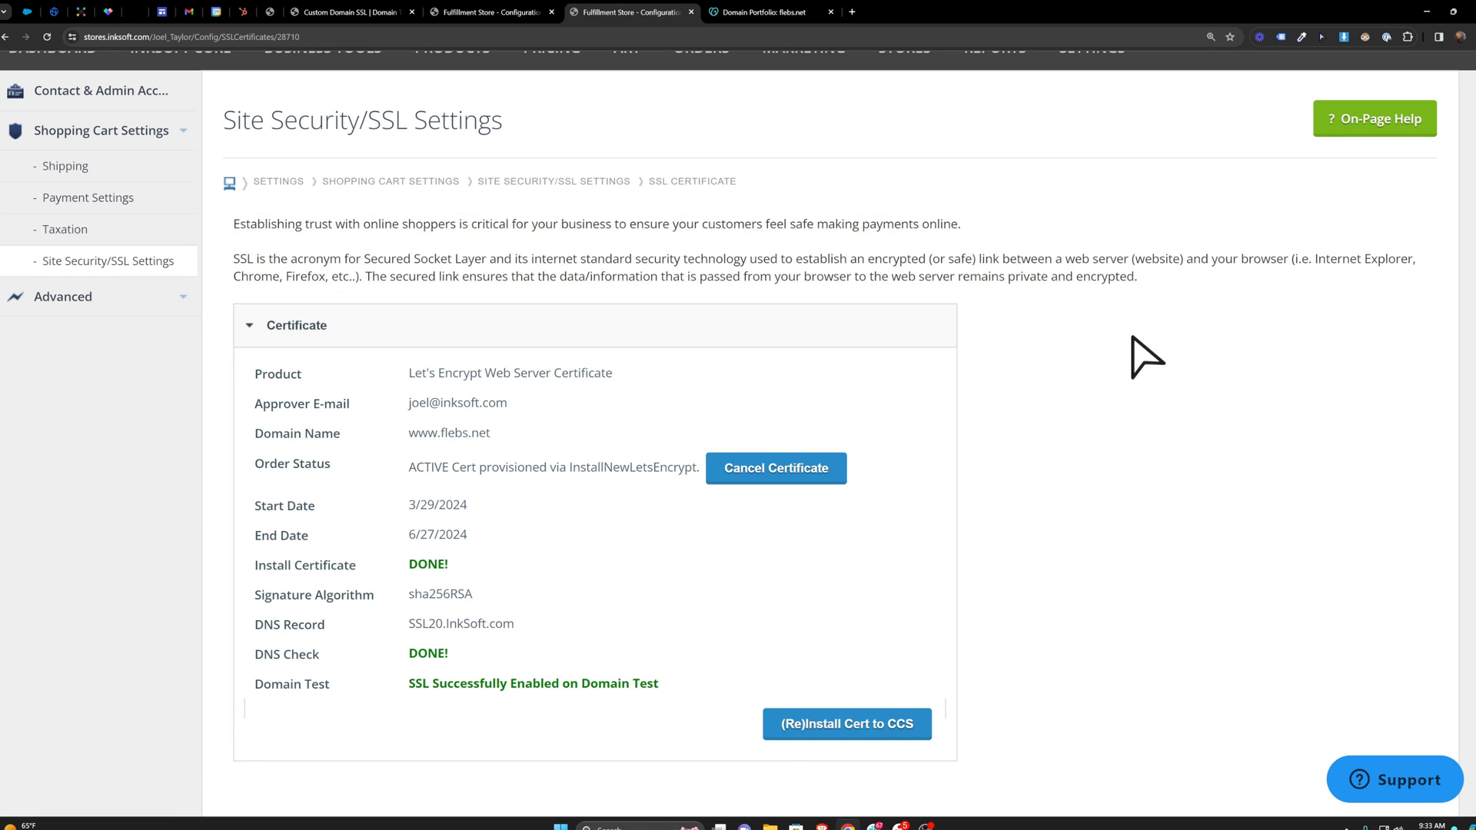
{"action": "scroll", "scroll_direction": "down", "scroll_amount": 3}
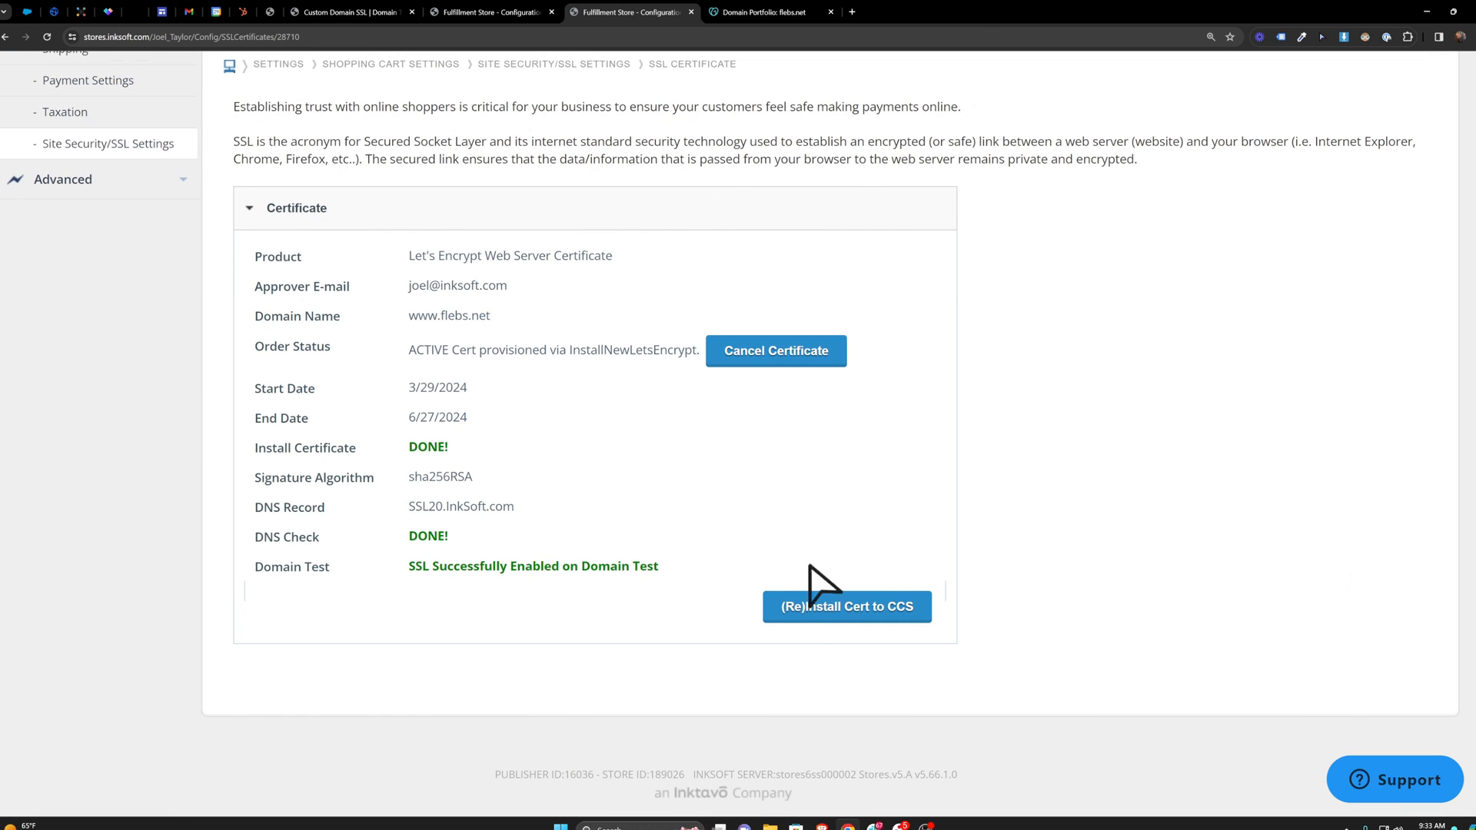
{"action": "mouse_move", "coordinate": [827, 516]}
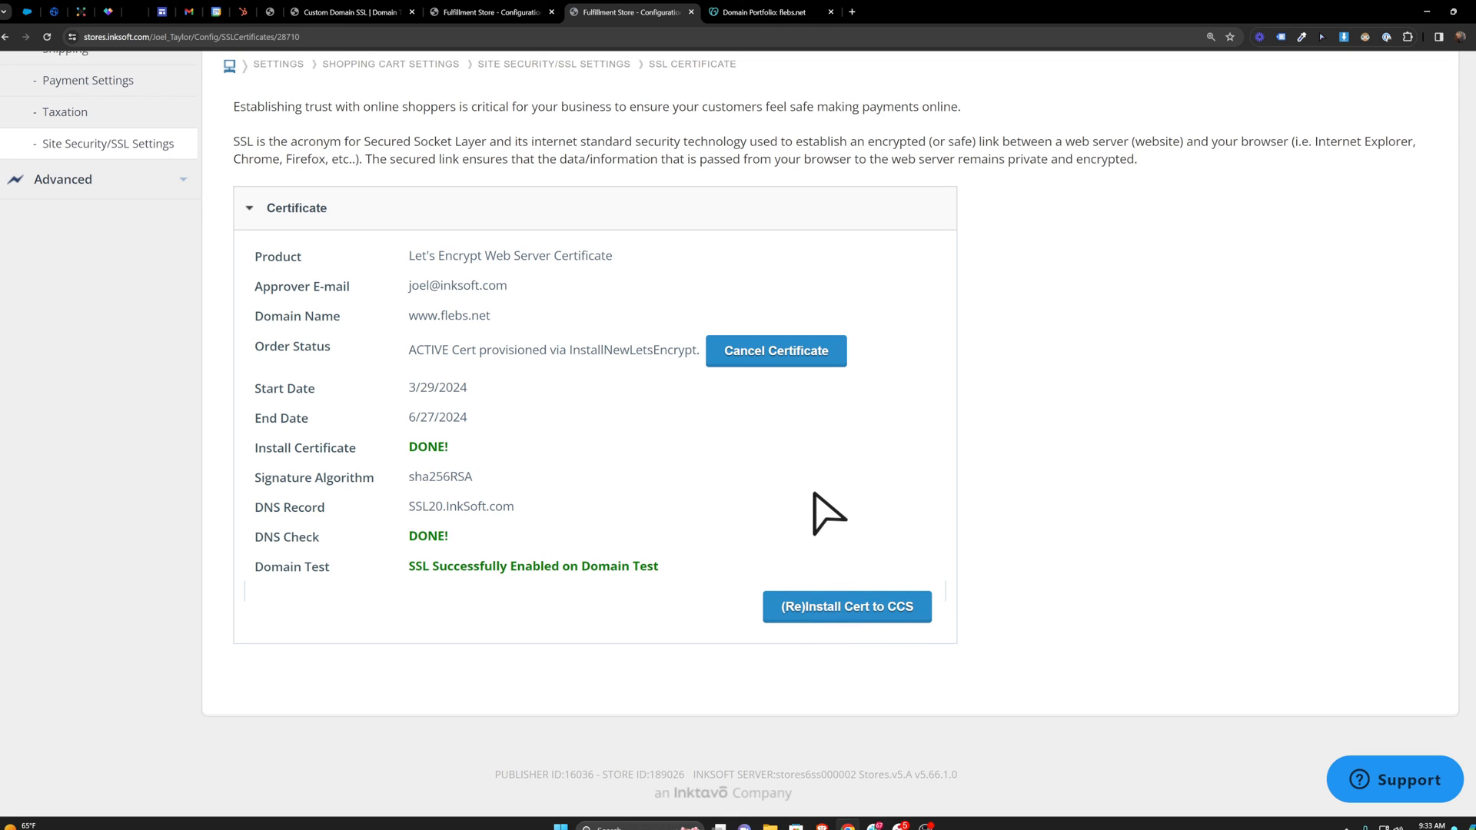
{"action": "mouse_move", "coordinate": [815, 498]}
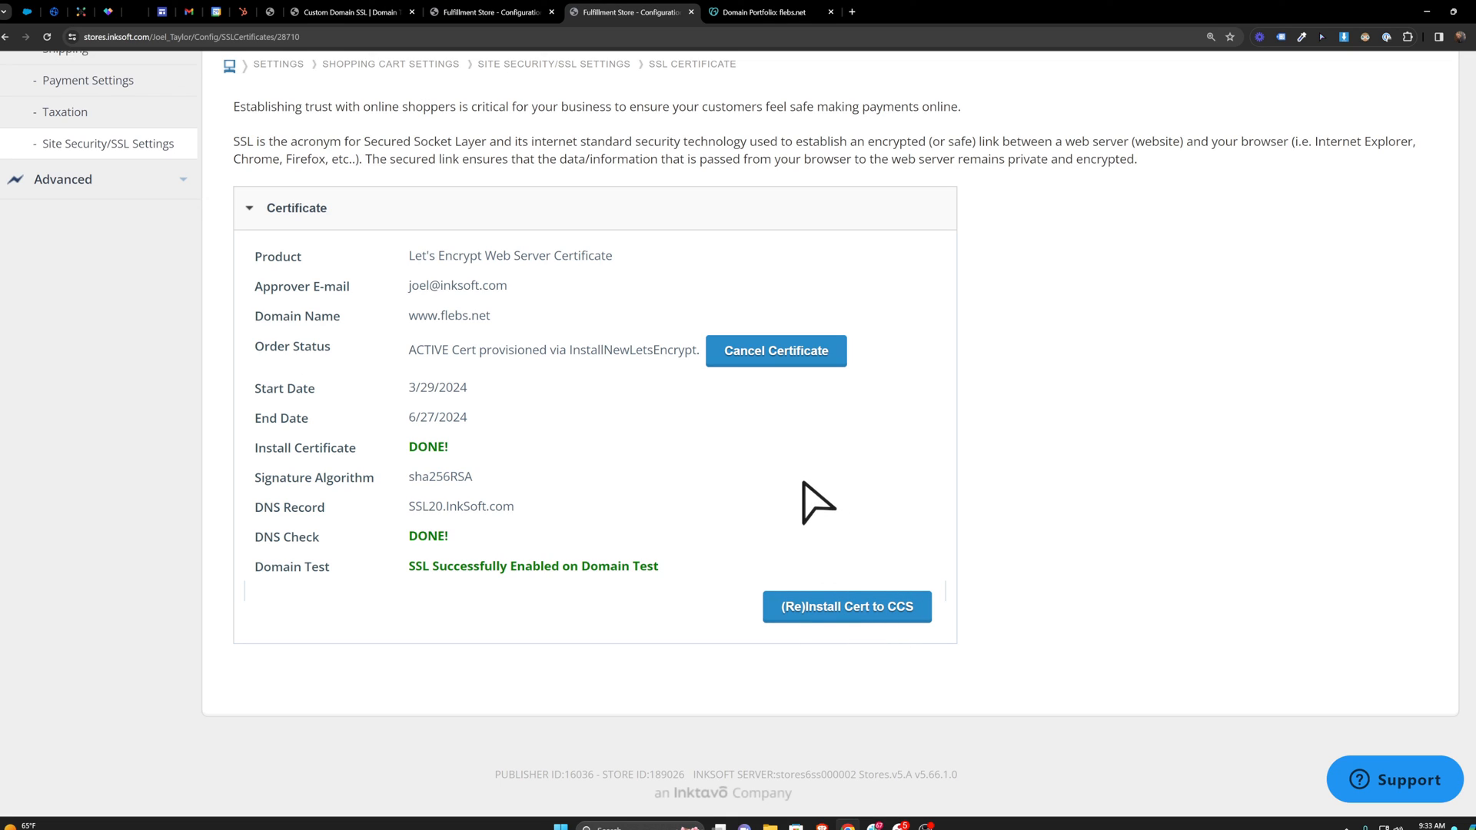
{"action": "mouse_move", "coordinate": [509, 329]}
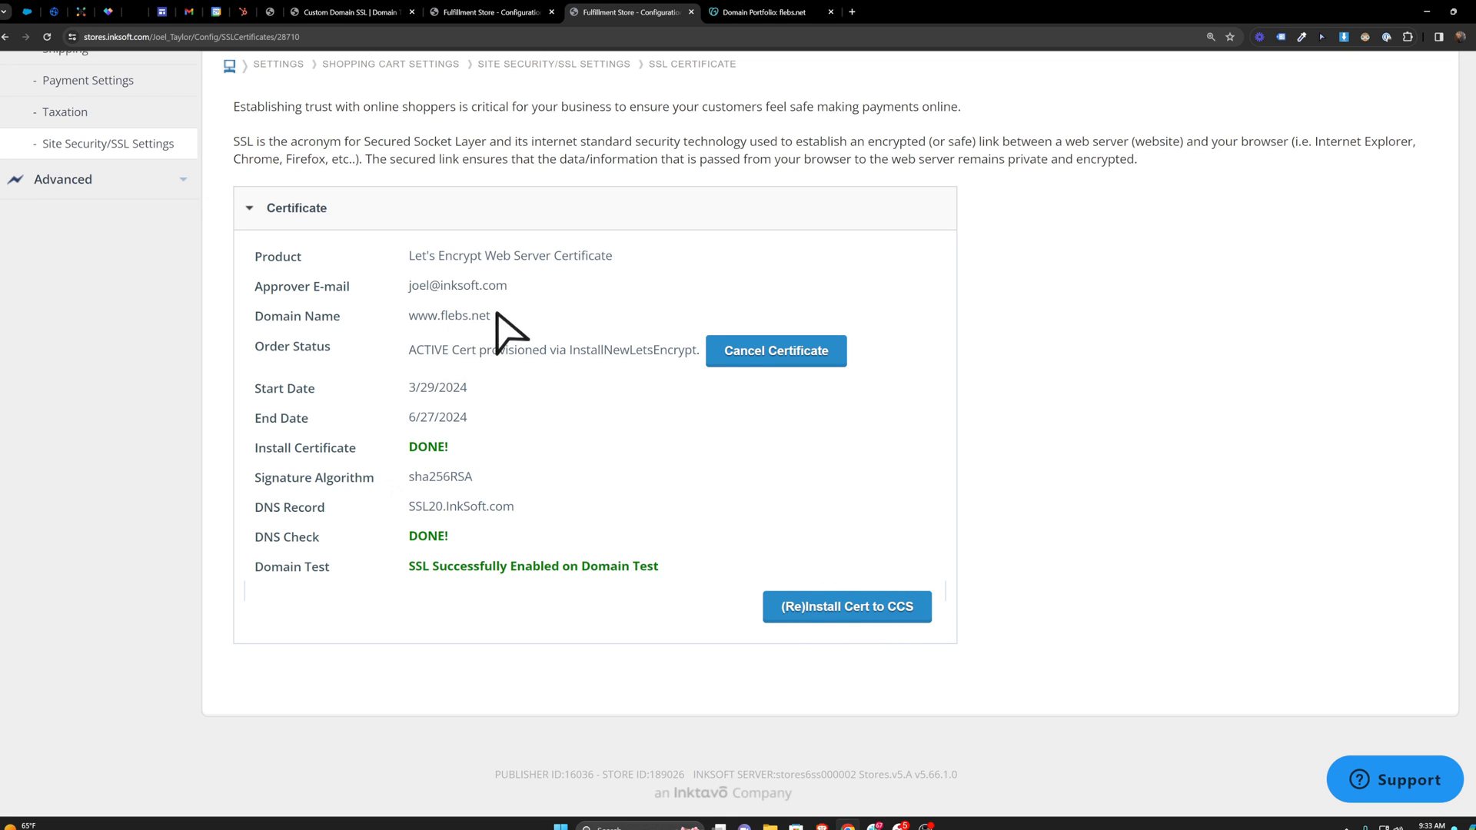
{"action": "mouse_move", "coordinate": [444, 341]}
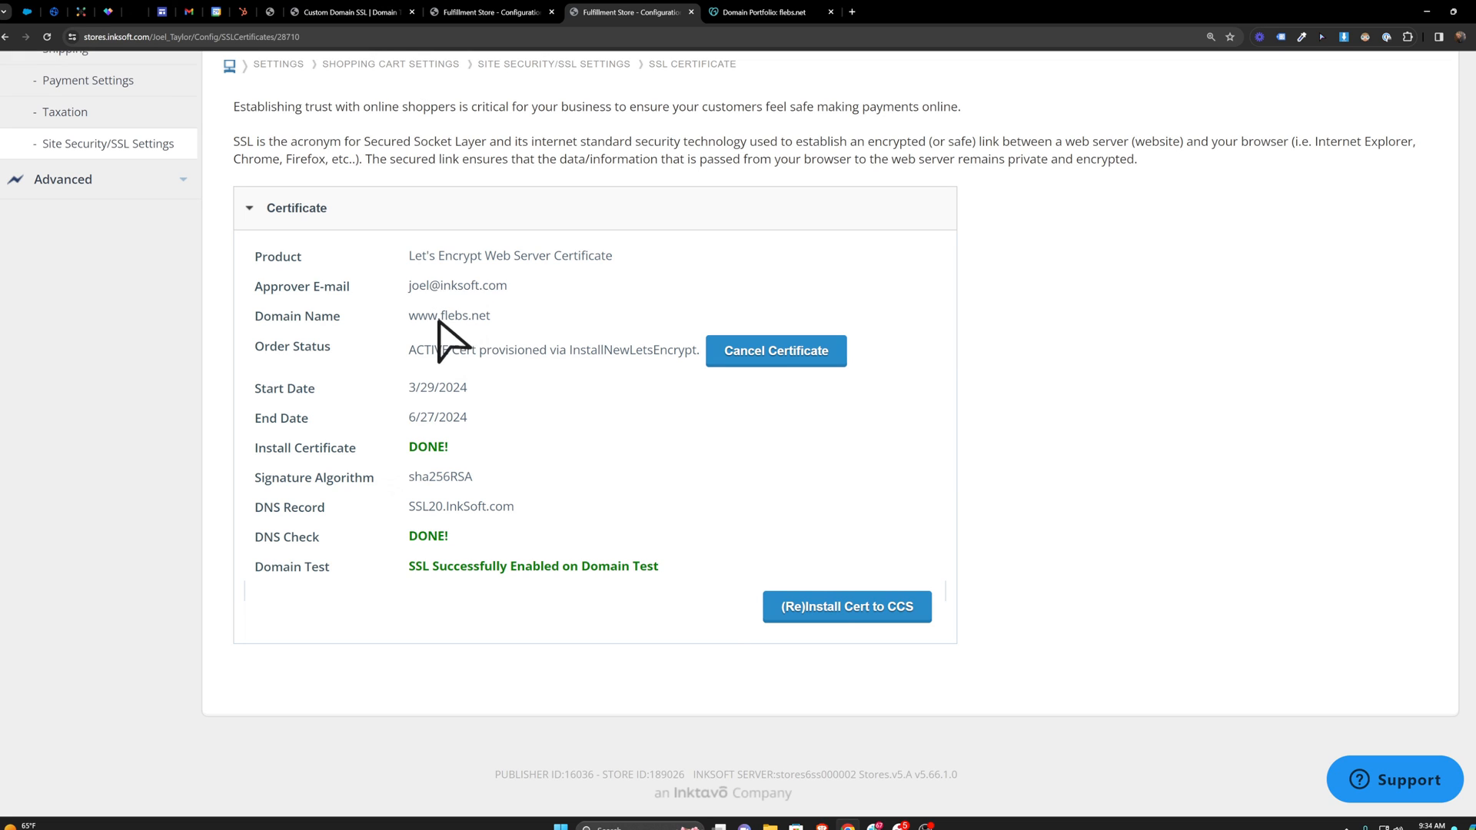
{"action": "mouse_move", "coordinate": [935, 332]}
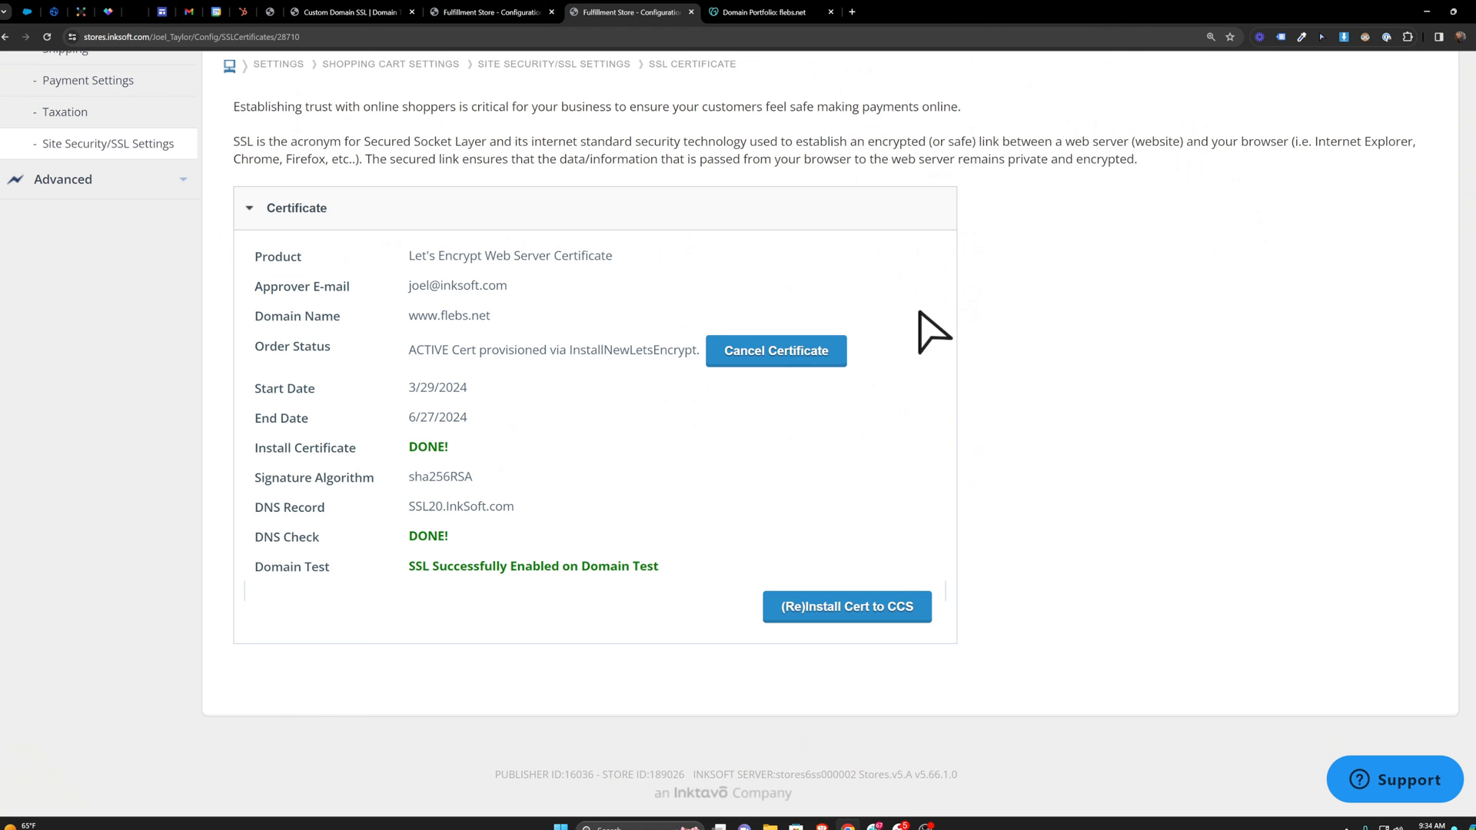